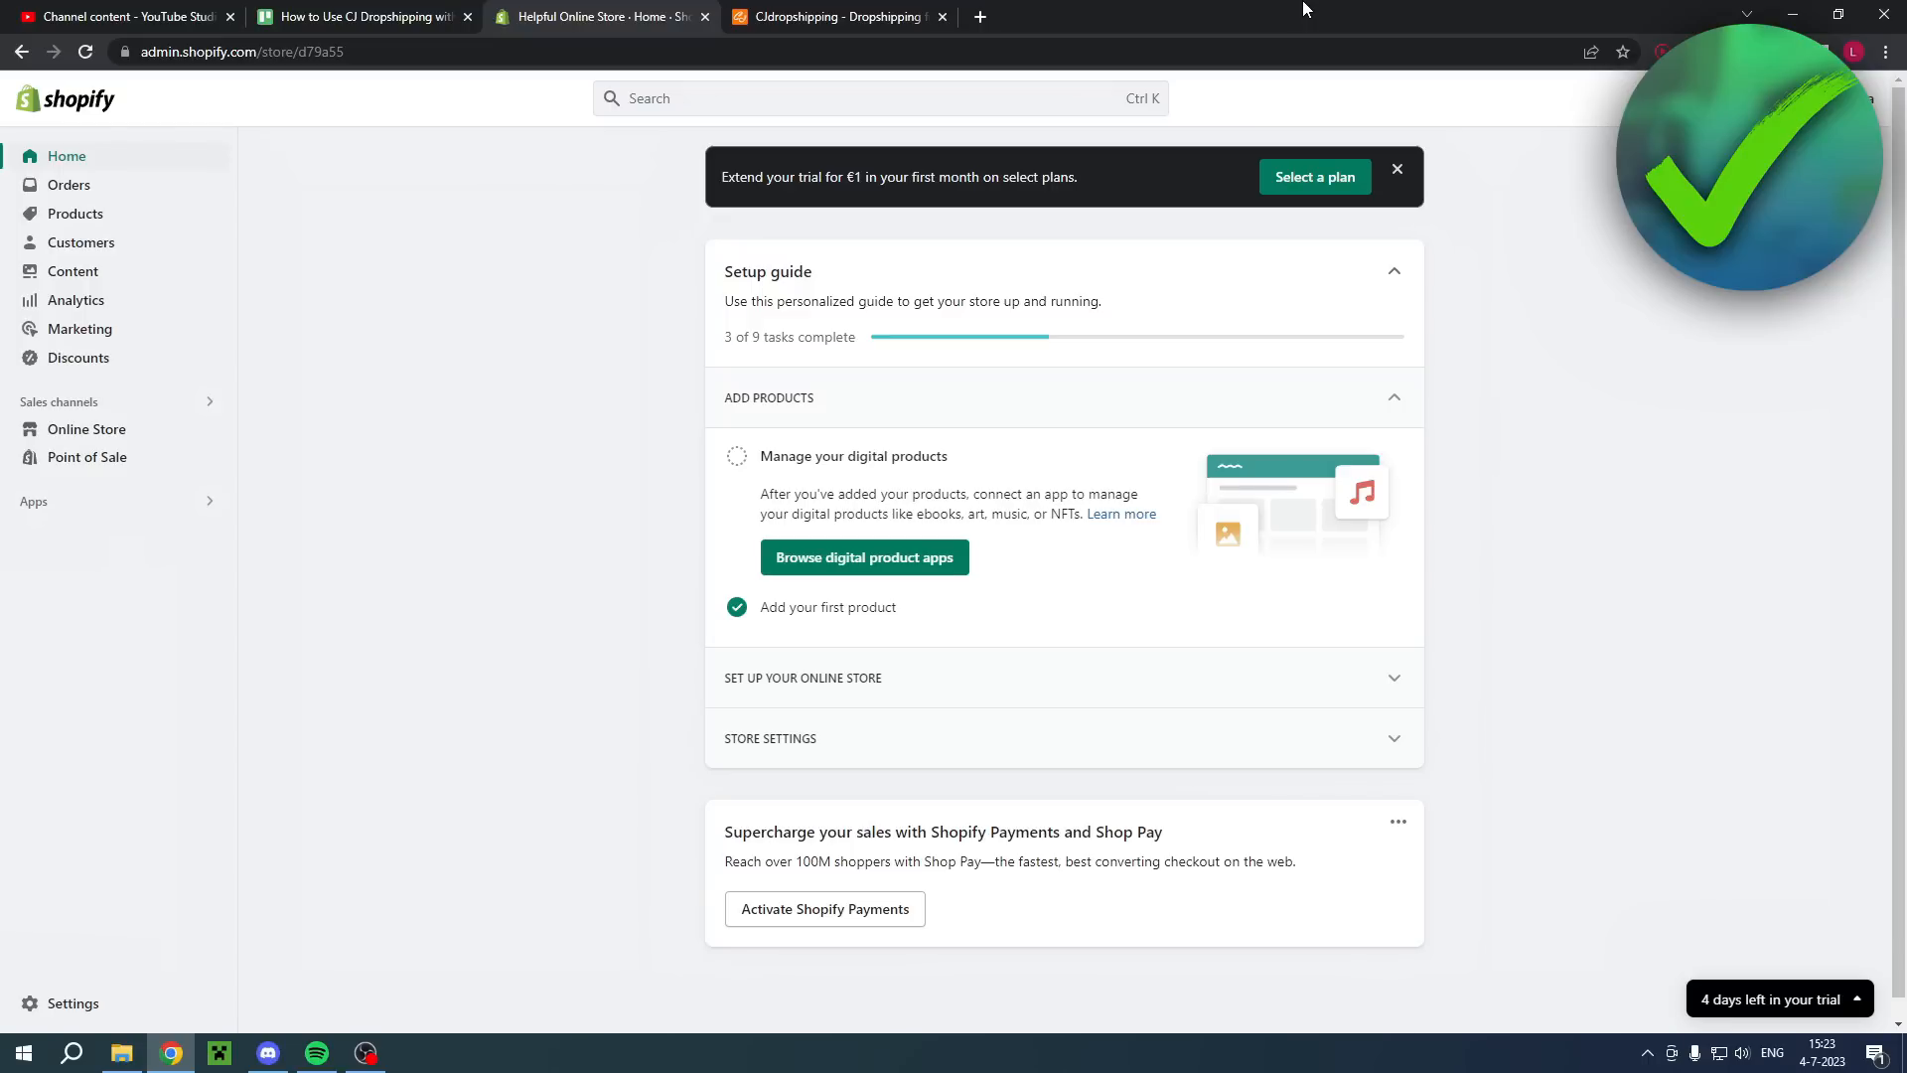
{"action": "mouse_move", "coordinate": [1246, 38]}
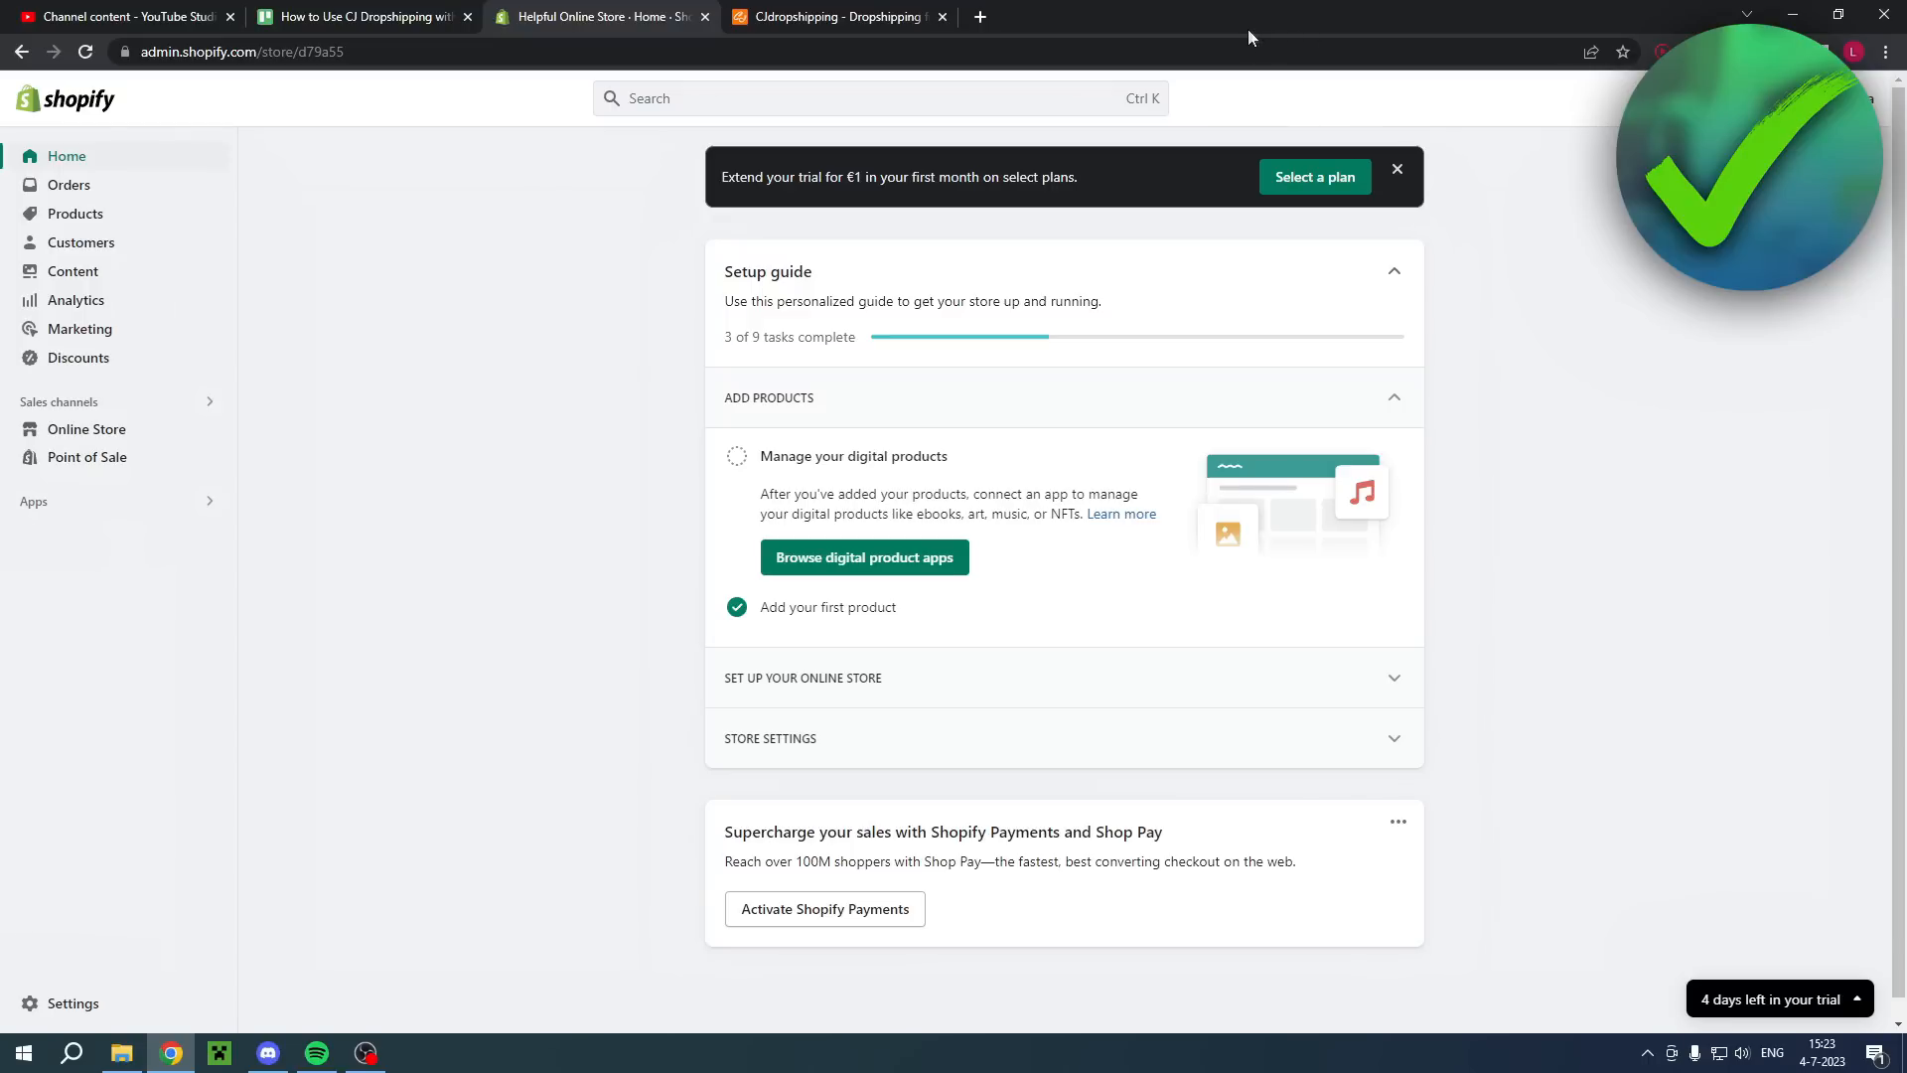
Step: Switch from the Shopify admin to the logged-in CJdropshipping homepage
{"action": "left_click", "coordinate": [836, 16]}
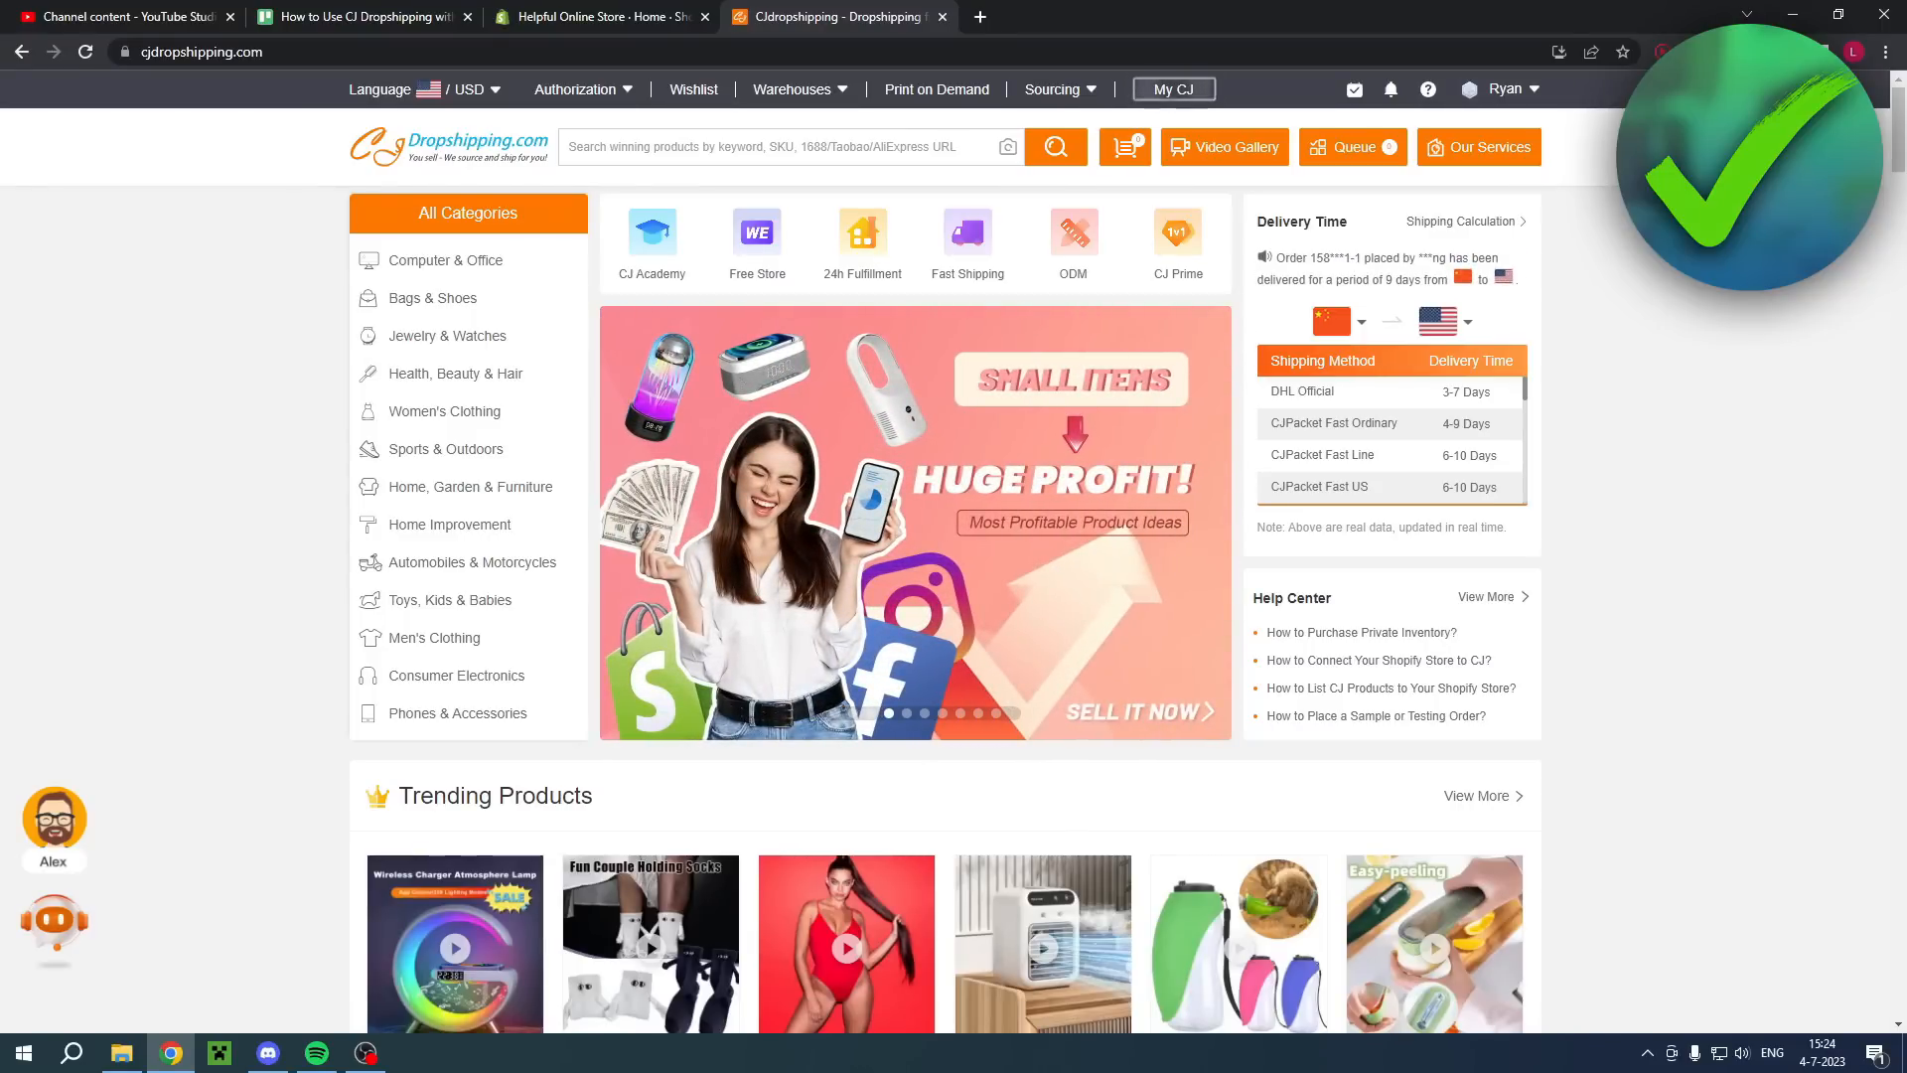
Step: Open My CJ and expand Store Authorization to list platforms including Shopify
{"action": "left_click", "coordinate": [1505, 89]}
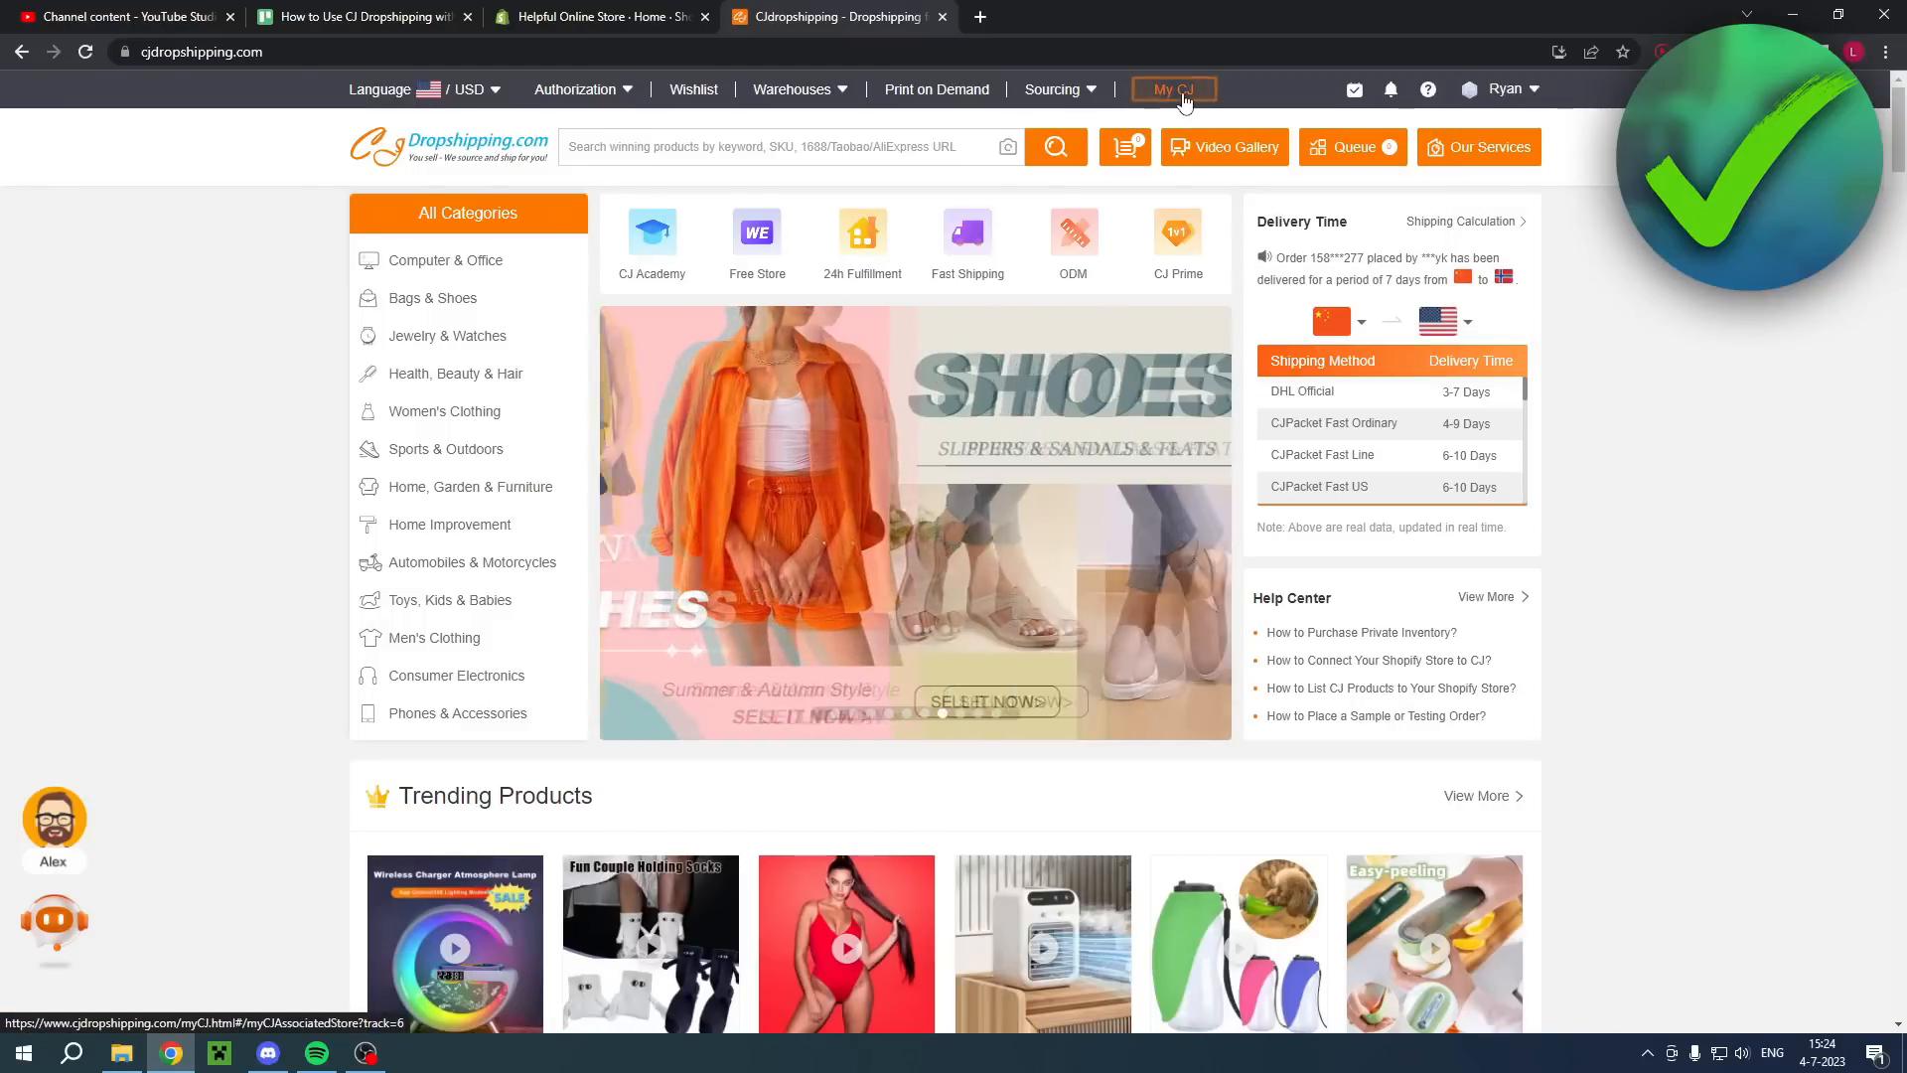
{"action": "left_click", "coordinate": [1171, 89]}
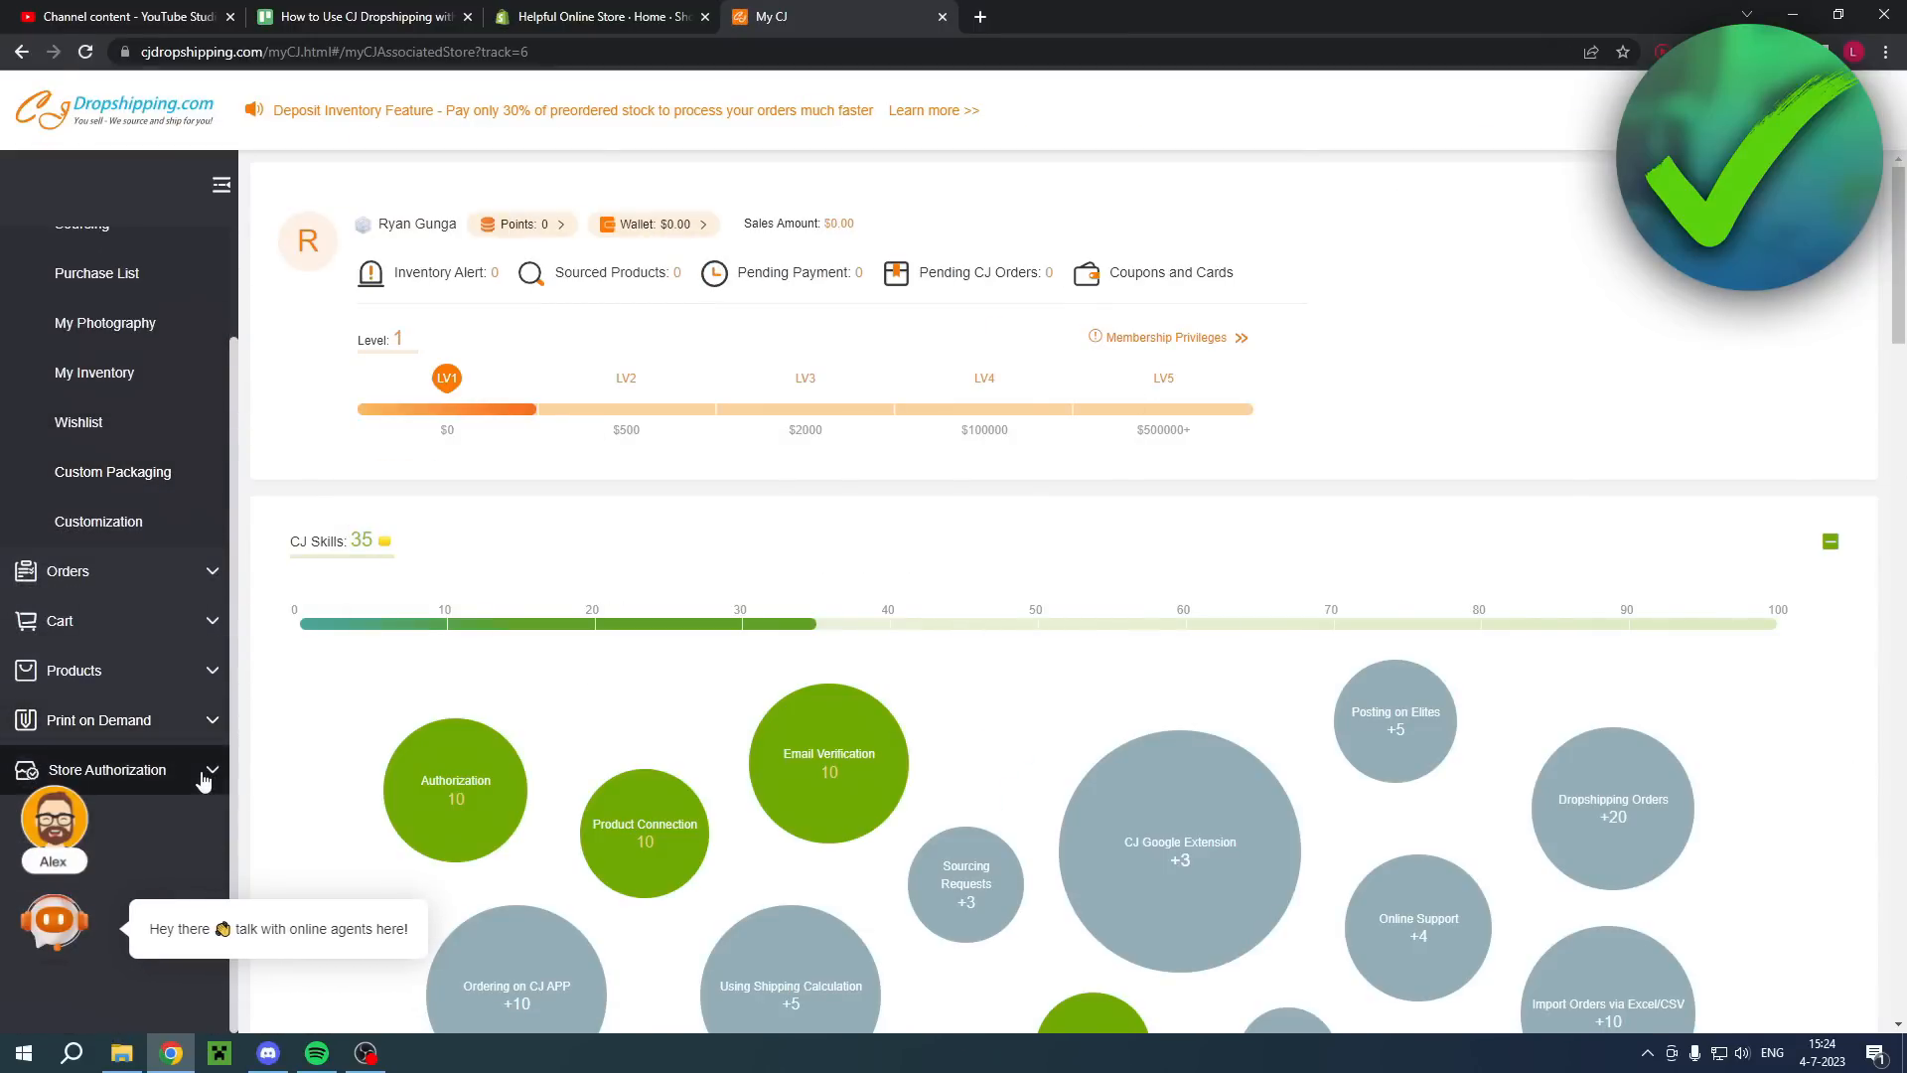
{"action": "left_click", "coordinate": [104, 769]}
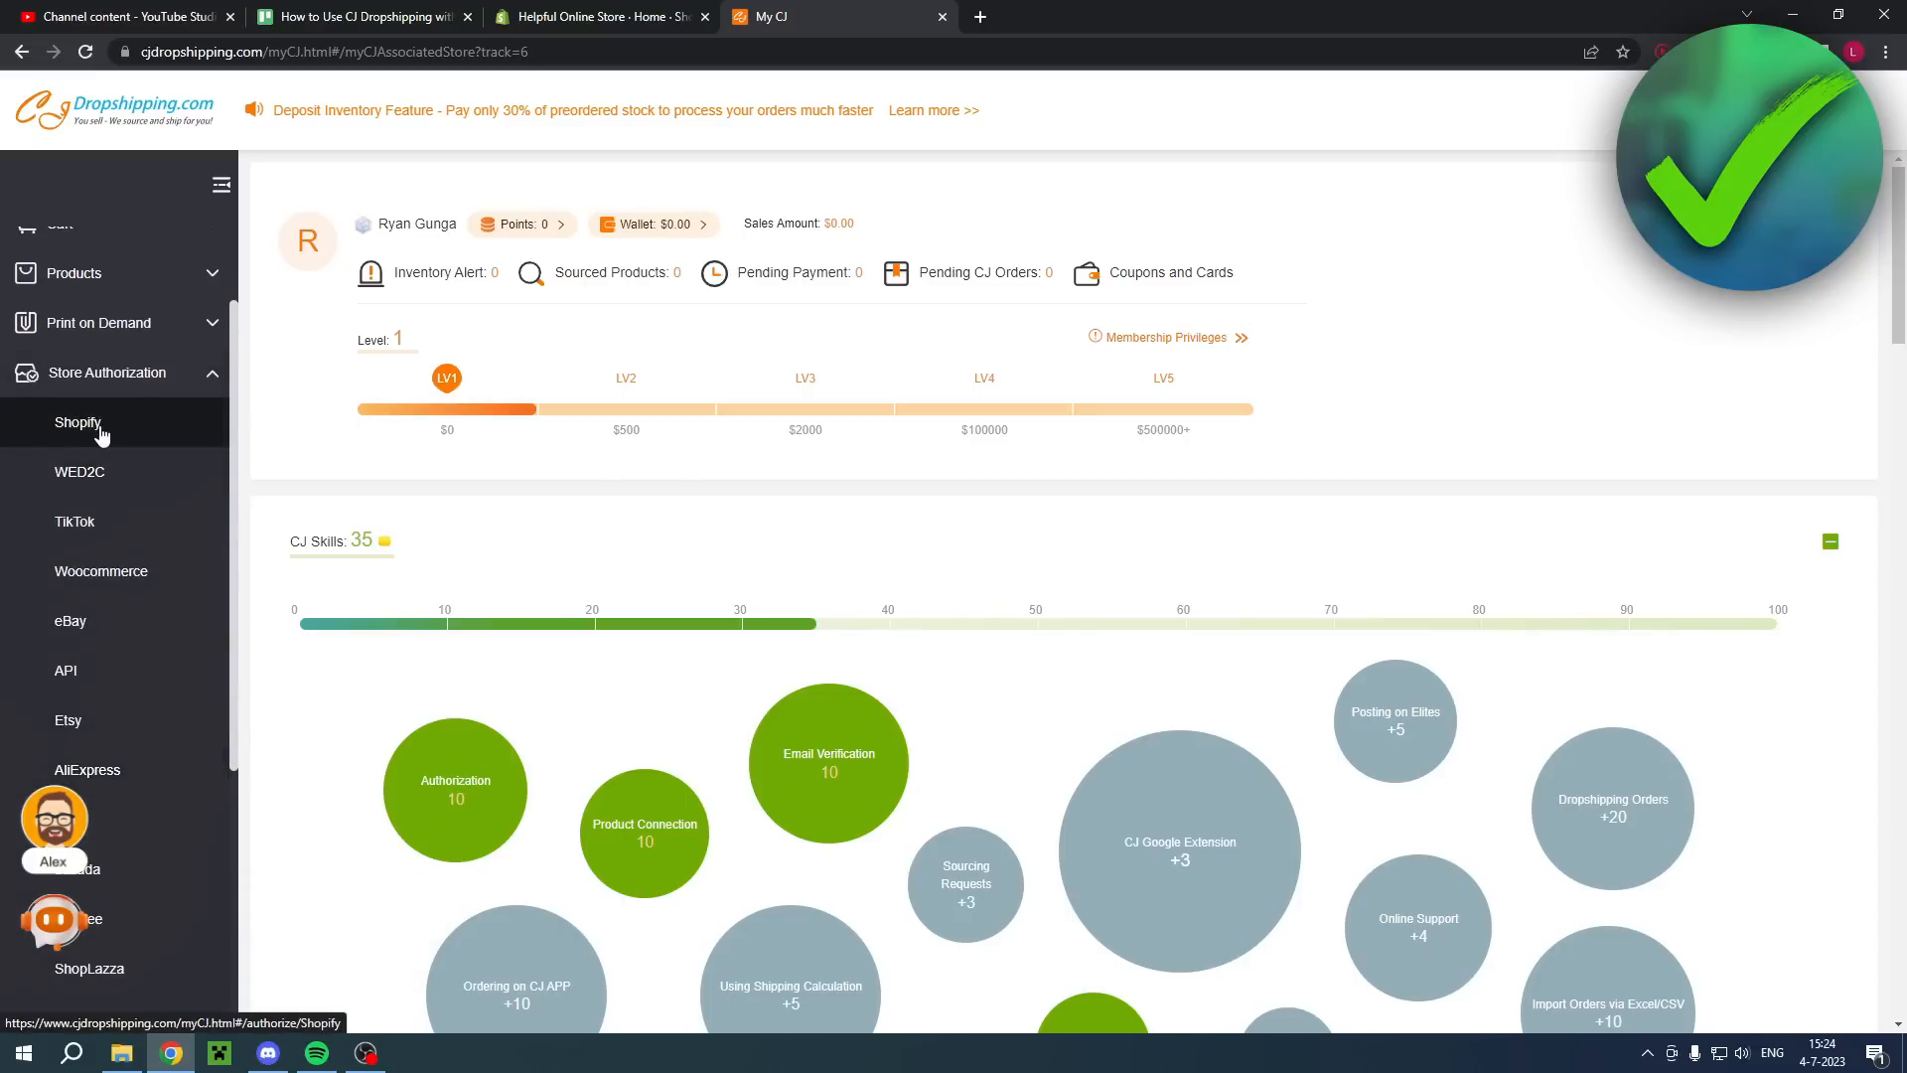
Step: Authorize a new Shopify store via Add Store, reaching the CJdropshipping App Store listing
{"action": "left_click", "coordinate": [78, 422]}
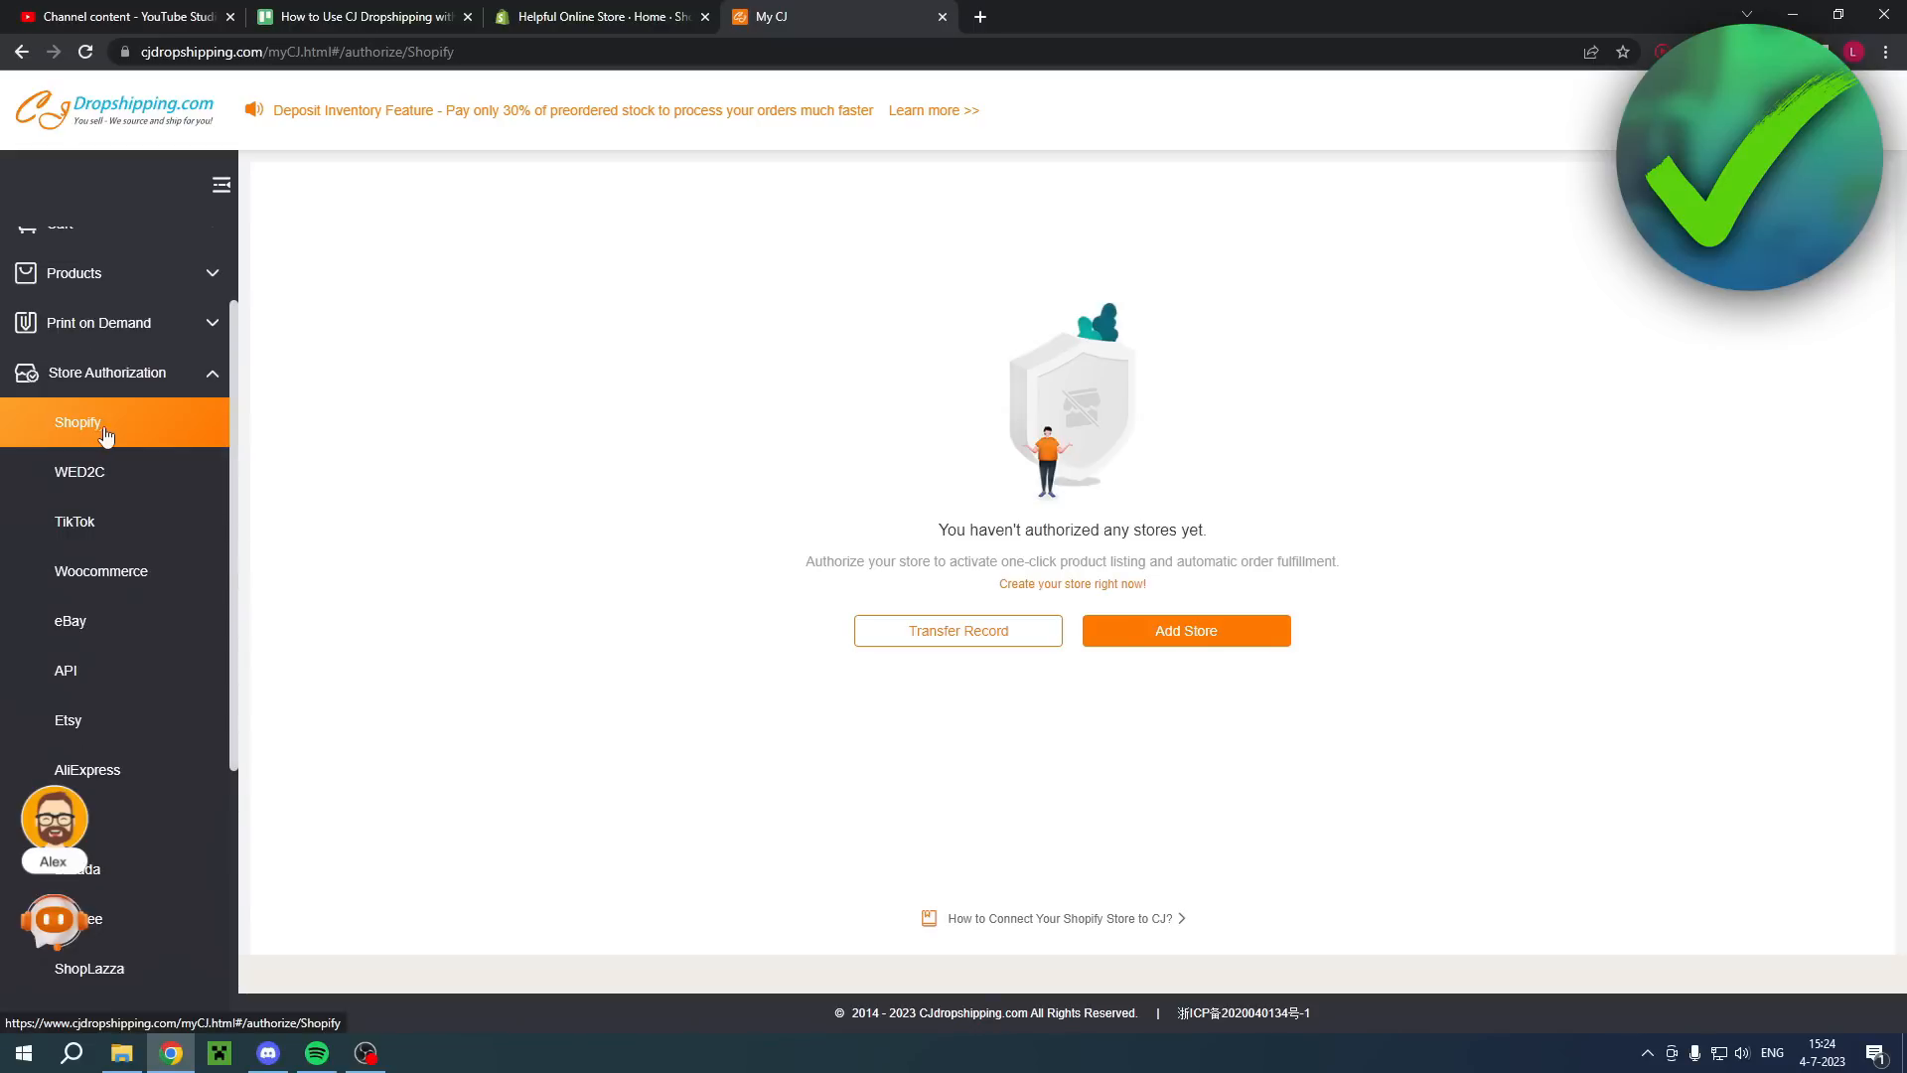
{"action": "mouse_move", "coordinate": [1378, 565]}
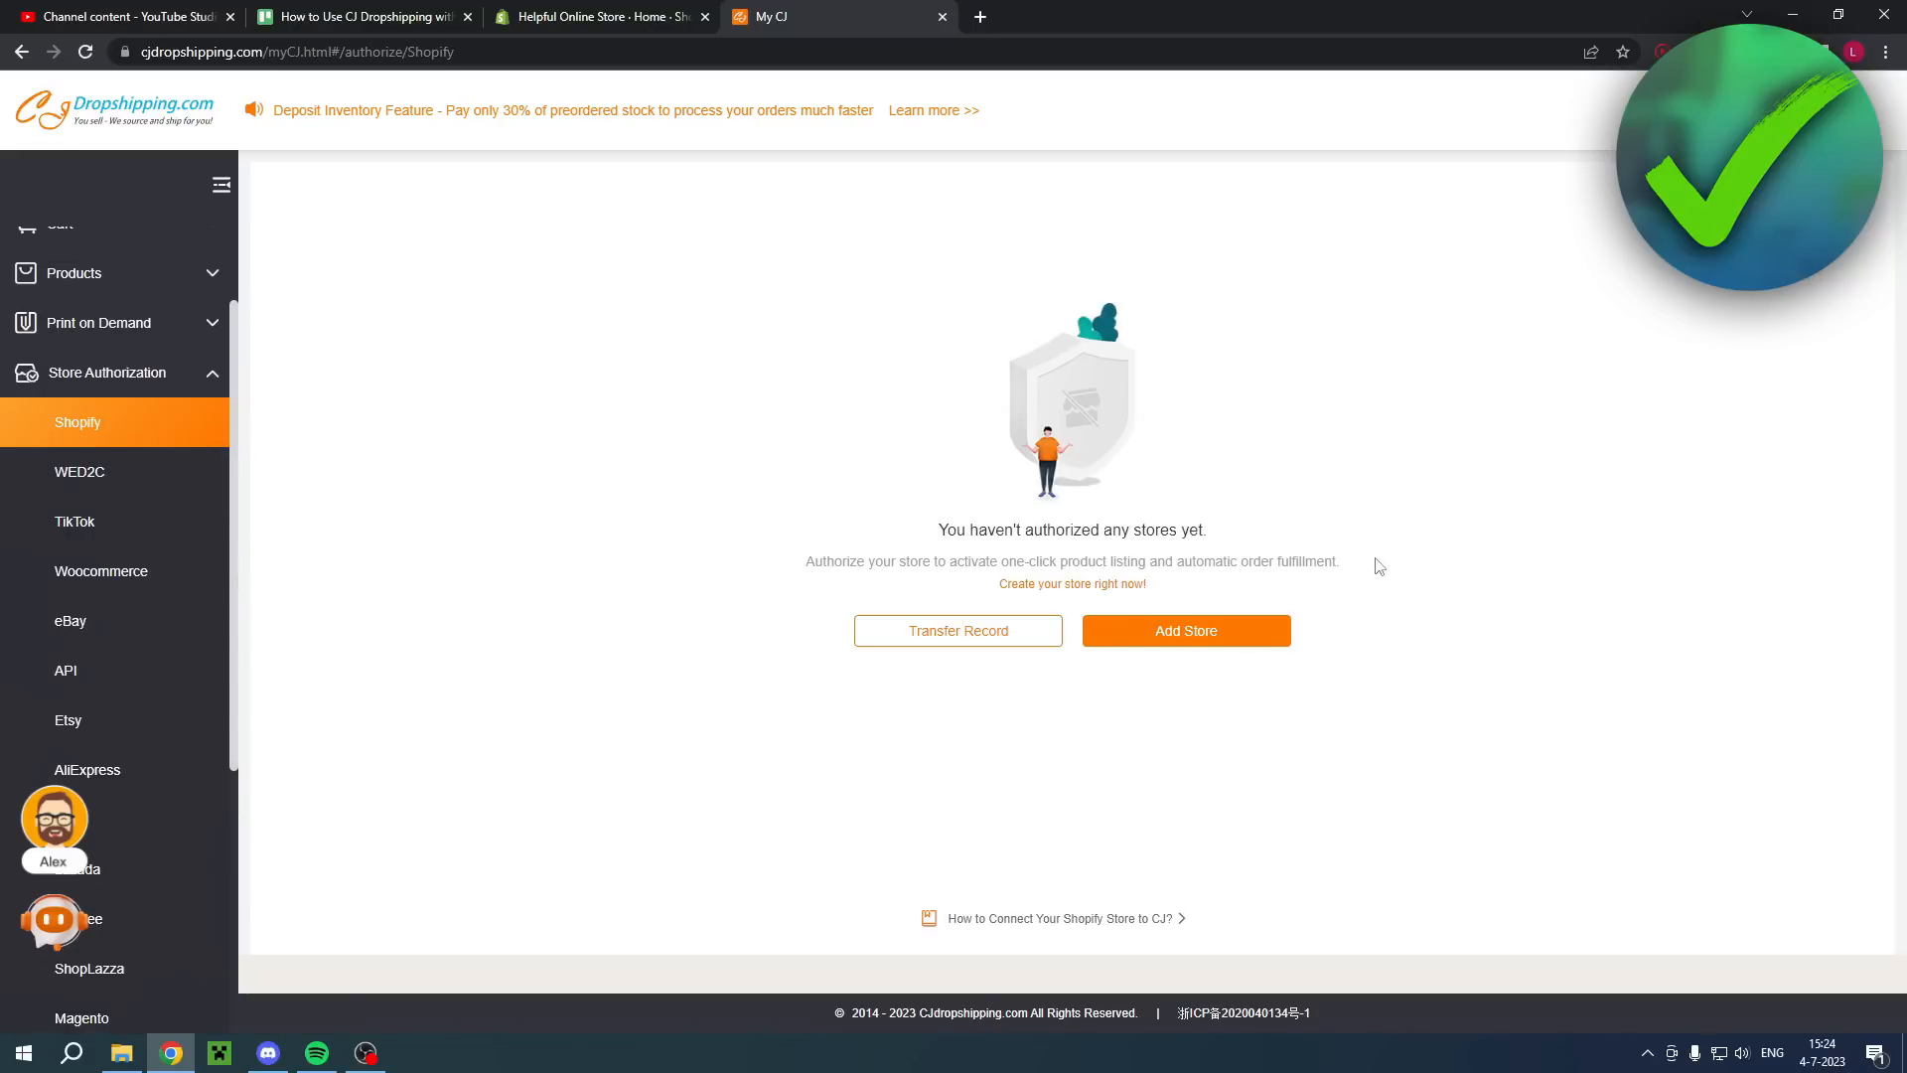
{"action": "mouse_move", "coordinate": [1185, 637]}
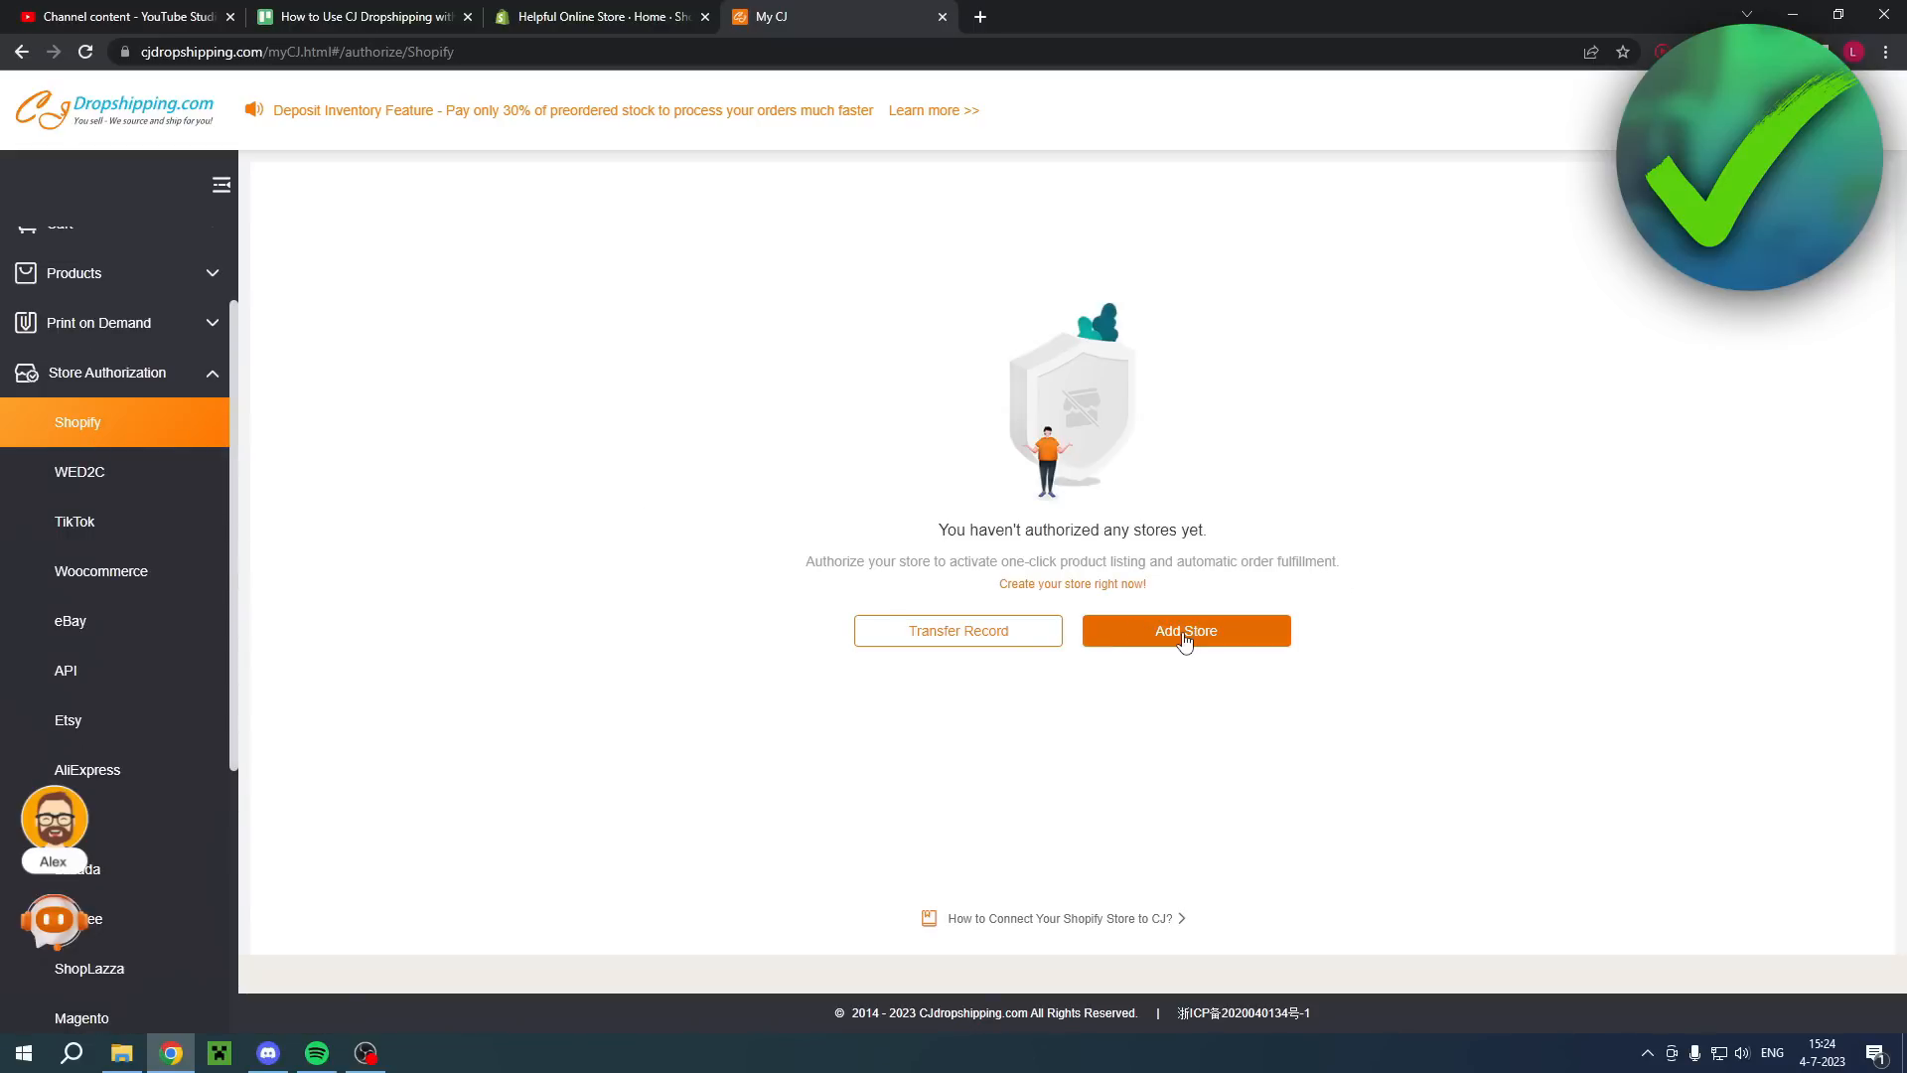
{"action": "left_click", "coordinate": [1186, 630]}
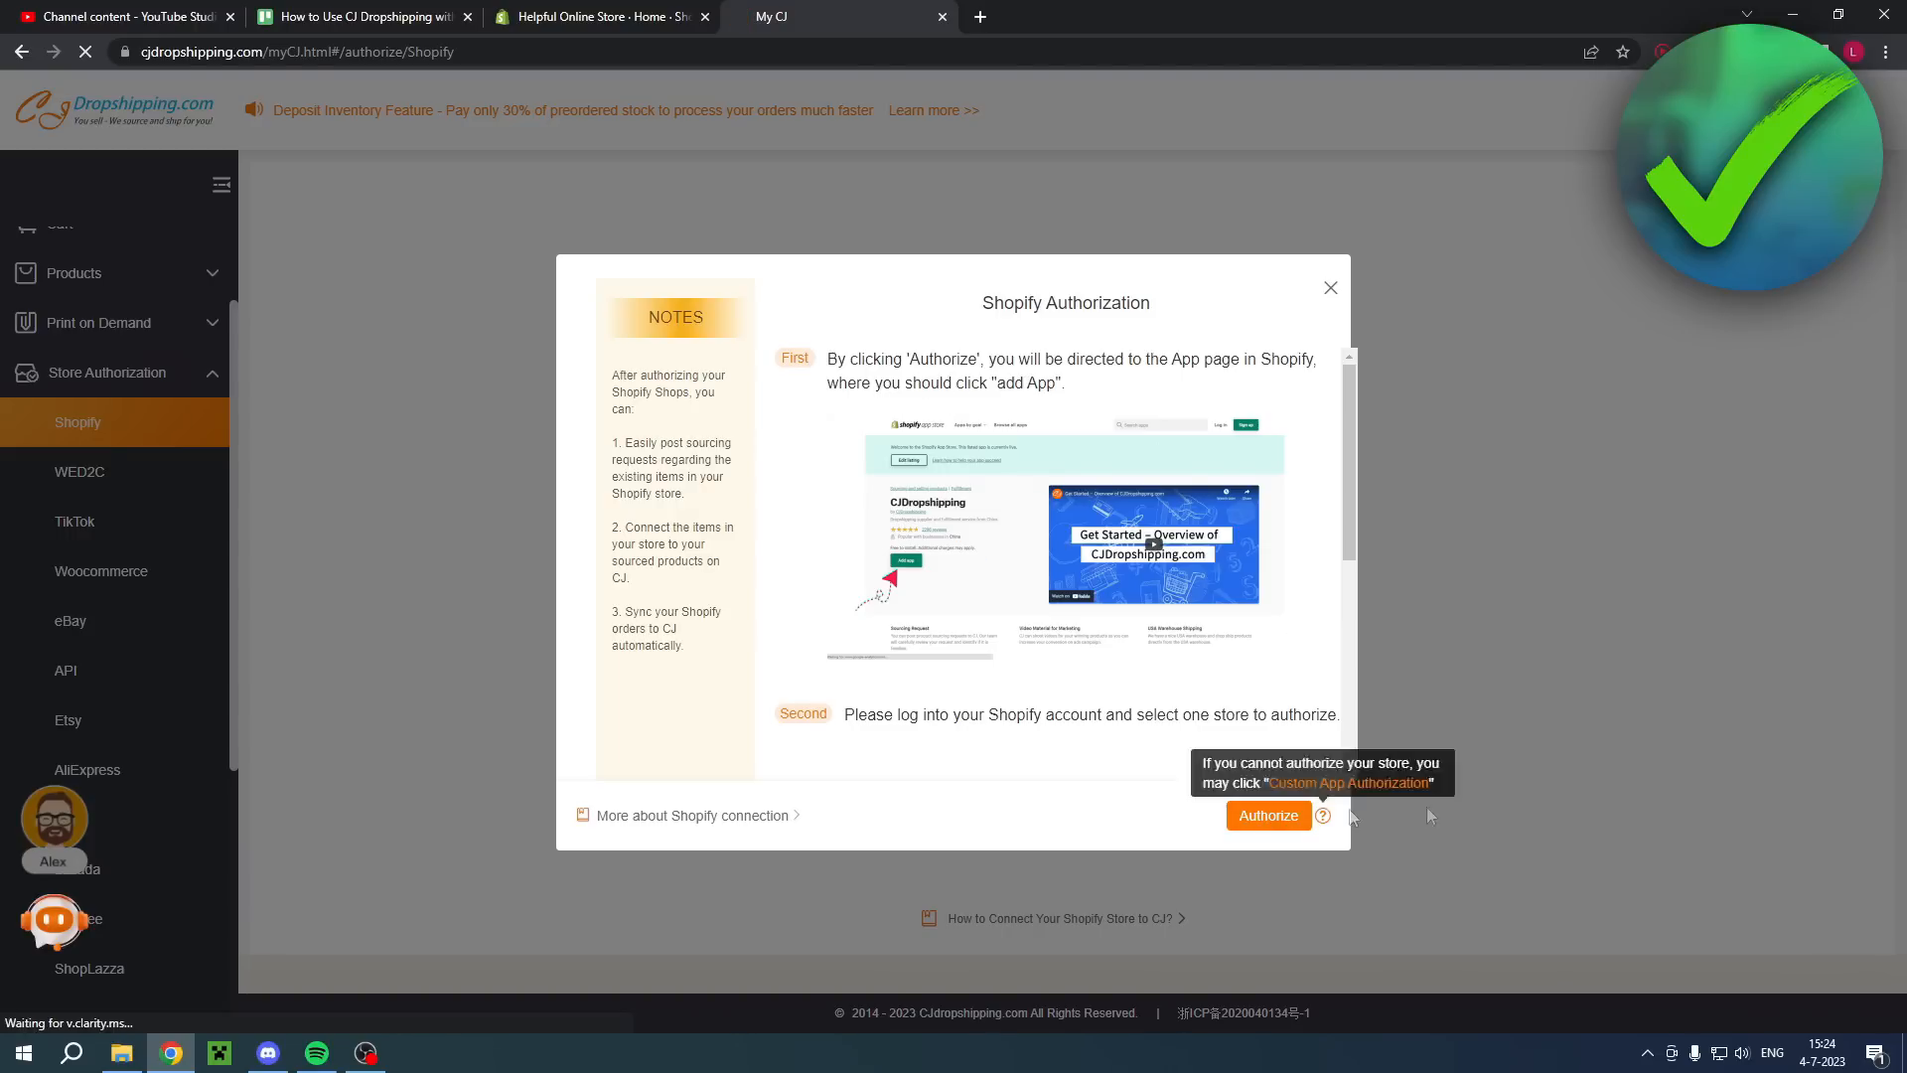
{"action": "left_click", "coordinate": [1267, 814]}
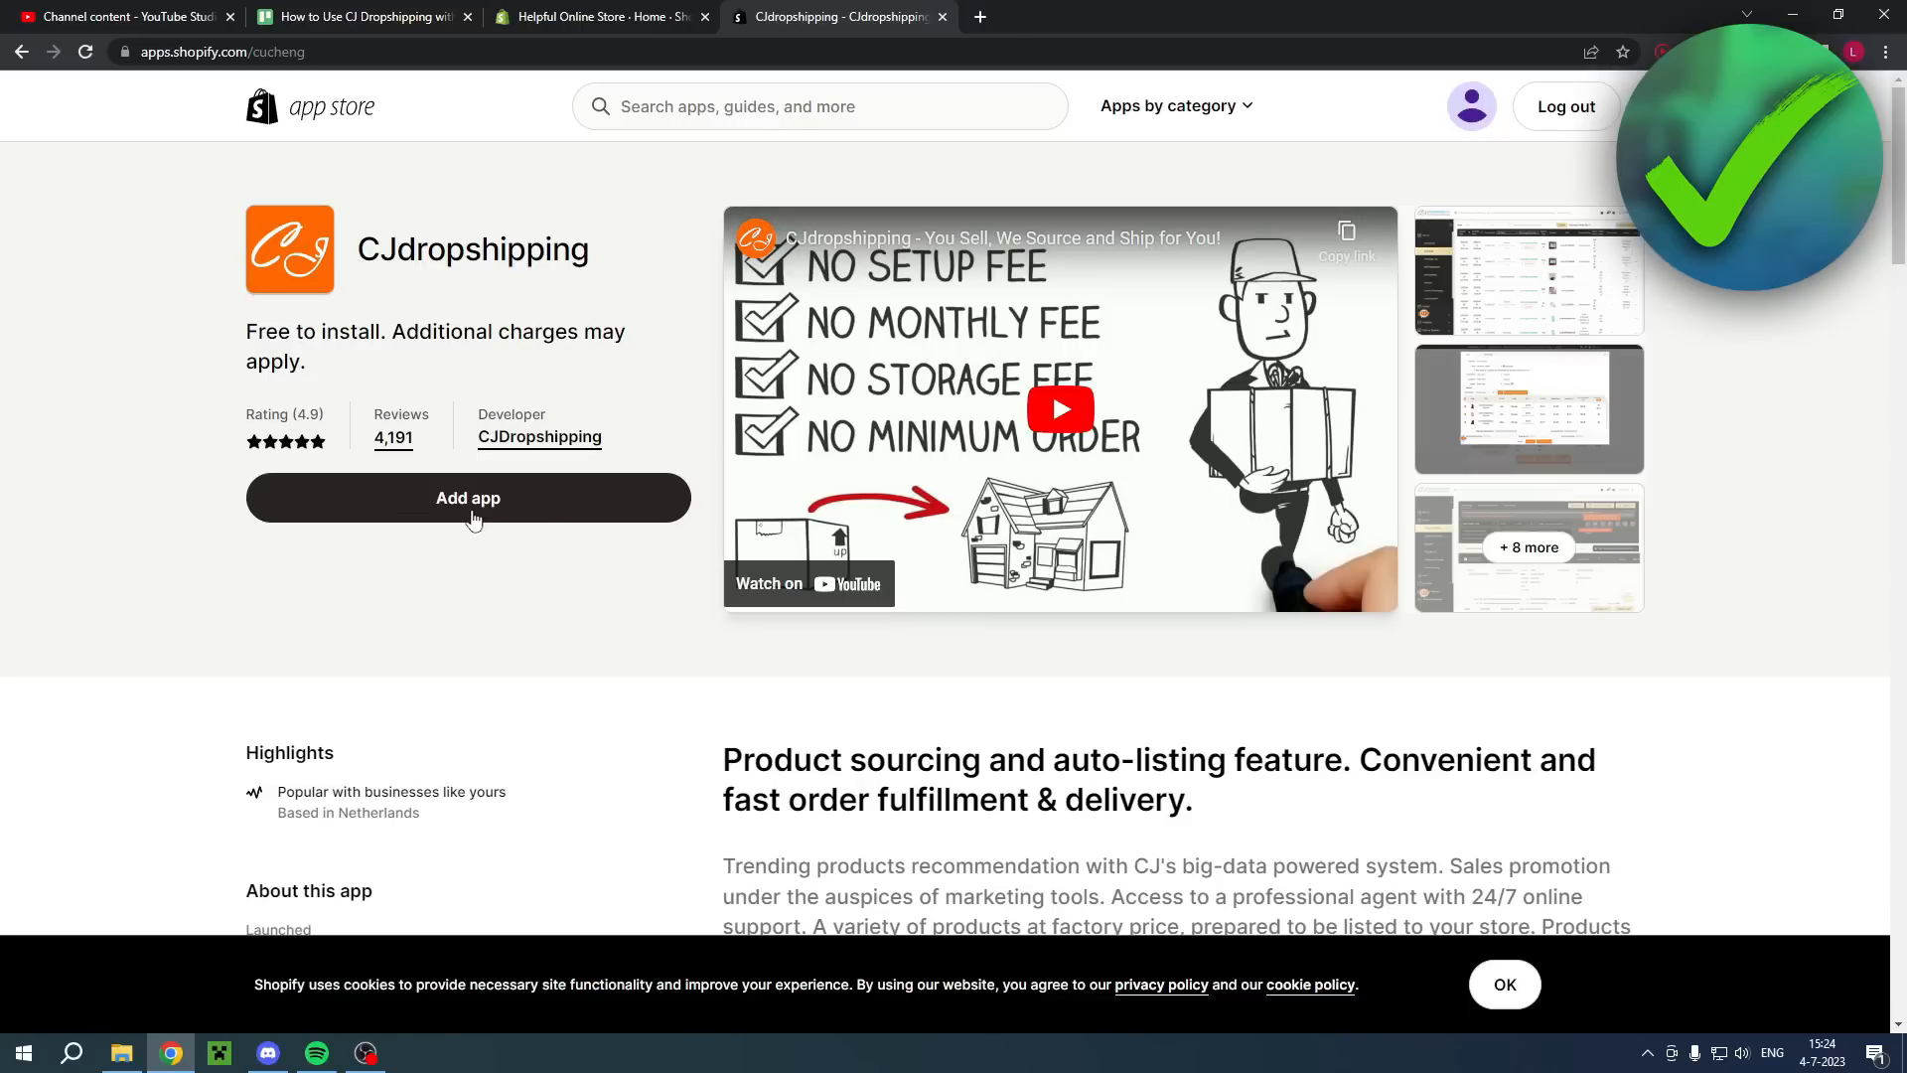
Step: Add and install the CJdropshipping app on the Shopify store
{"action": "left_click", "coordinate": [466, 498]}
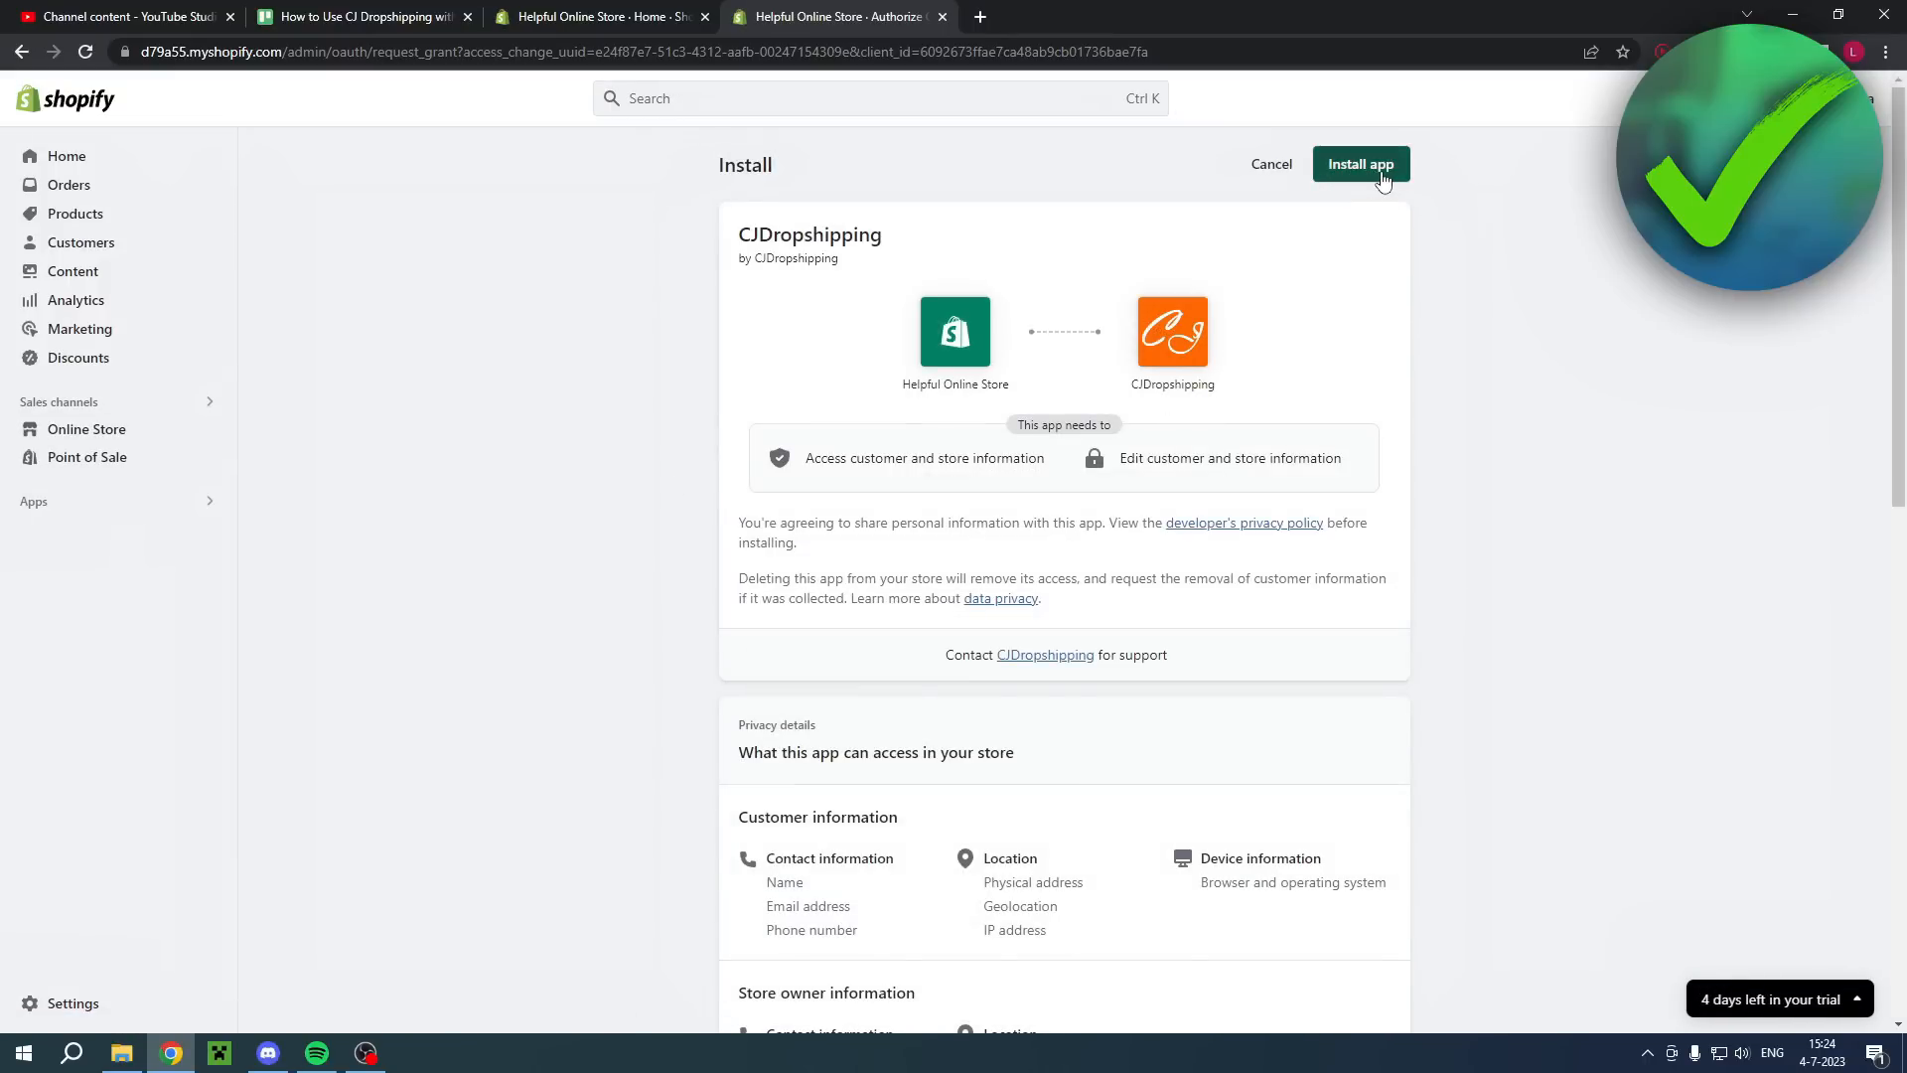
{"action": "left_click", "coordinate": [1360, 163]}
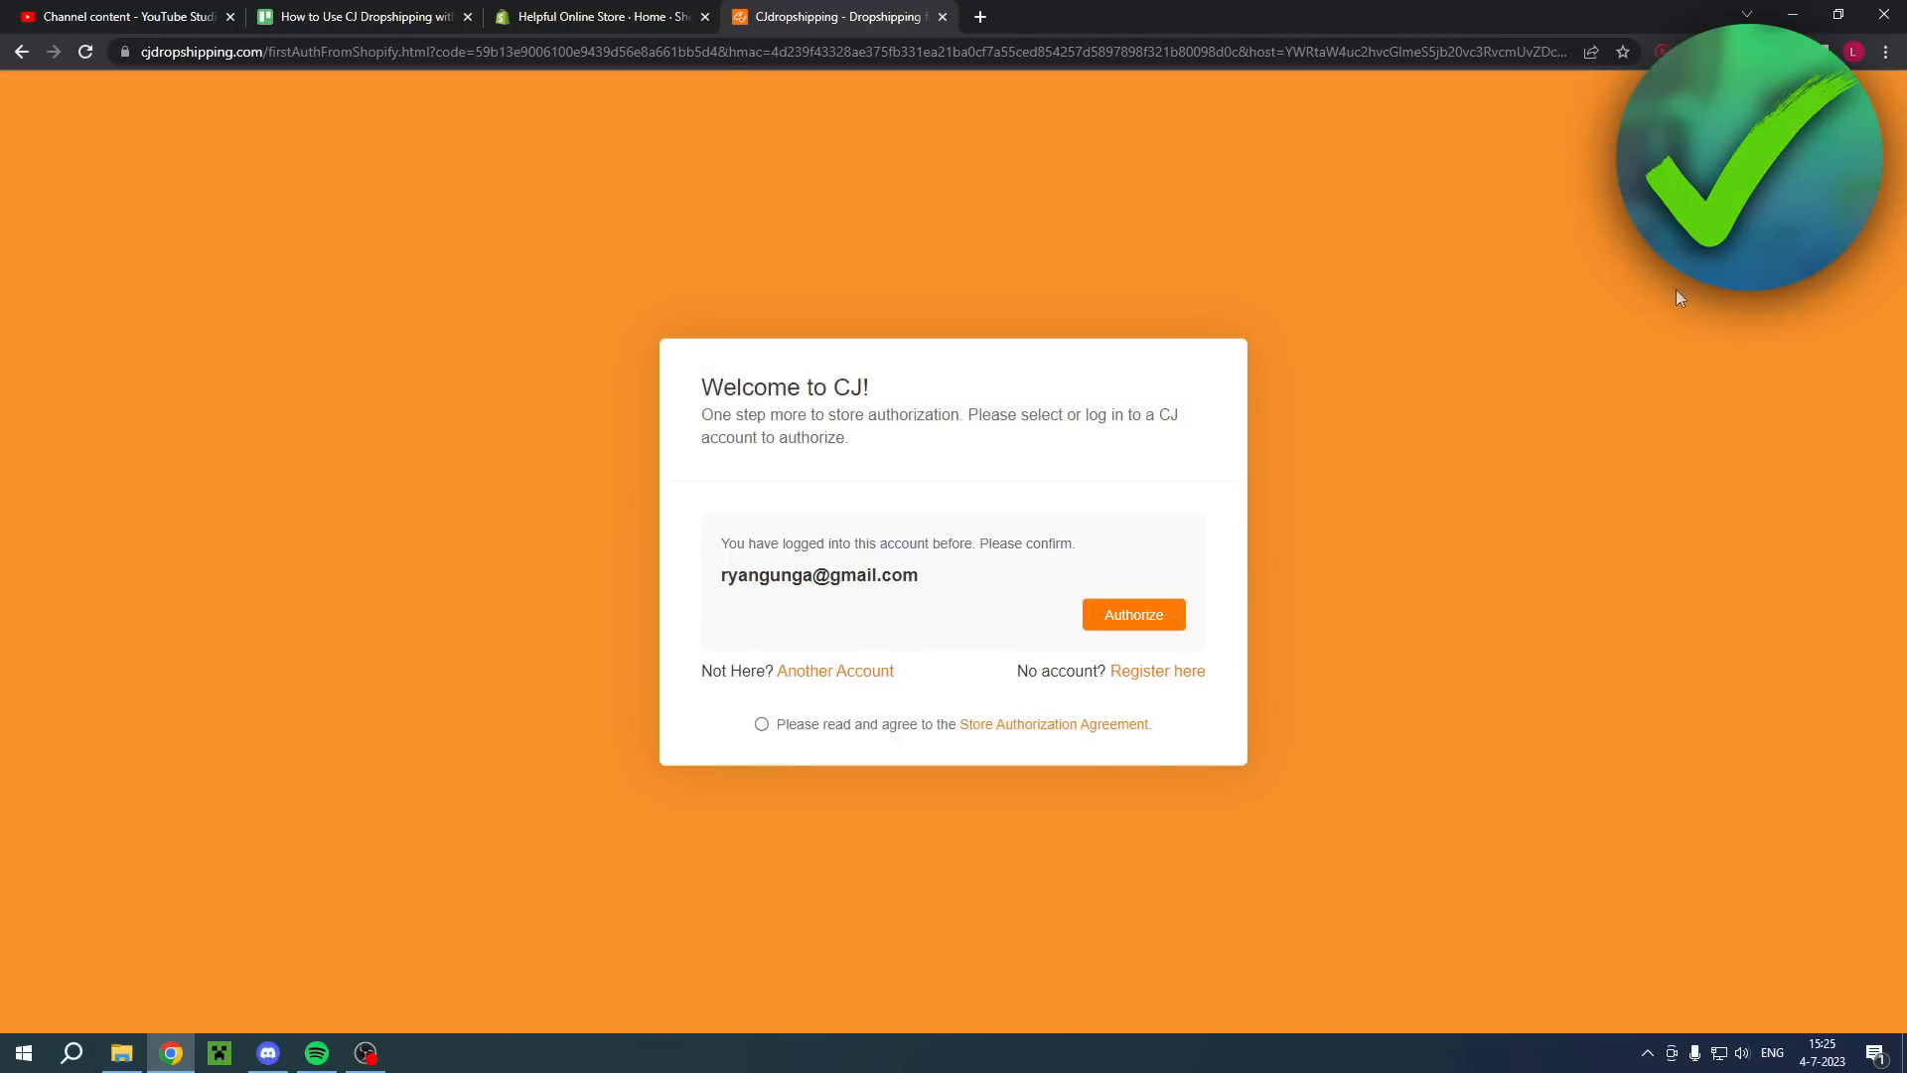
{"action": "mouse_move", "coordinate": [1131, 623]}
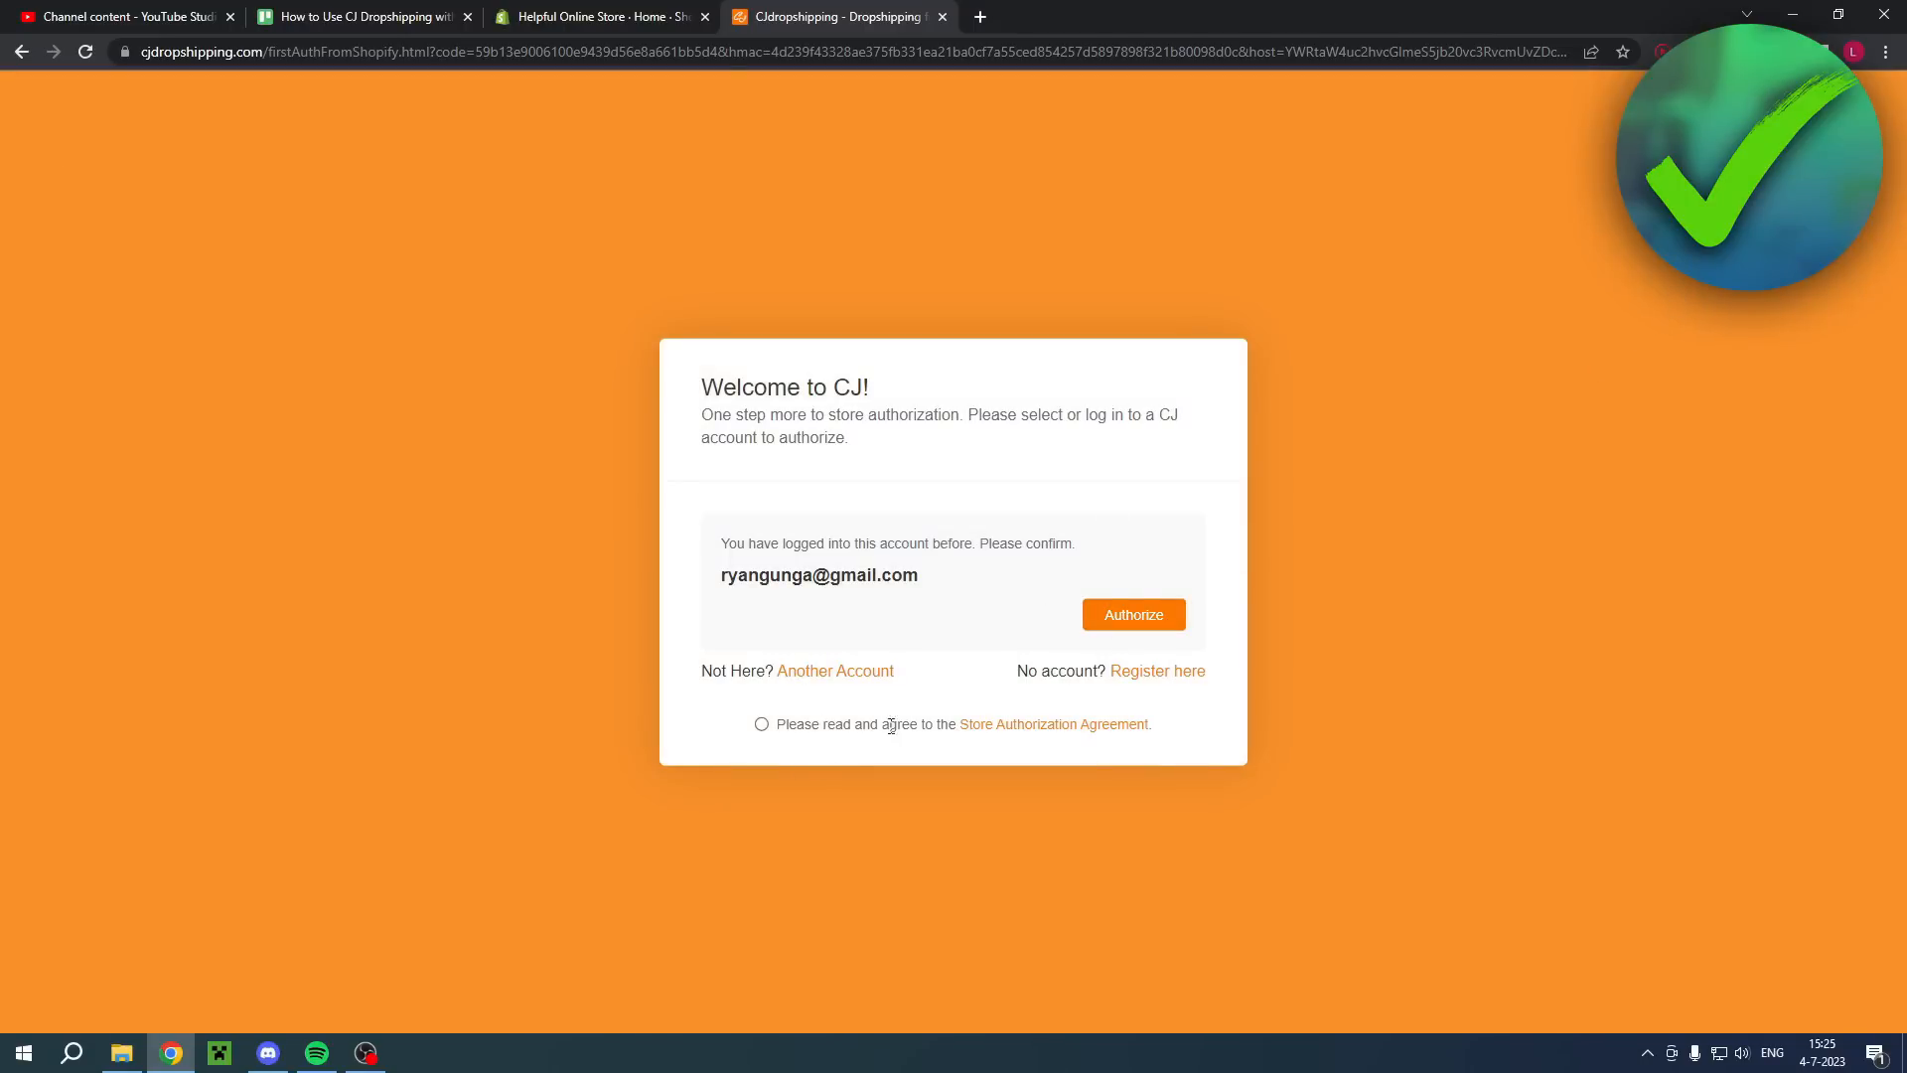
Step: Accept the Store Authorization Agreement and authorize, reaching Authorization Success
{"action": "left_click", "coordinate": [762, 724]}
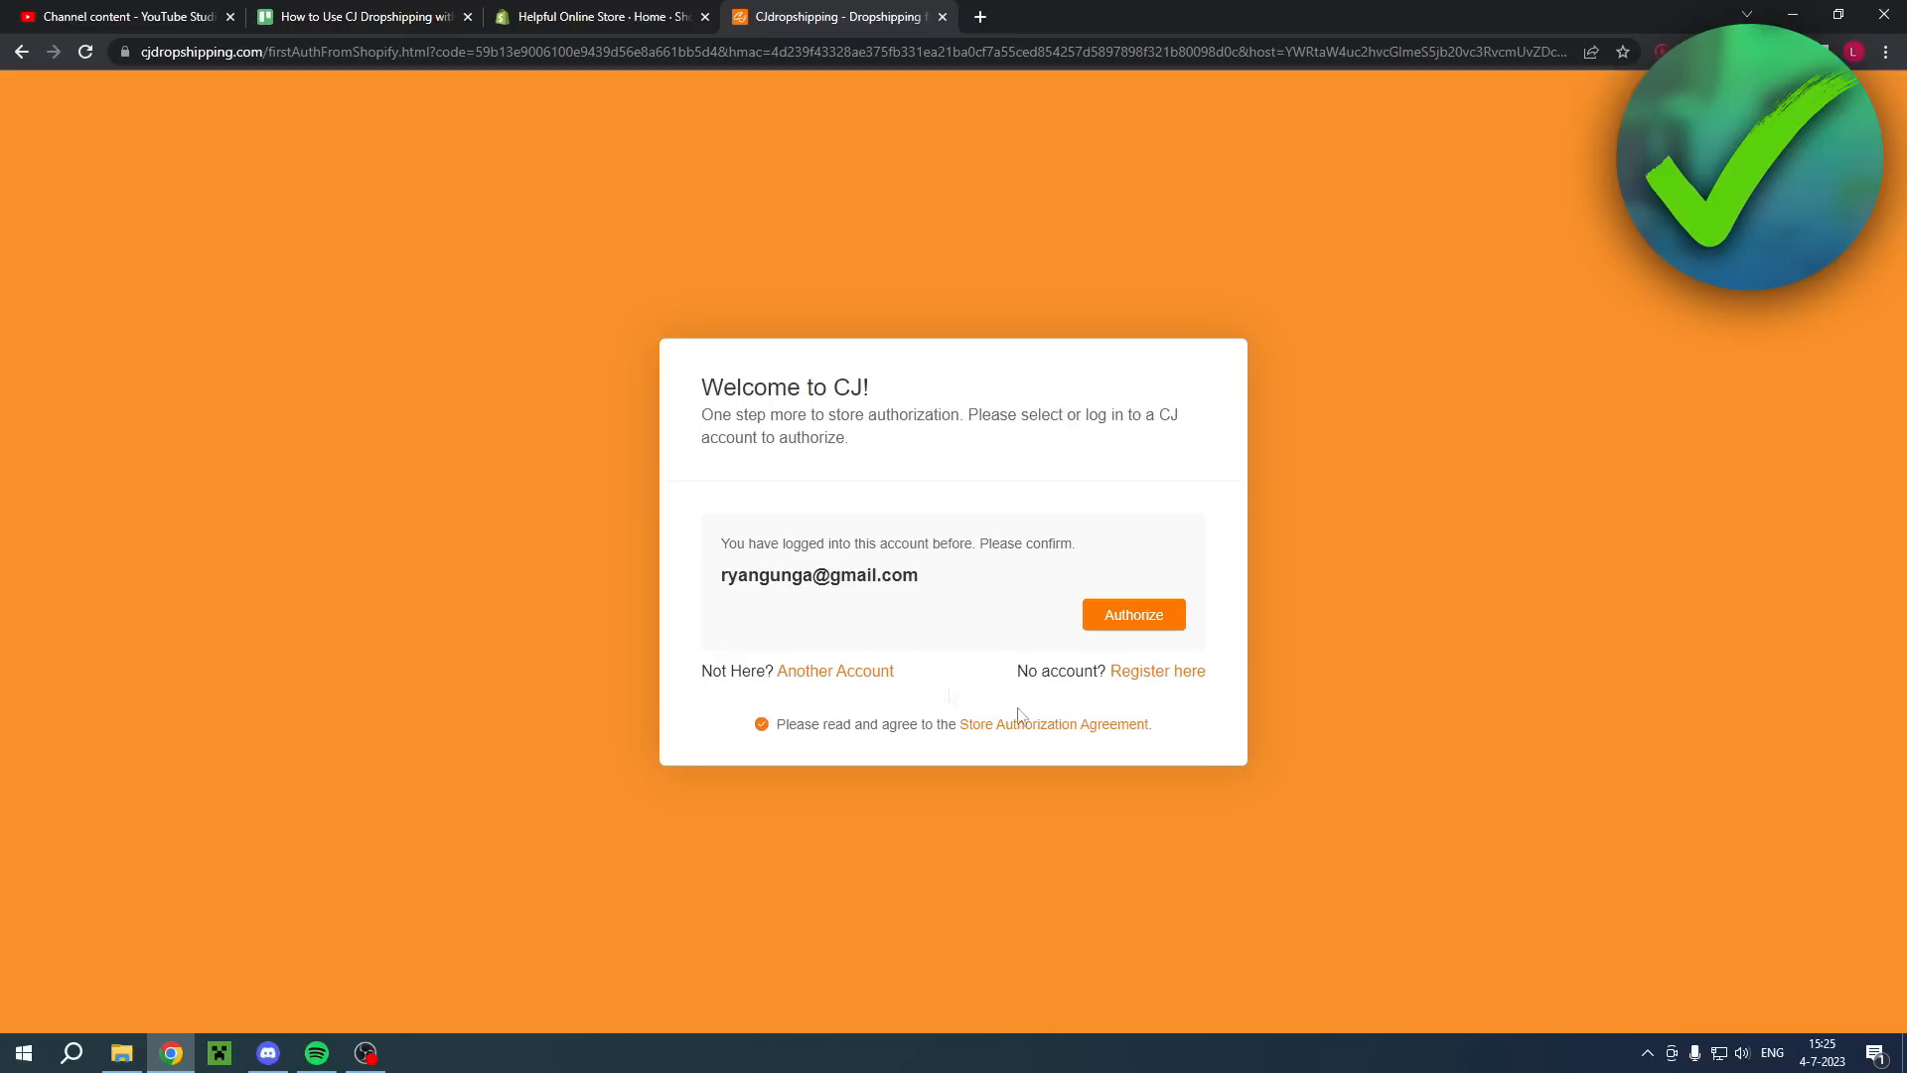
{"action": "left_click", "coordinate": [1132, 613]}
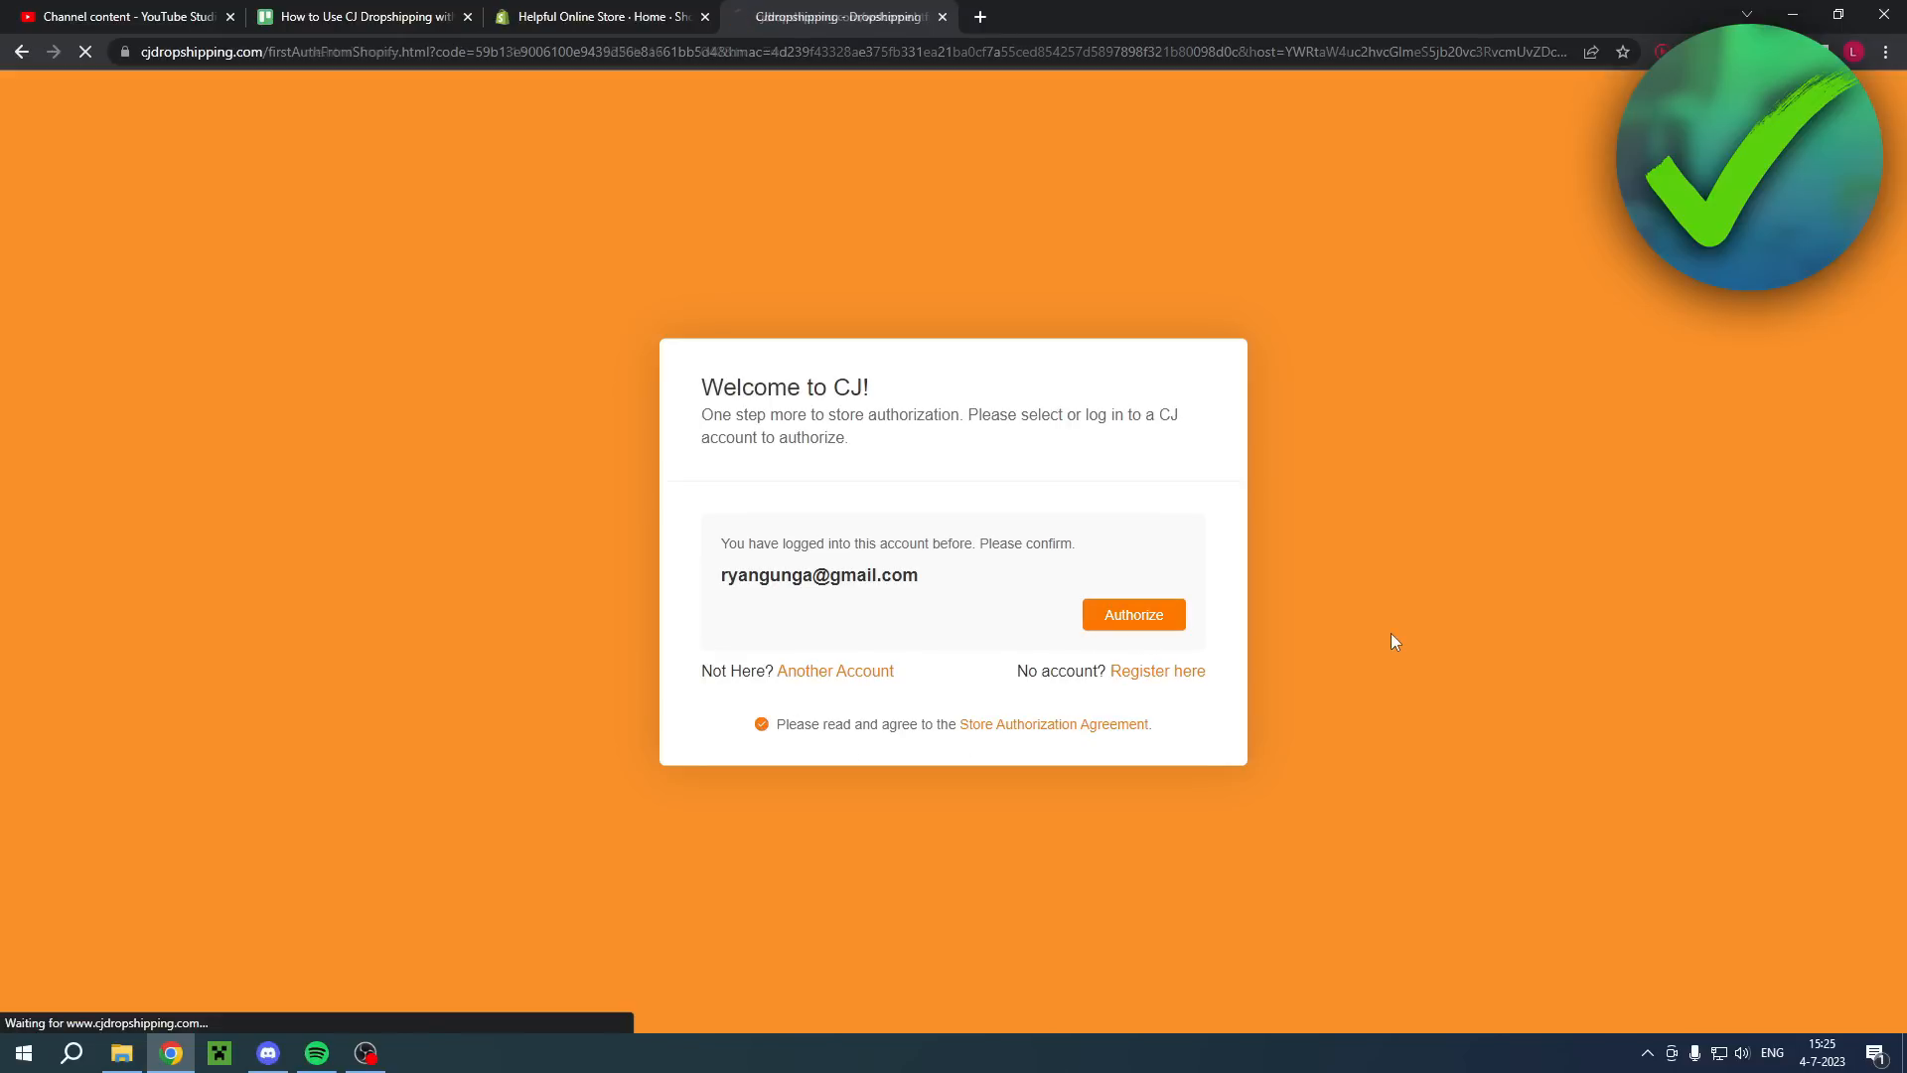
{"action": "left_click", "coordinate": [1133, 613]}
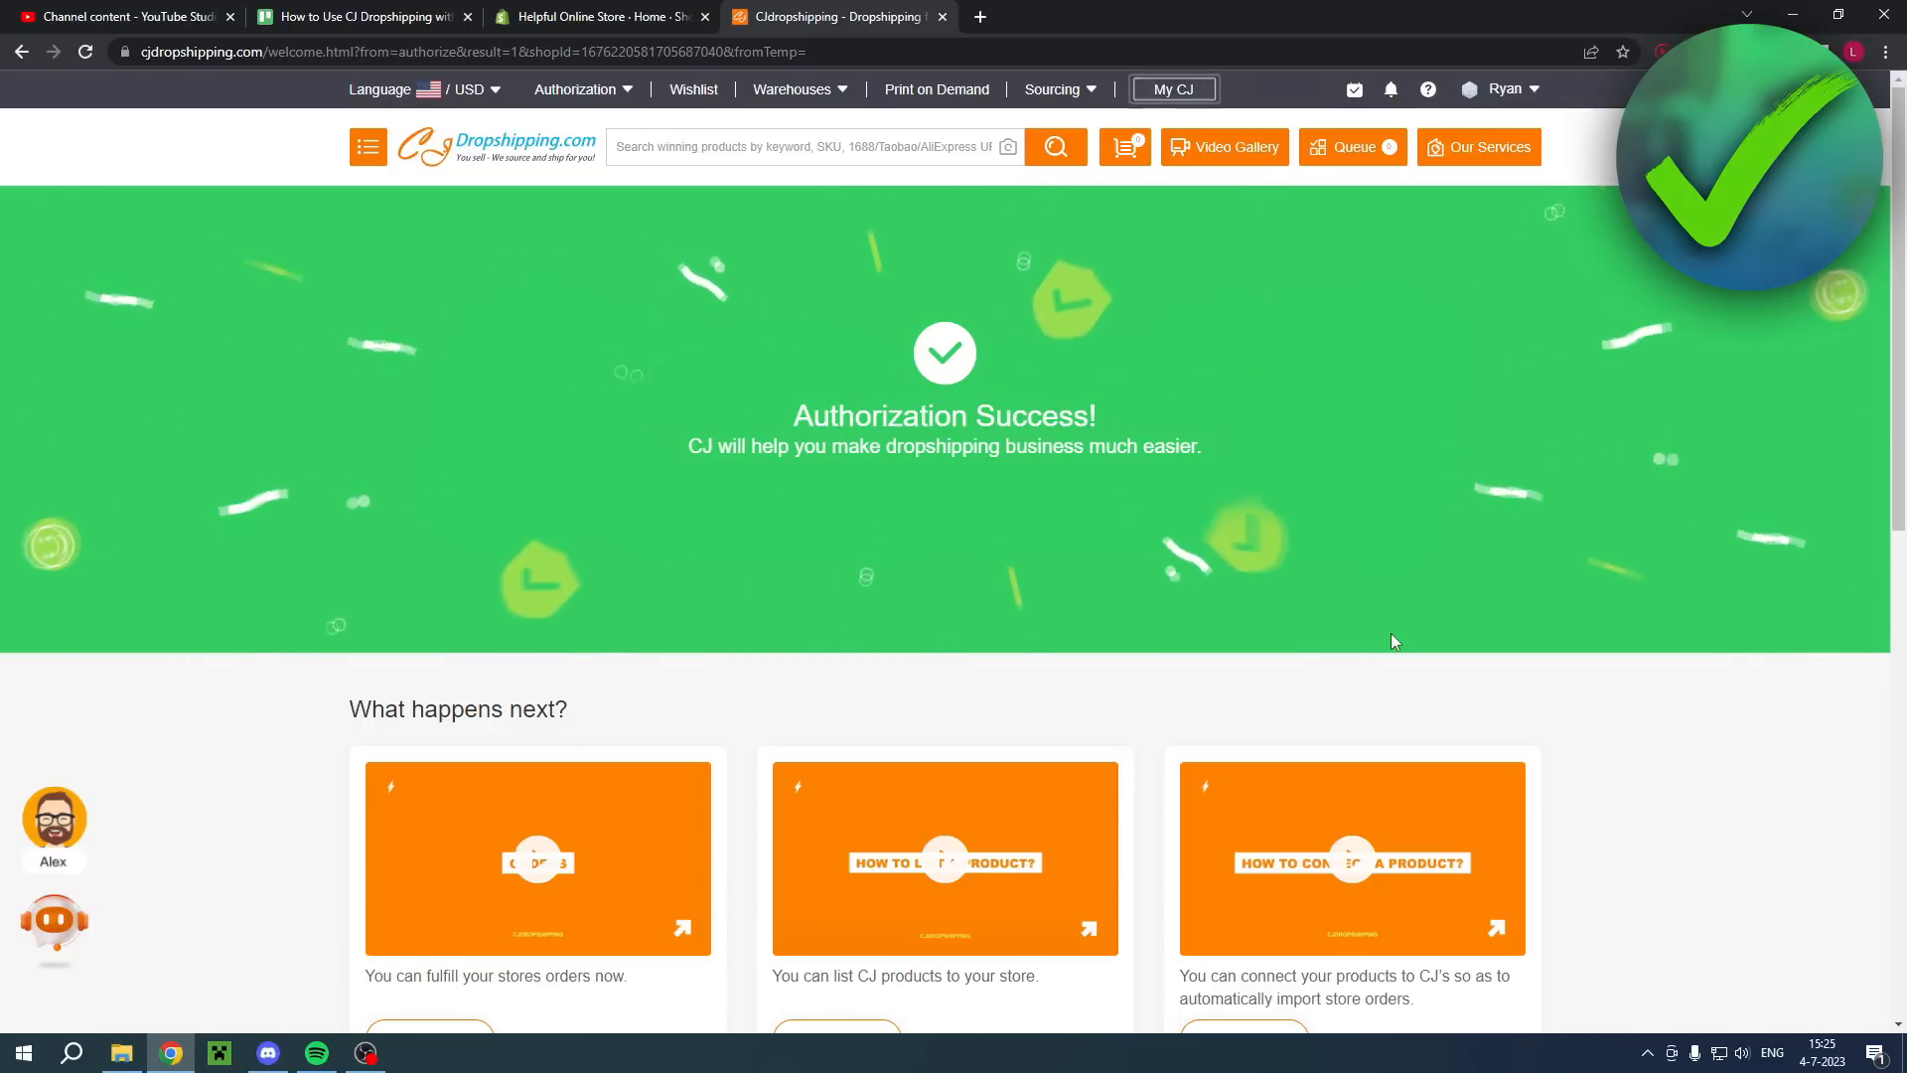
{"action": "scroll", "scroll_direction": "down", "scroll_amount": 3}
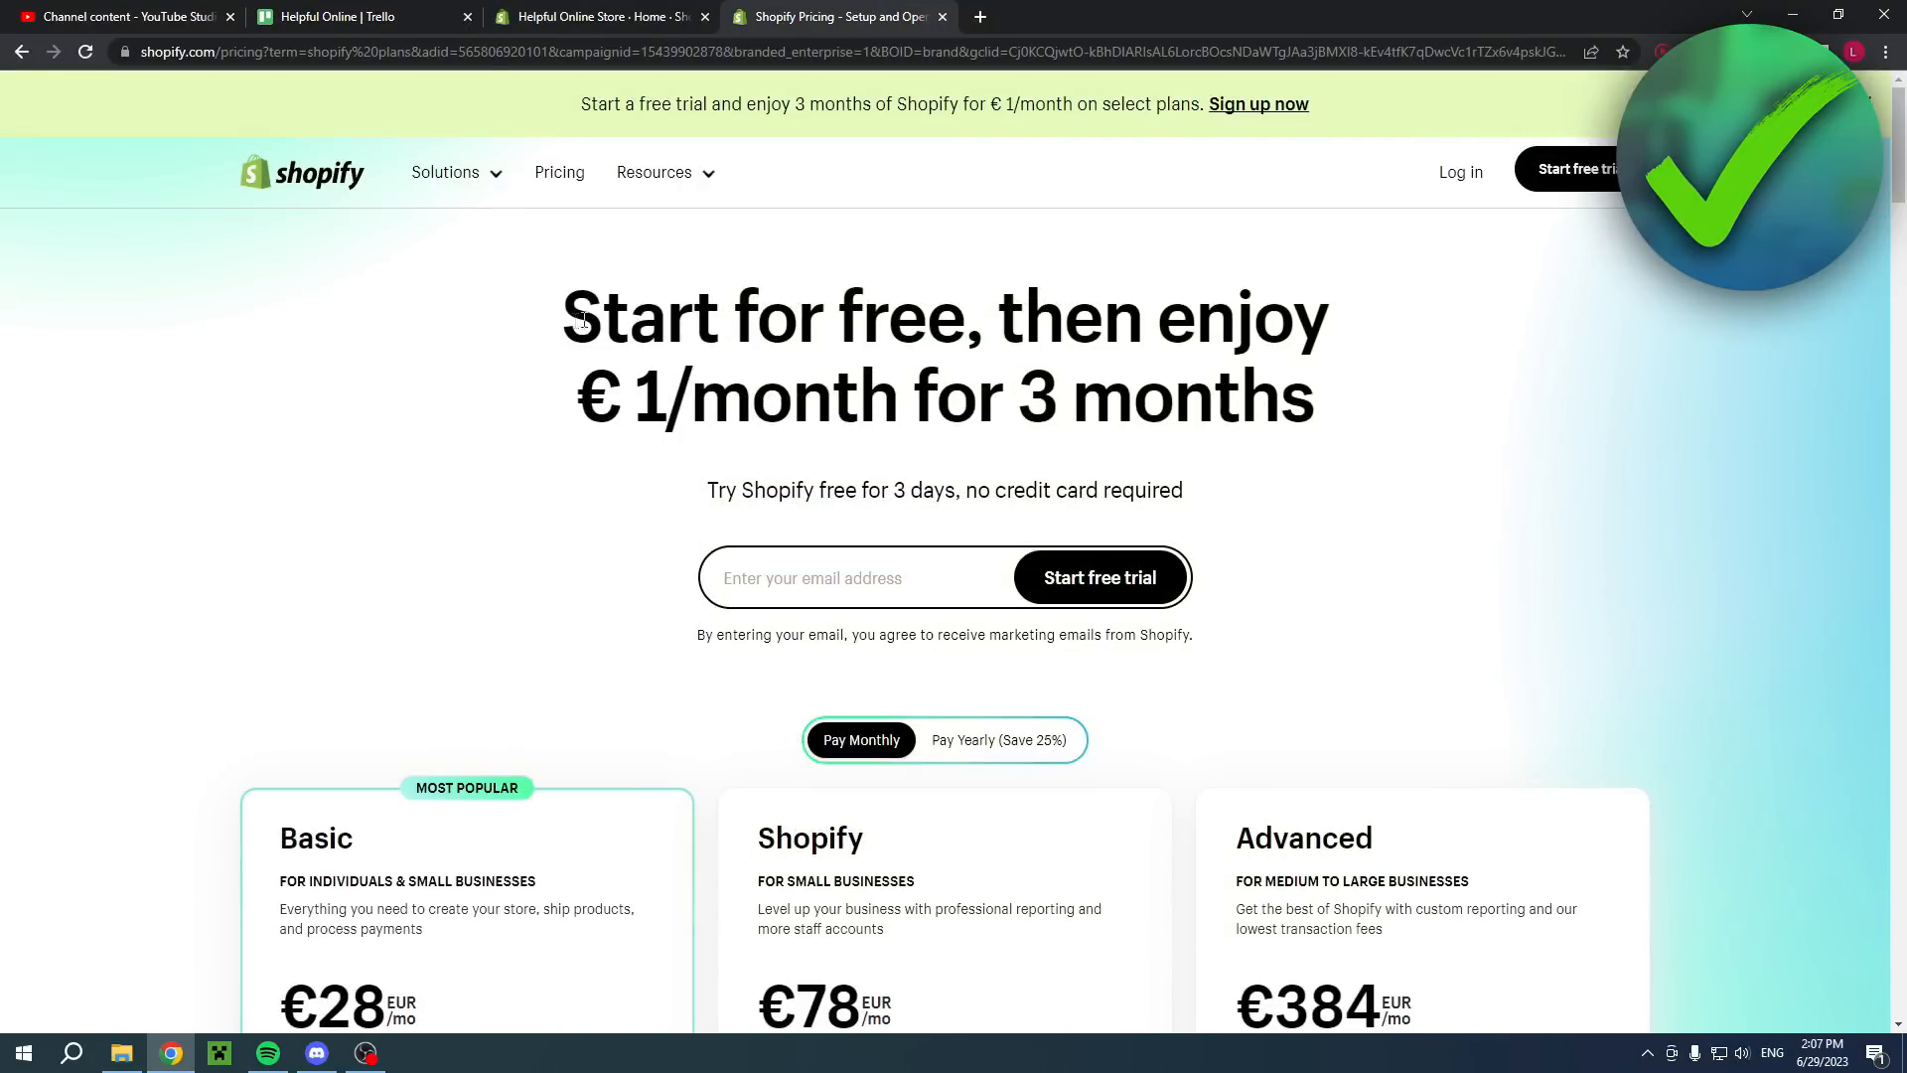
{"action": "left_click_drag", "start_coordinate": [1022, 316], "coordinate": [1326, 316]}
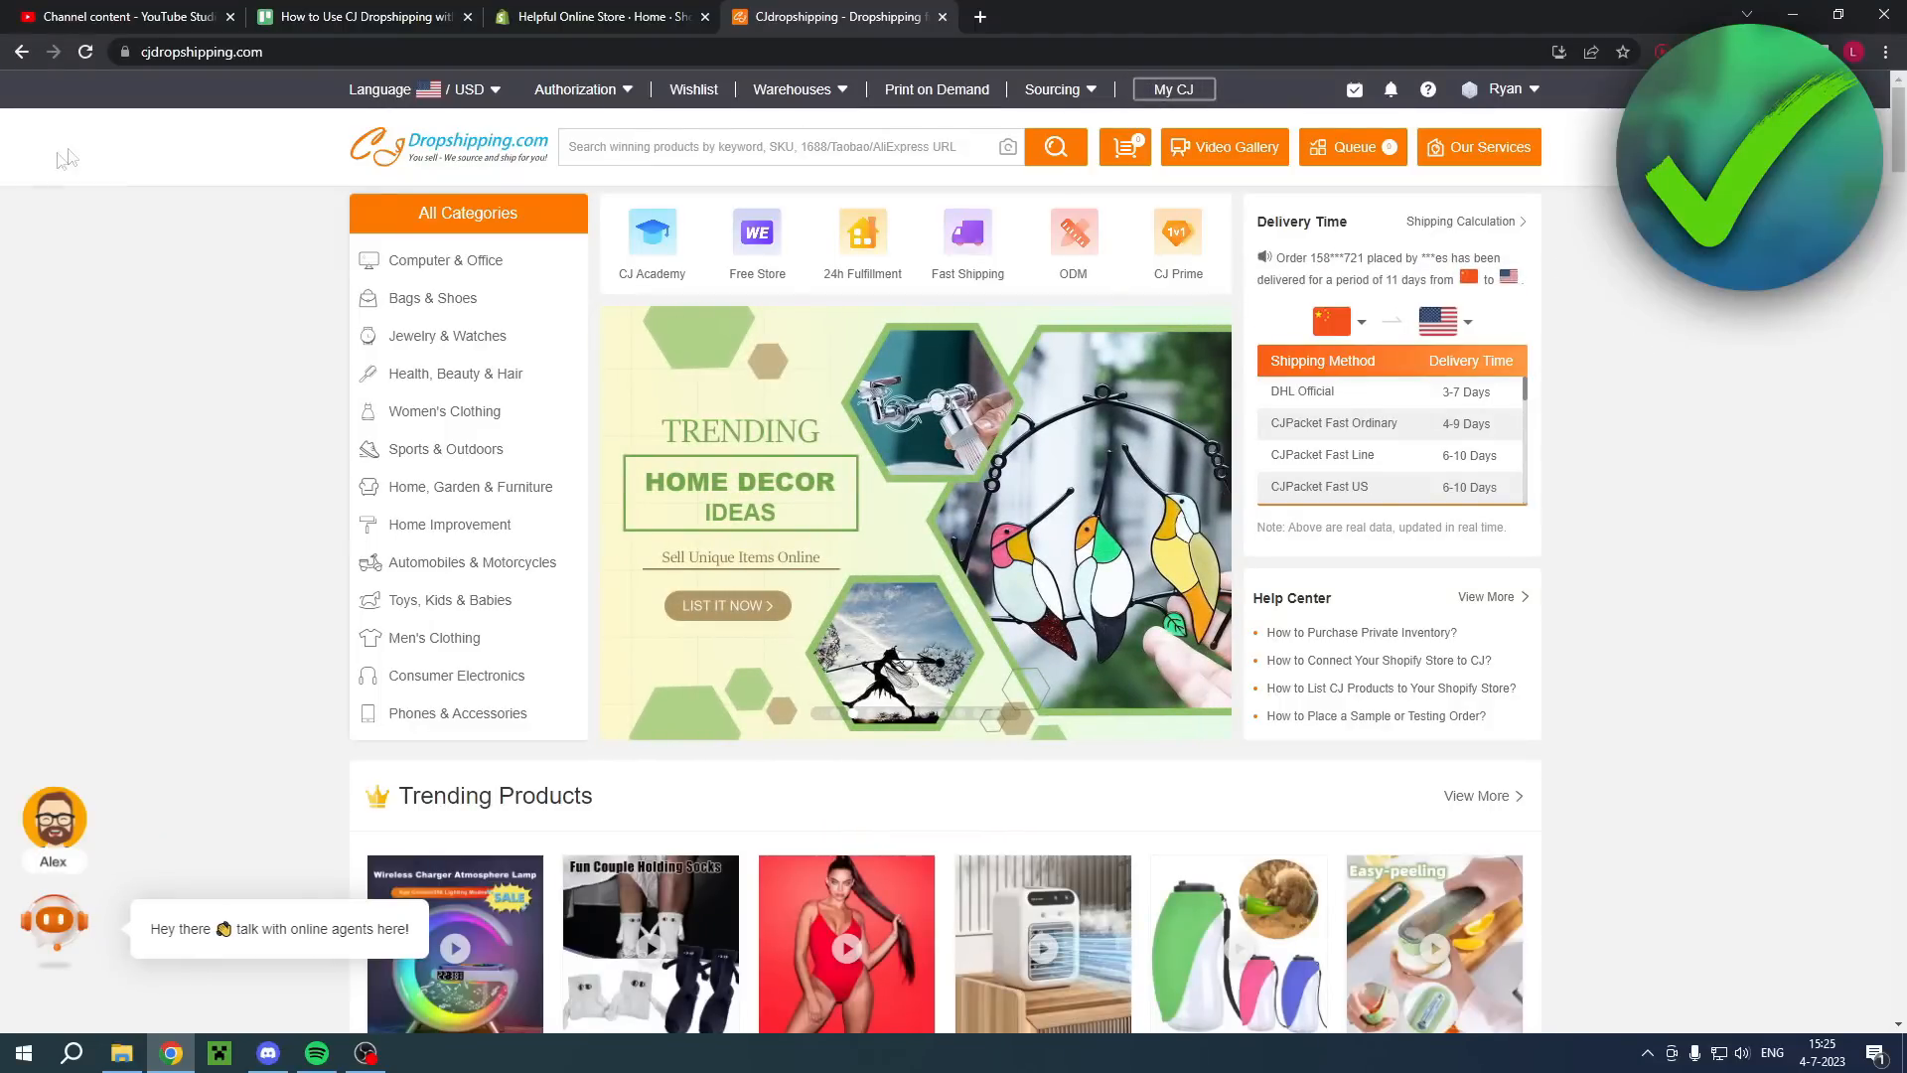
{"action": "mouse_move", "coordinate": [445, 260]}
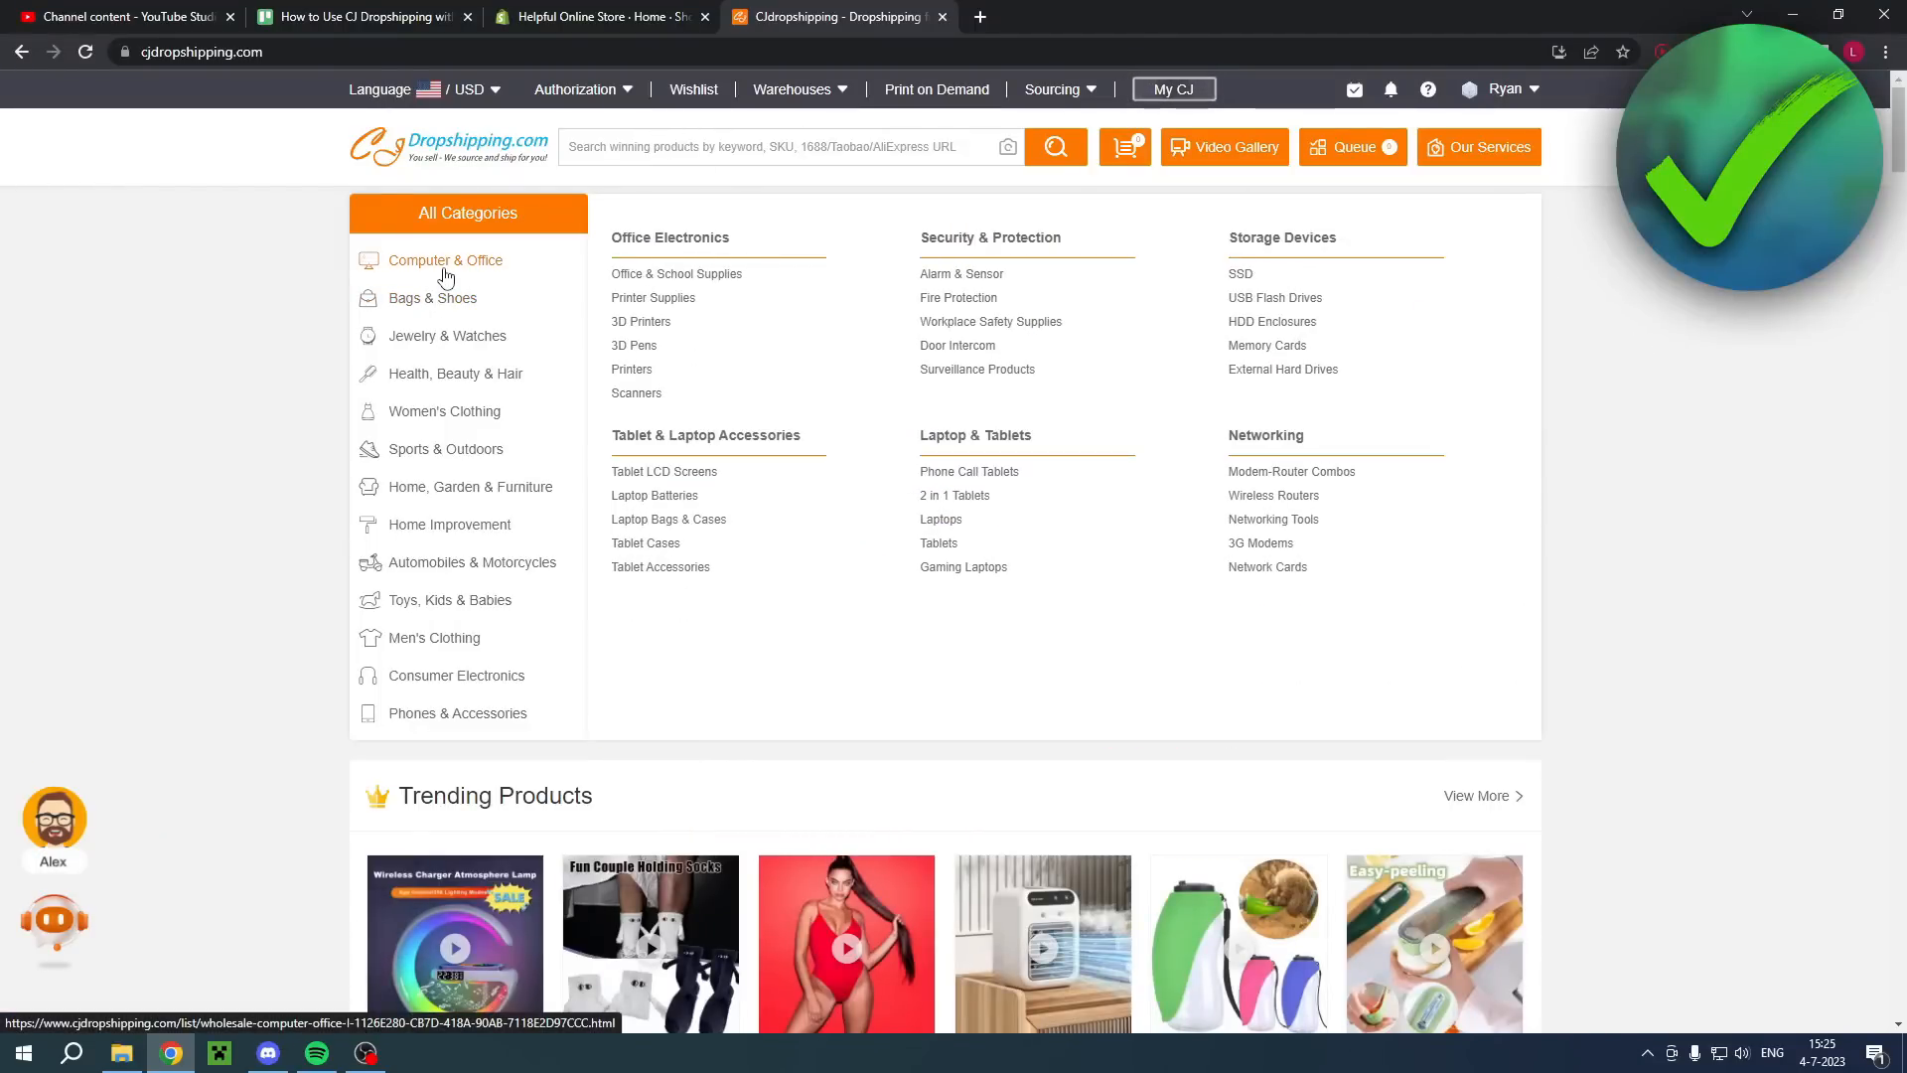
{"action": "mouse_move", "coordinate": [1500, 358]}
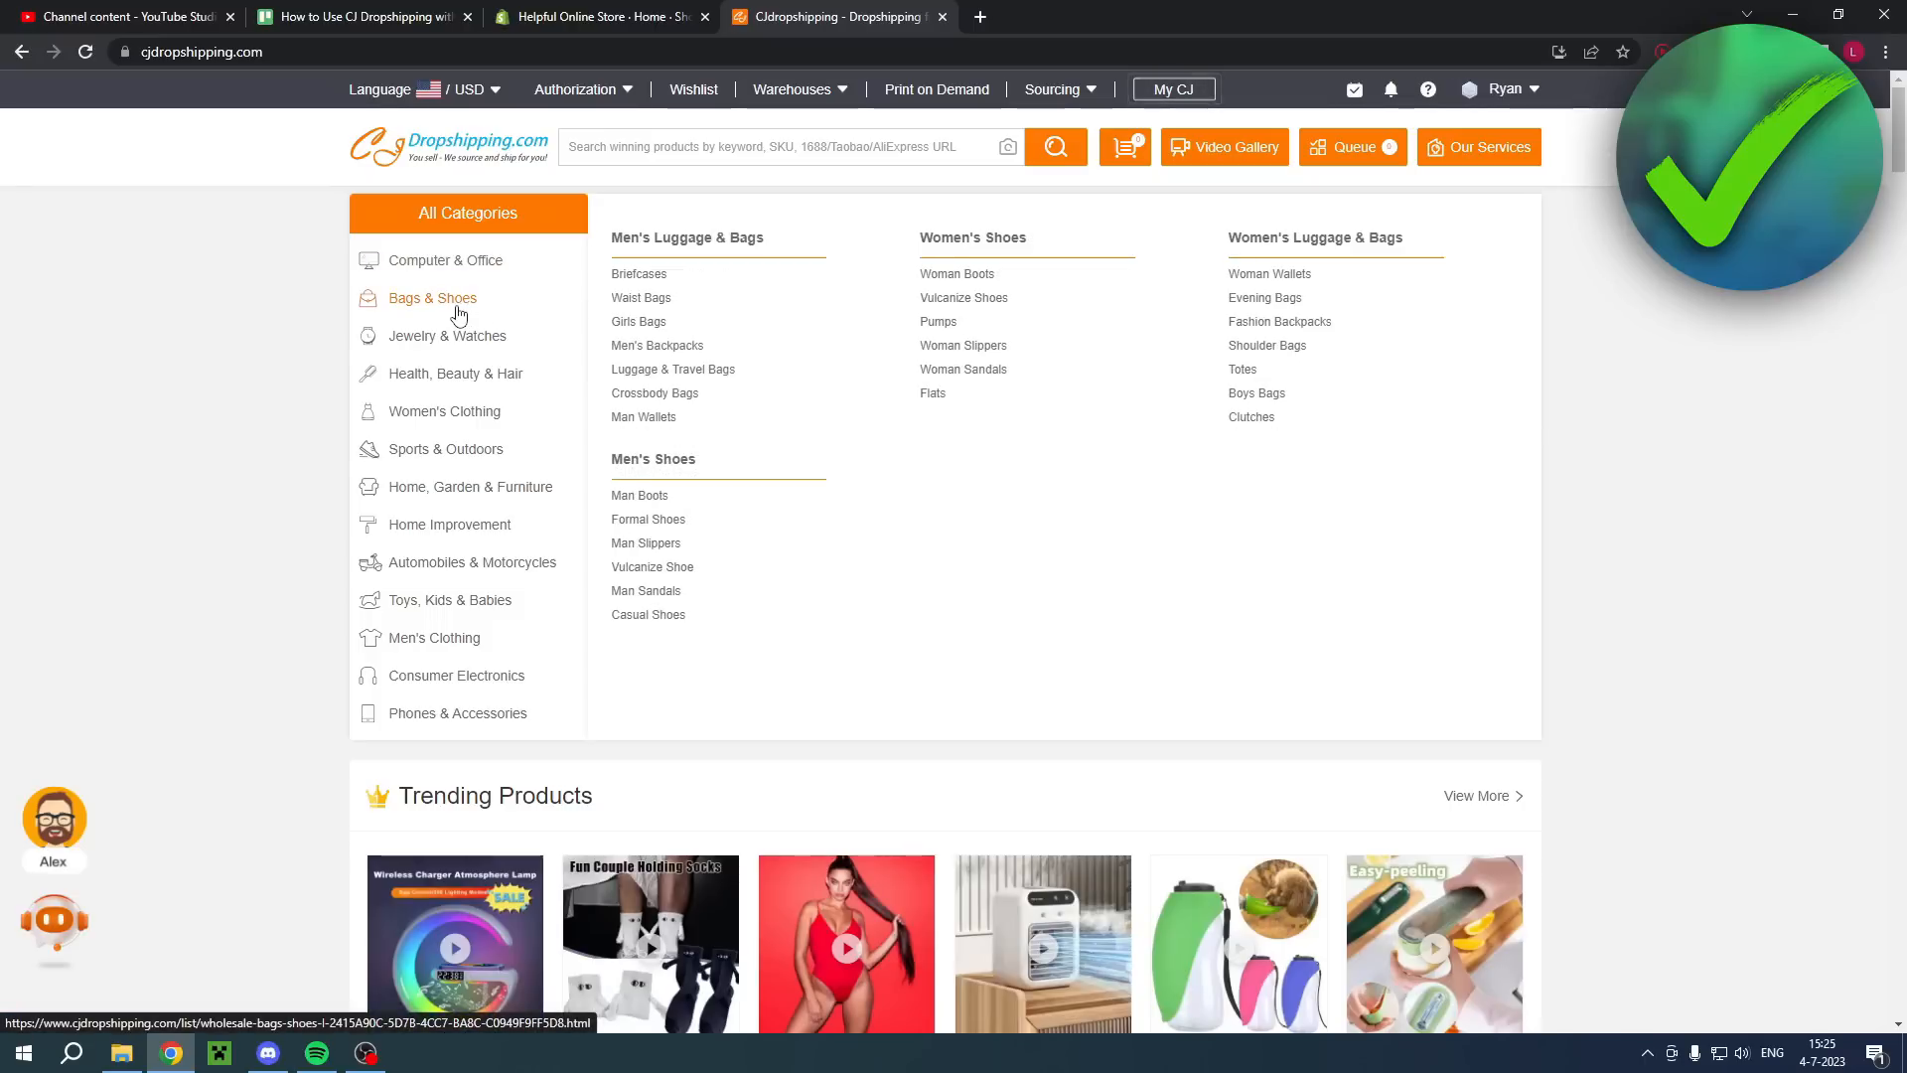
{"action": "mouse_move", "coordinate": [833, 492]}
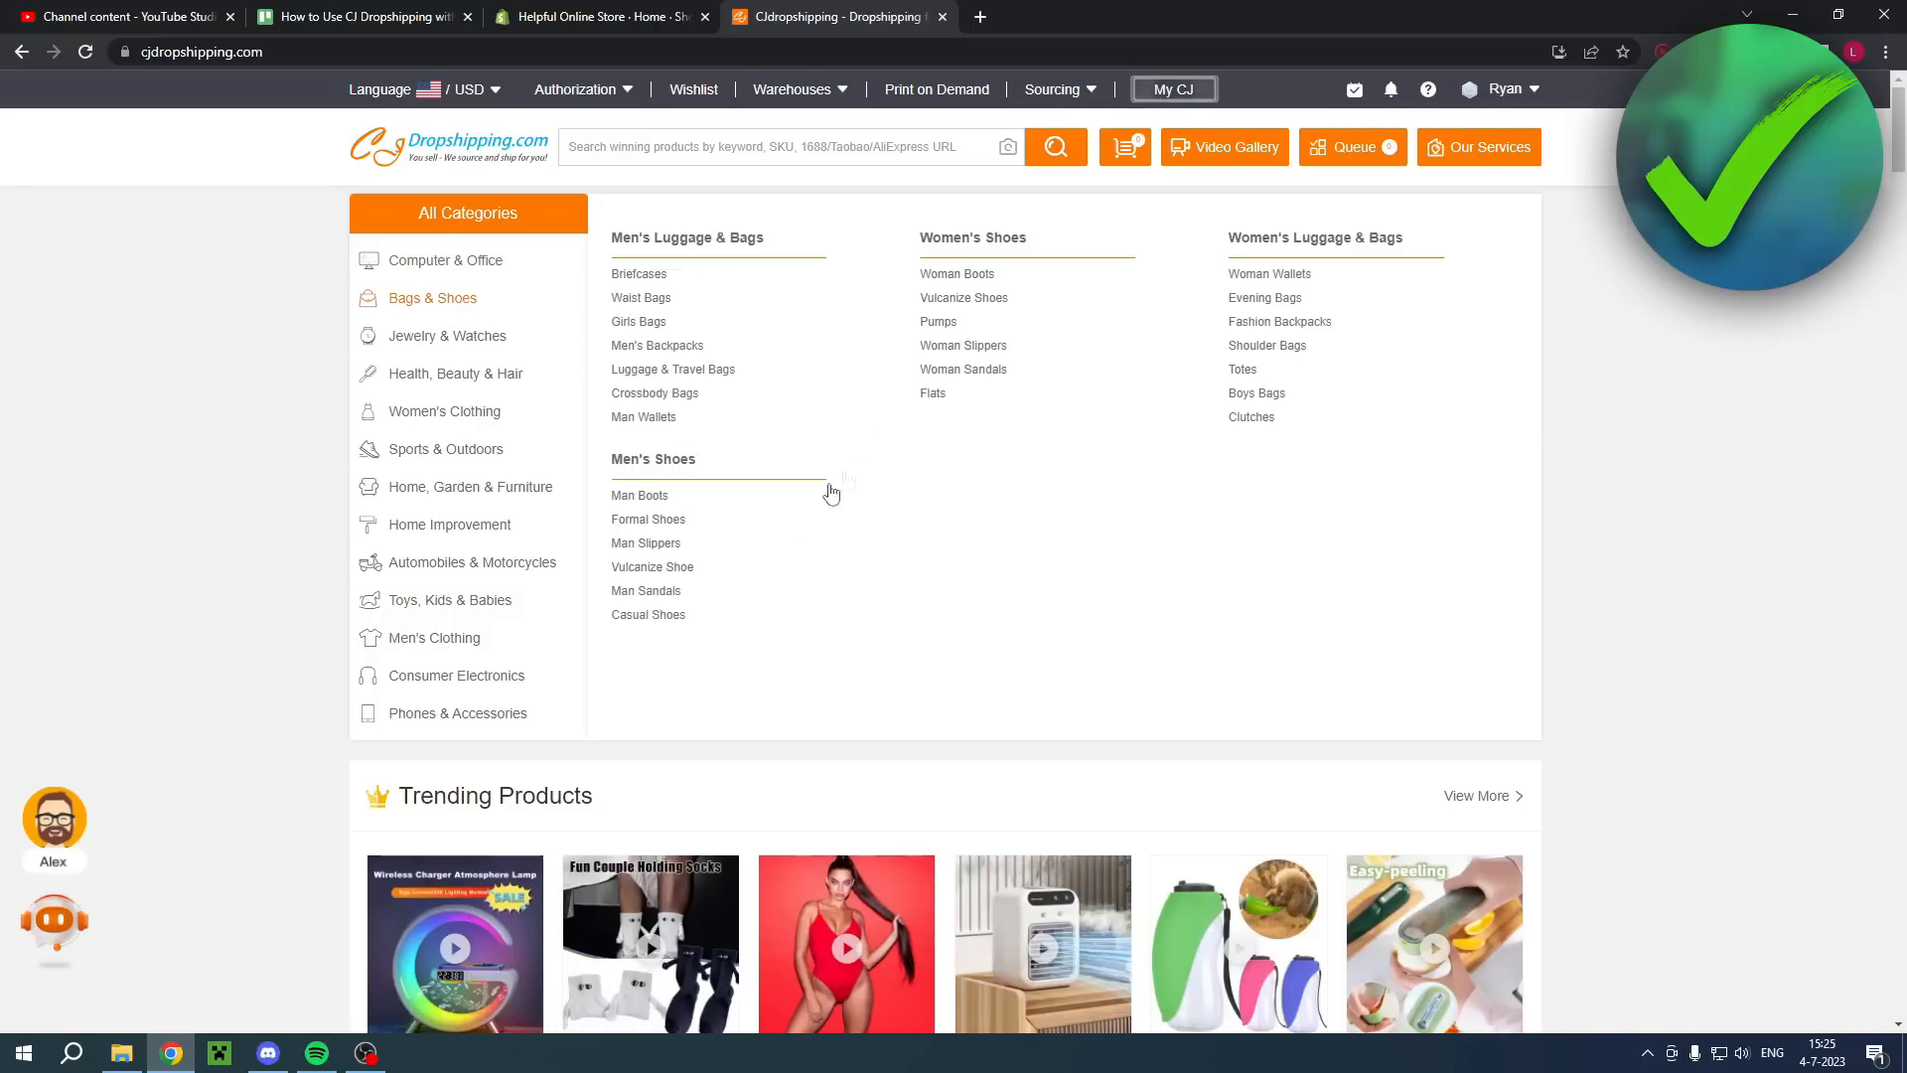
Step: Open the Man Boots category under Men's Shoes and browse its product listings
{"action": "left_click", "coordinate": [640, 495]}
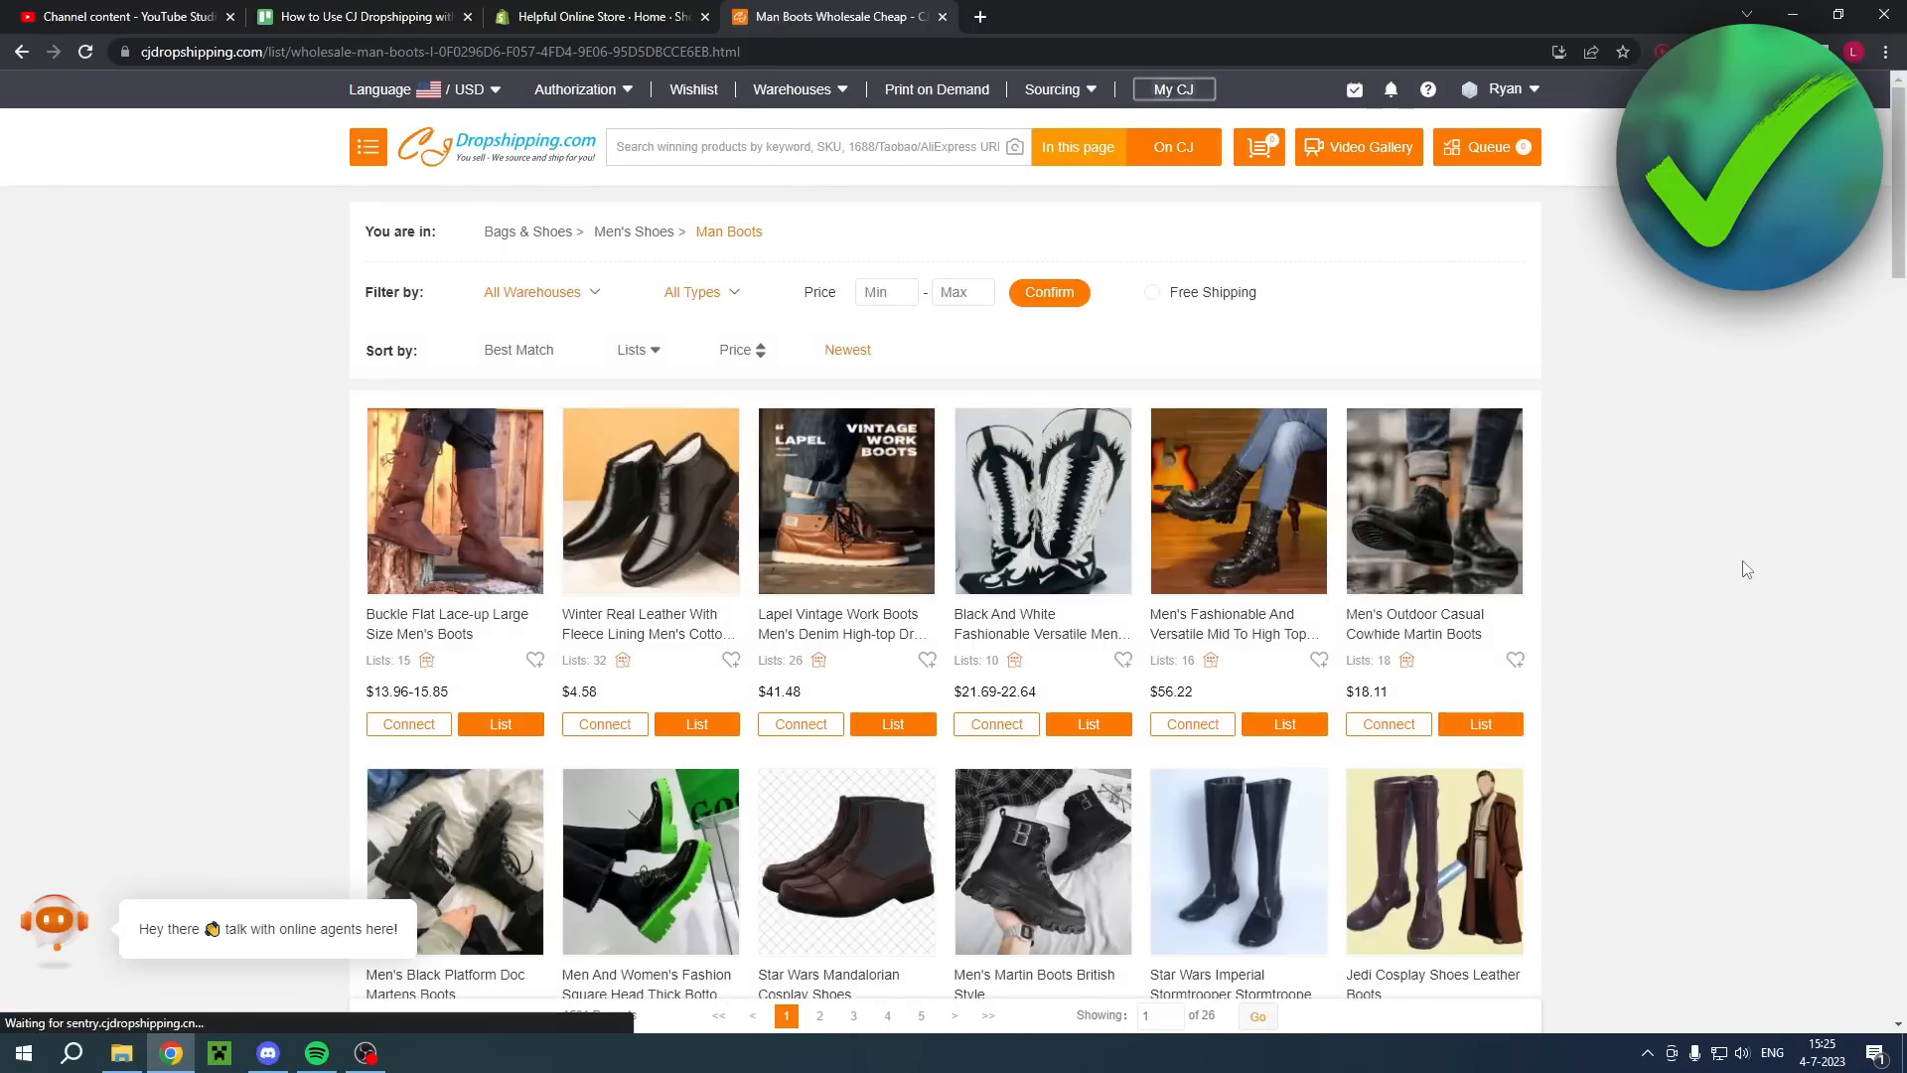
{"action": "scroll", "scroll_direction": "down", "scroll_amount": 3}
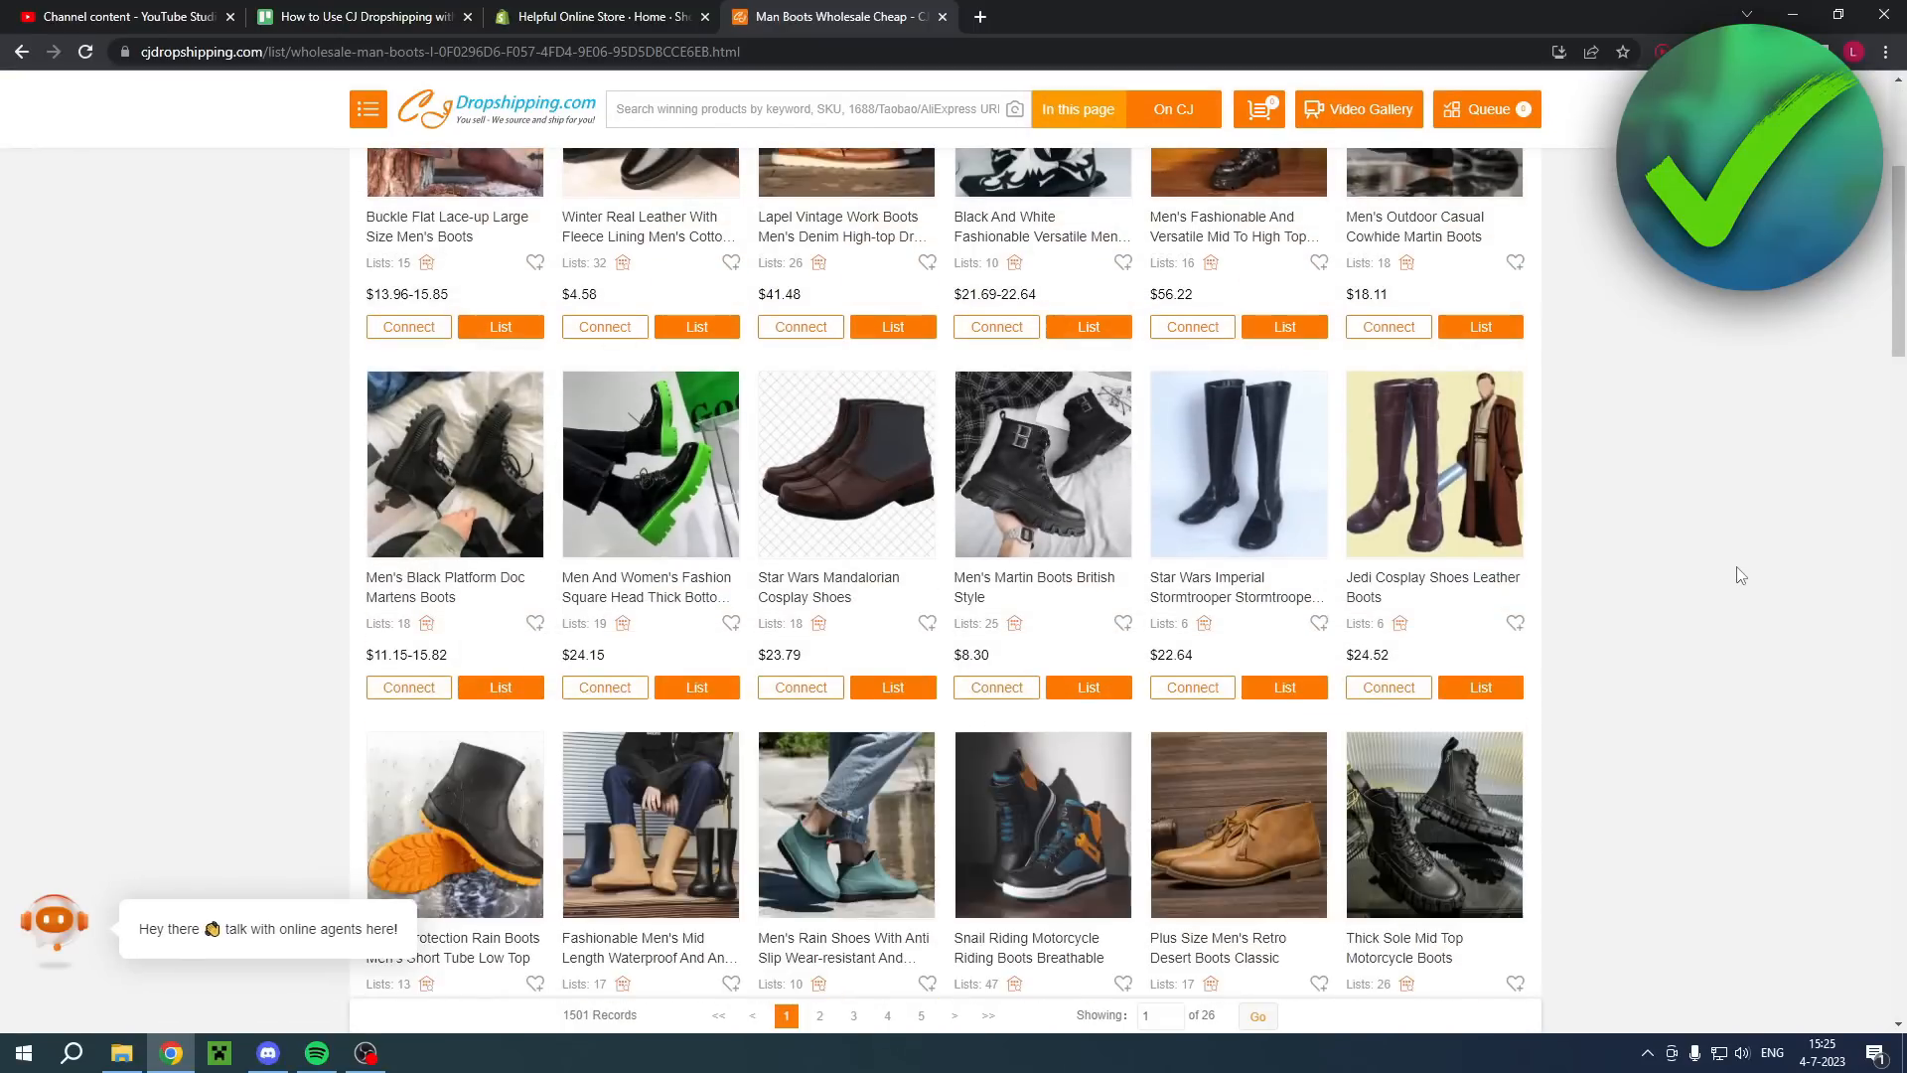
{"action": "scroll", "scroll_direction": "down", "scroll_amount": 3}
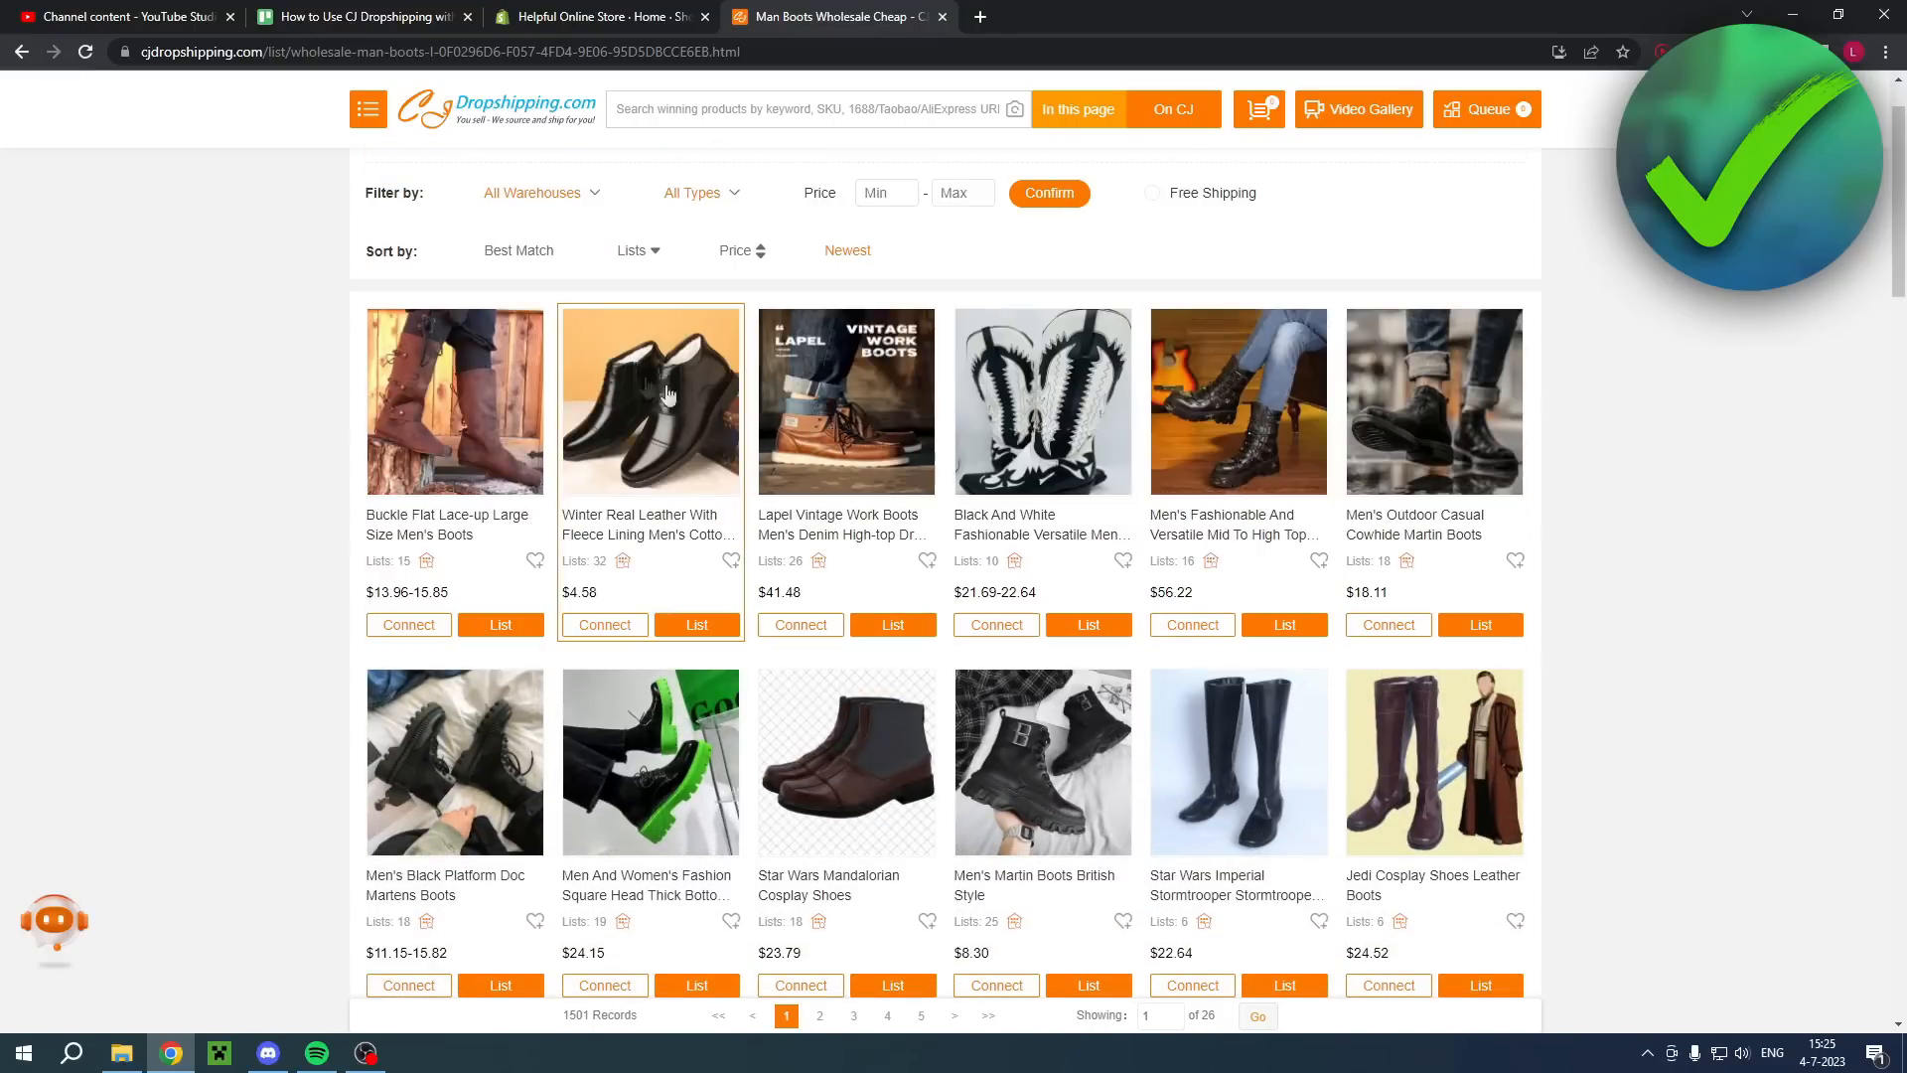
{"action": "left_click", "coordinate": [649, 401]}
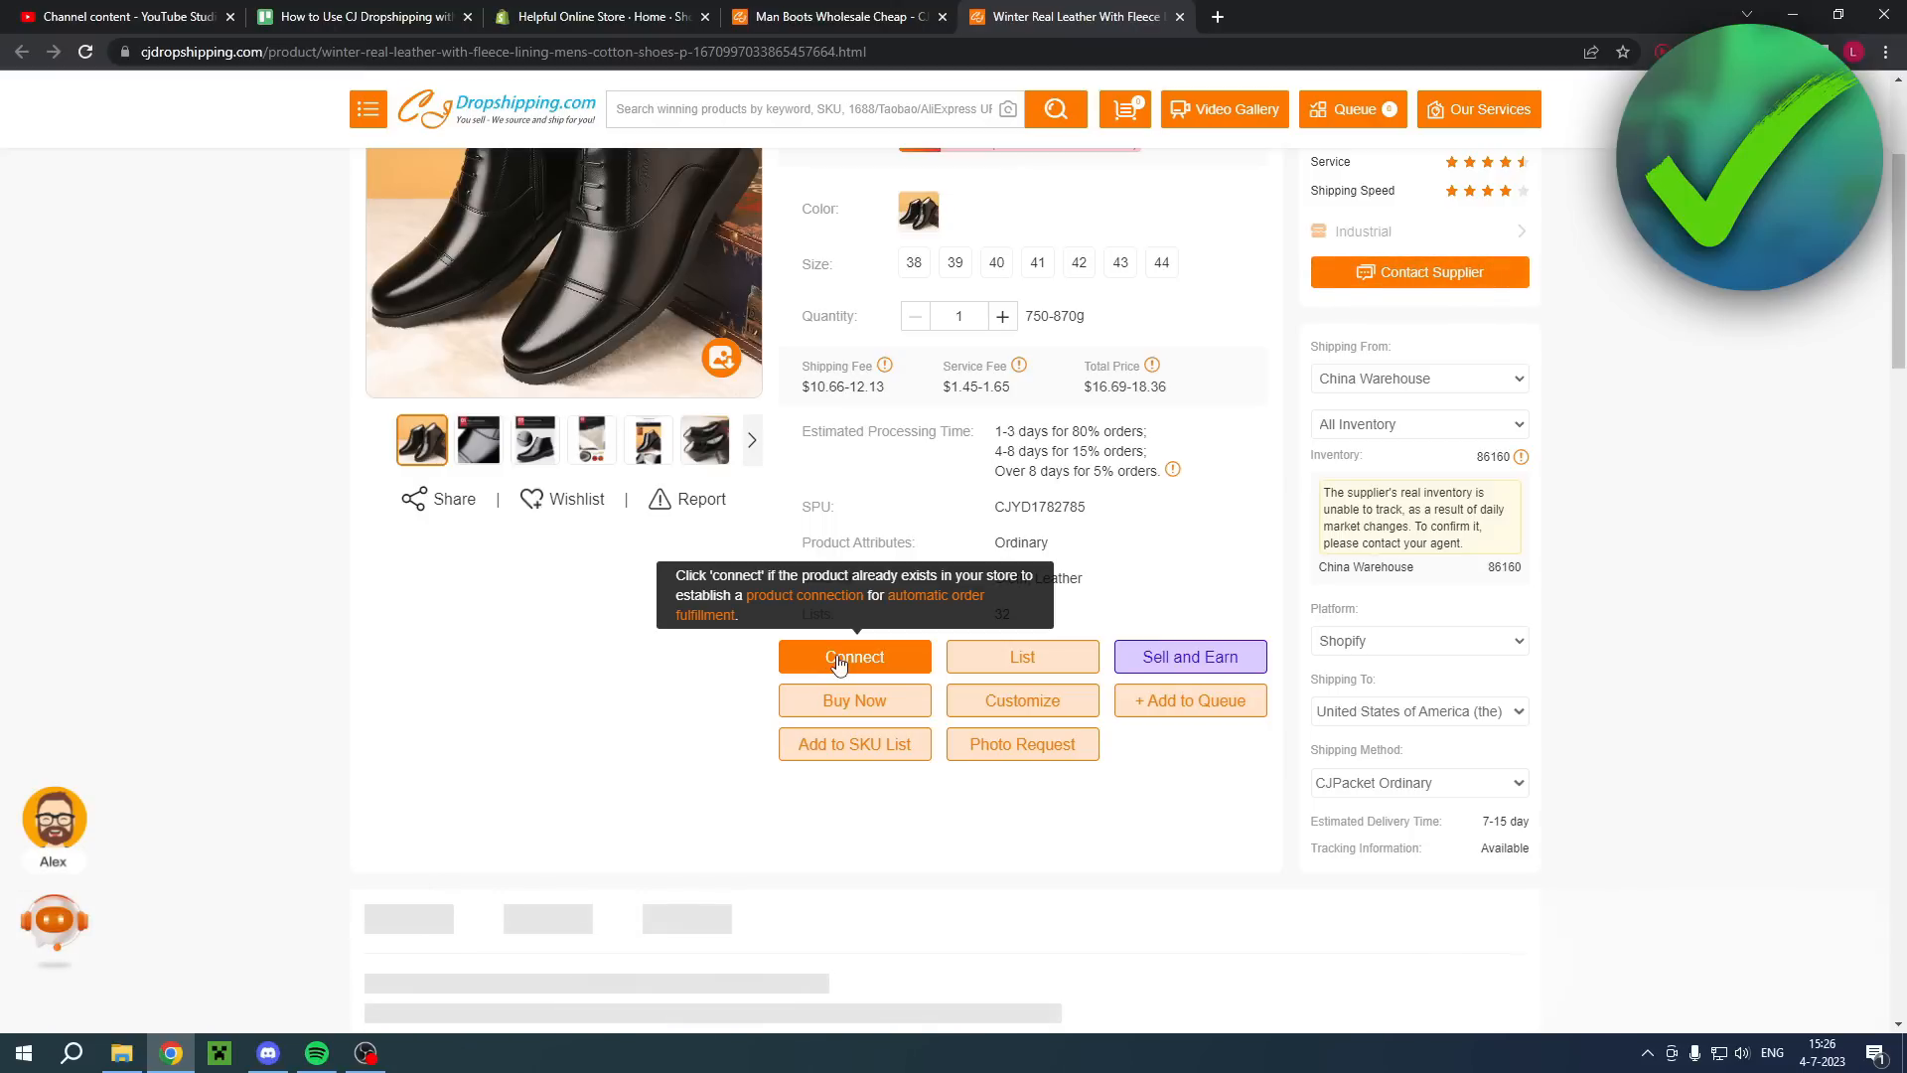
{"action": "mouse_move", "coordinate": [830, 656]}
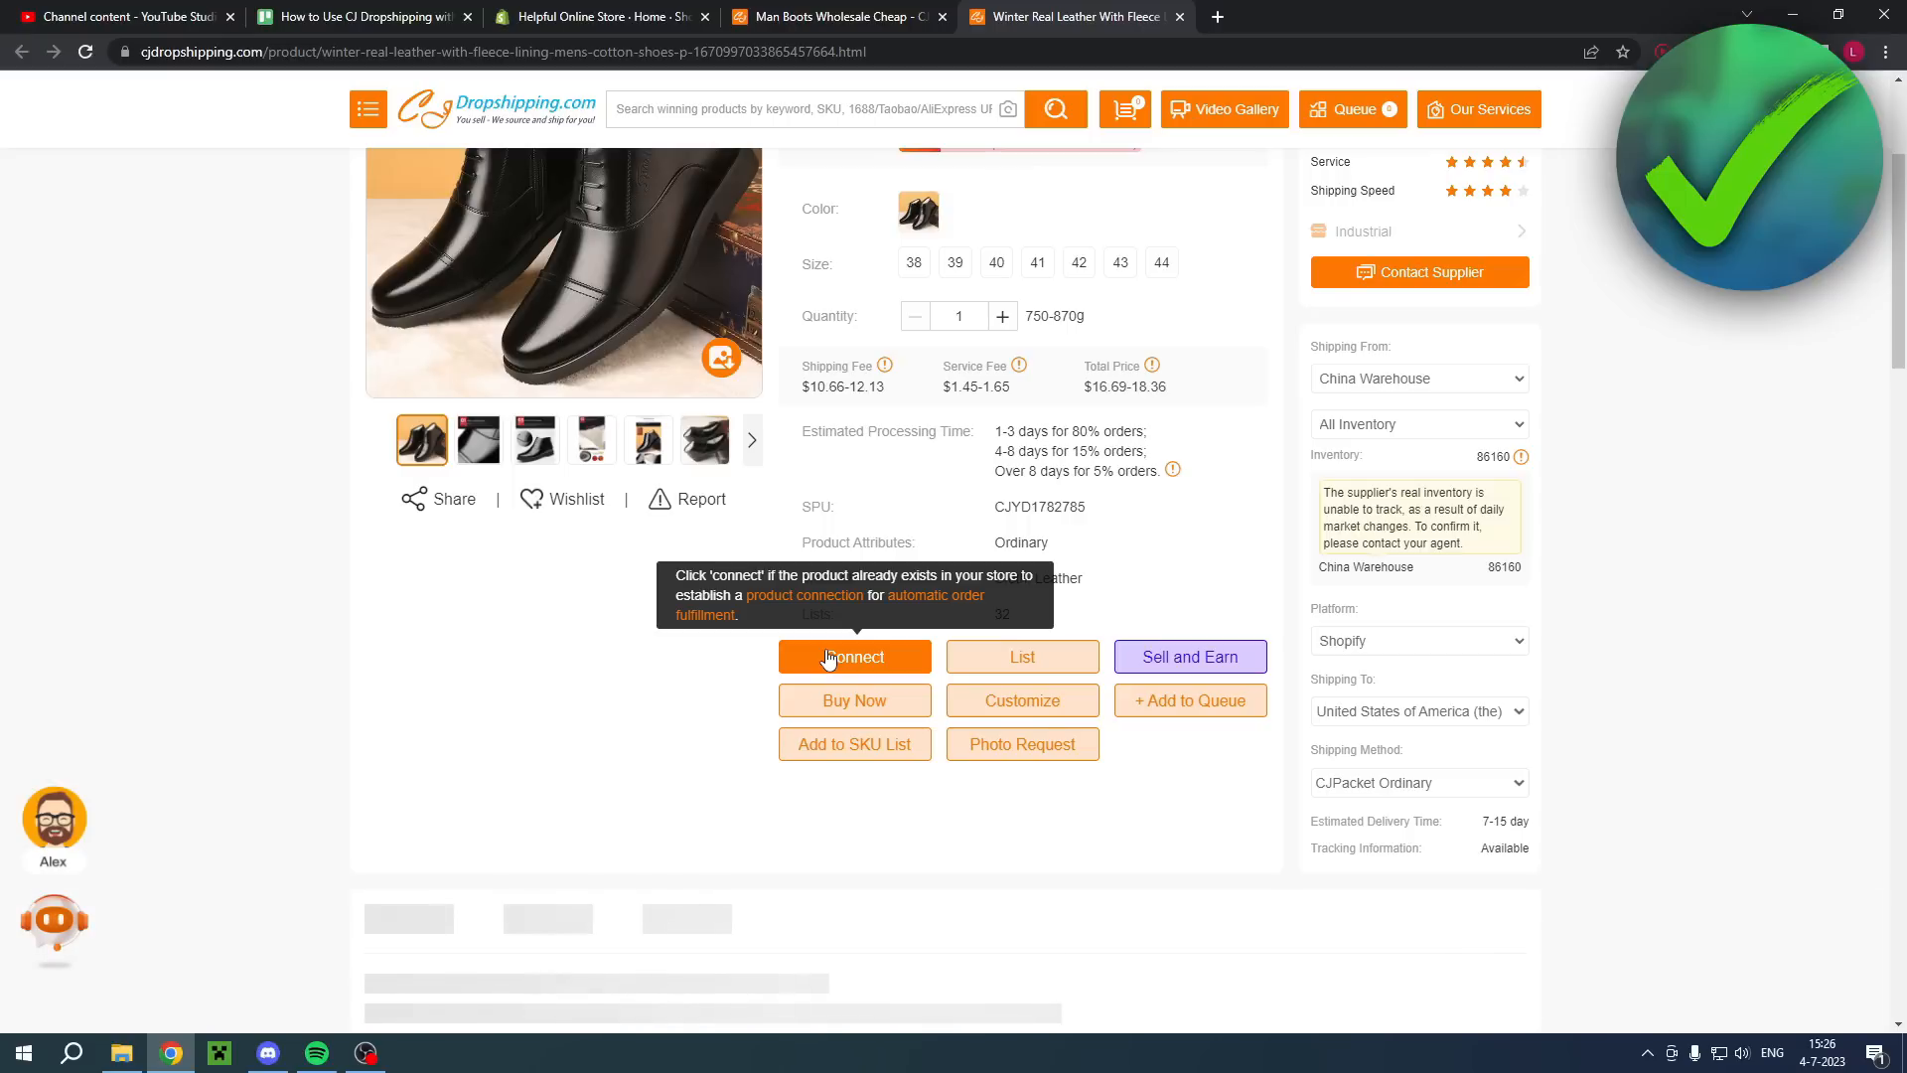
{"action": "mouse_move", "coordinate": [1022, 657]}
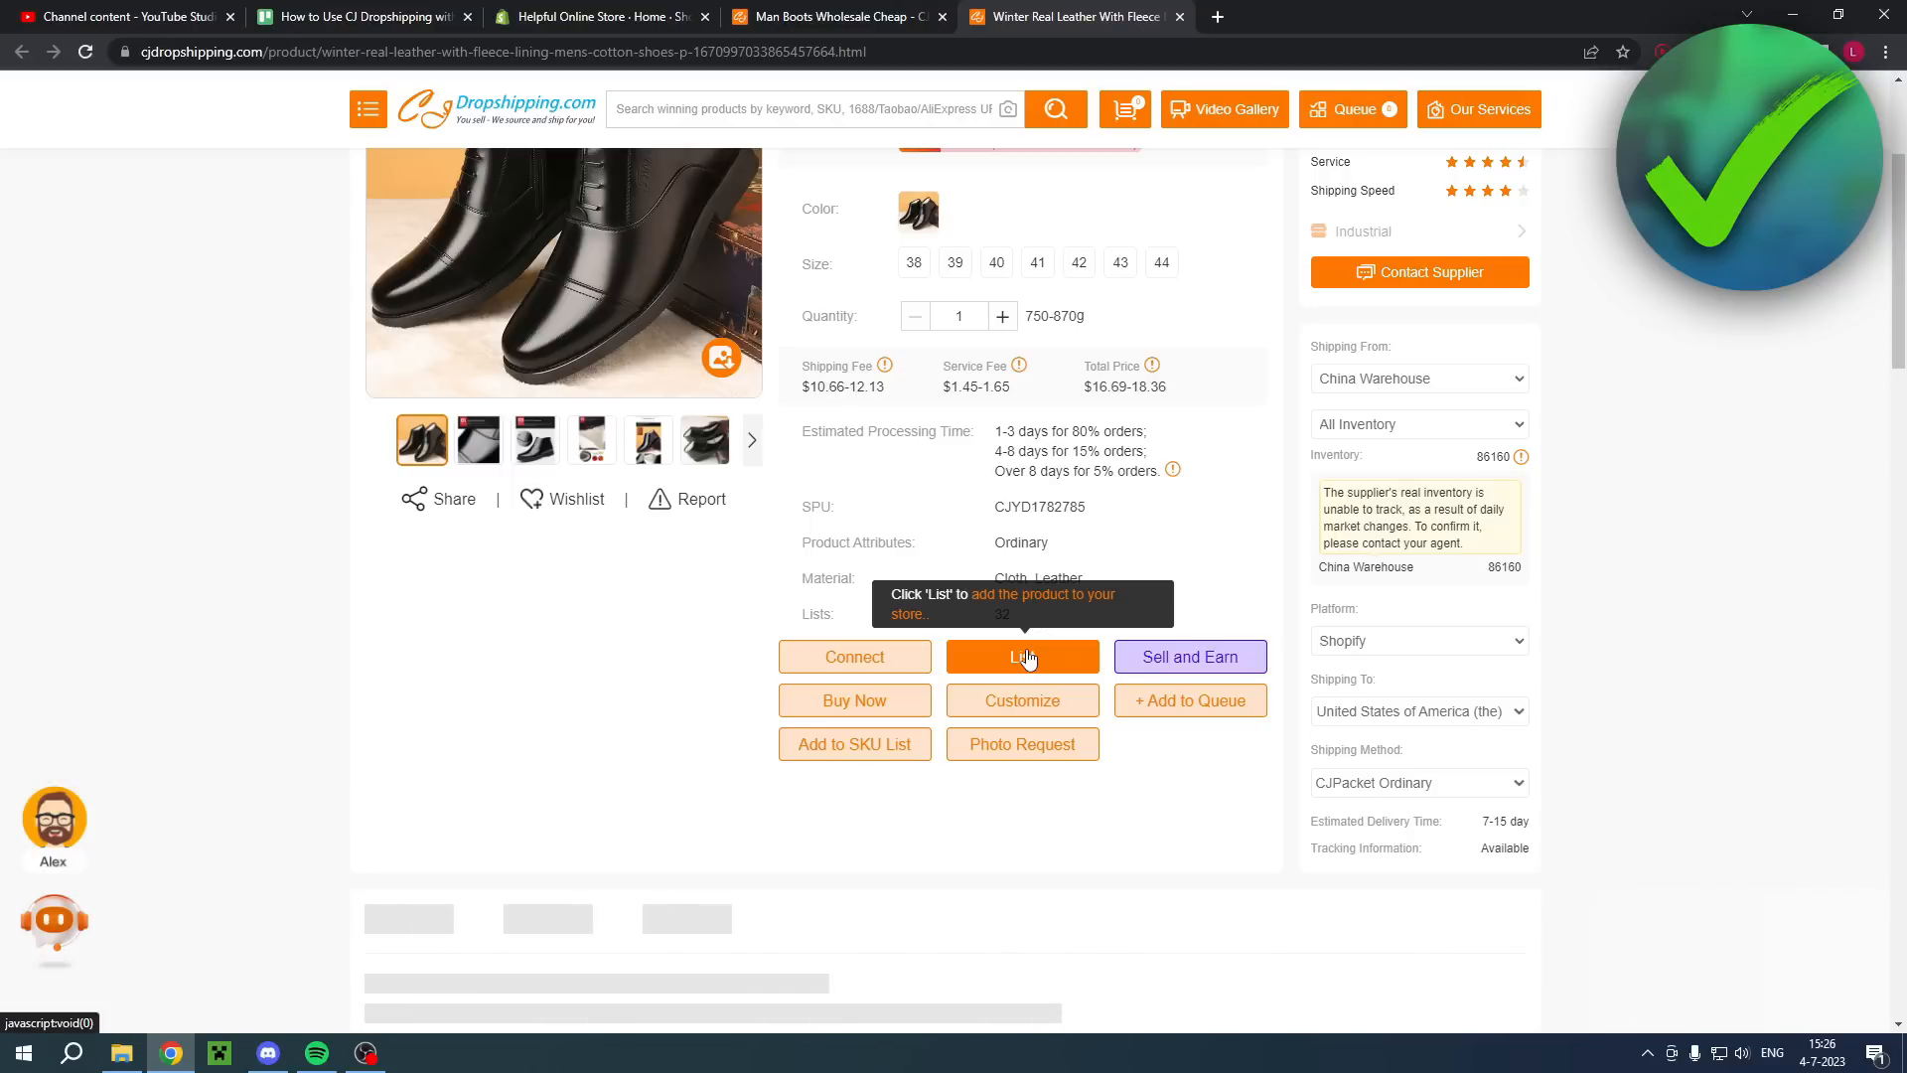
{"action": "mouse_move", "coordinate": [1028, 660]}
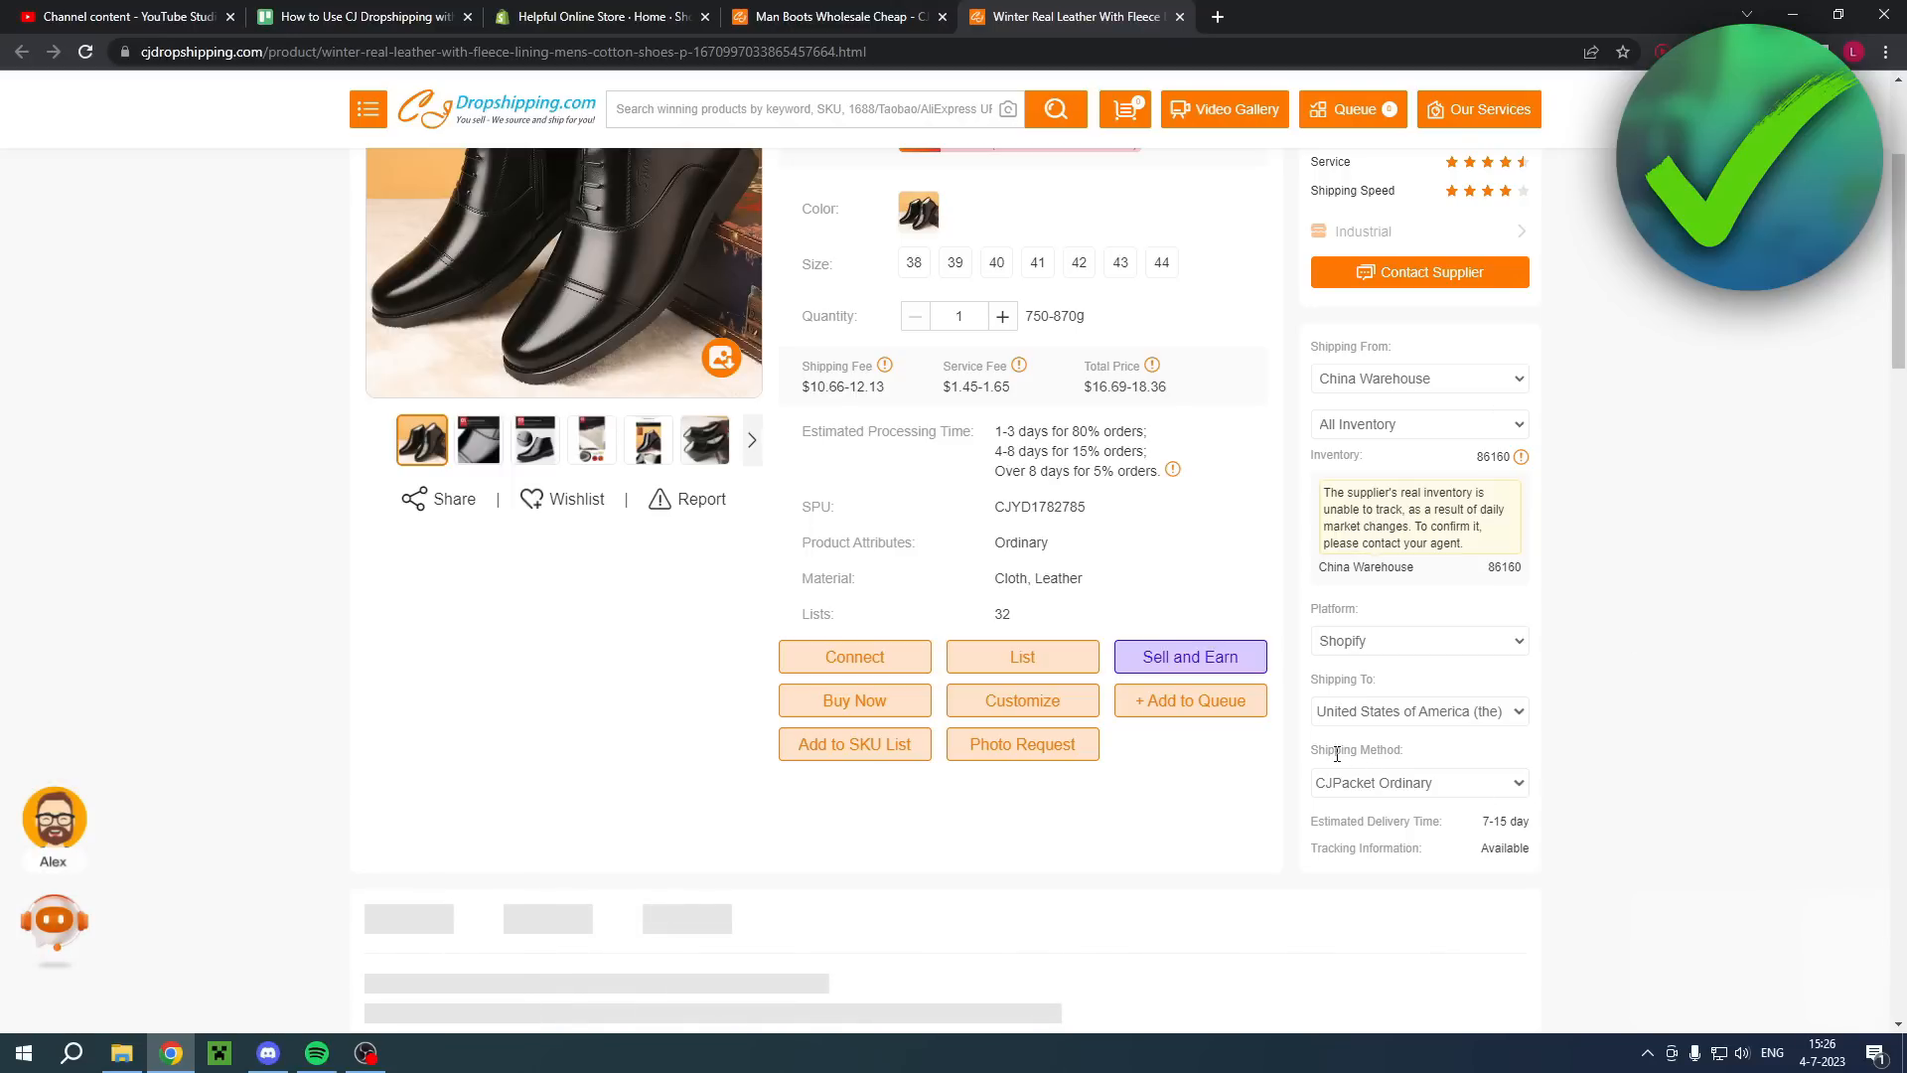
Step: Scroll the shoe's shipping cost table, e.g. CJPacket Fast Ordinary at 4–9 days
{"action": "scroll", "scroll_direction": "down", "scroll_amount": 3}
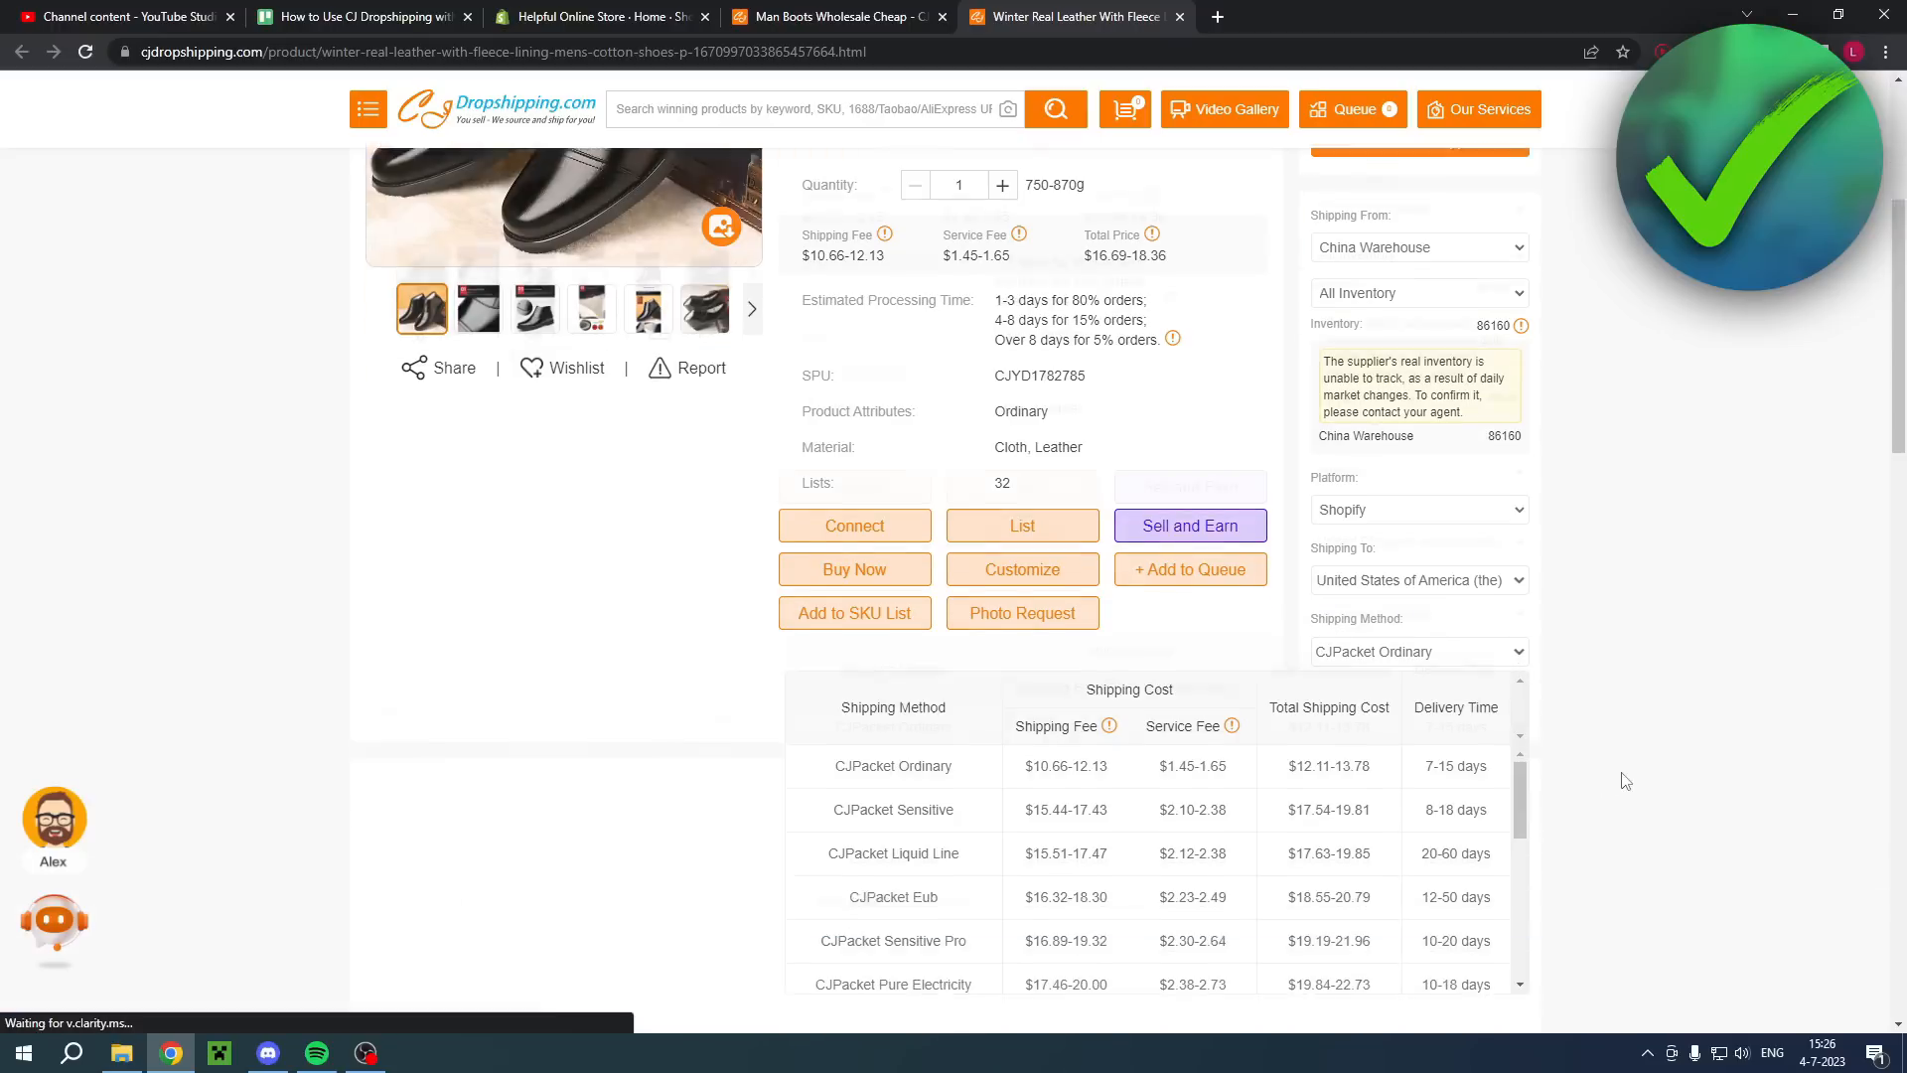
{"action": "scroll", "scroll_direction": "down", "scroll_amount": 3}
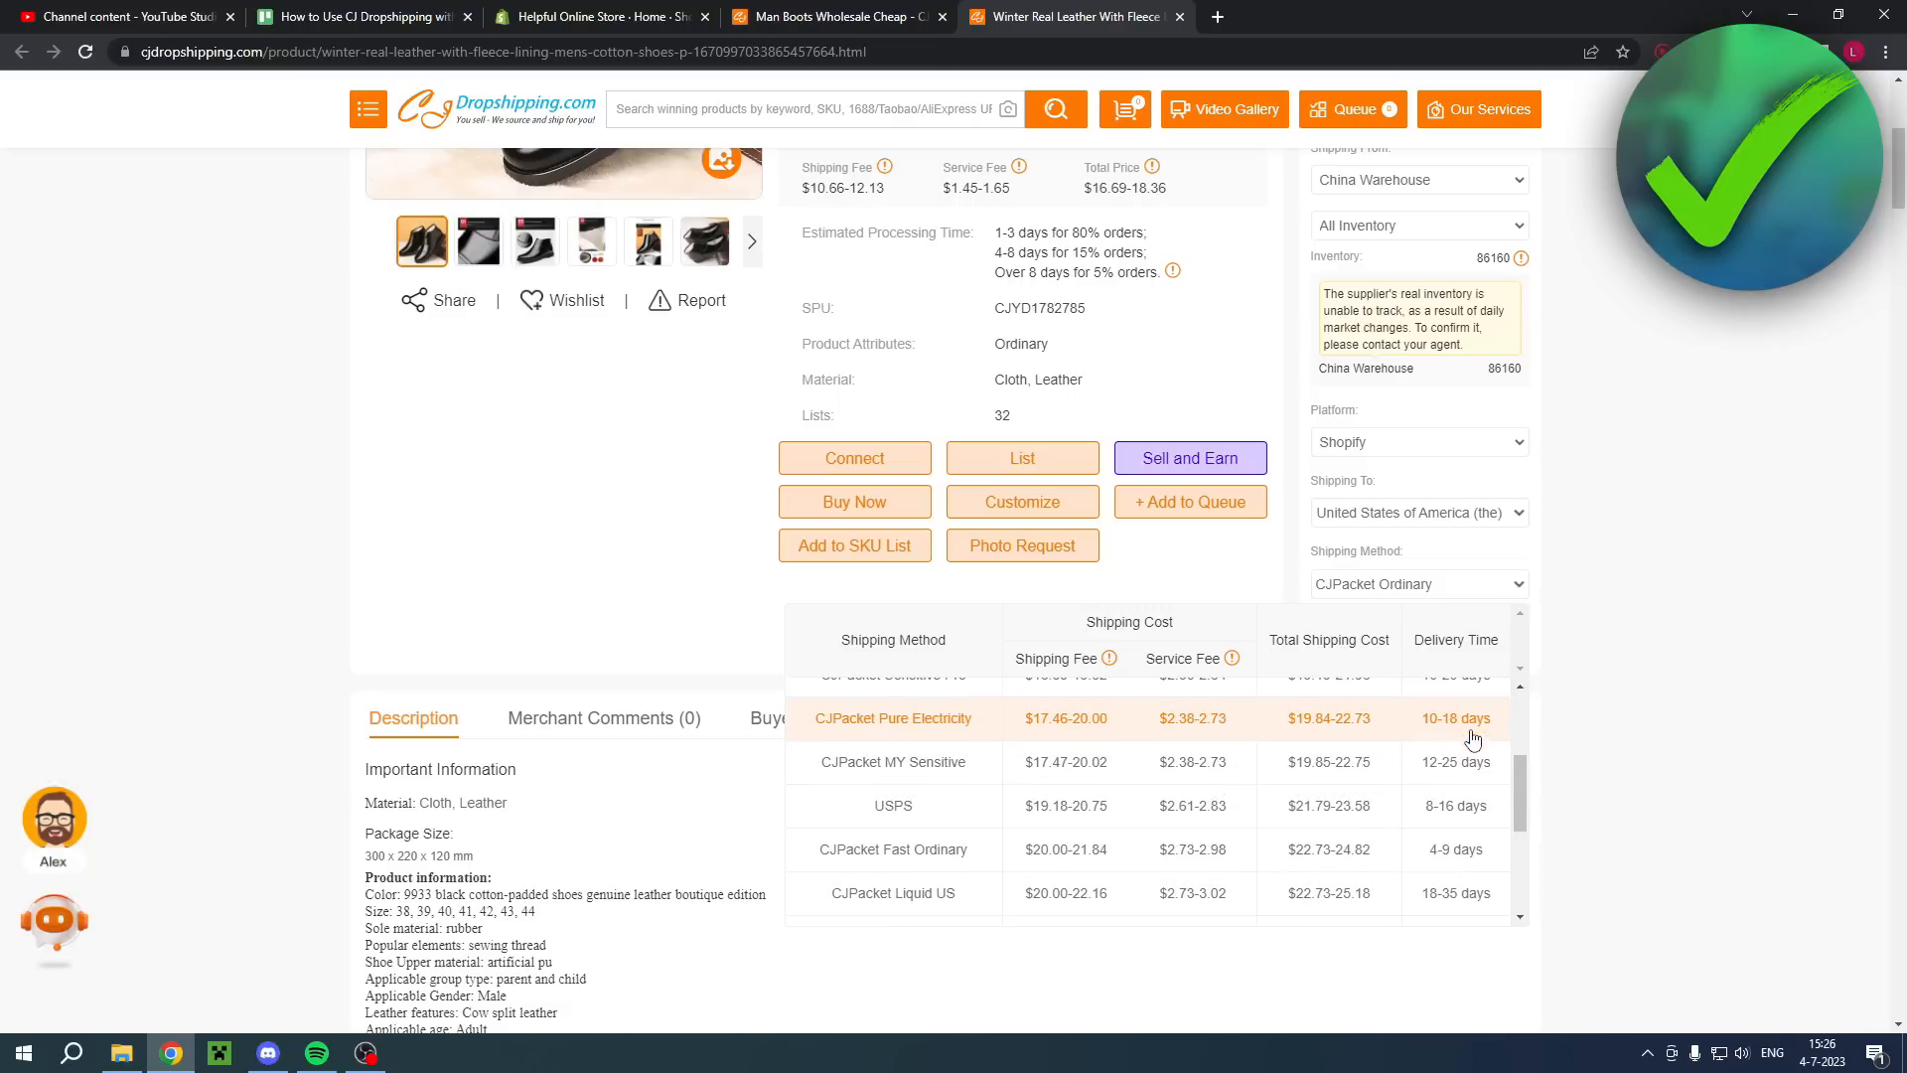
{"action": "scroll", "scroll_direction": "down", "scroll_amount": 3}
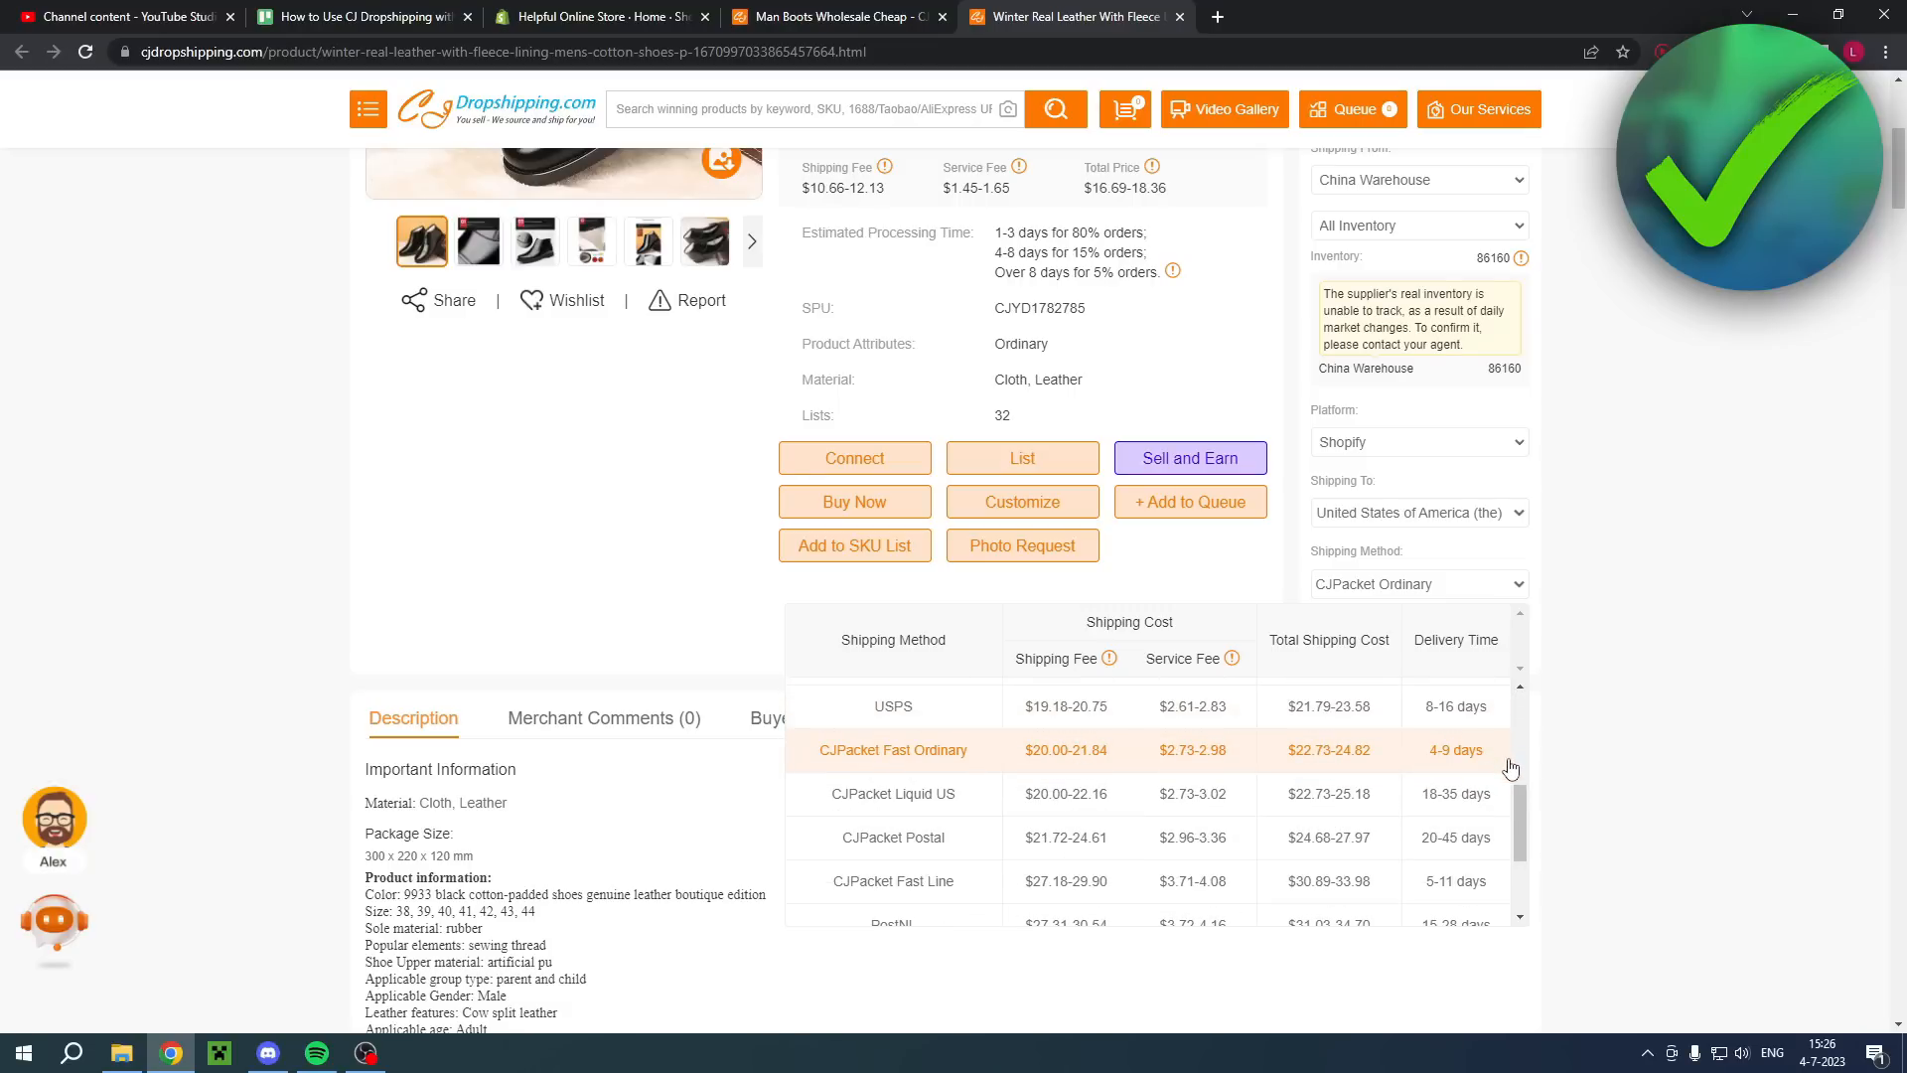
{"action": "mouse_move", "coordinate": [1432, 763]}
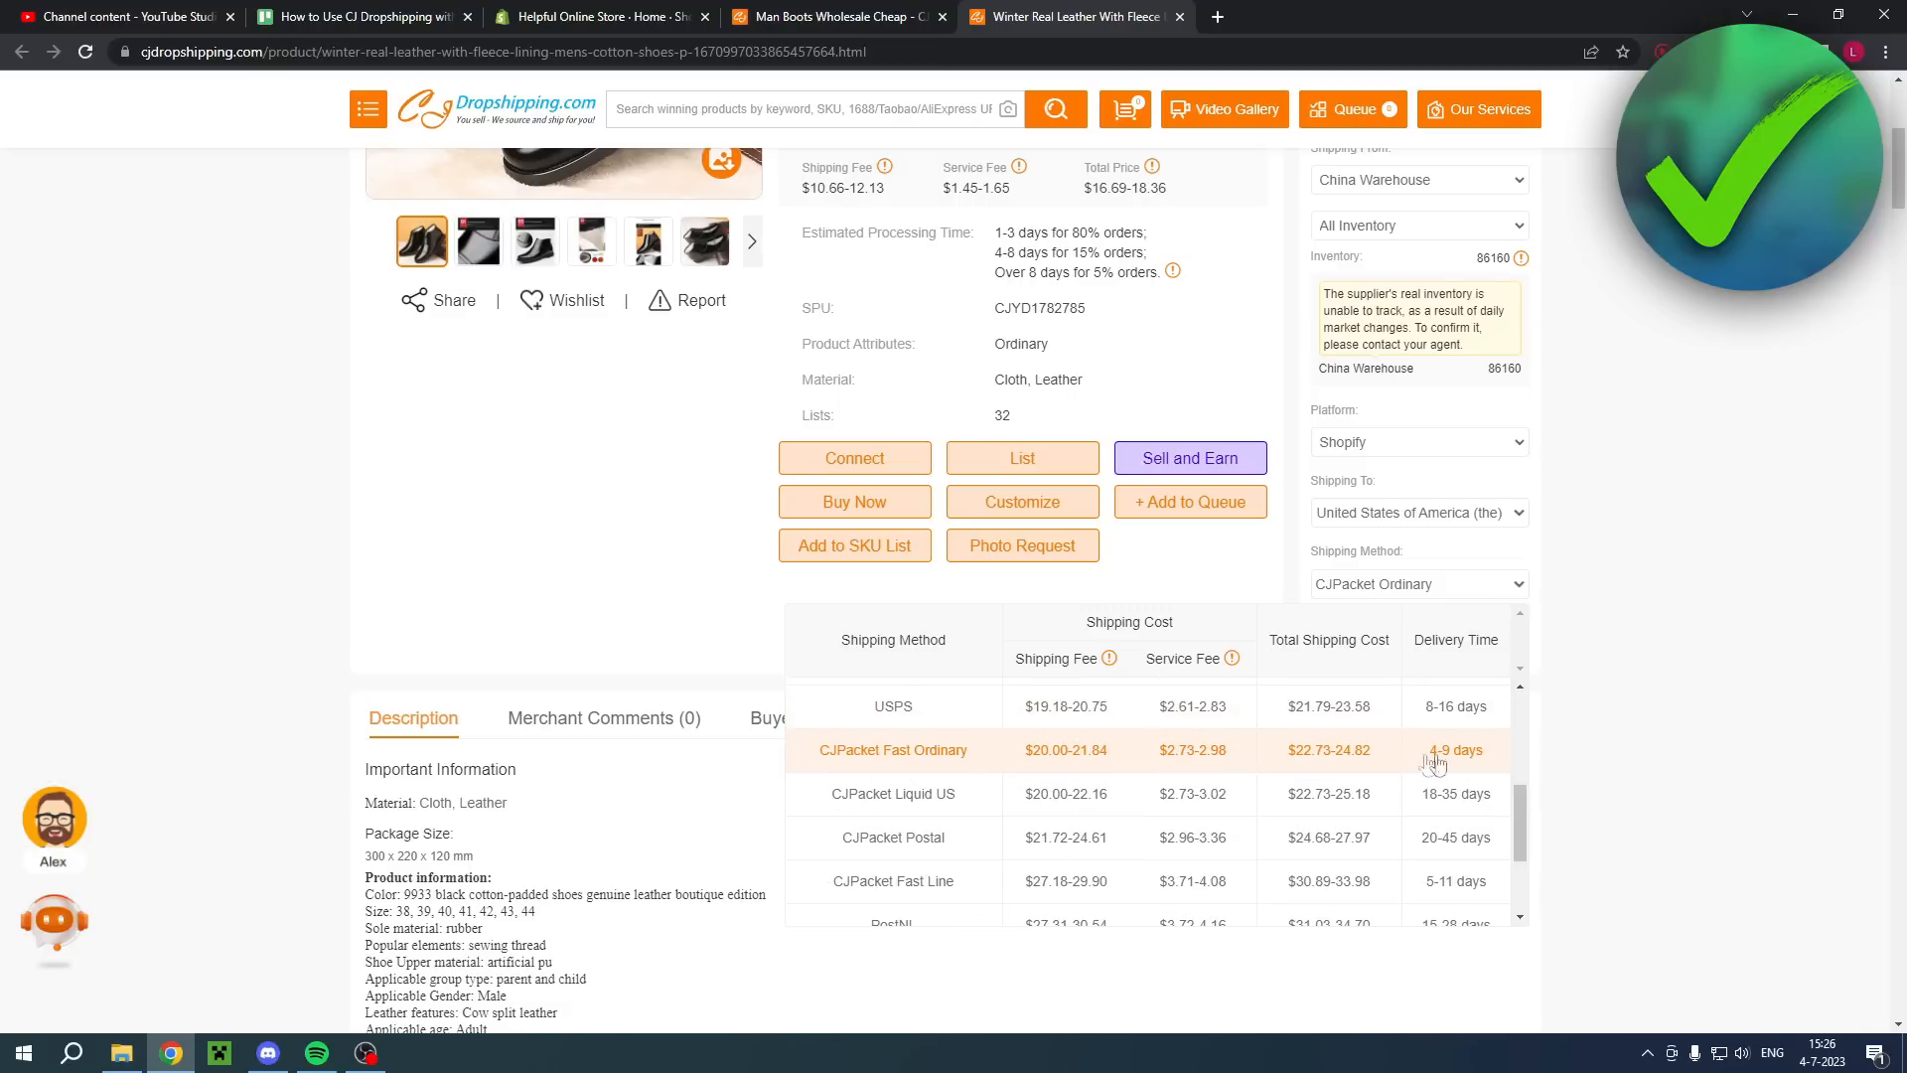
{"action": "scroll", "scroll_direction": "down", "scroll_amount": 3}
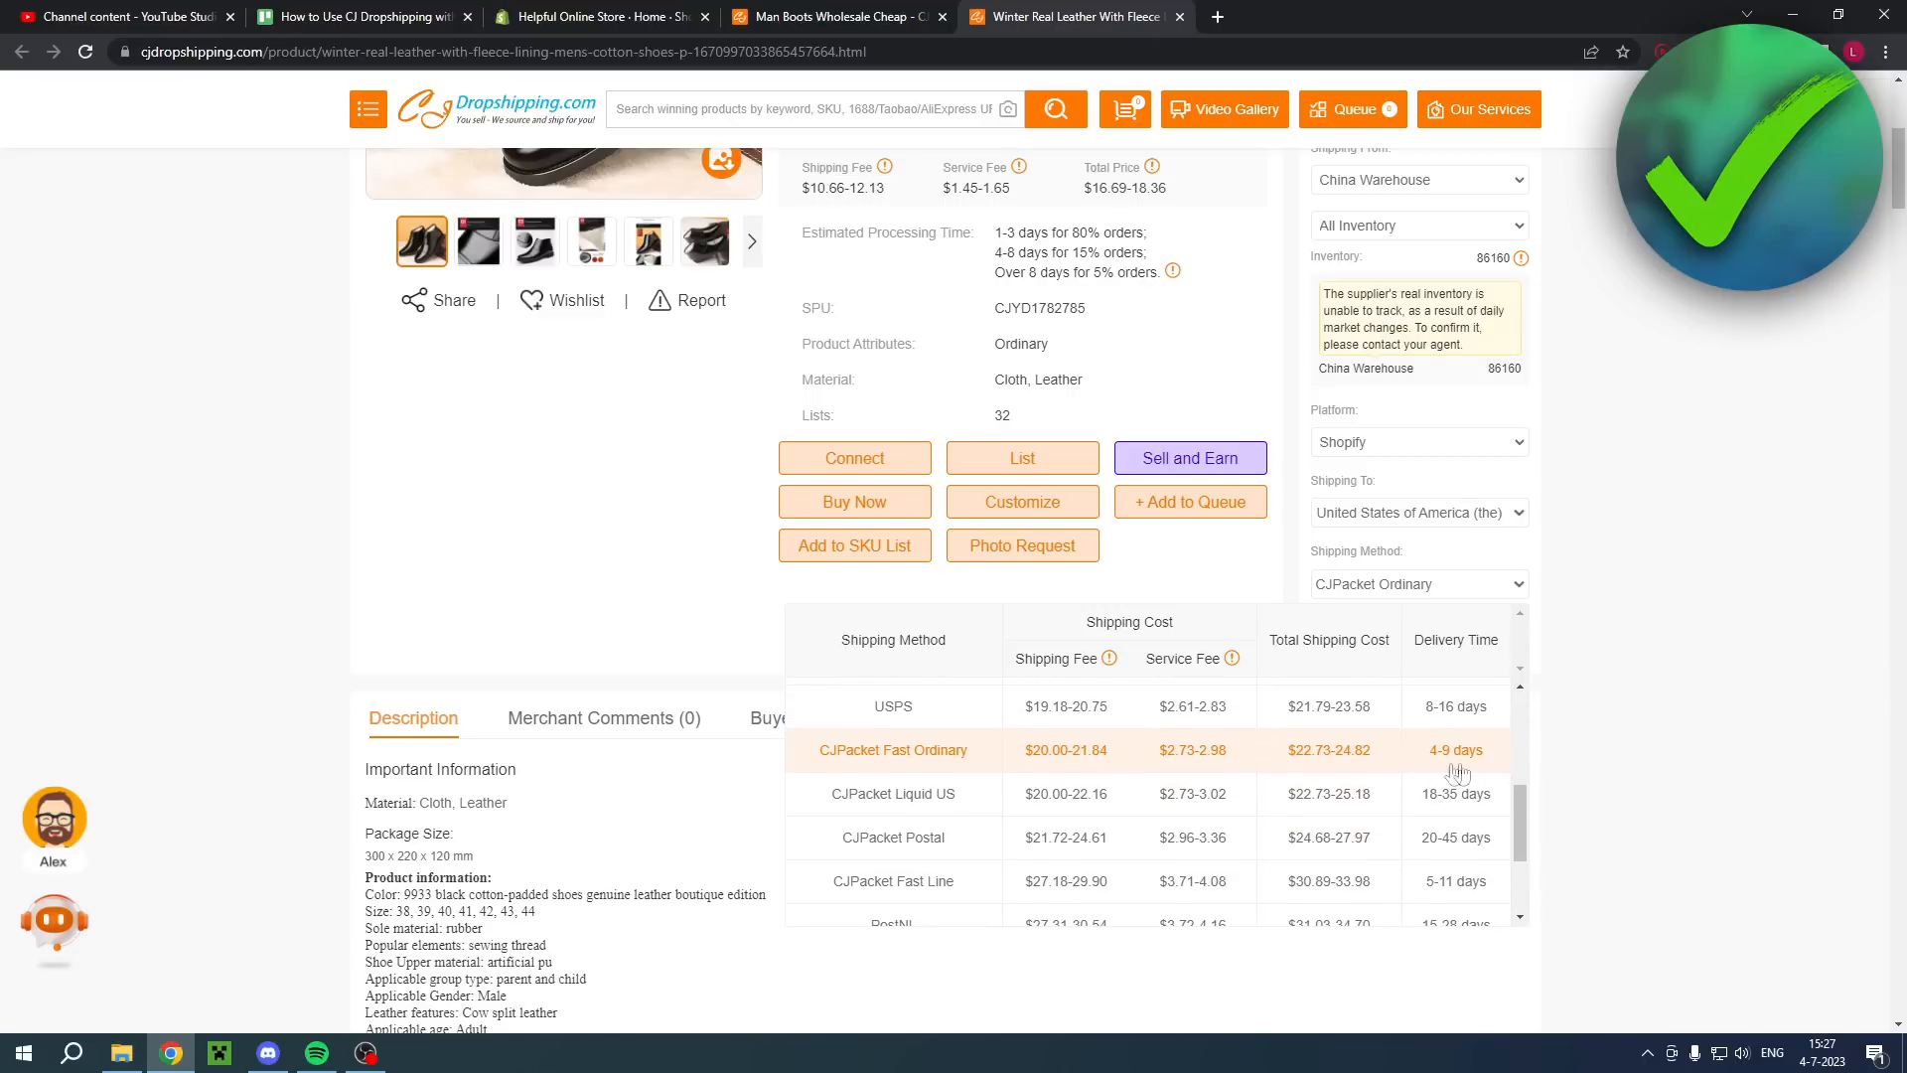
{"action": "mouse_move", "coordinate": [1324, 762]}
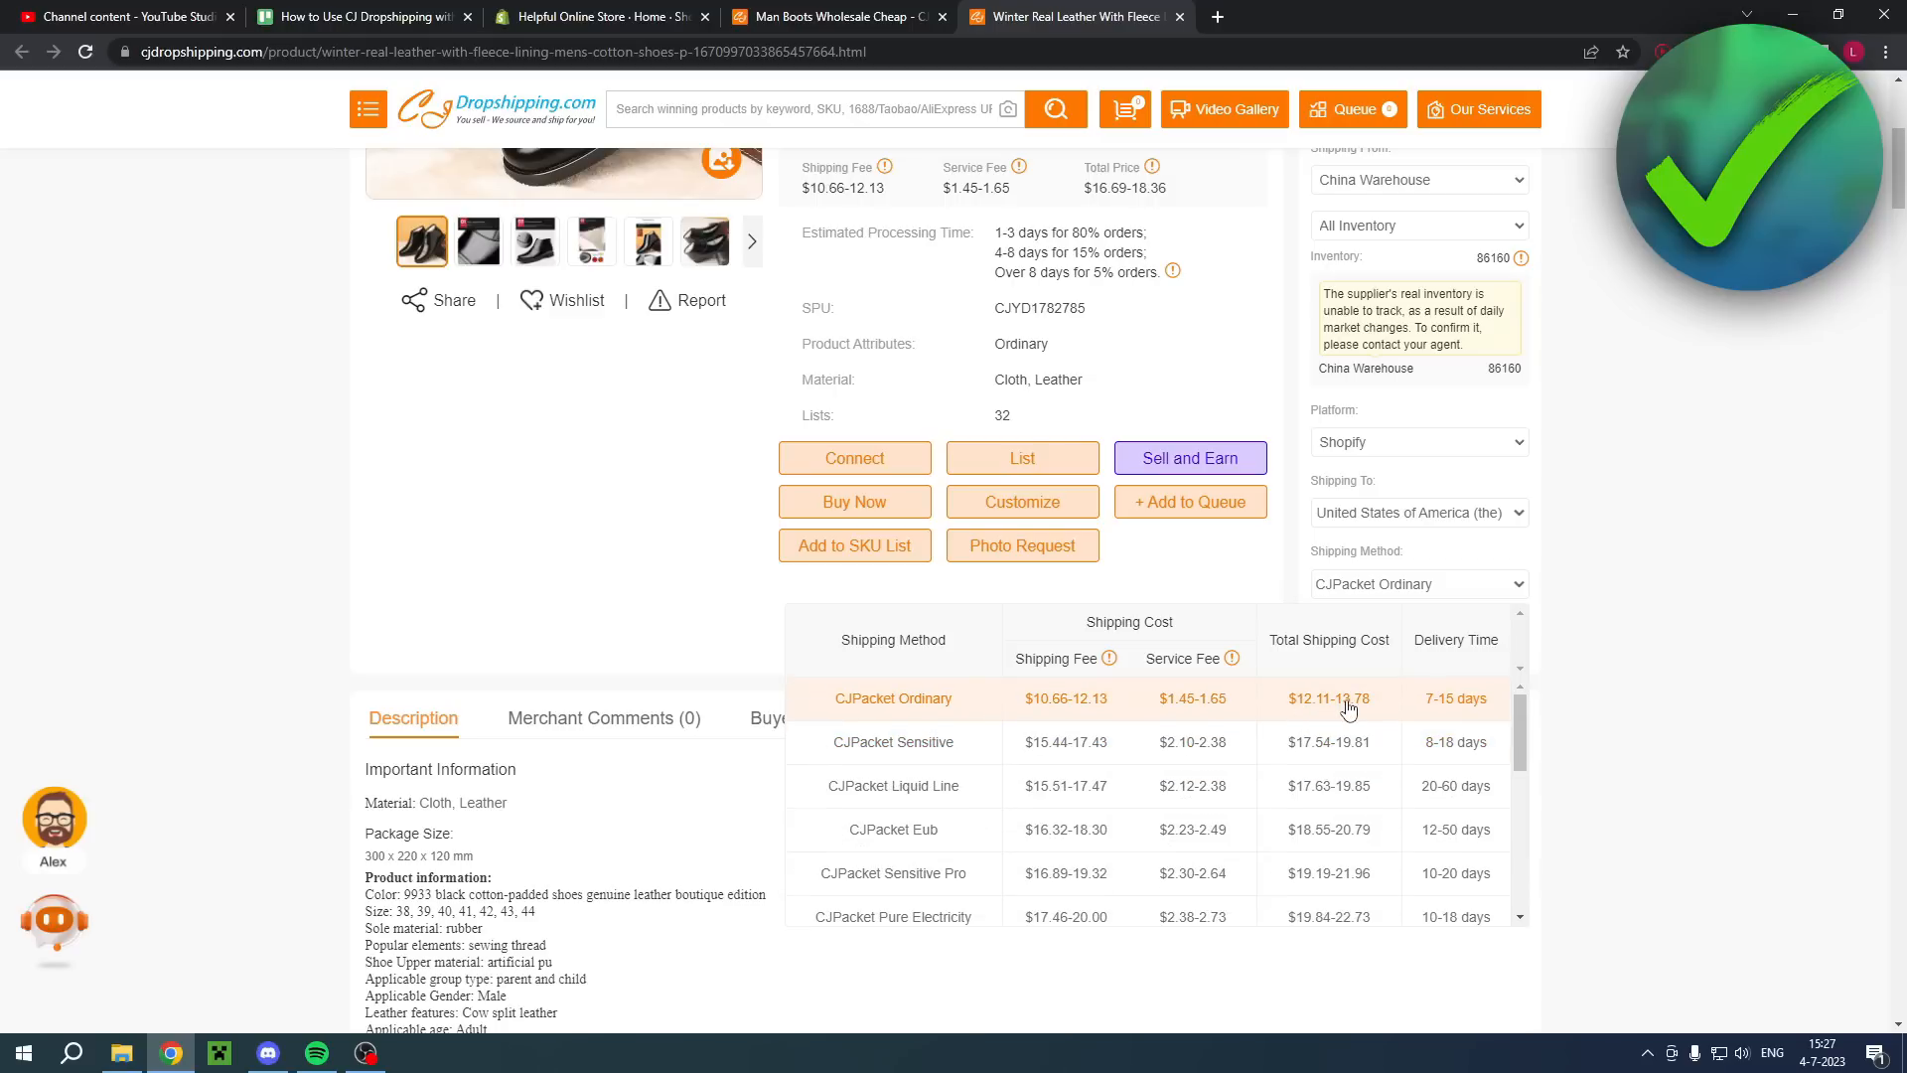
{"action": "mouse_move", "coordinate": [1367, 715]}
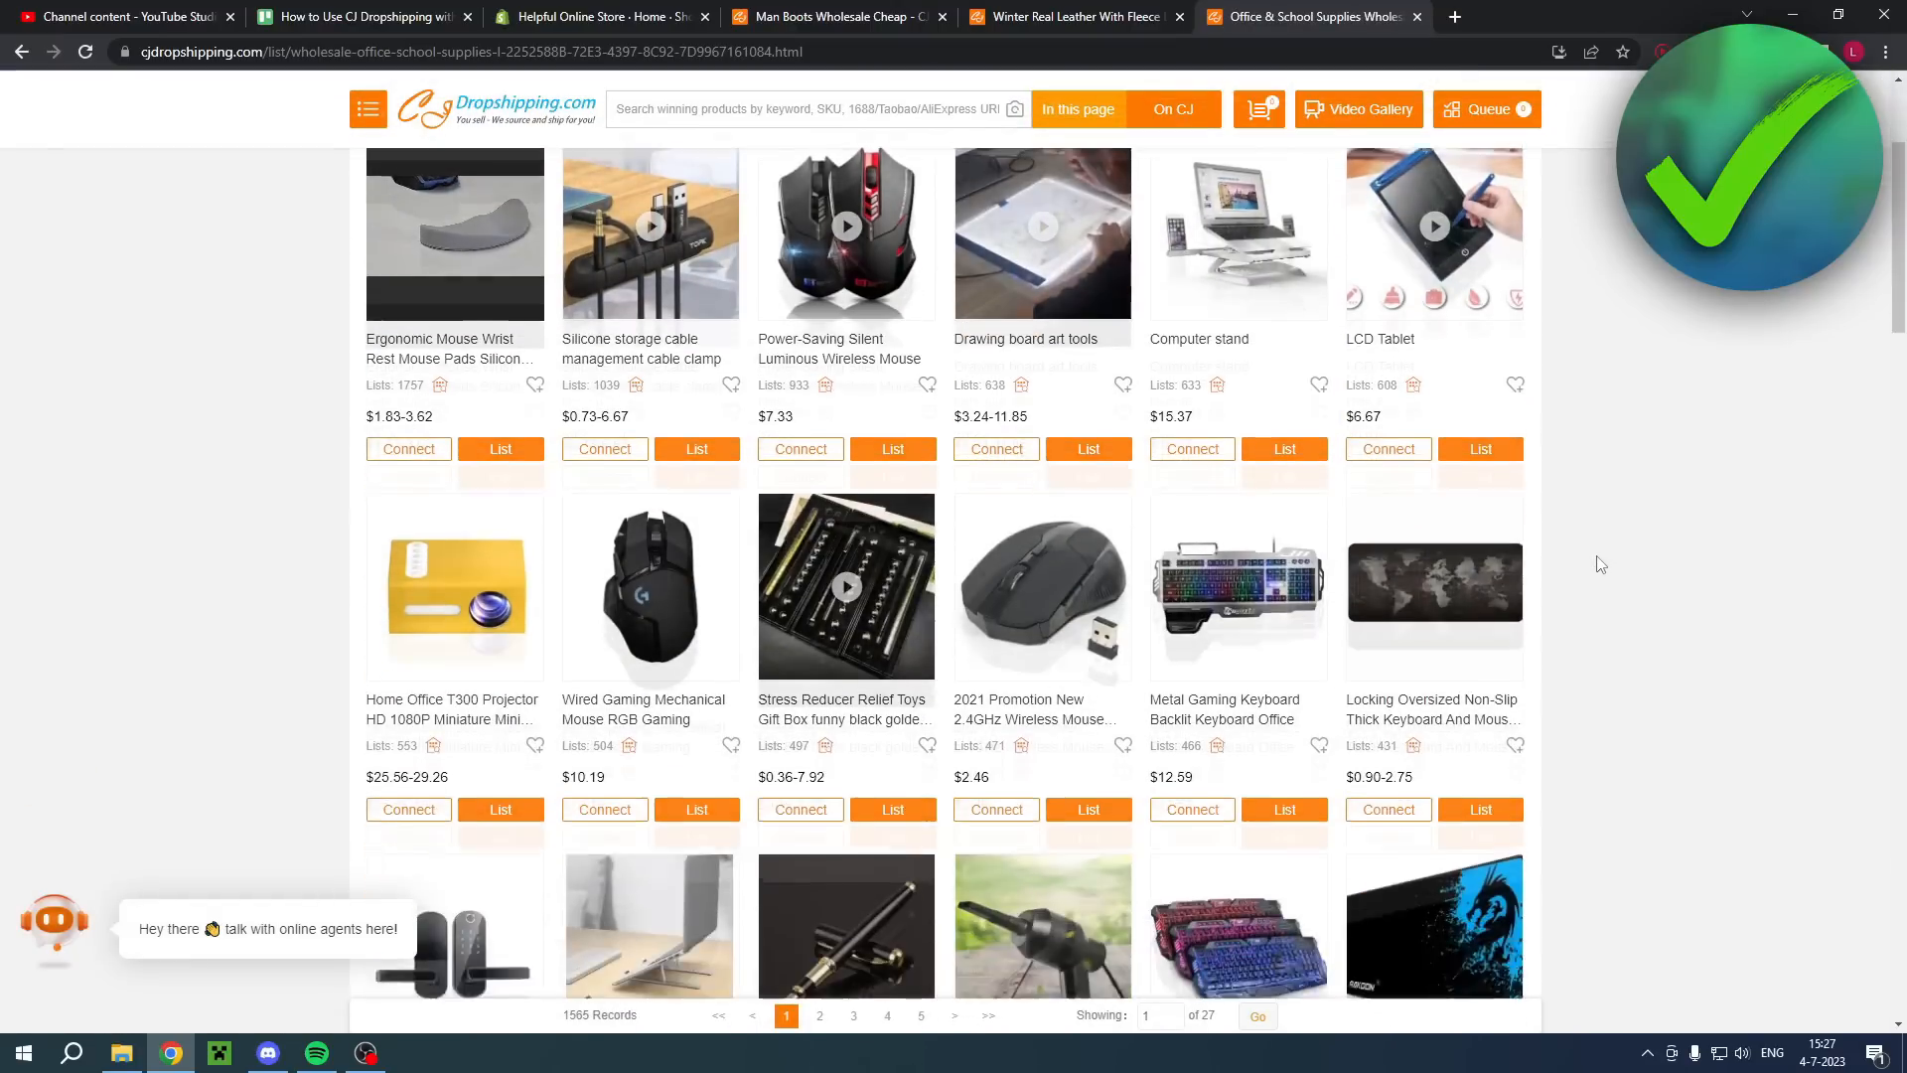
Step: Open the wireless mouse product and review its shipping methods and total shipping cost
{"action": "left_click", "coordinate": [1453, 16]}
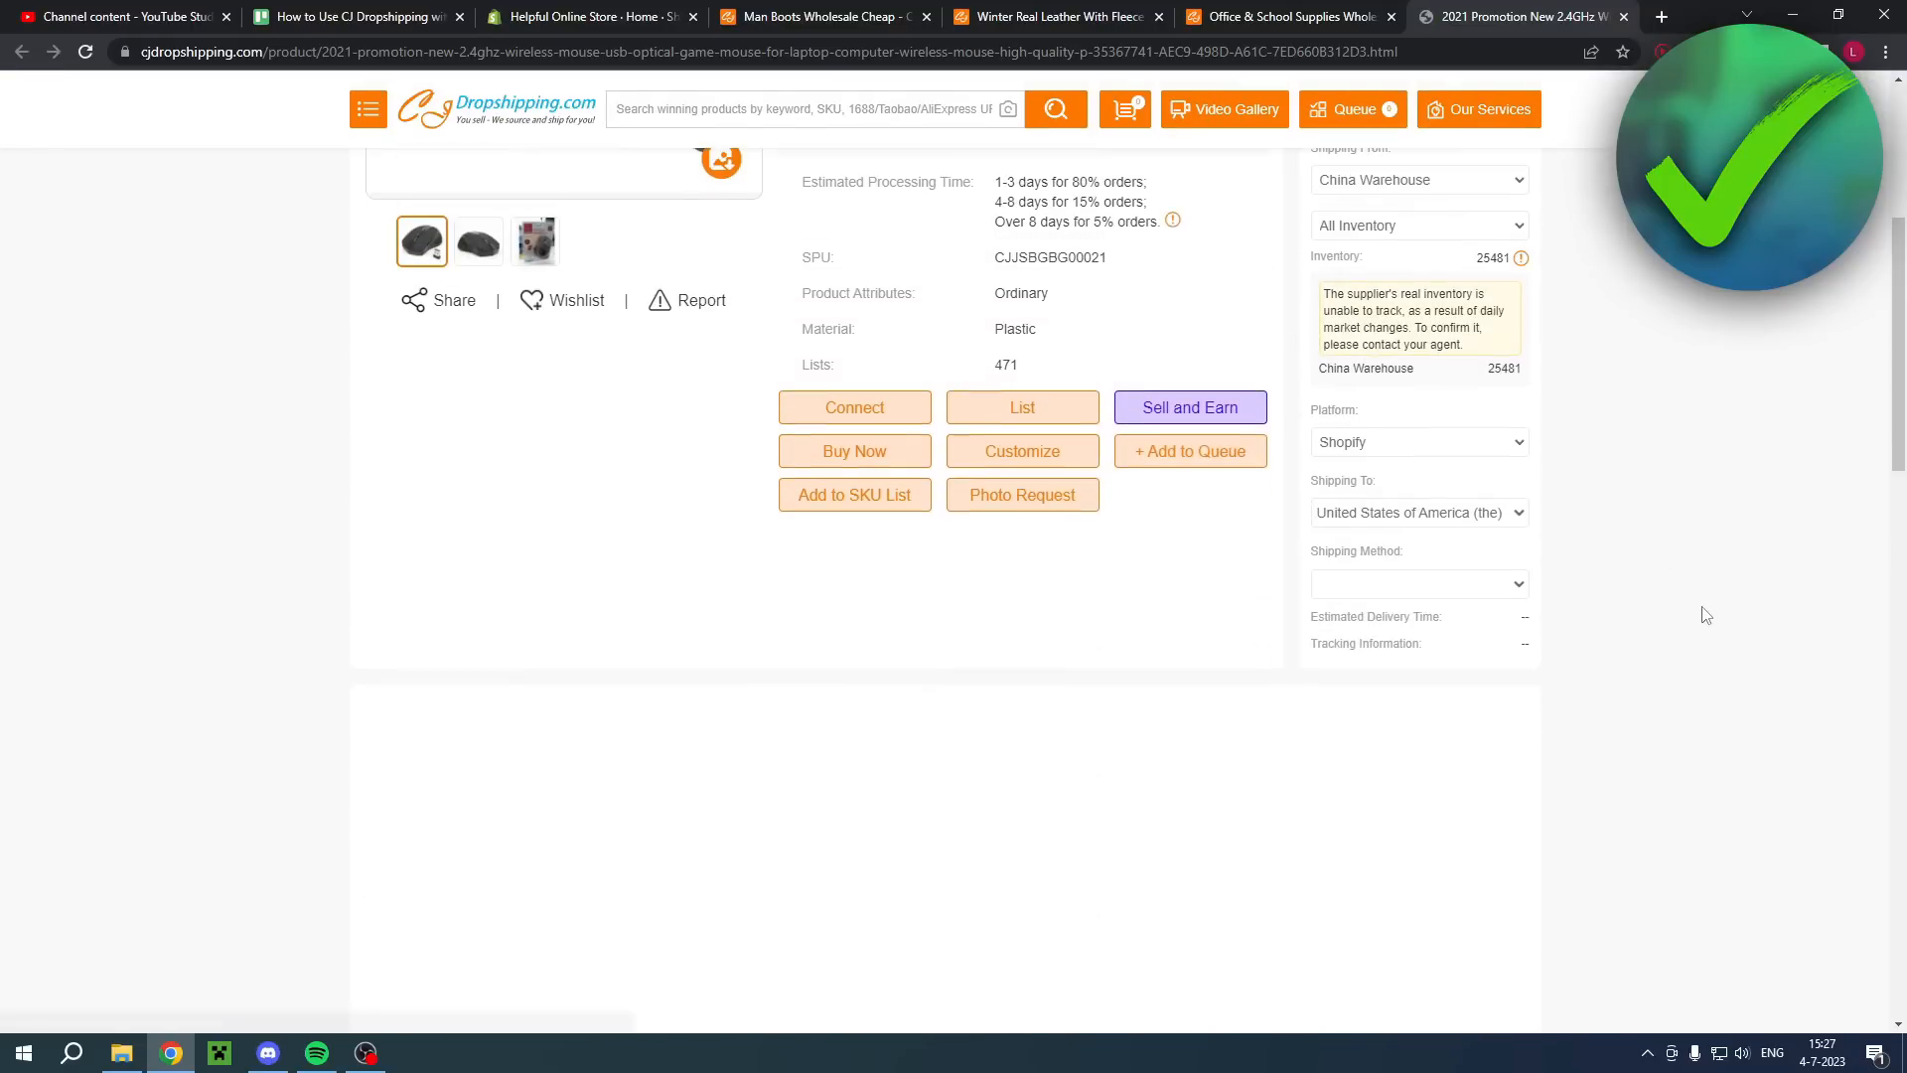
{"action": "left_click", "coordinate": [1418, 583]}
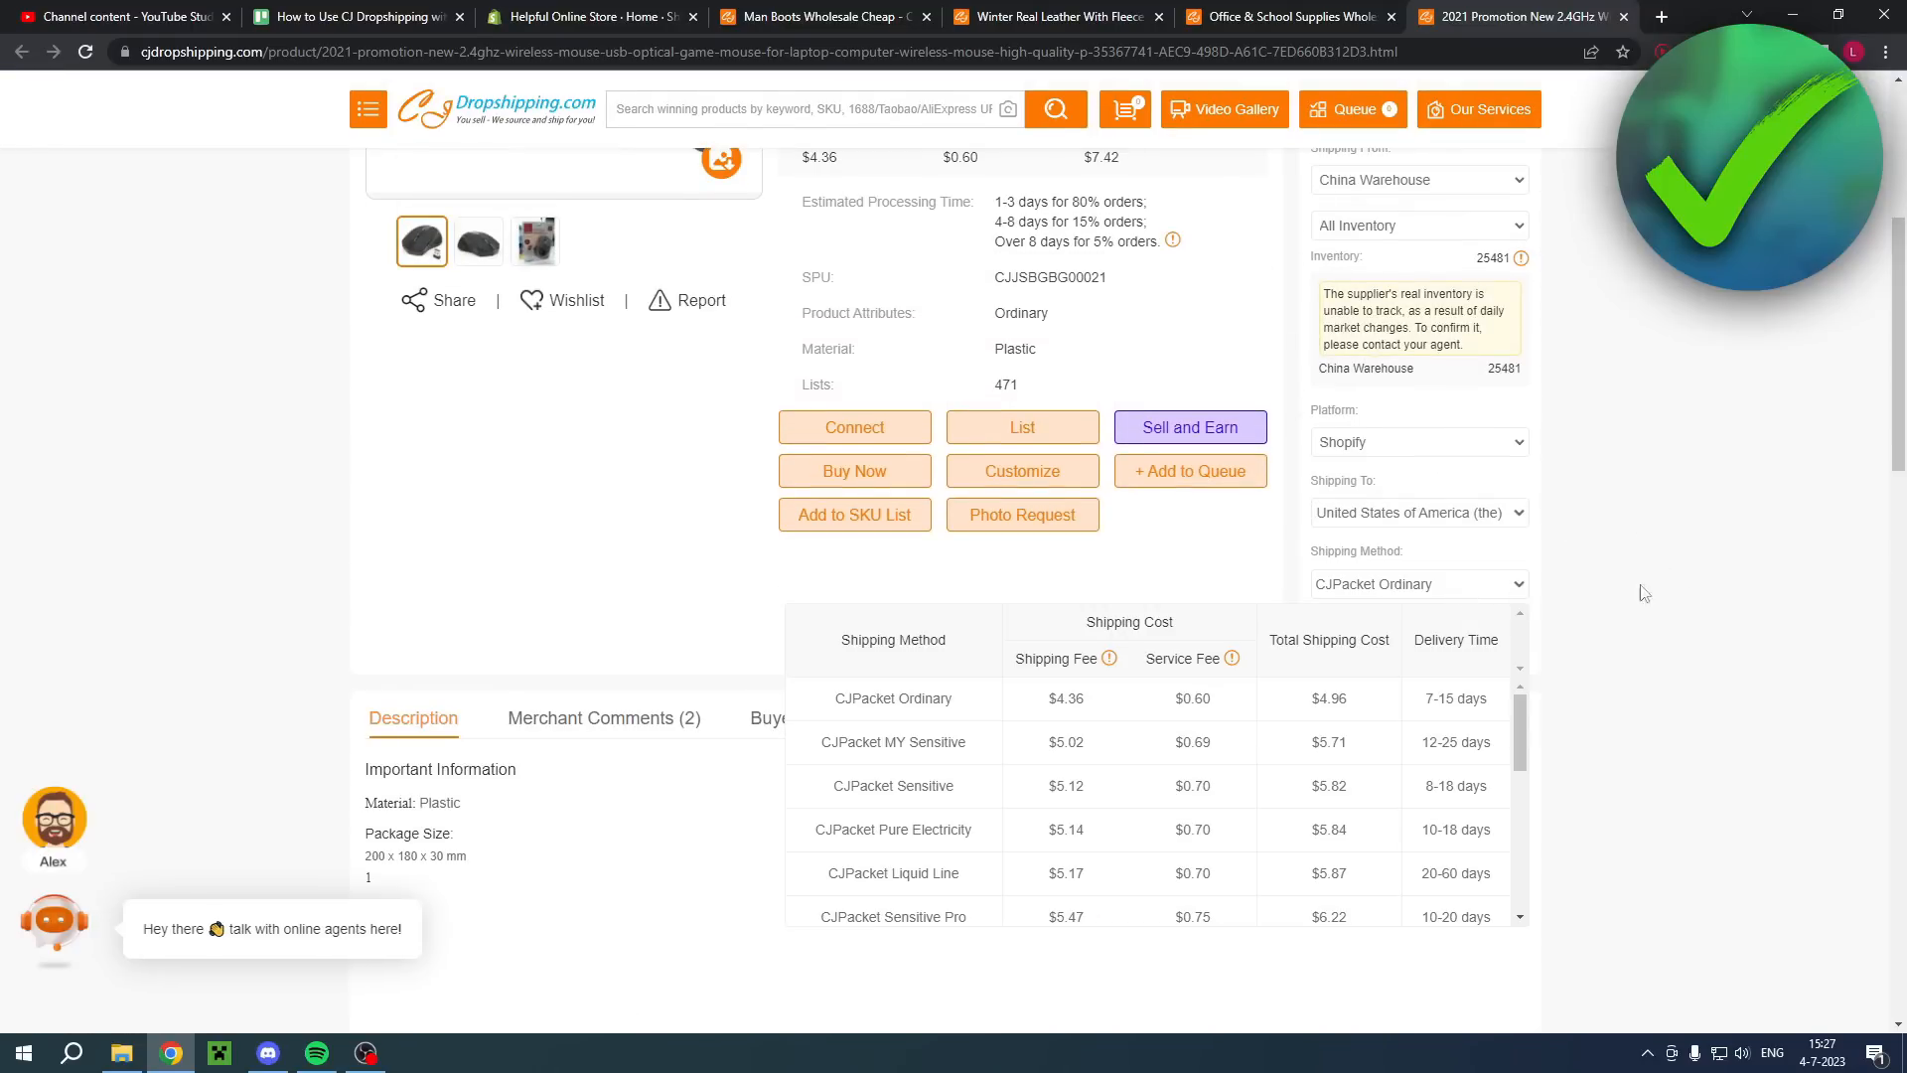
{"action": "scroll", "scroll_direction": "down", "scroll_amount": 3}
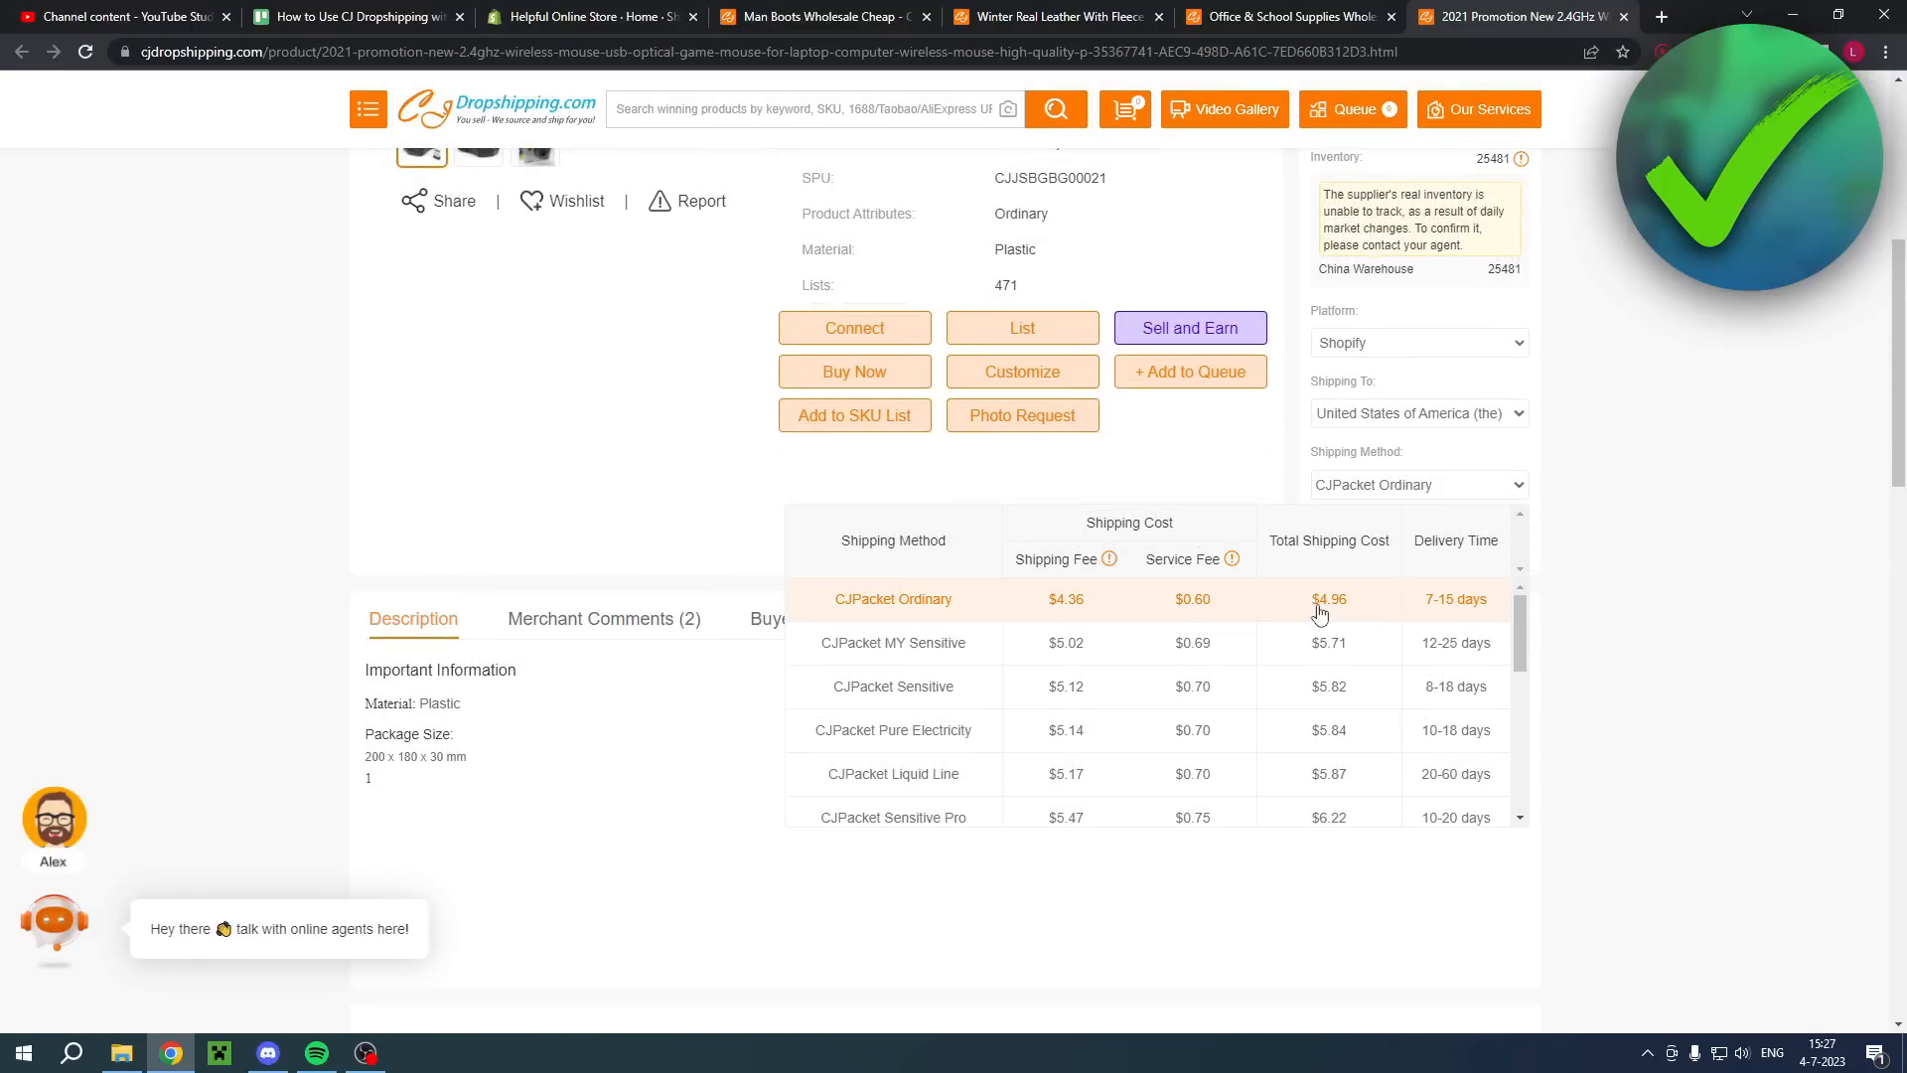
{"action": "left_click", "coordinate": [893, 598]}
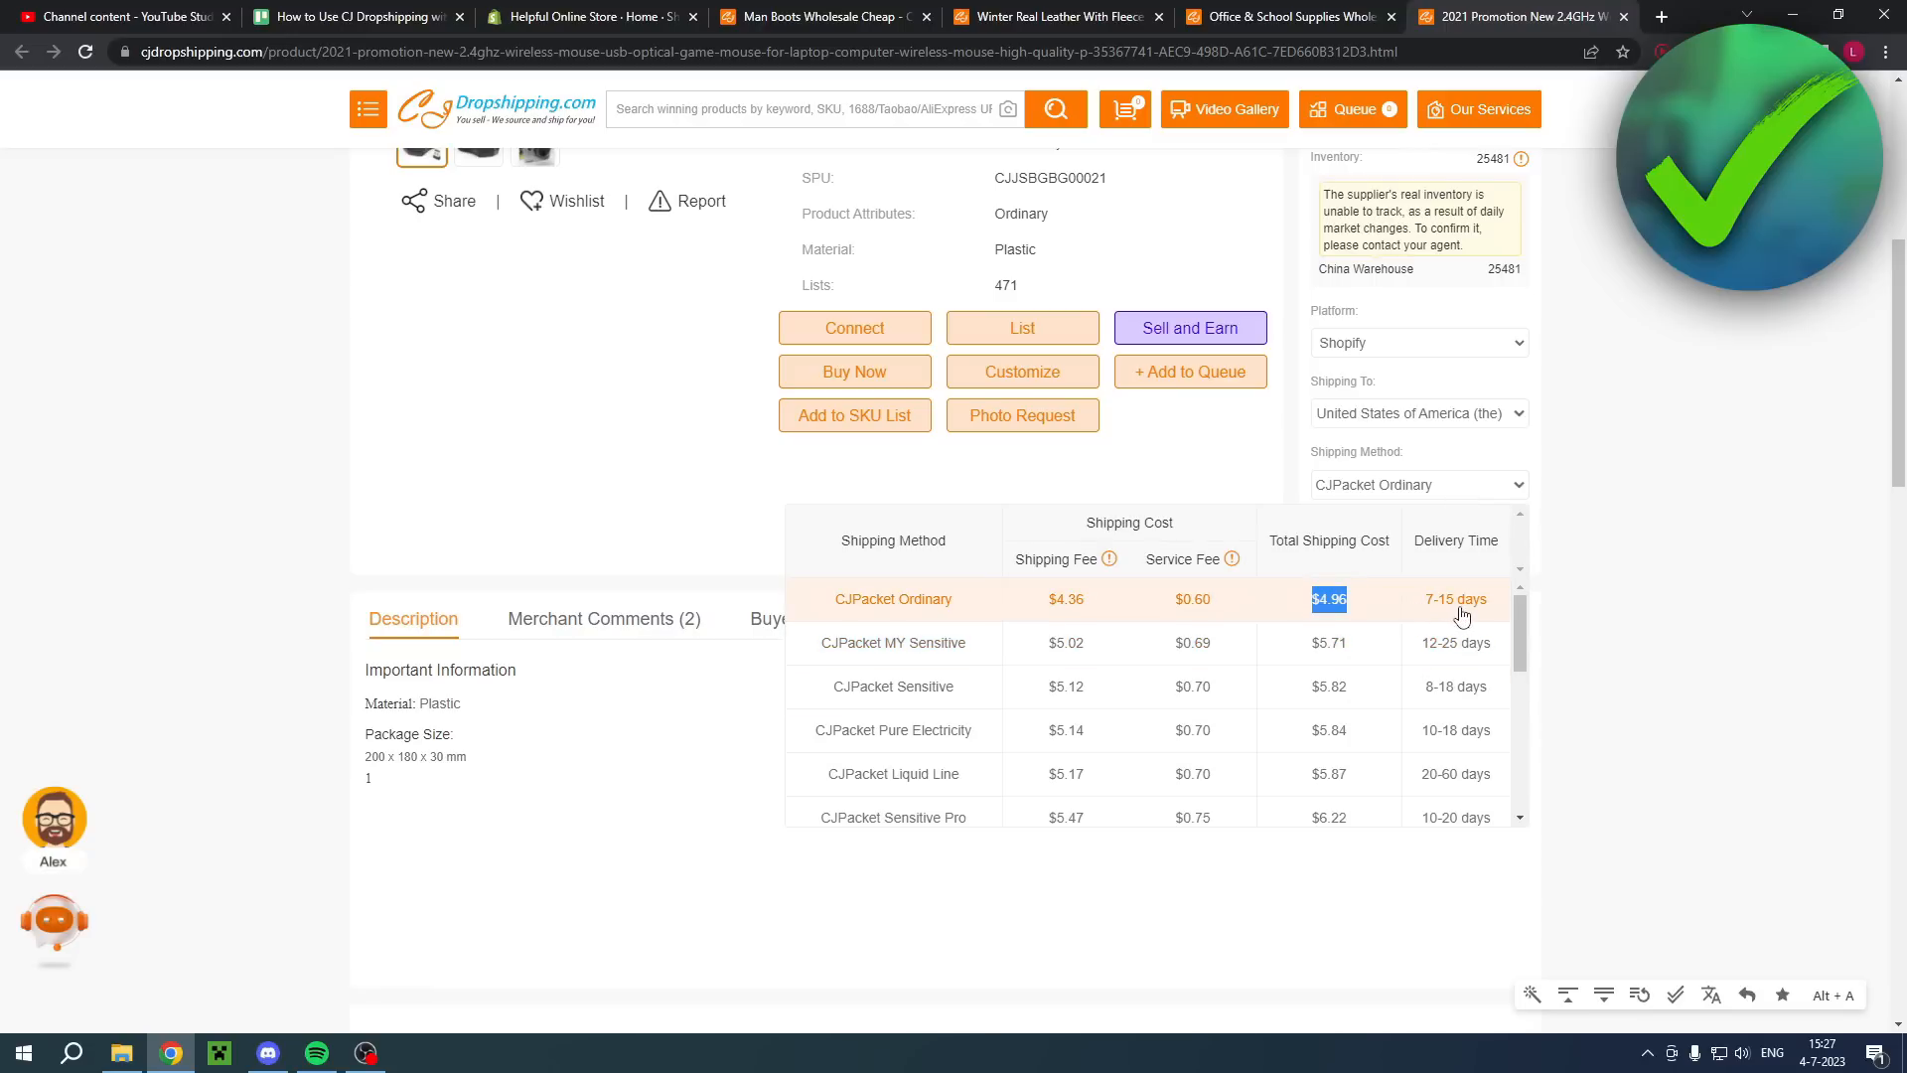
{"action": "scroll", "scroll_direction": "down", "scroll_amount": 3}
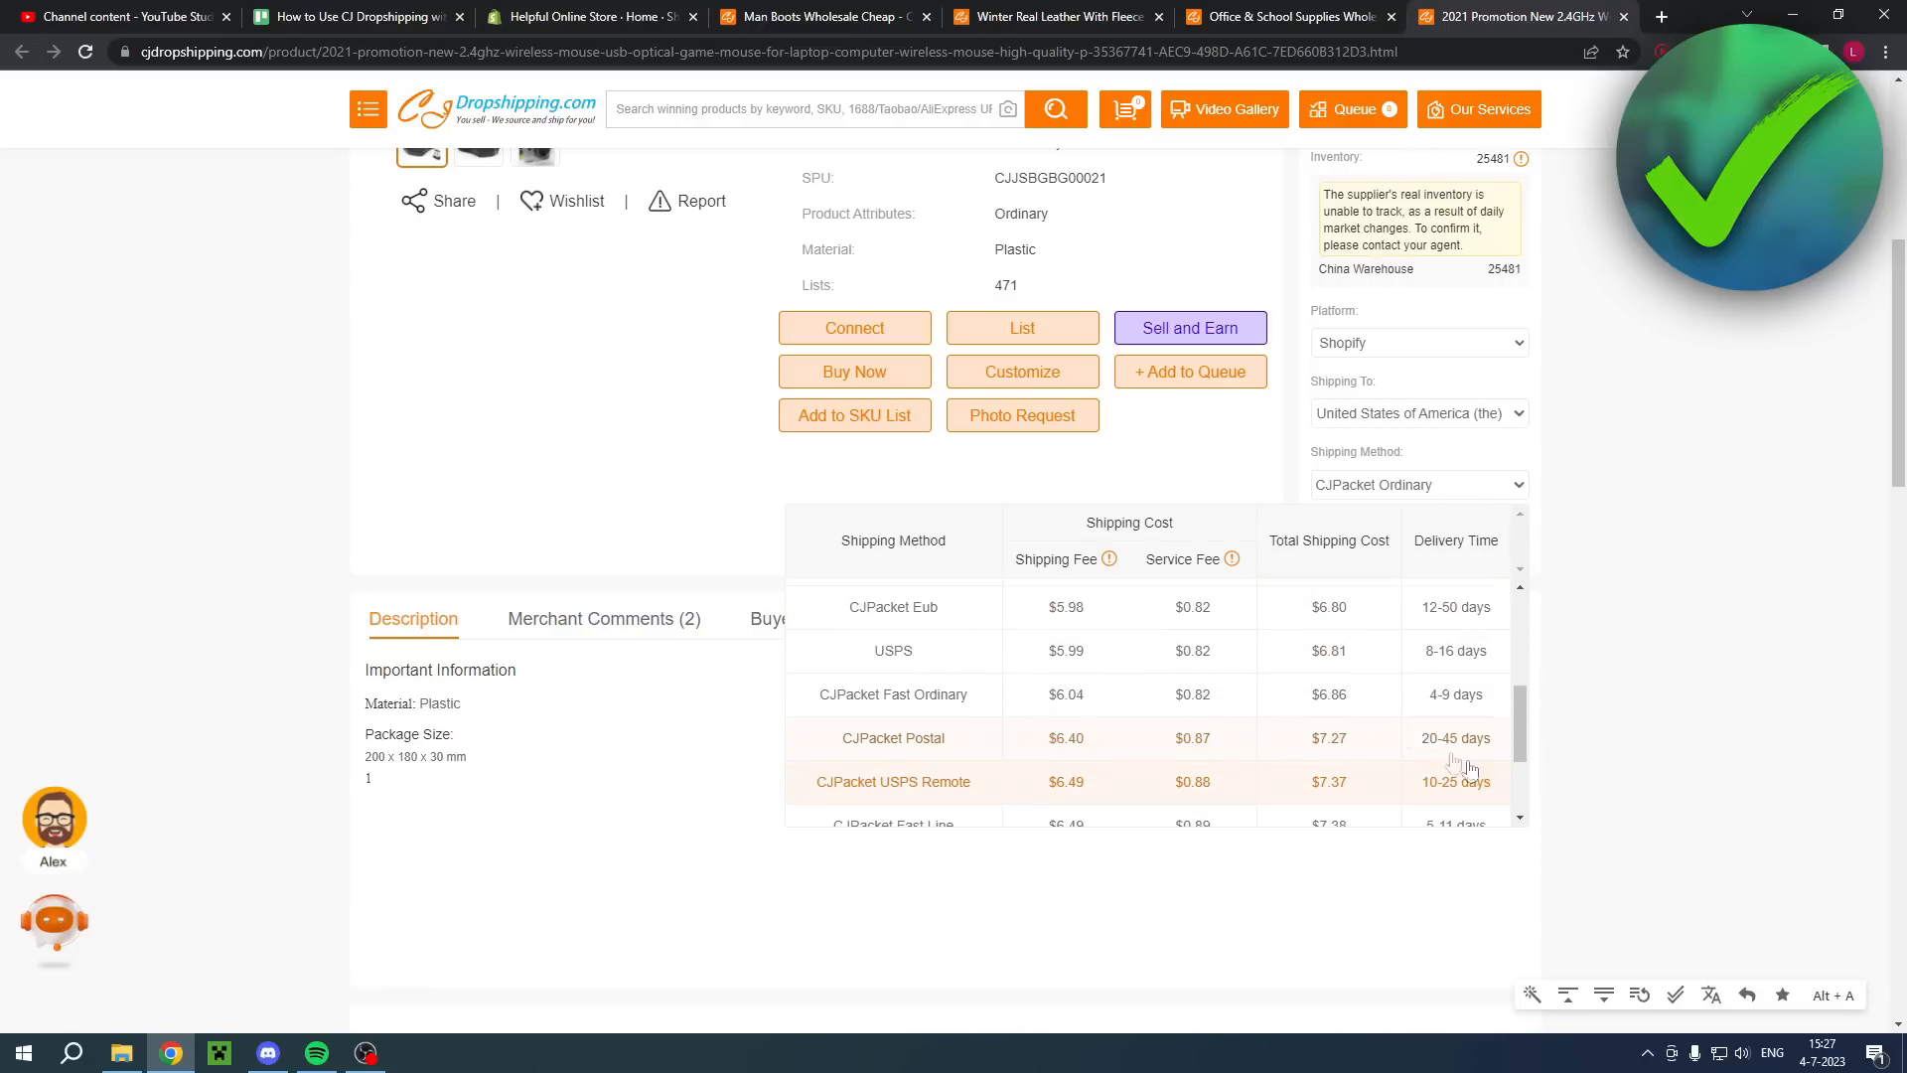
{"action": "mouse_move", "coordinate": [1328, 694]}
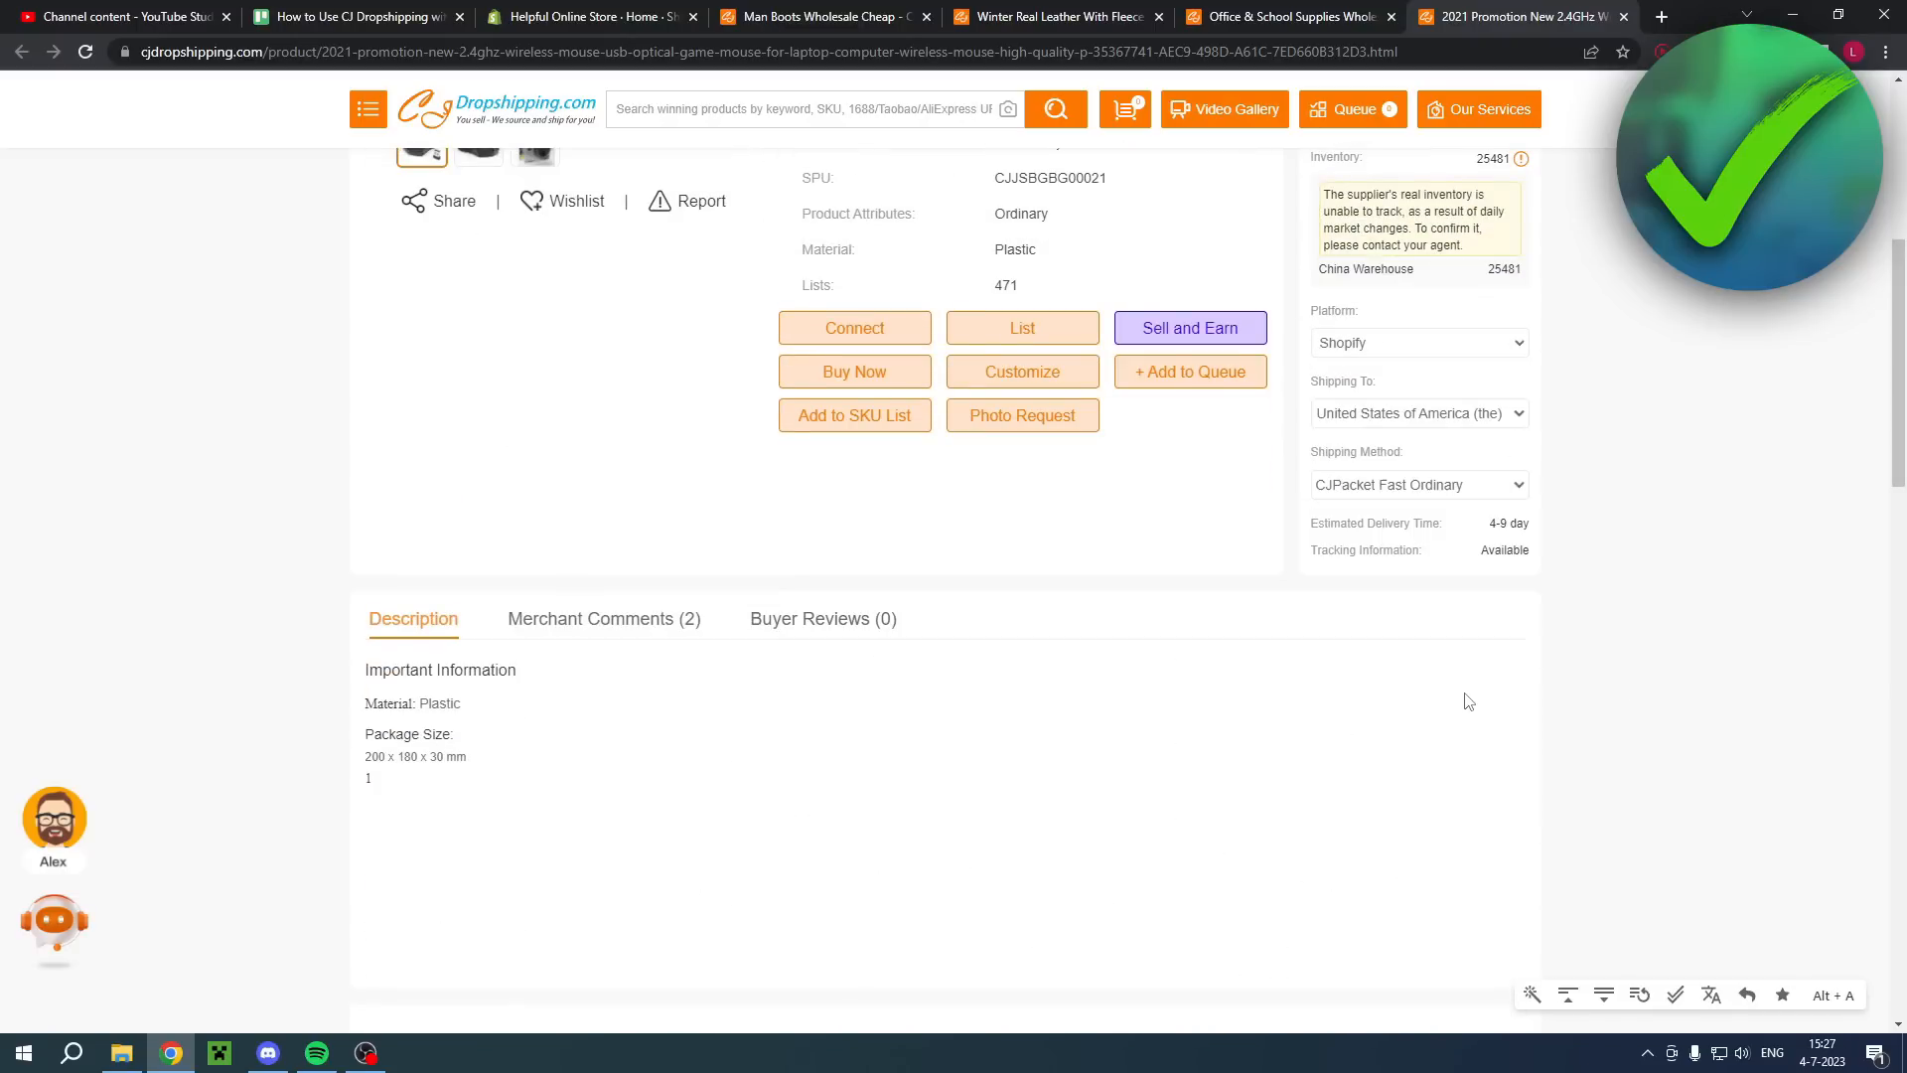
{"action": "scroll", "scroll_direction": "up", "scroll_amount": 3}
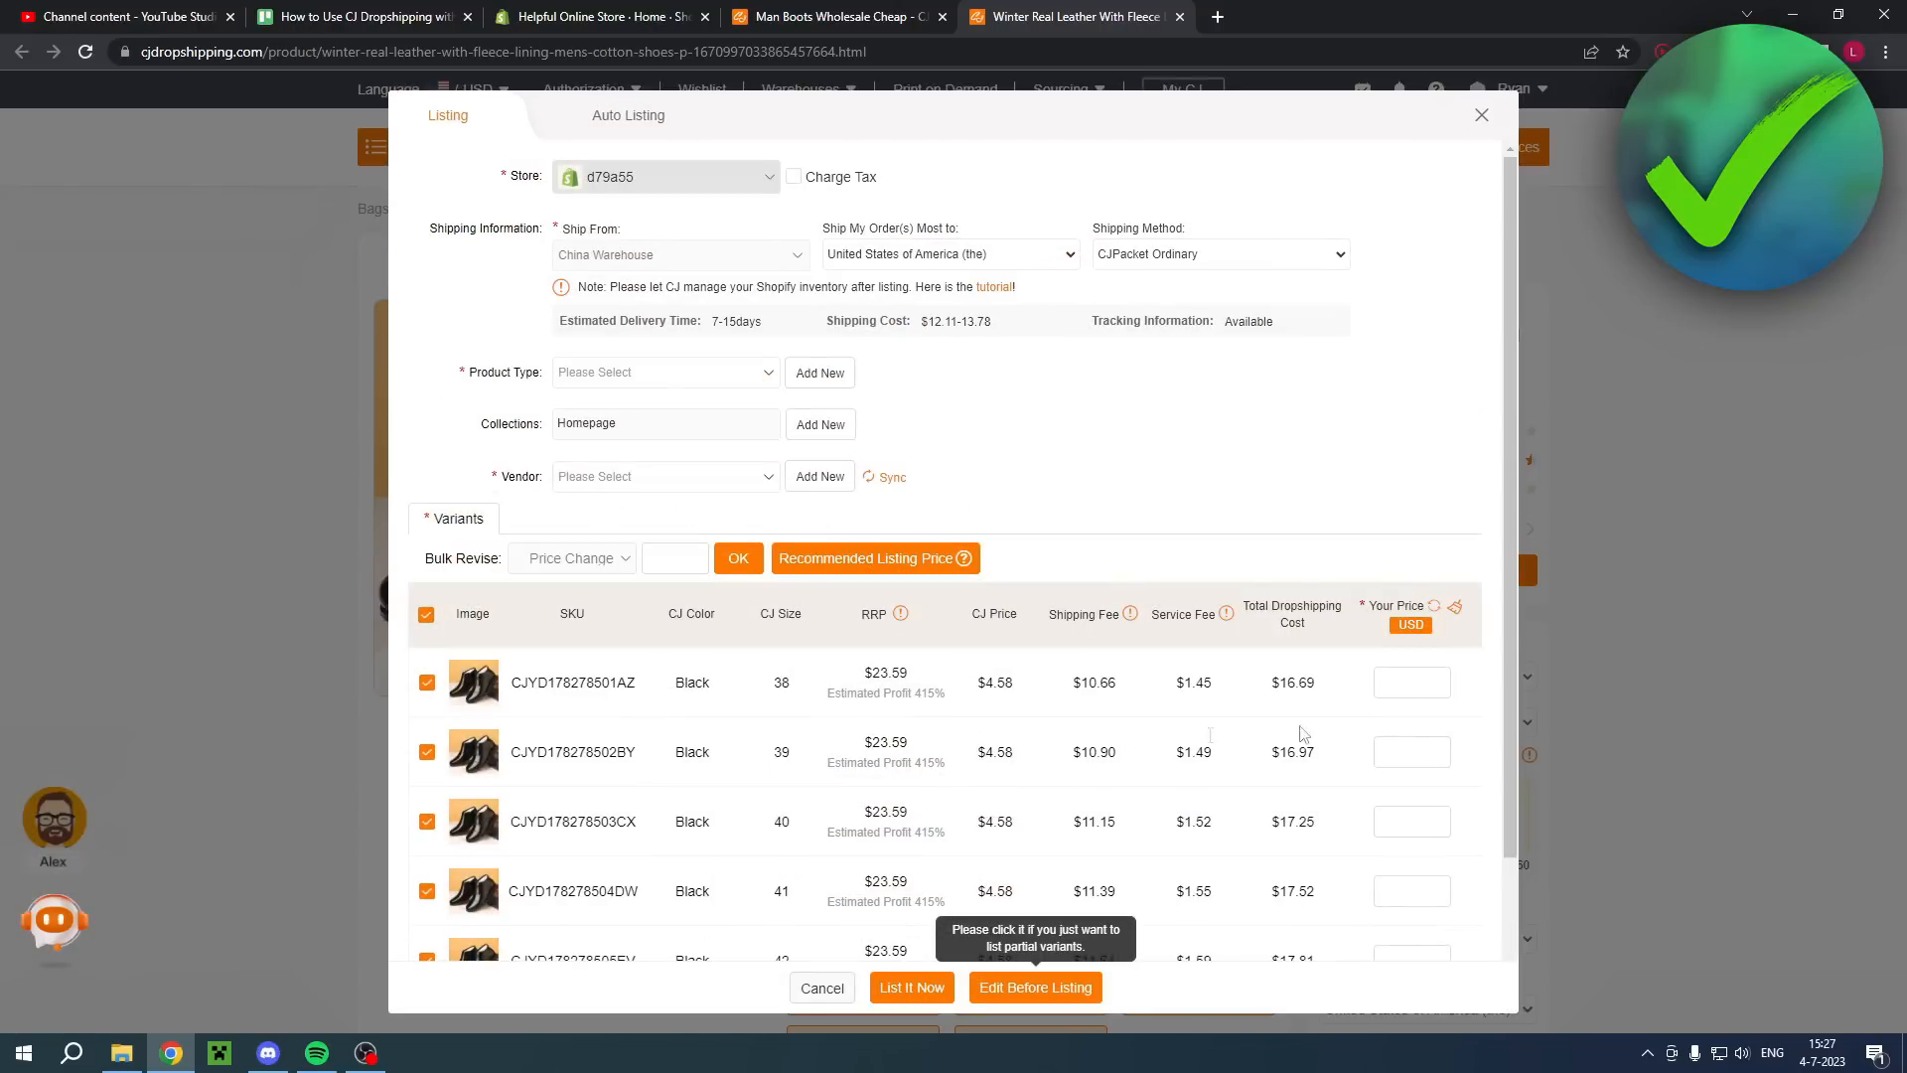
Step: On the shoe listing form, try CJPacket Fast Ordinary, then revert to CJPacket Ordinary
{"action": "scroll", "scroll_direction": "down", "scroll_amount": 3}
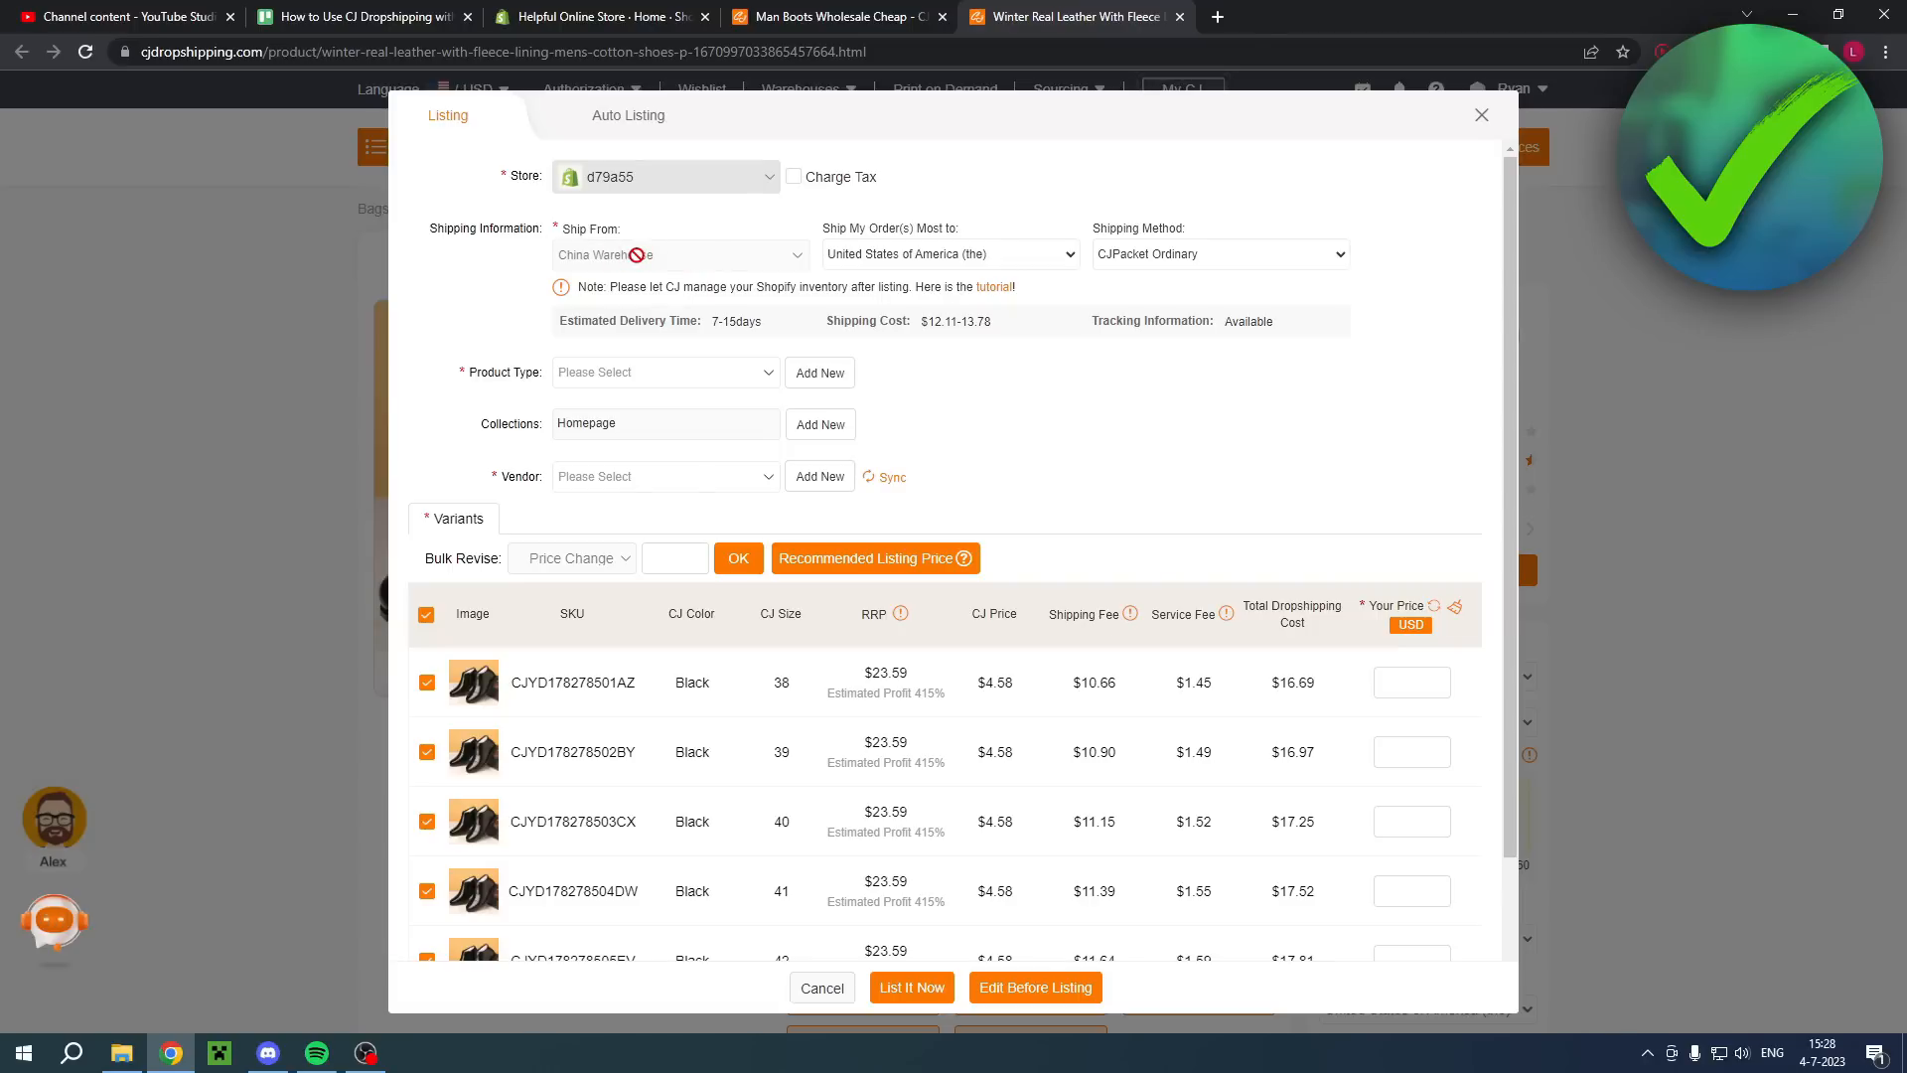
{"action": "left_click", "coordinate": [1216, 253]}
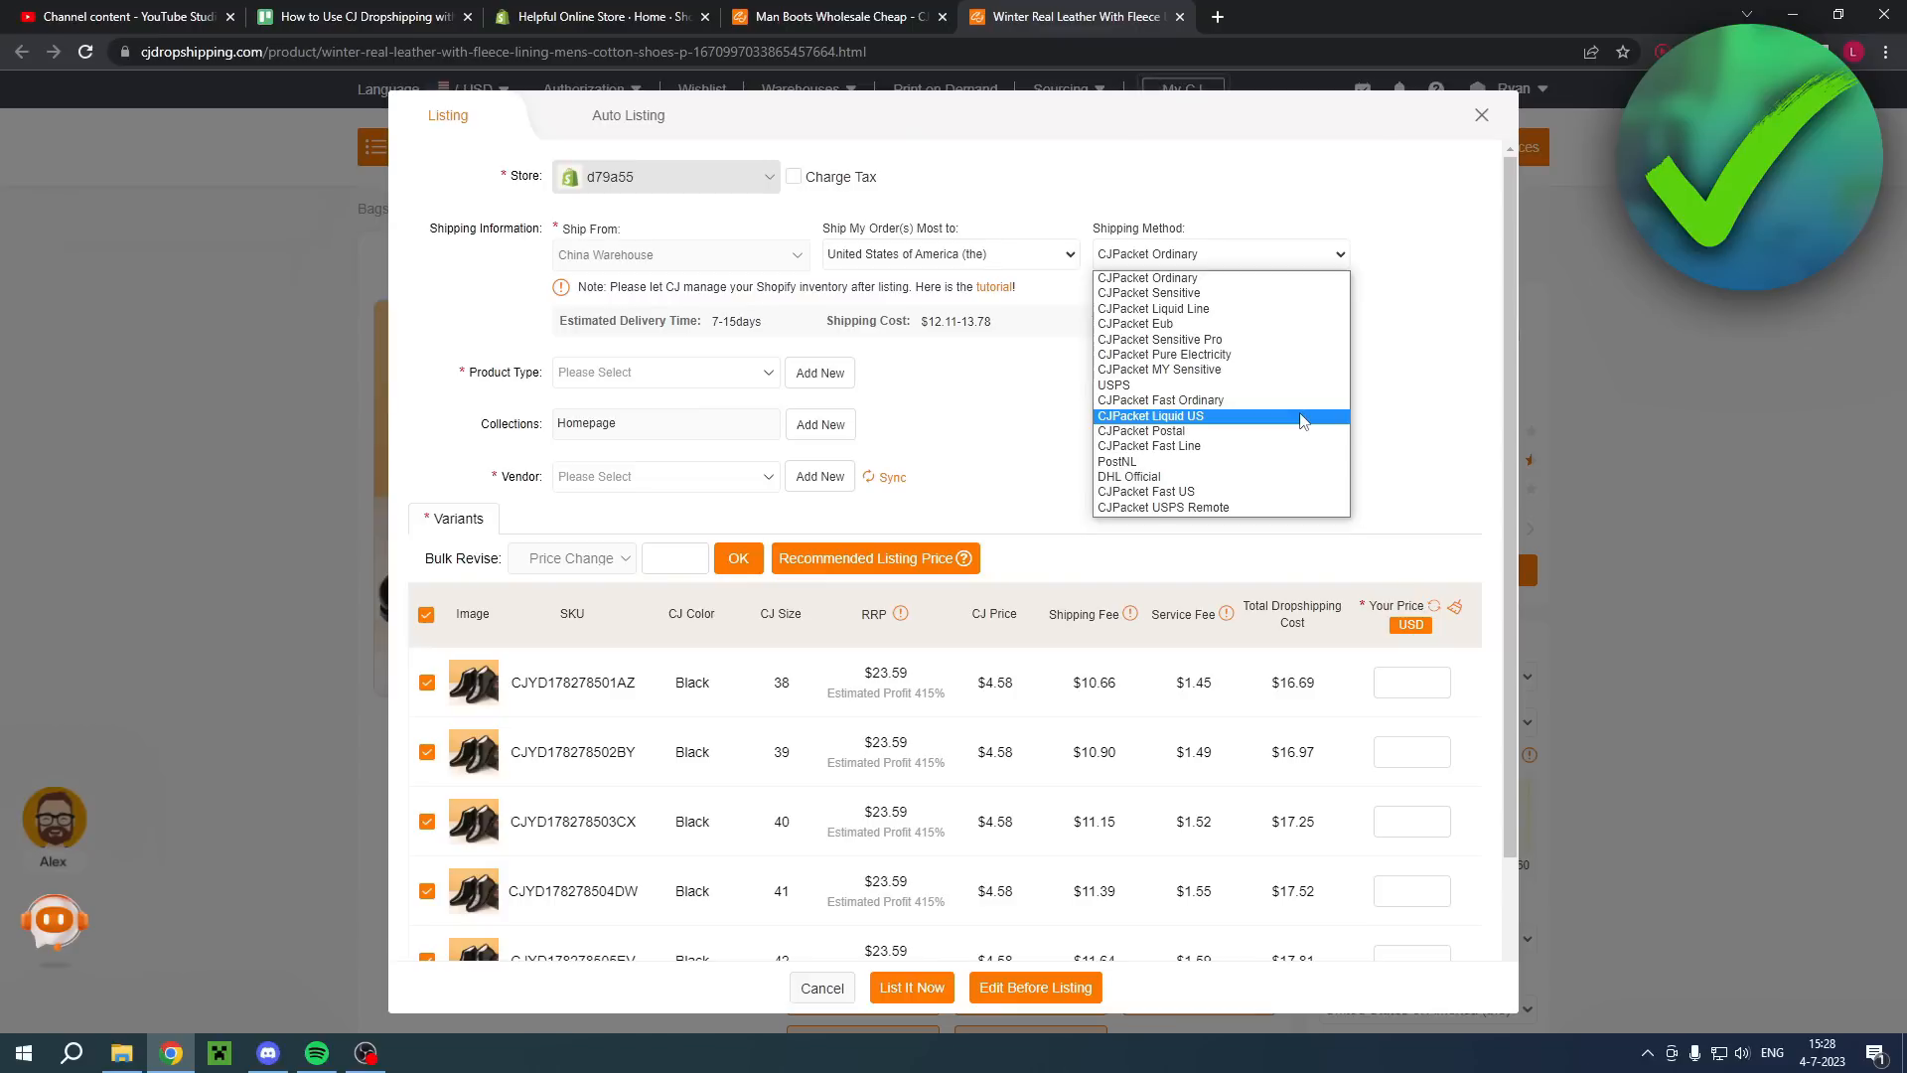
{"action": "left_click", "coordinate": [1159, 399]}
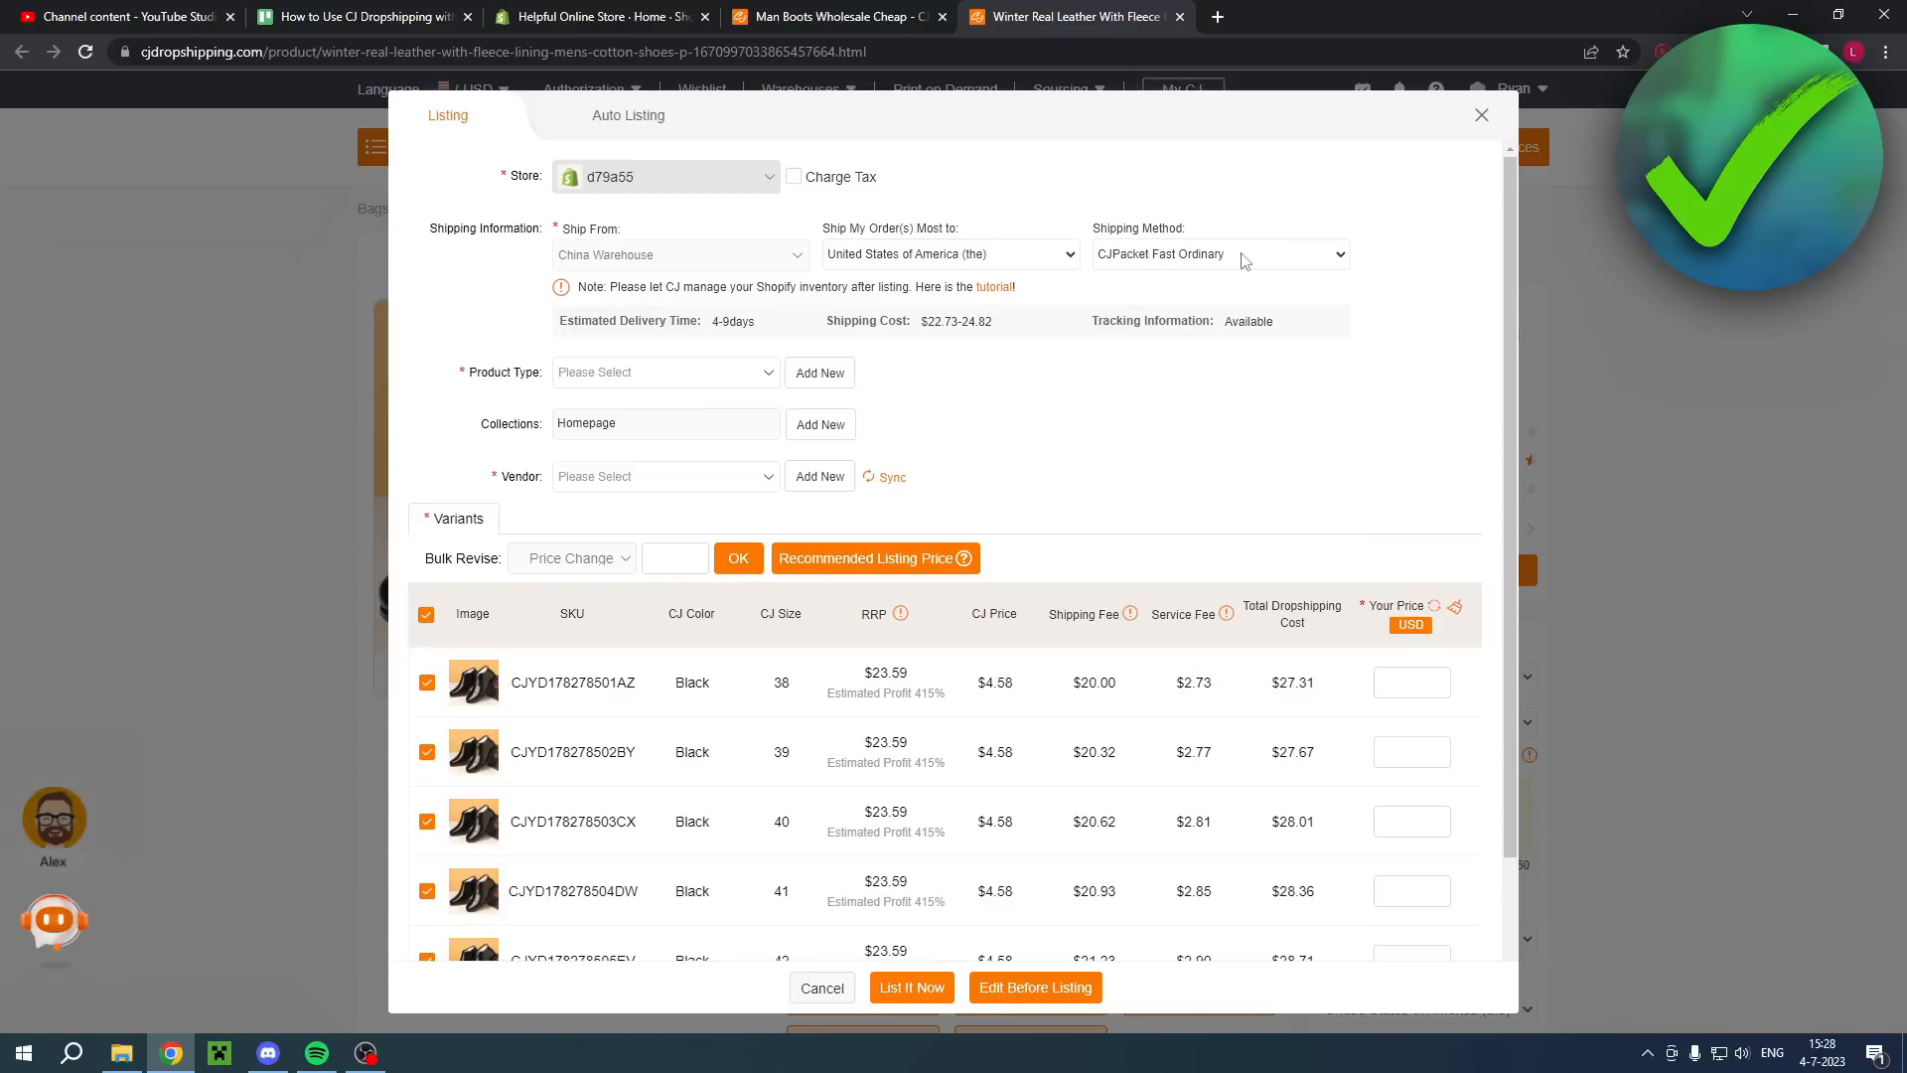
{"action": "left_click", "coordinate": [1216, 254]}
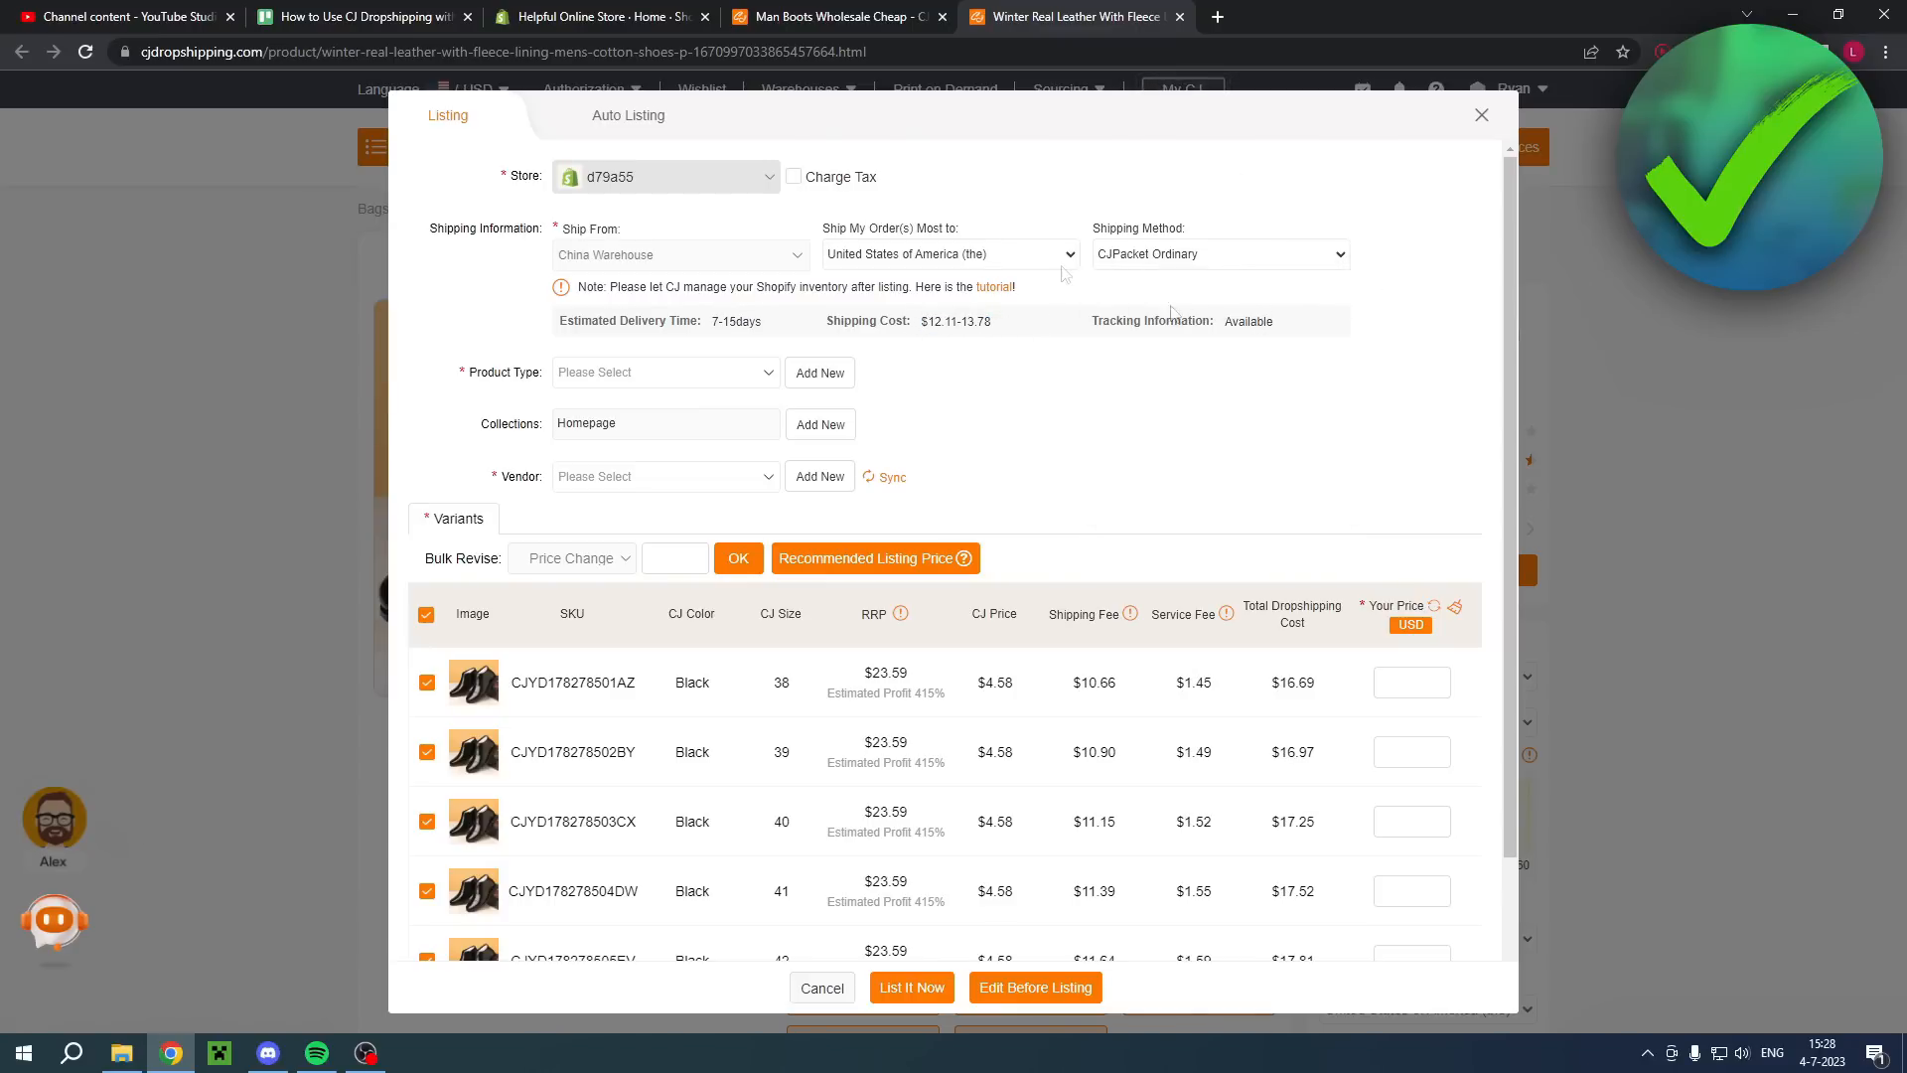
{"action": "left_click", "coordinate": [665, 372]}
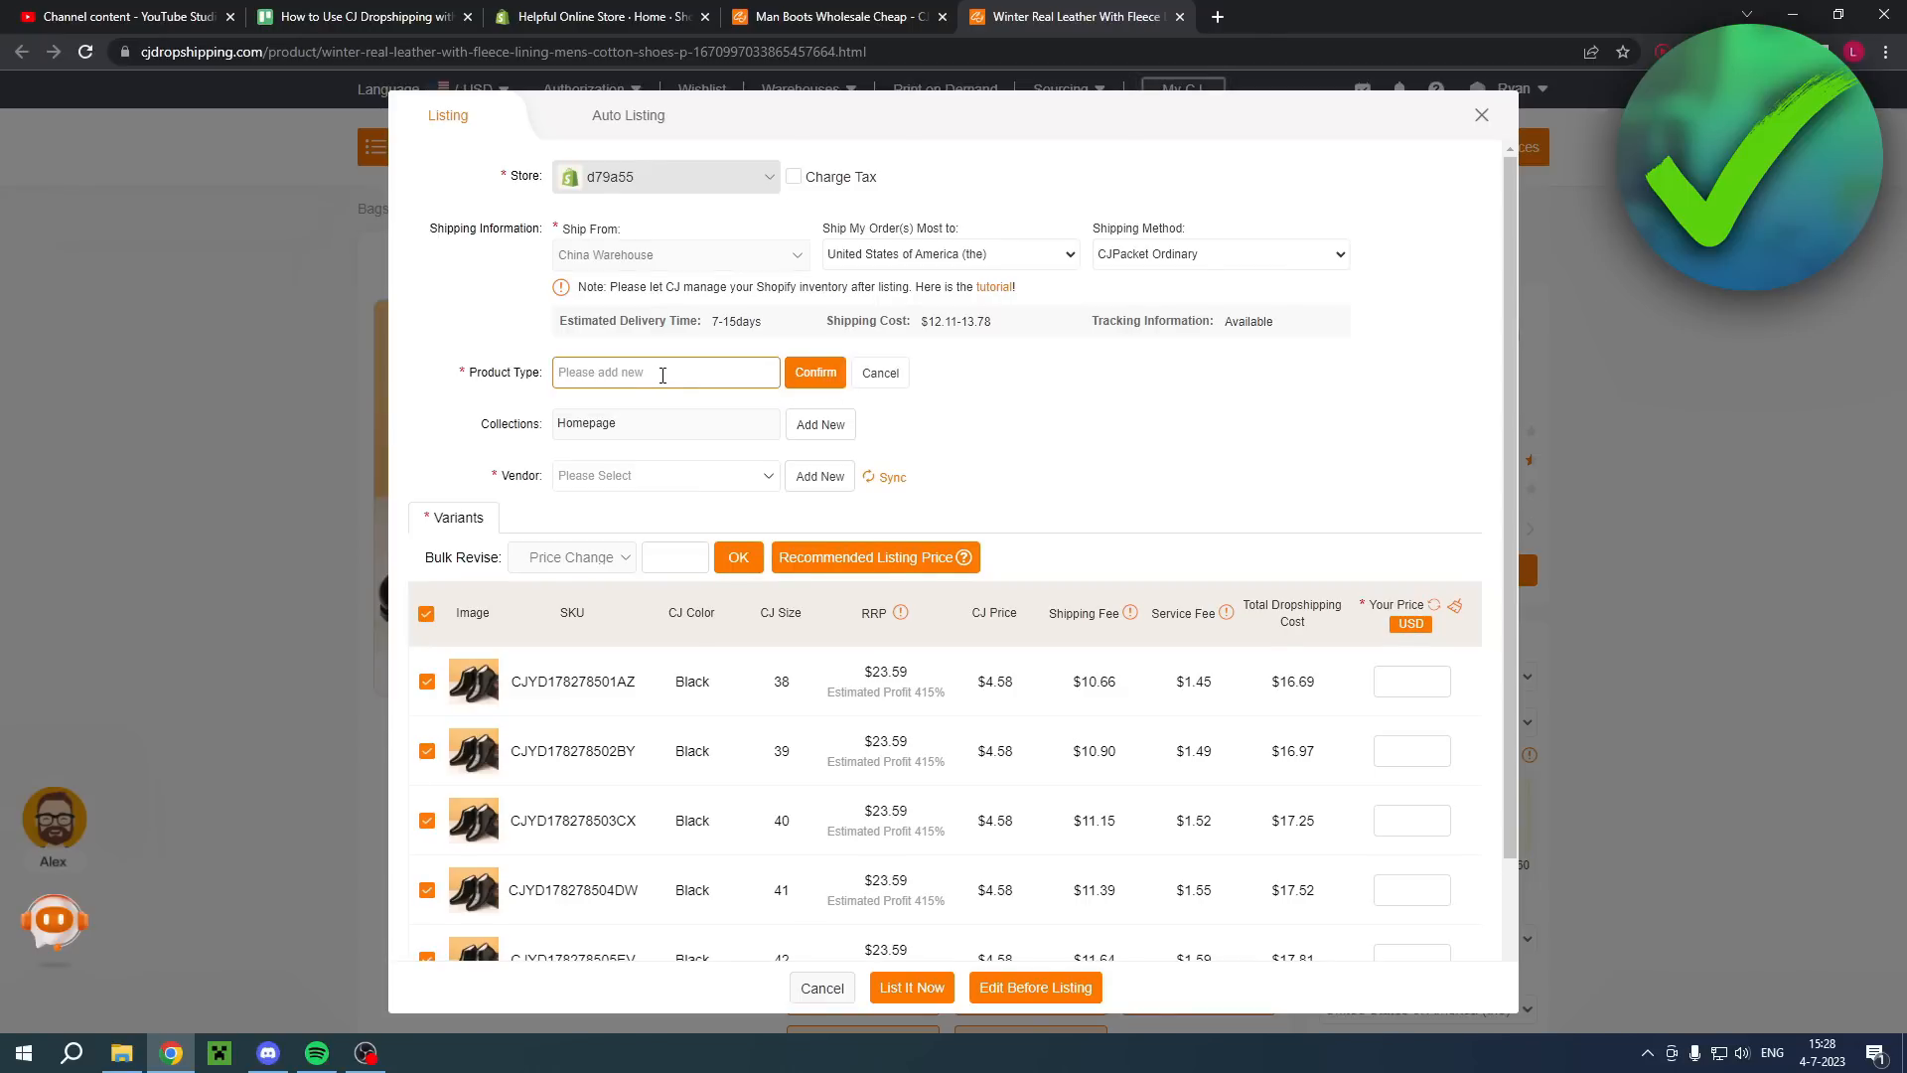
Step: Add 'Shoes' as product type and vendor, then scroll to the variants table
{"action": "left_click", "coordinate": [813, 373]}
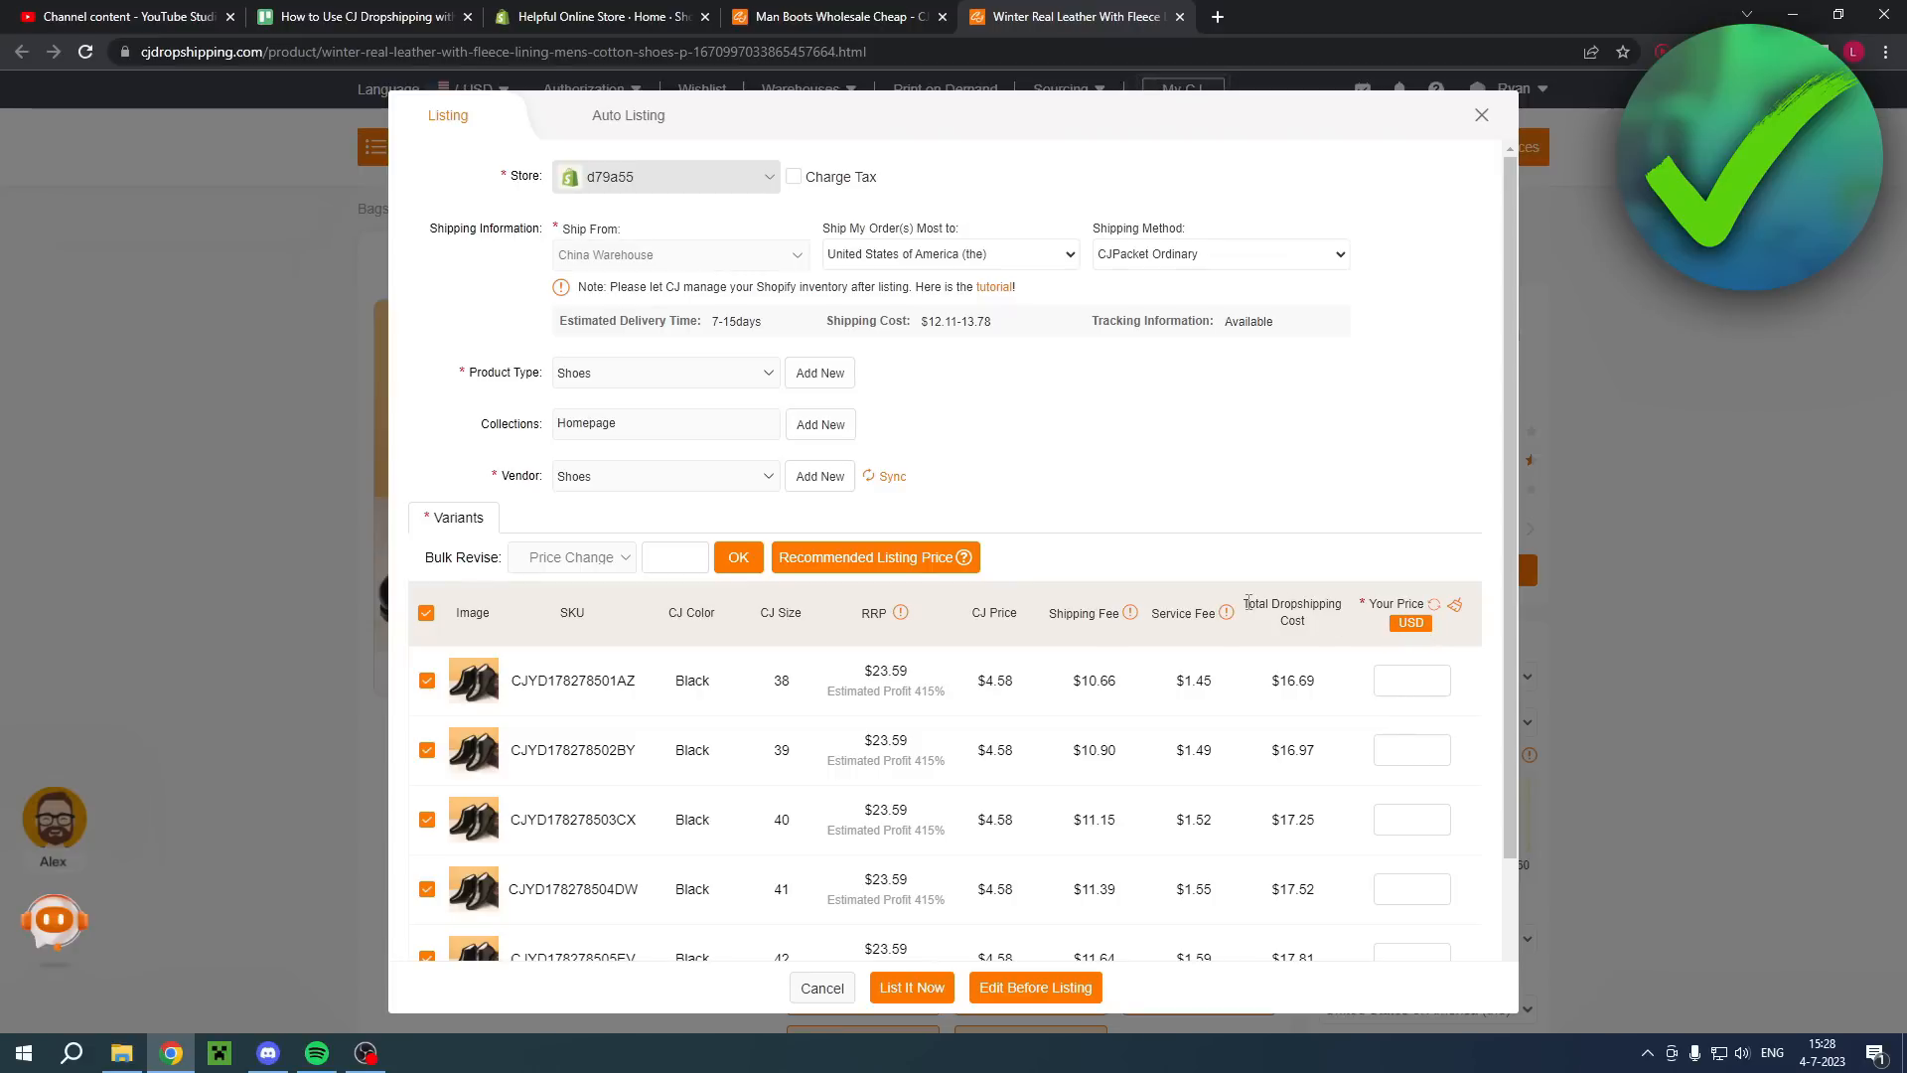
{"action": "double_click", "coordinate": [1291, 611]}
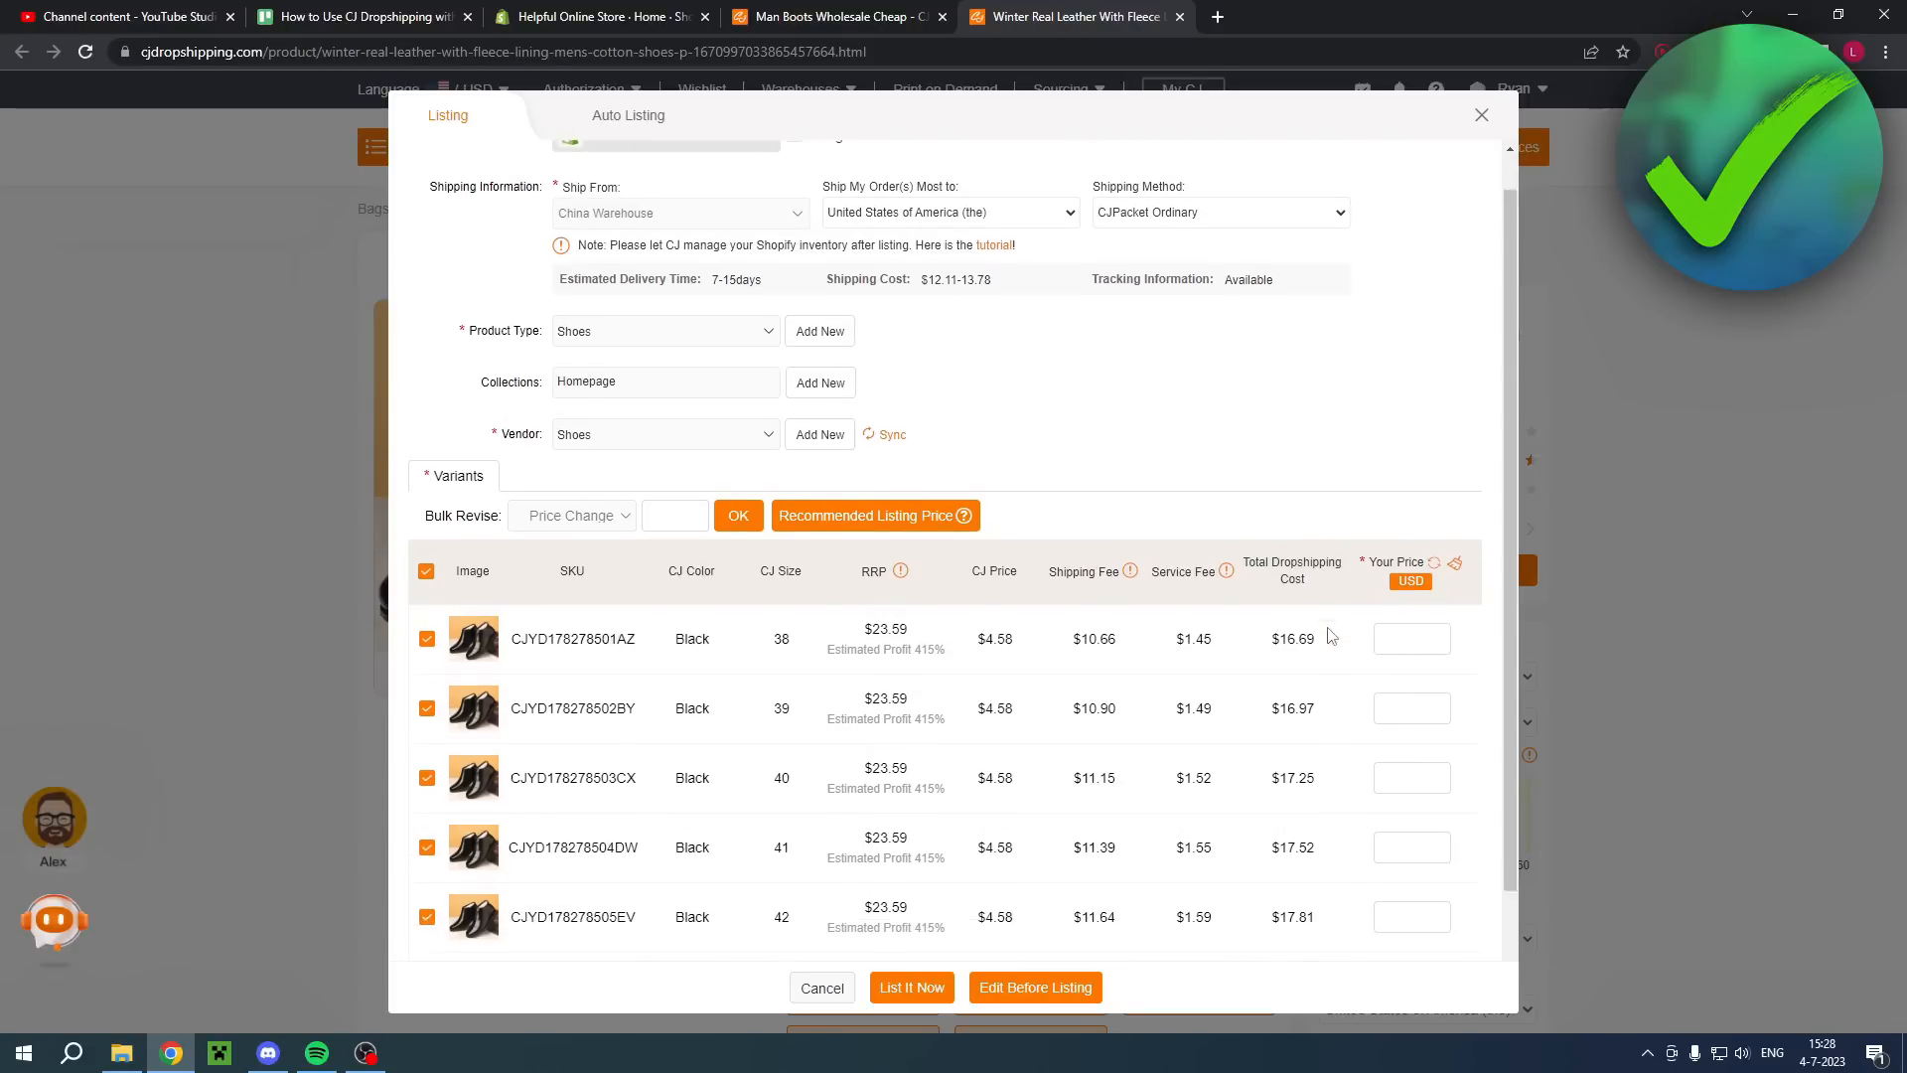
{"action": "scroll", "scroll_direction": "down", "scroll_amount": 3}
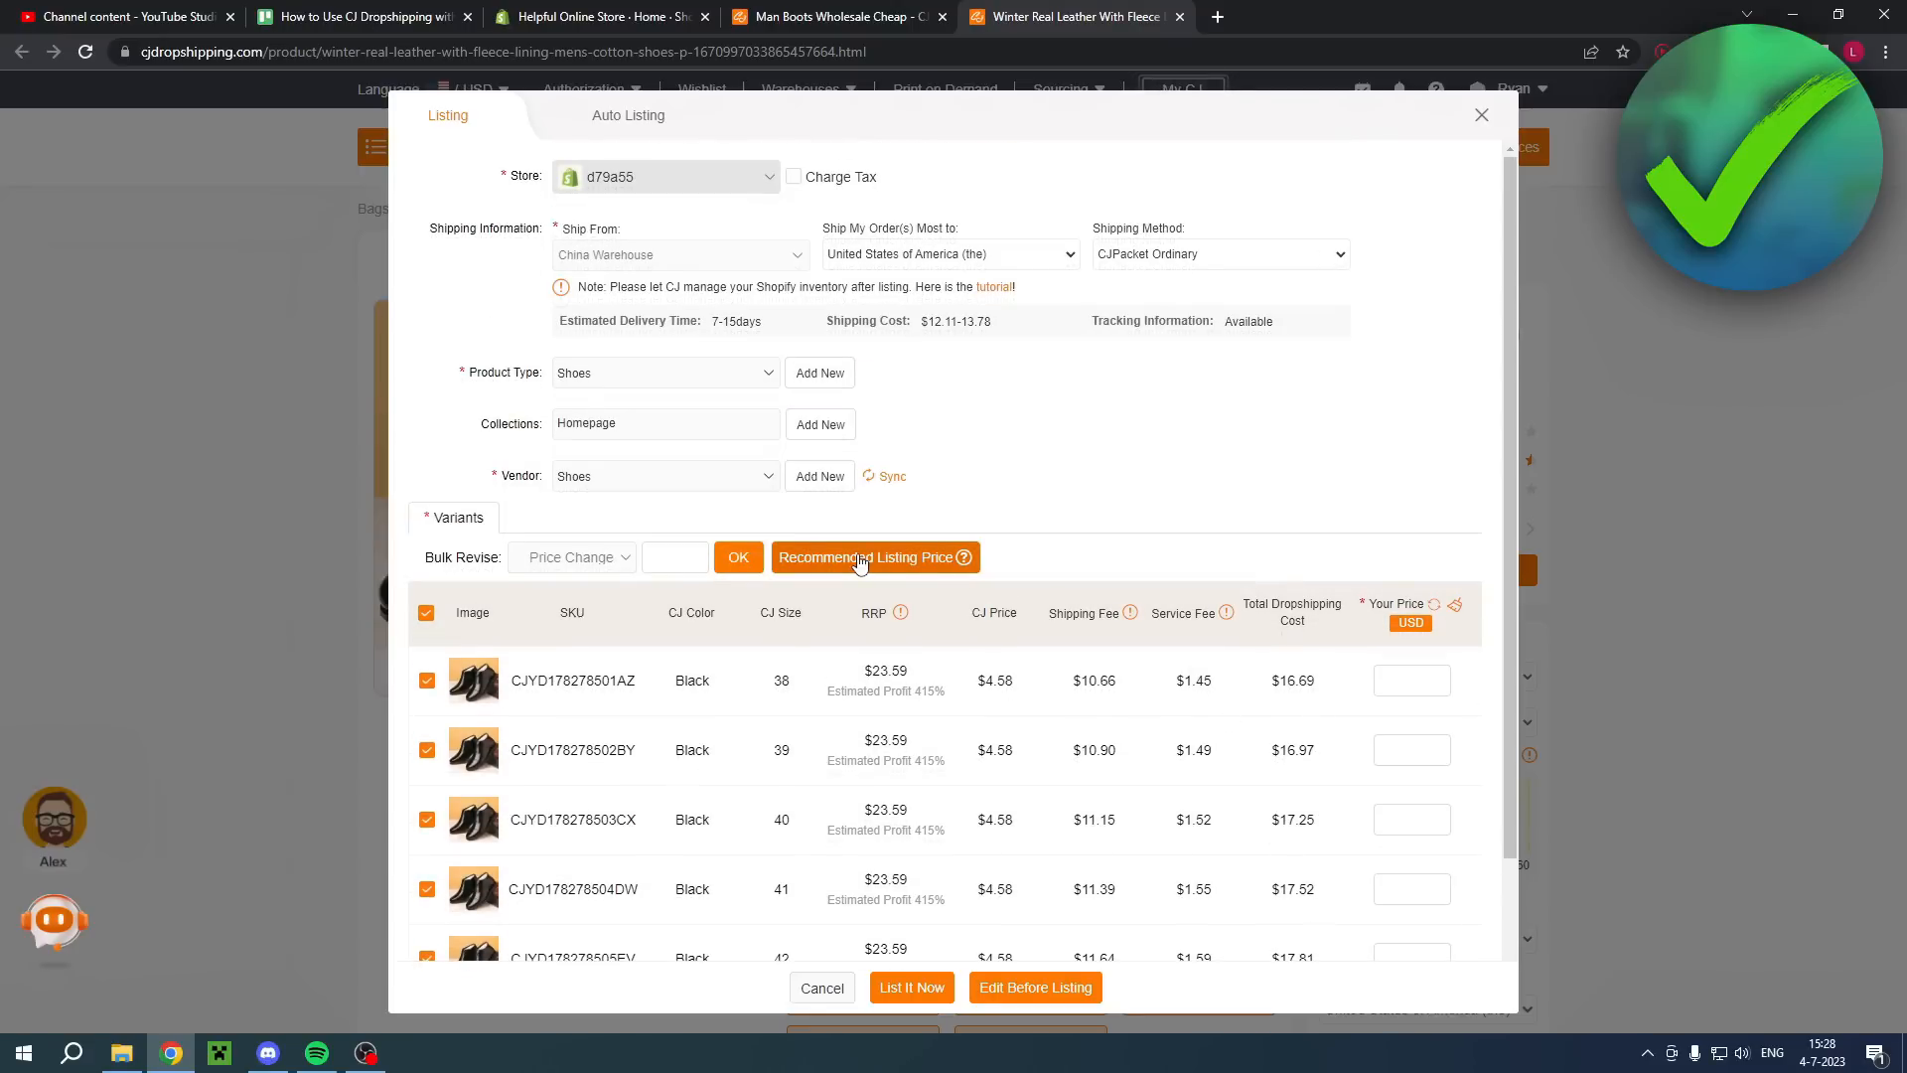
Step: Fill all seven shoe variants with a 59.99 price and list them to the Shopify store
{"action": "left_click", "coordinate": [867, 556]}
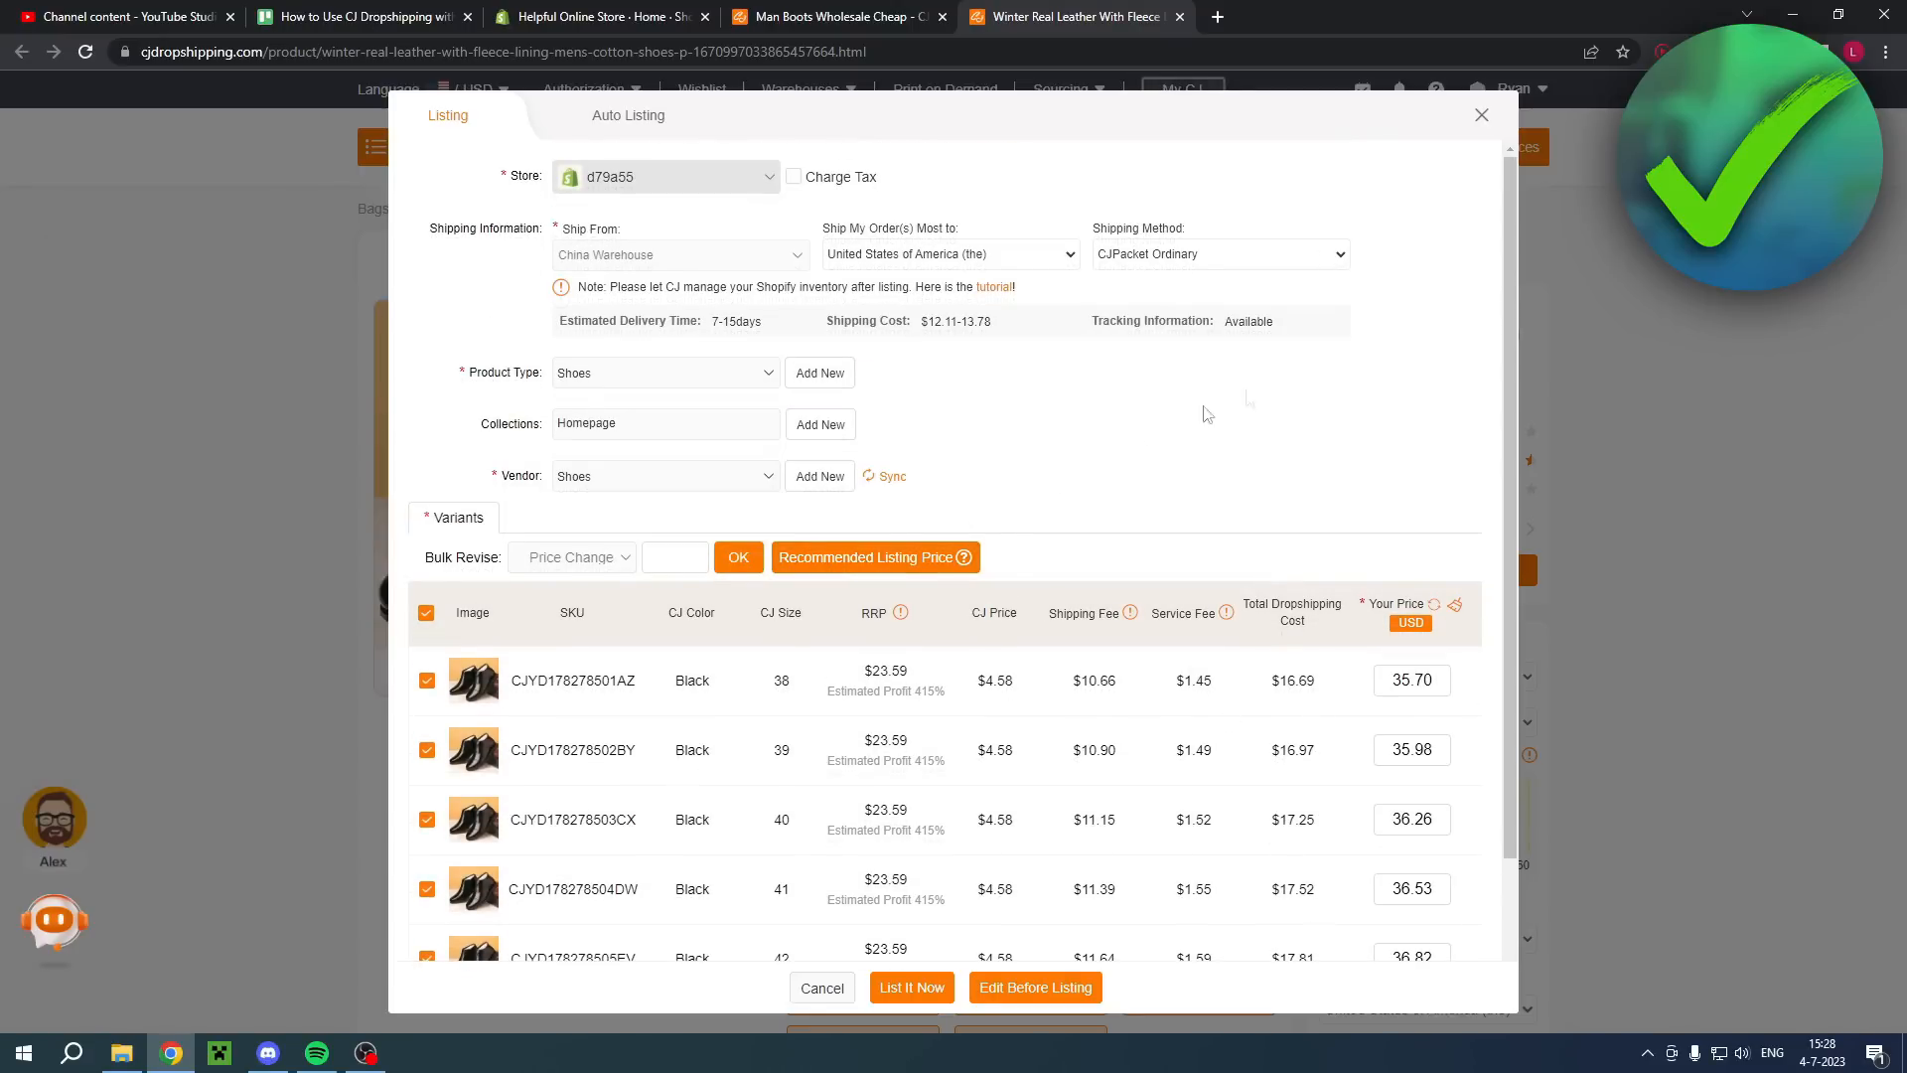
{"action": "scroll", "scroll_direction": "down", "scroll_amount": 3}
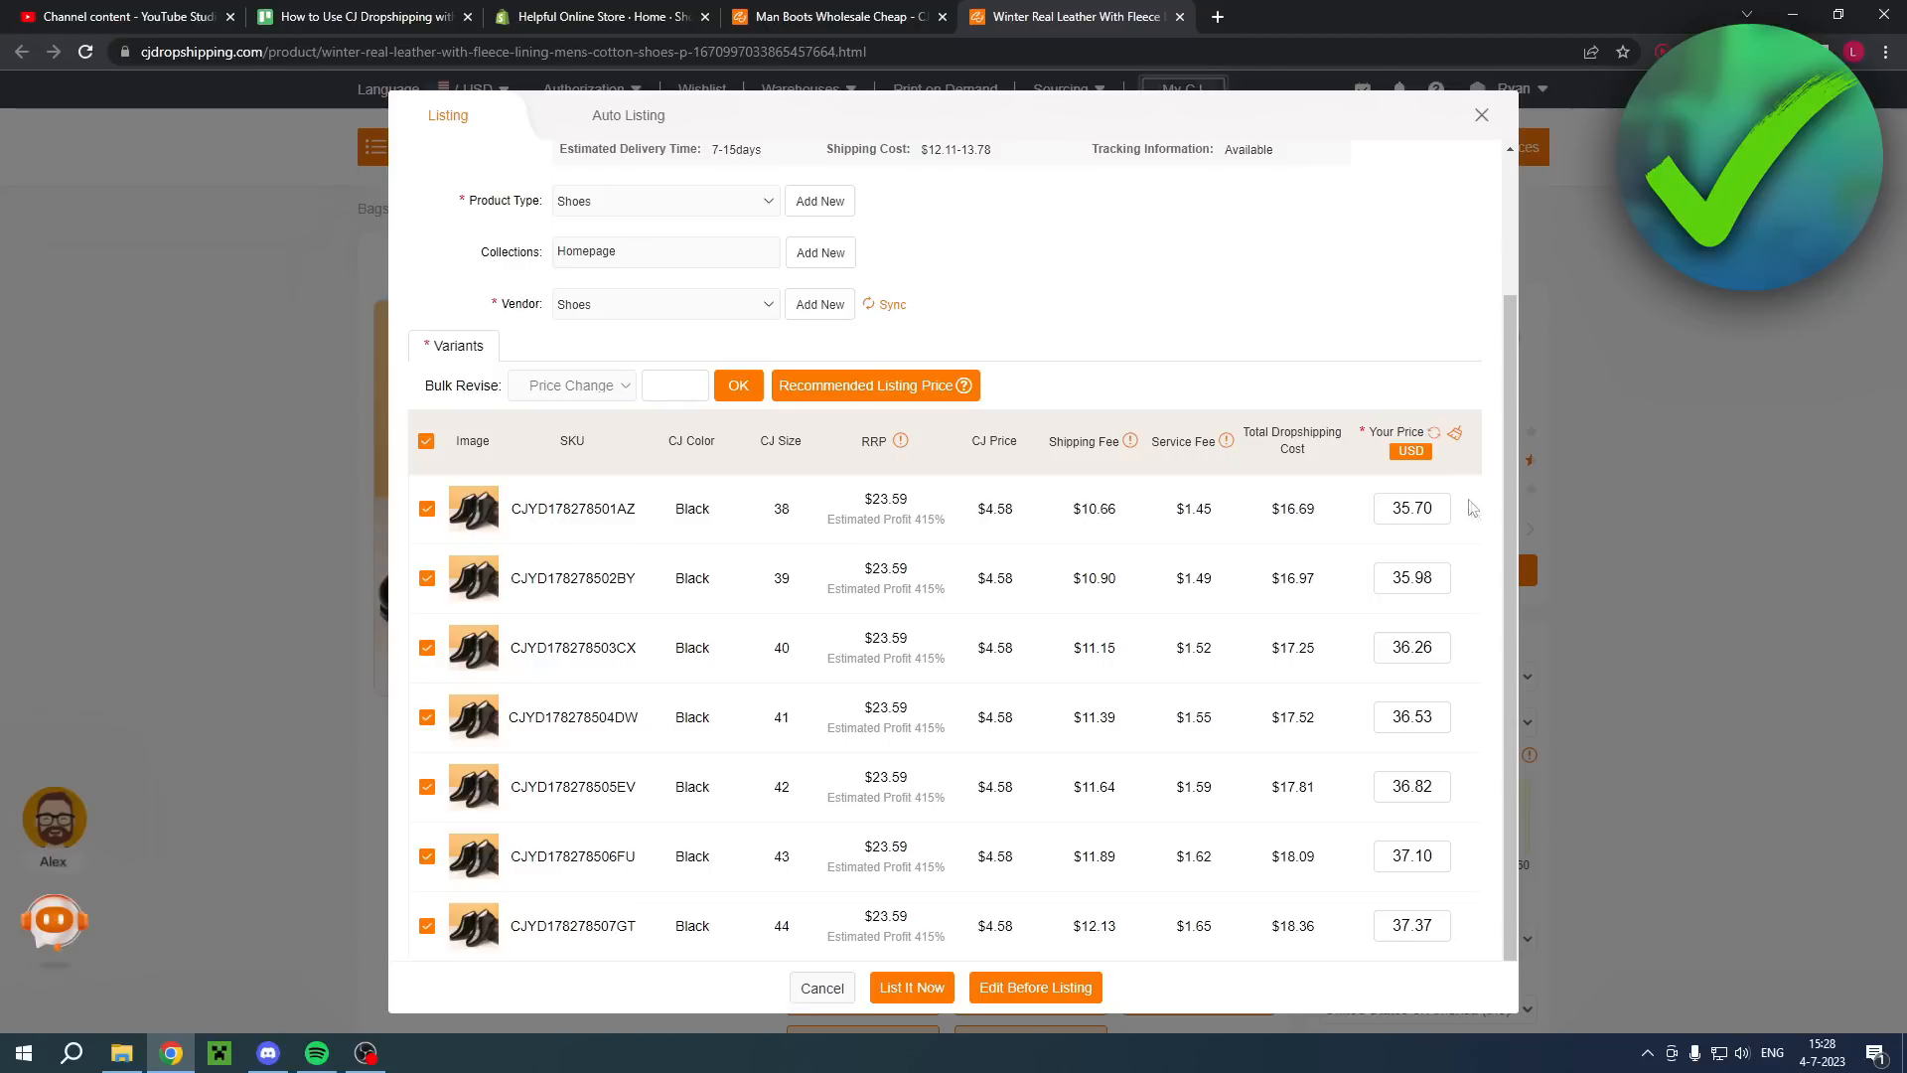
{"action": "mouse_move", "coordinate": [1477, 551]}
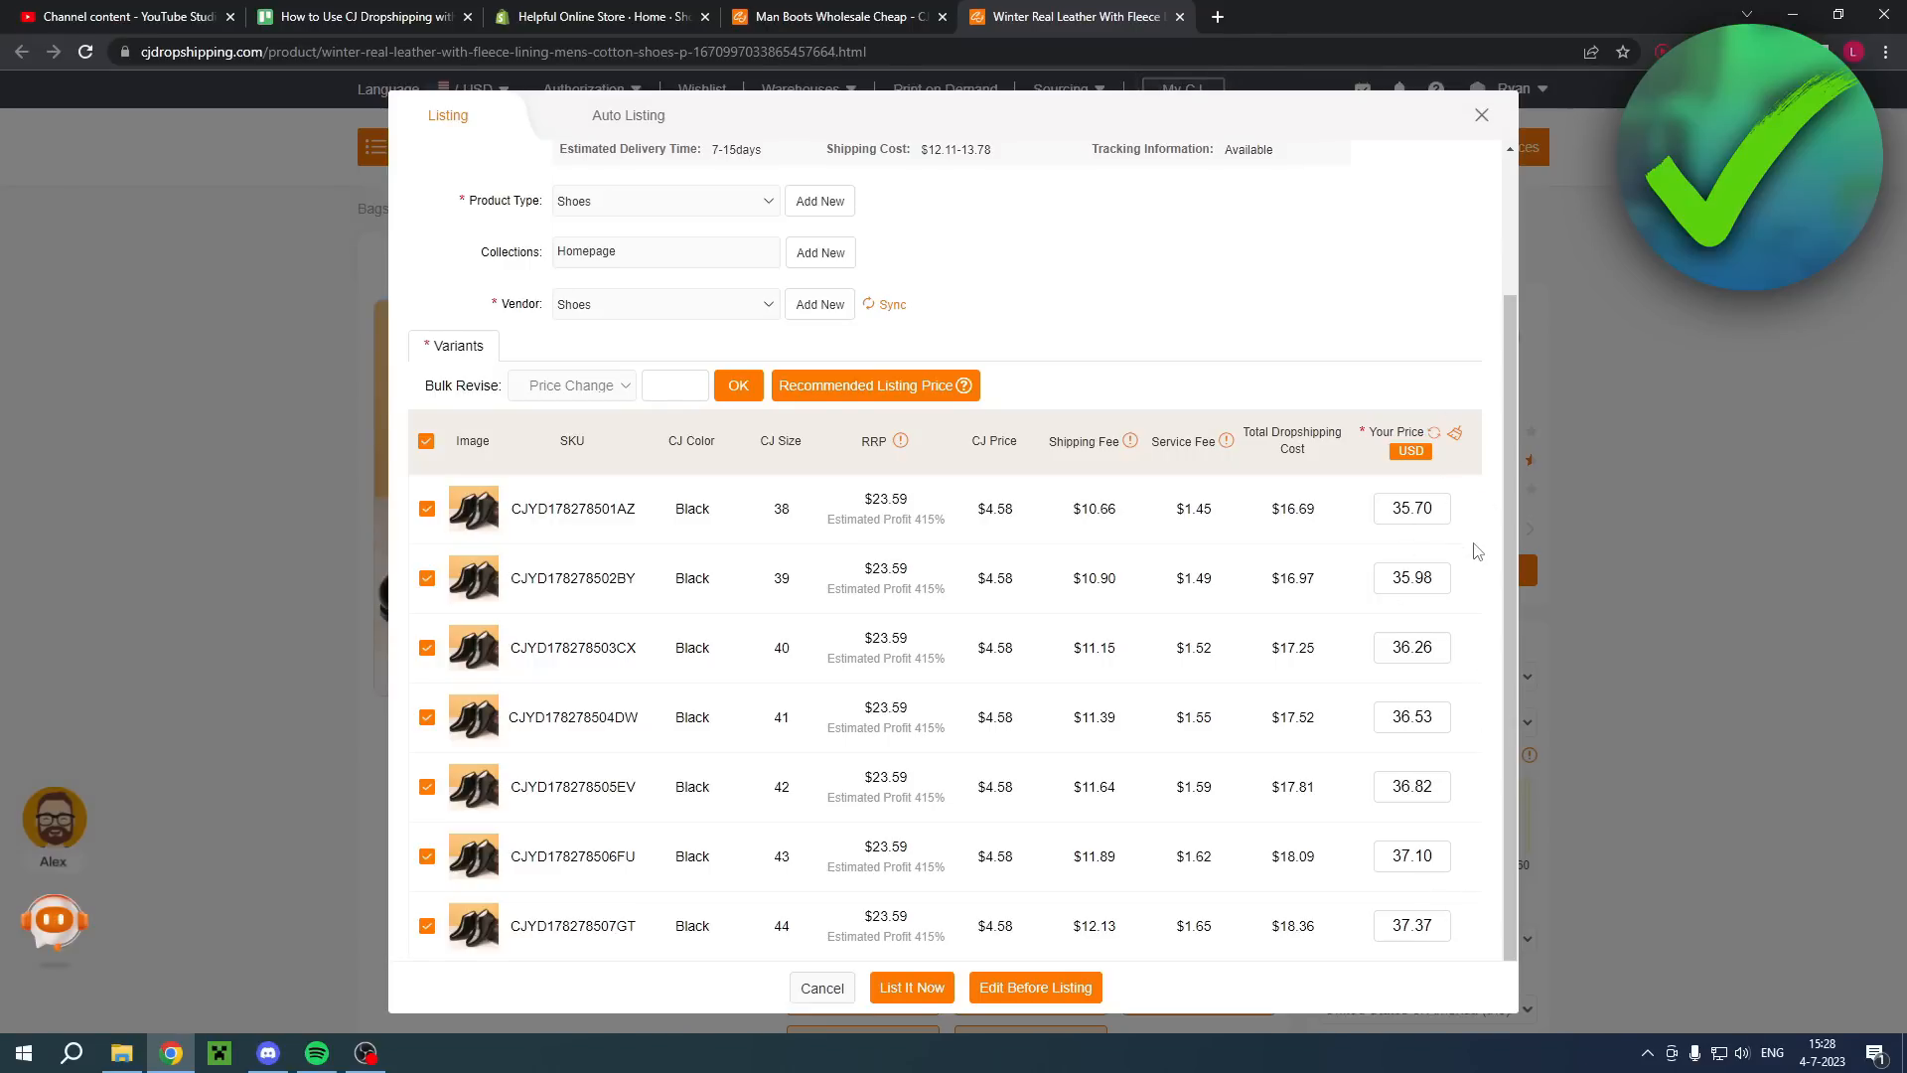
{"action": "mouse_move", "coordinate": [1448, 521]}
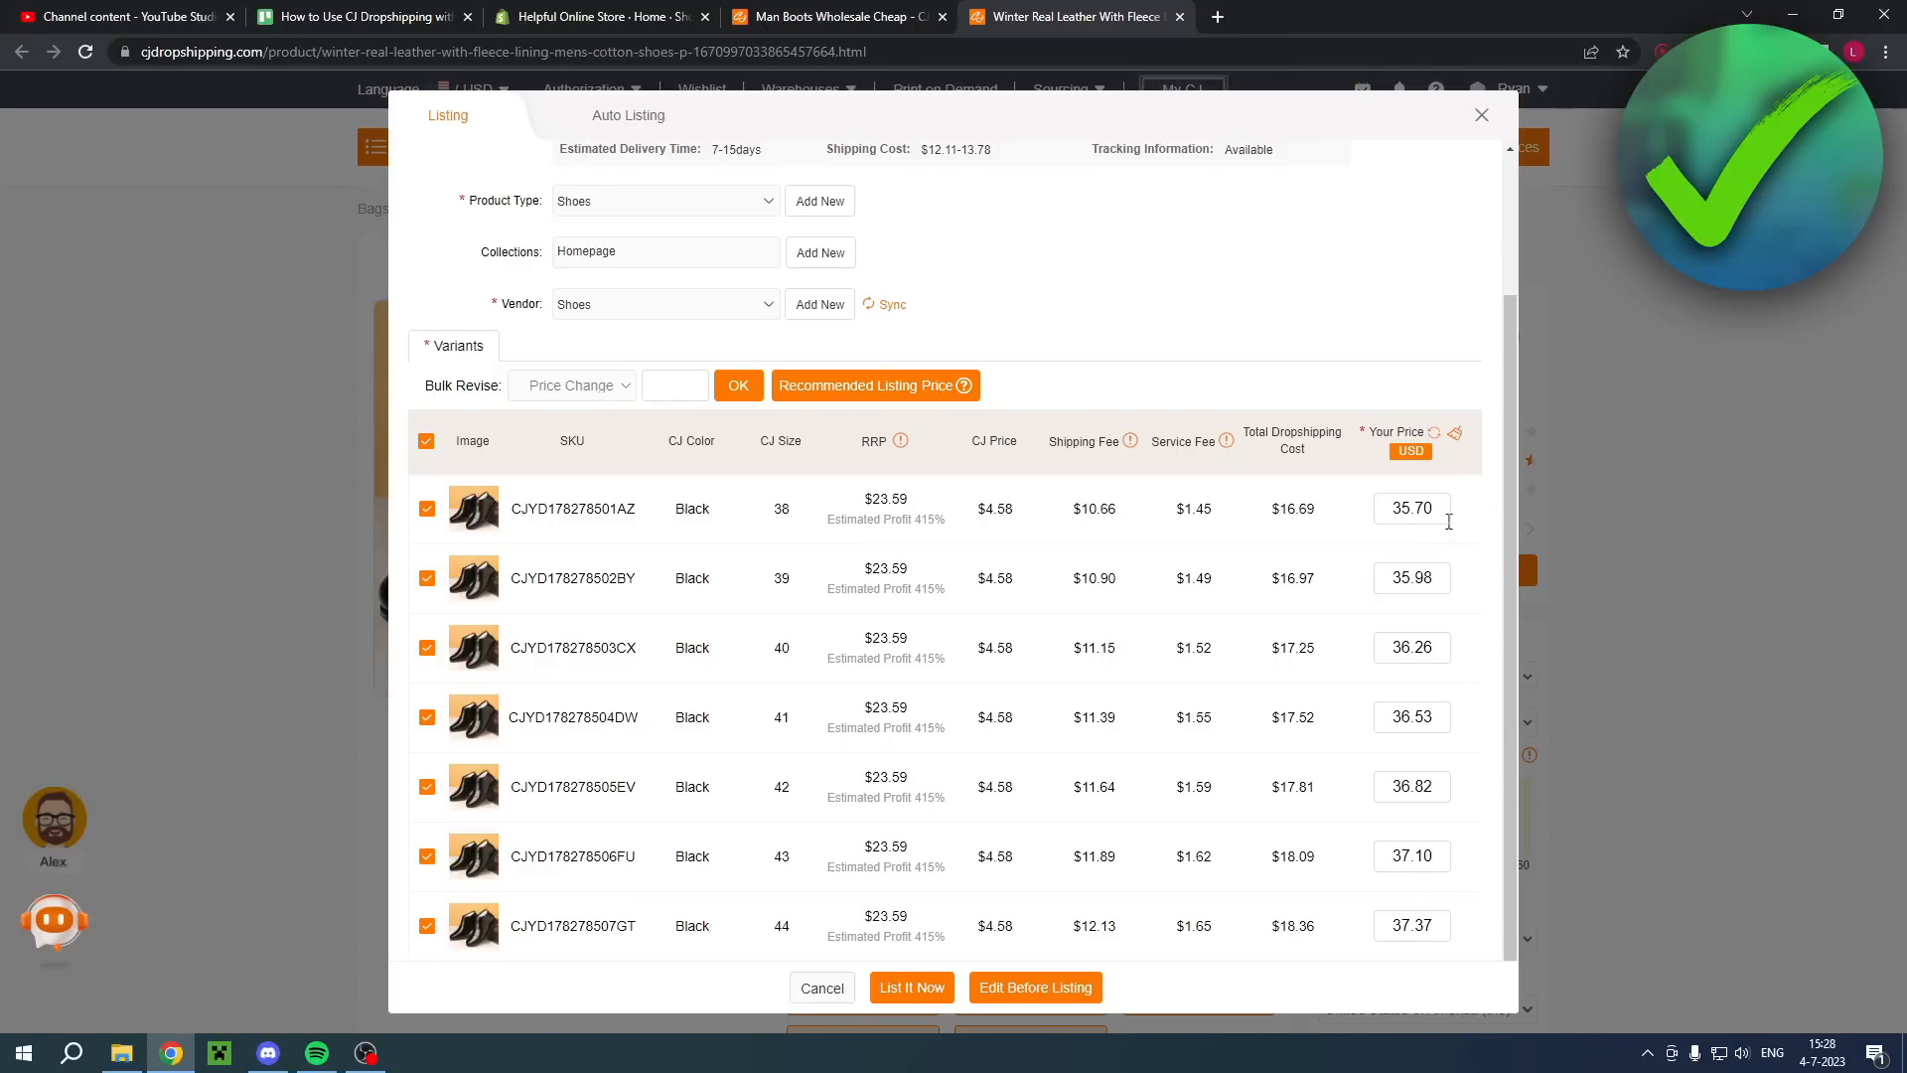
{"action": "mouse_move", "coordinate": [1463, 542]}
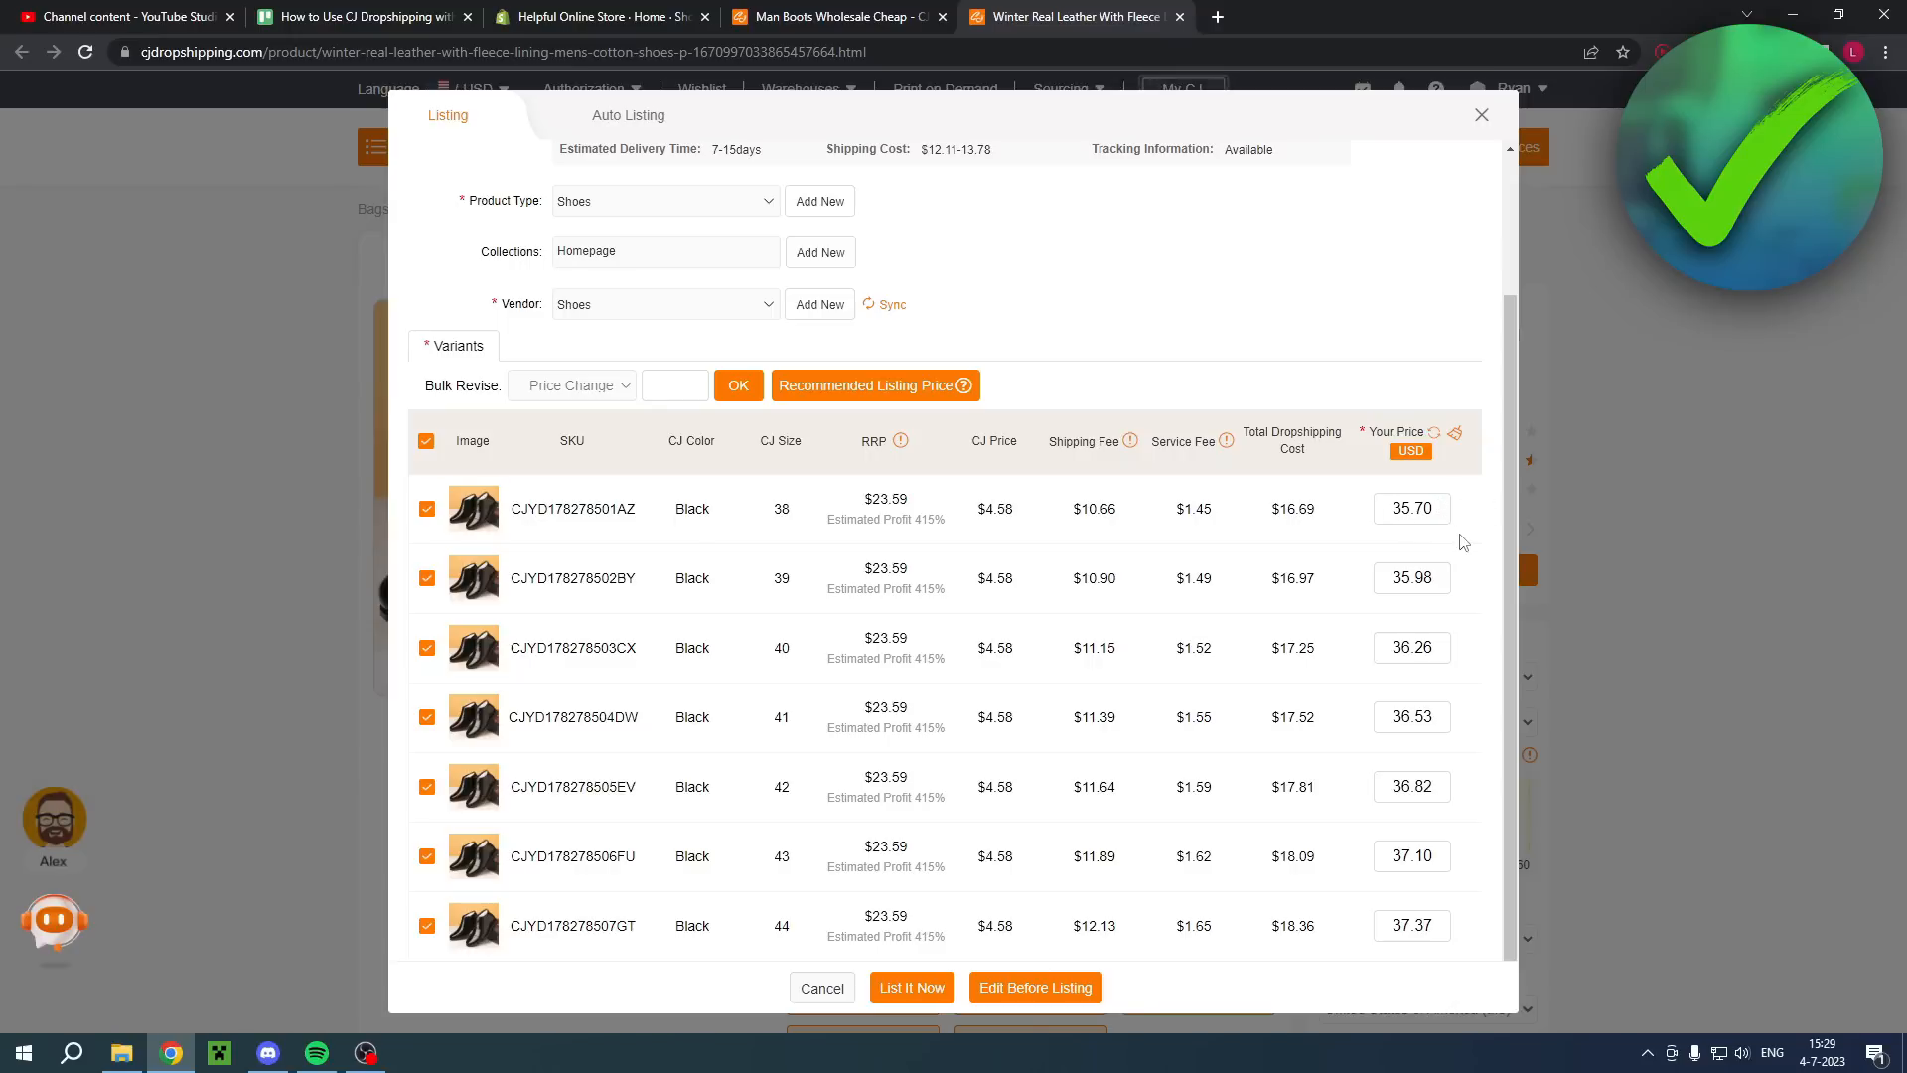
{"action": "mouse_move", "coordinate": [1464, 550]}
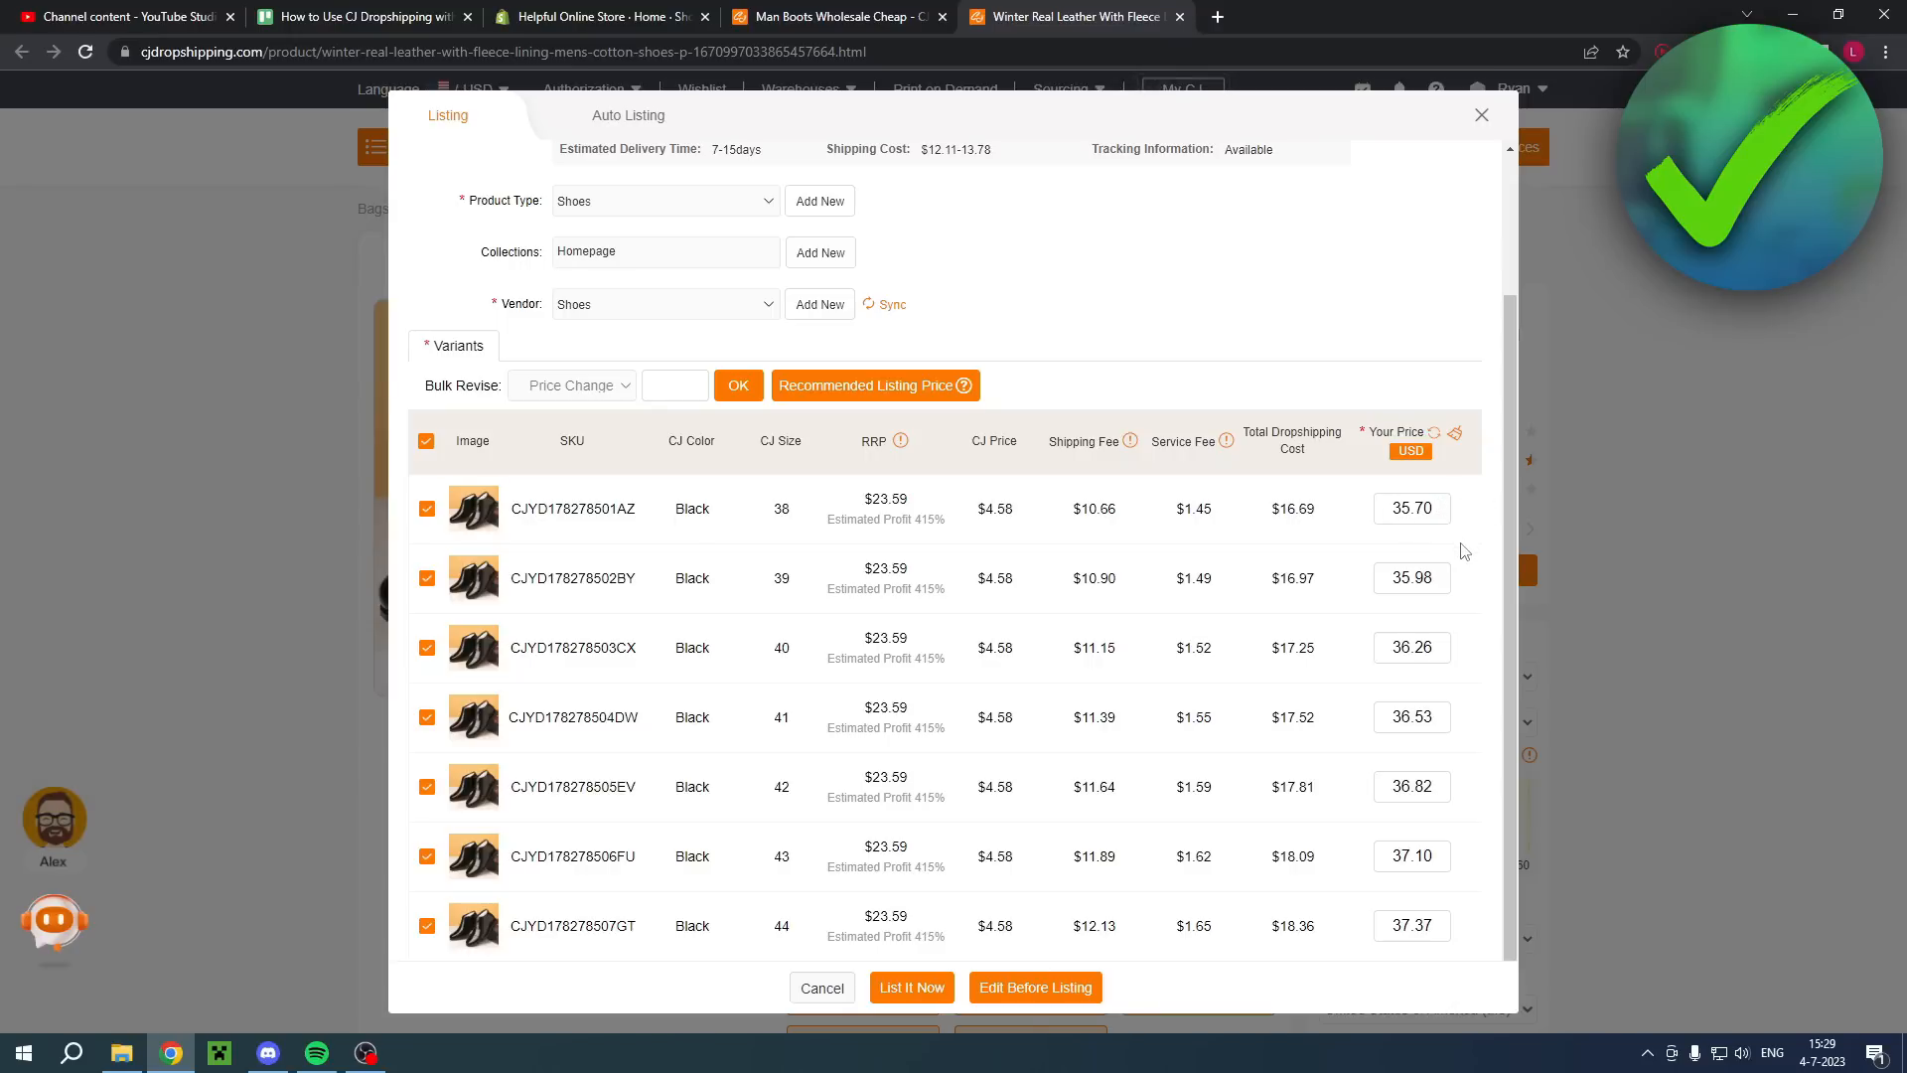
{"action": "mouse_move", "coordinate": [1466, 564]}
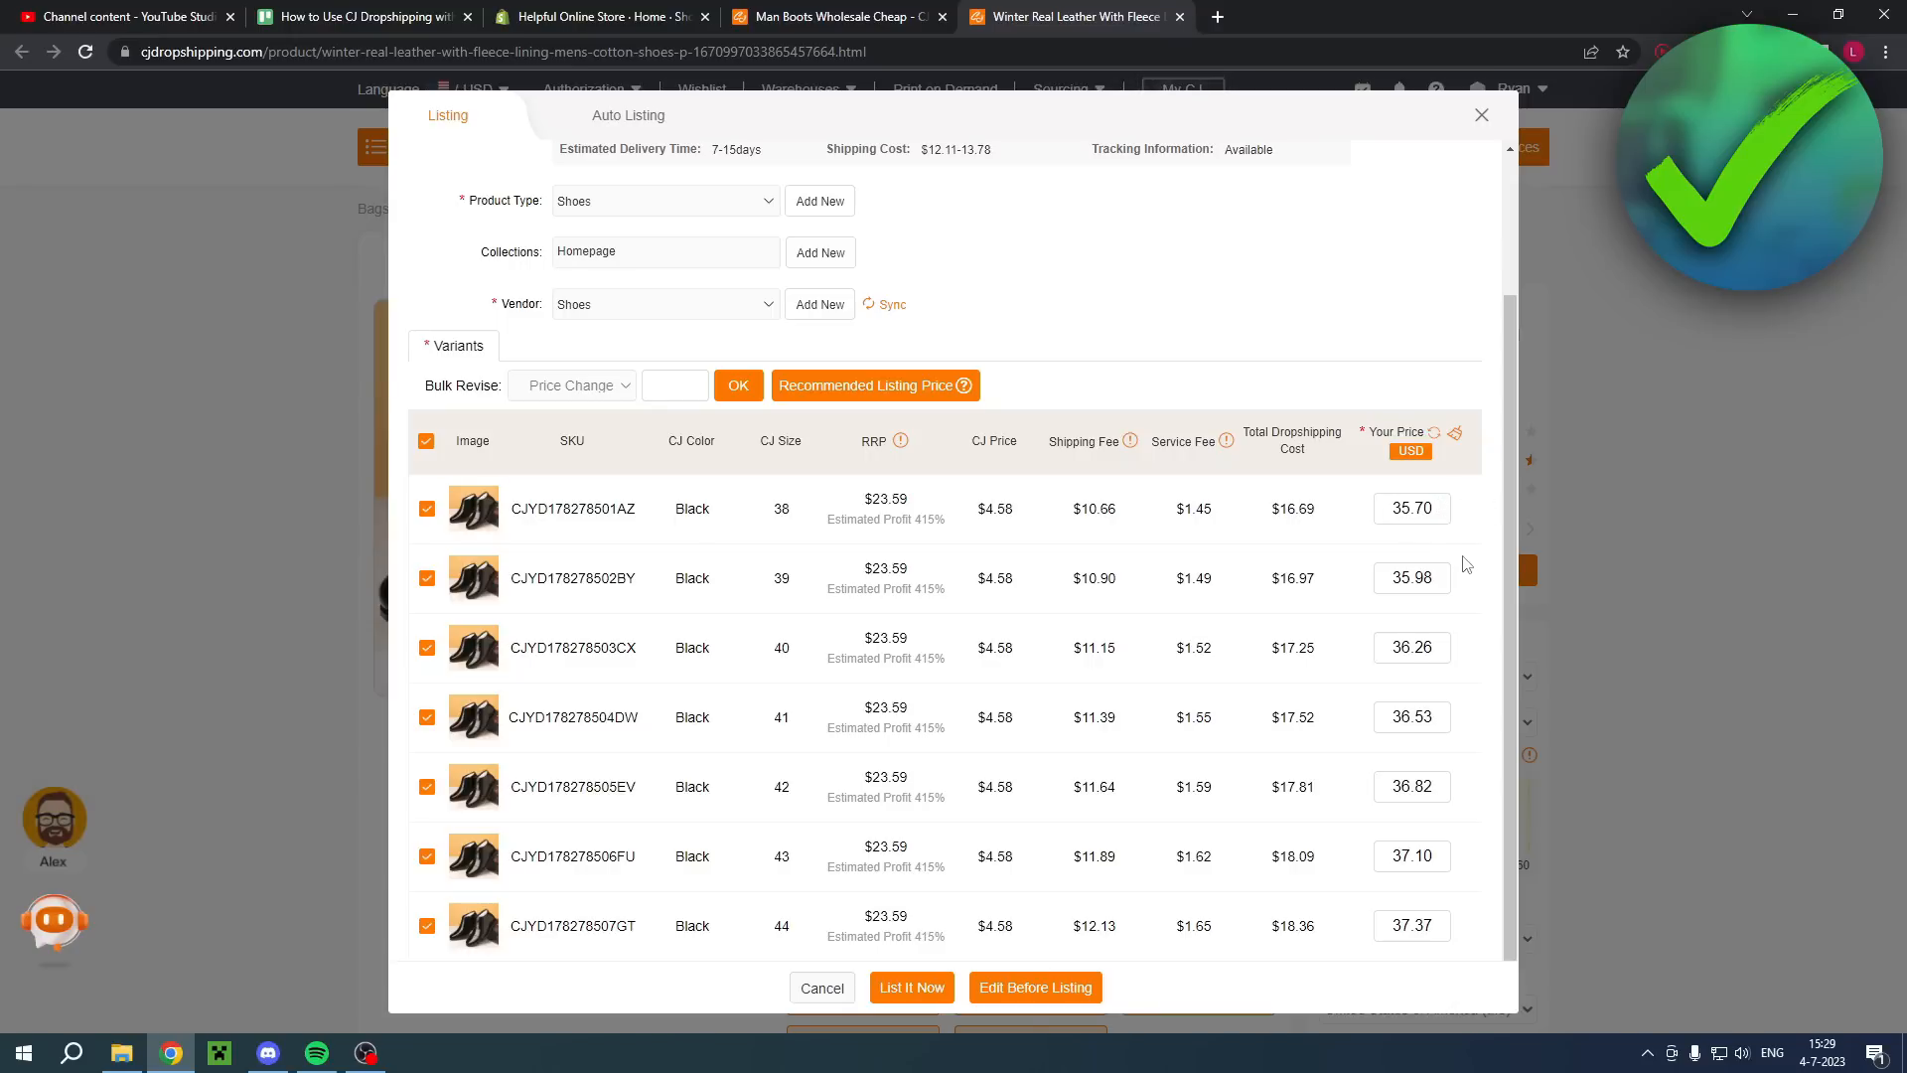
{"action": "mouse_move", "coordinate": [879, 933]}
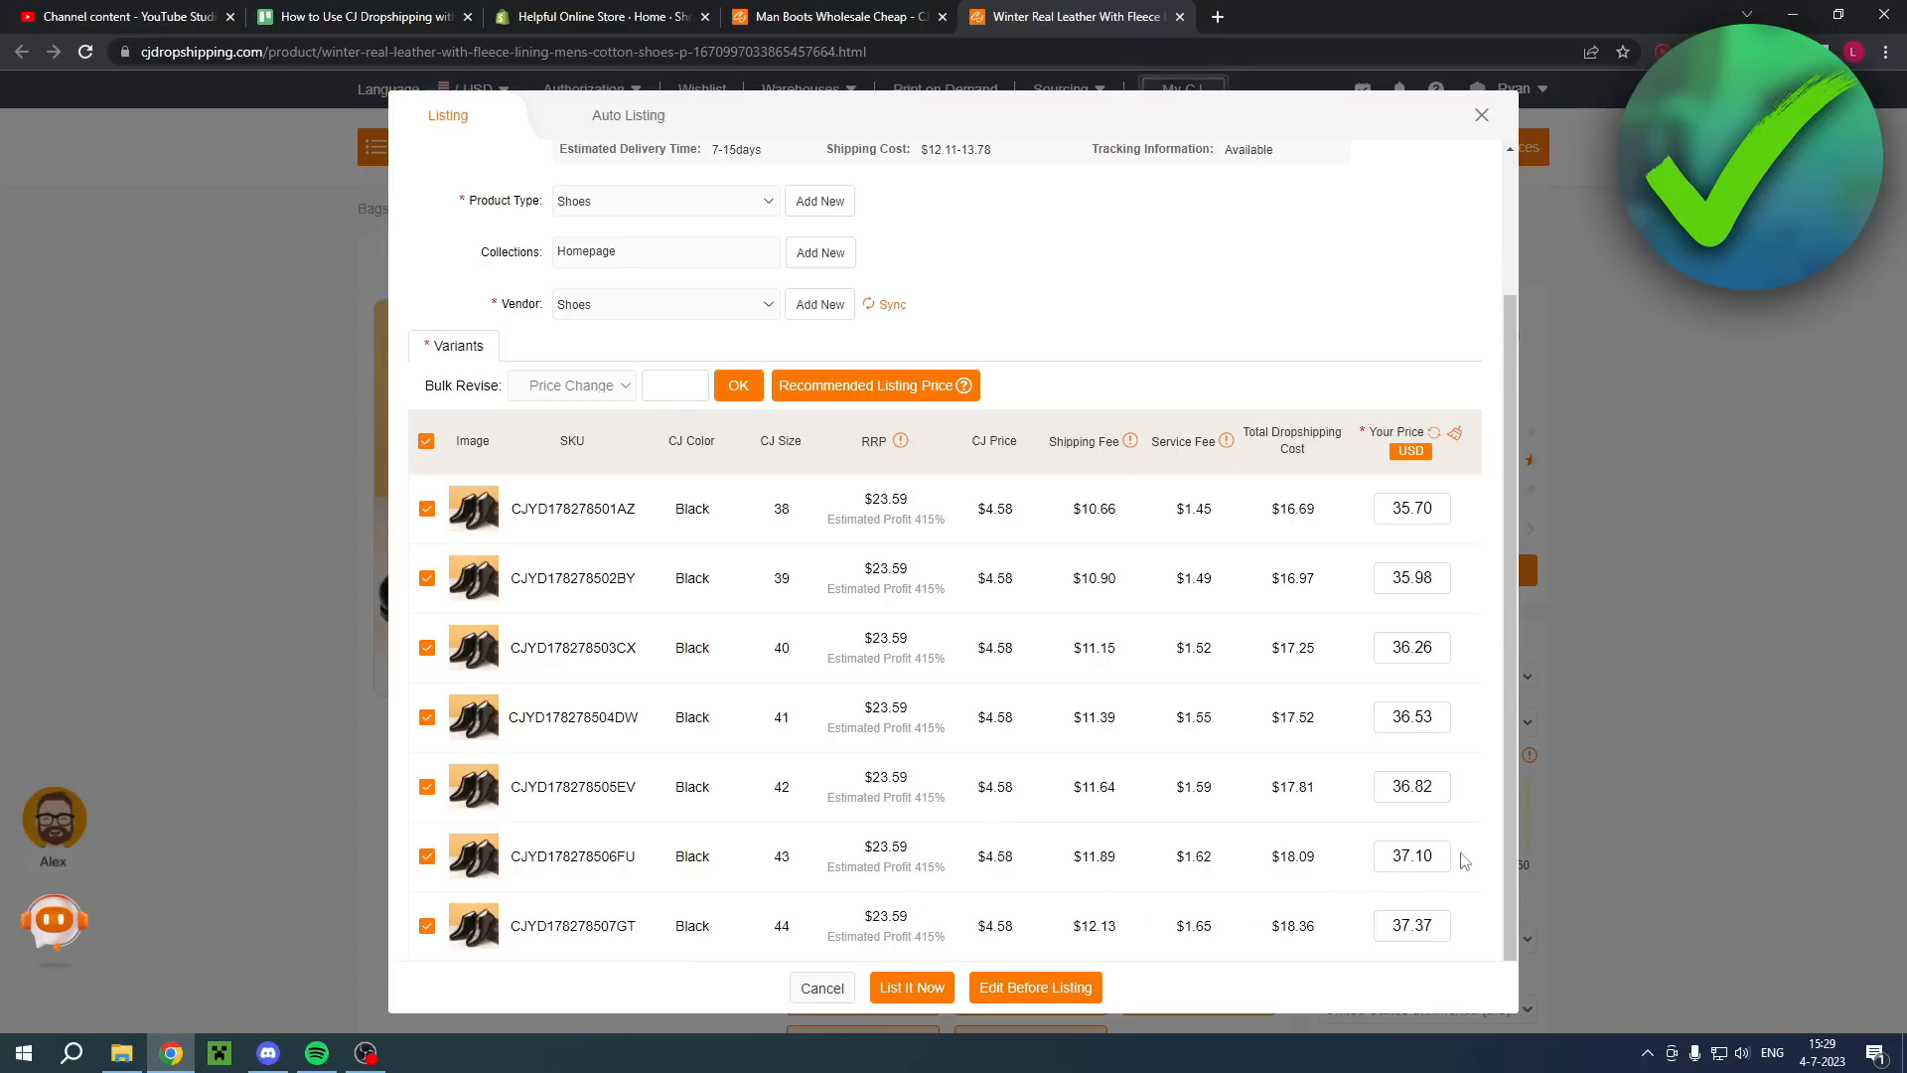
{"action": "mouse_move", "coordinate": [1150, 602]}
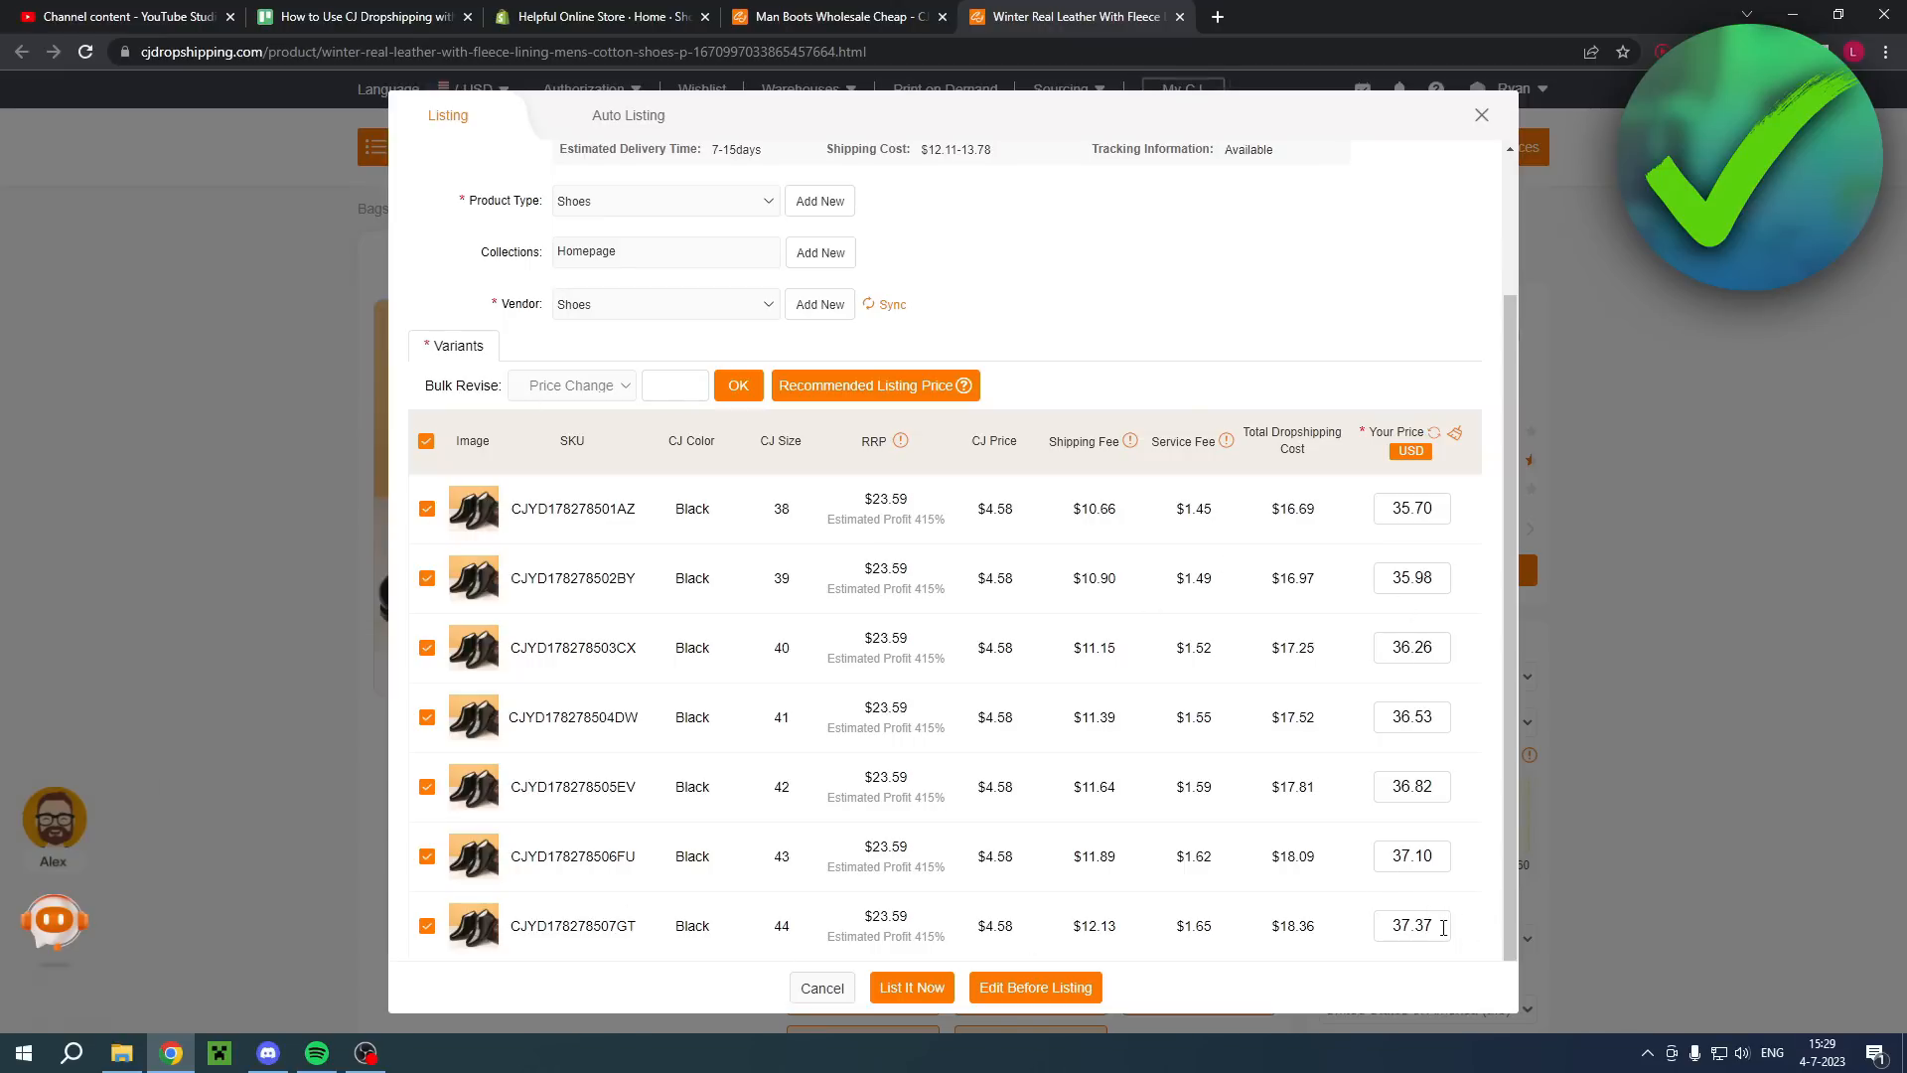
{"action": "left_click", "coordinate": [737, 385]}
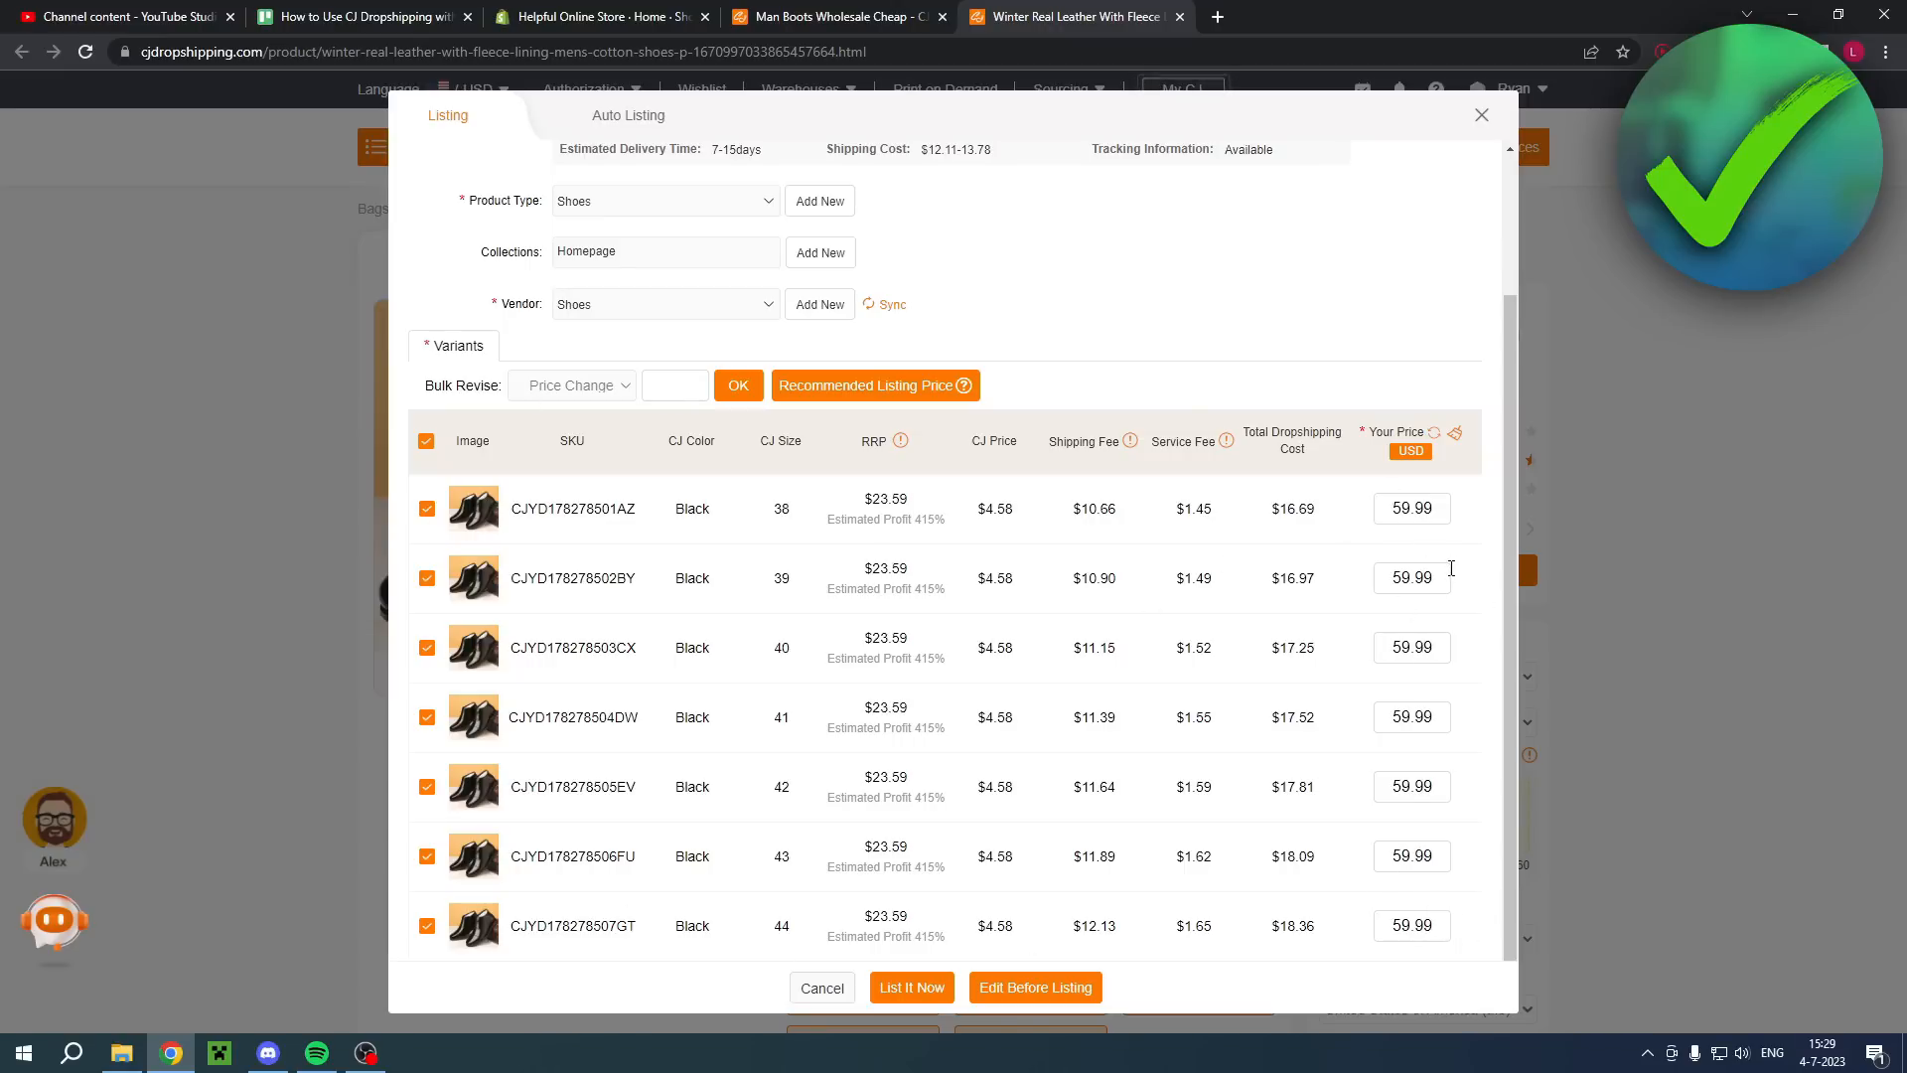
{"action": "mouse_move", "coordinate": [1479, 606]}
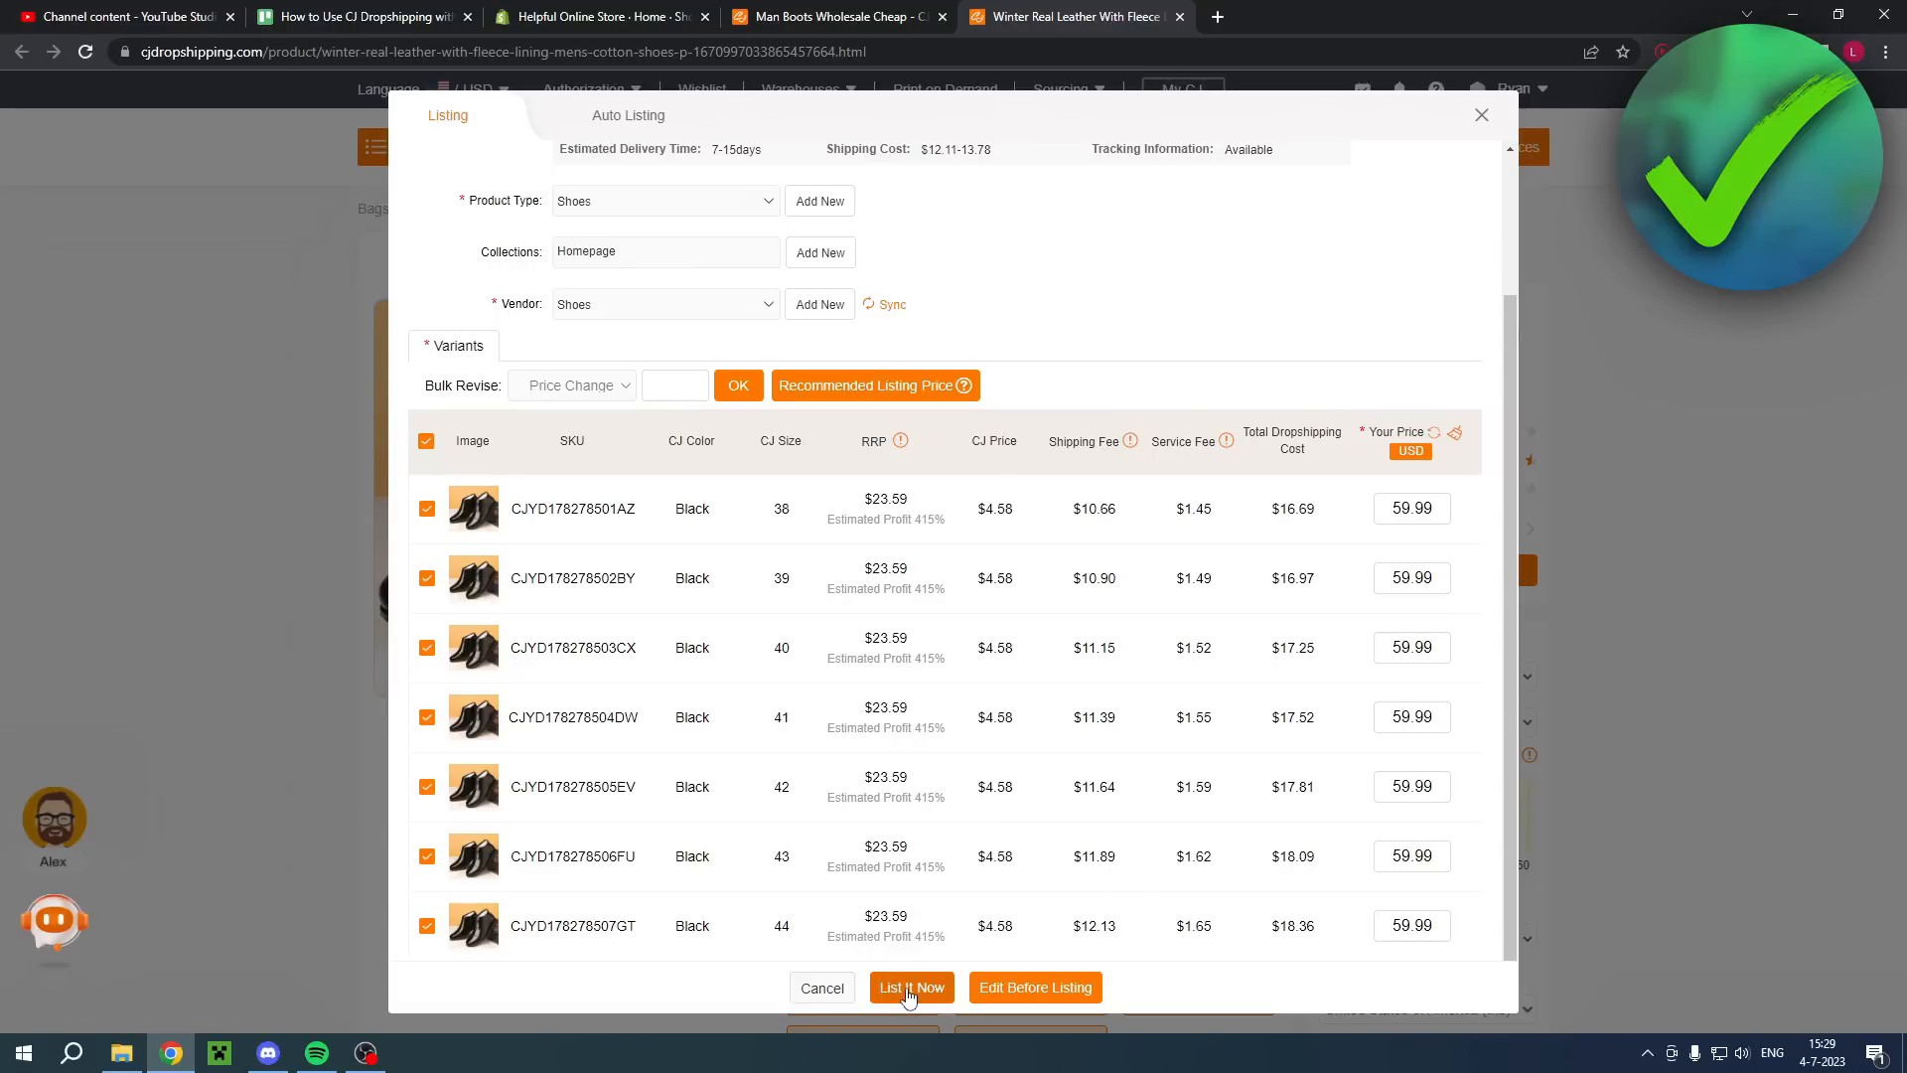
{"action": "left_click", "coordinate": [911, 986]}
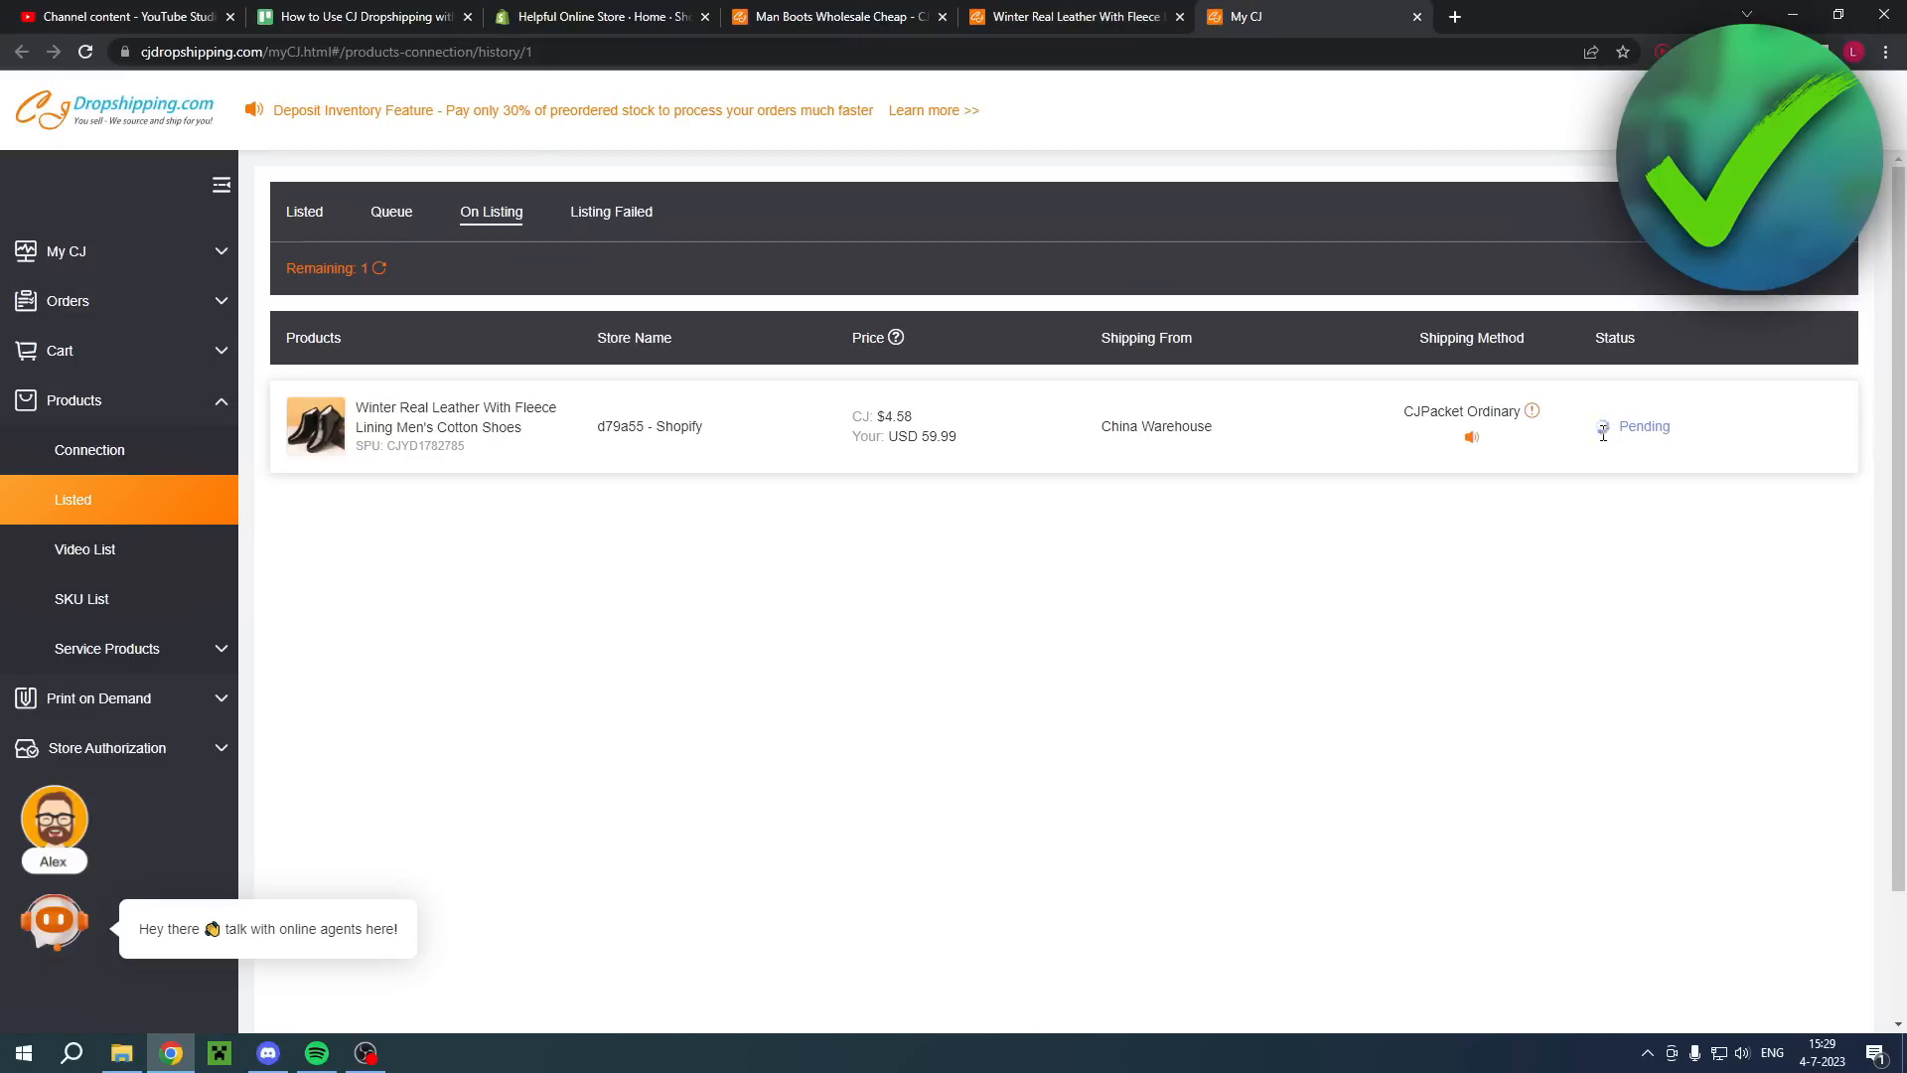
{"action": "mouse_move", "coordinate": [1675, 596]}
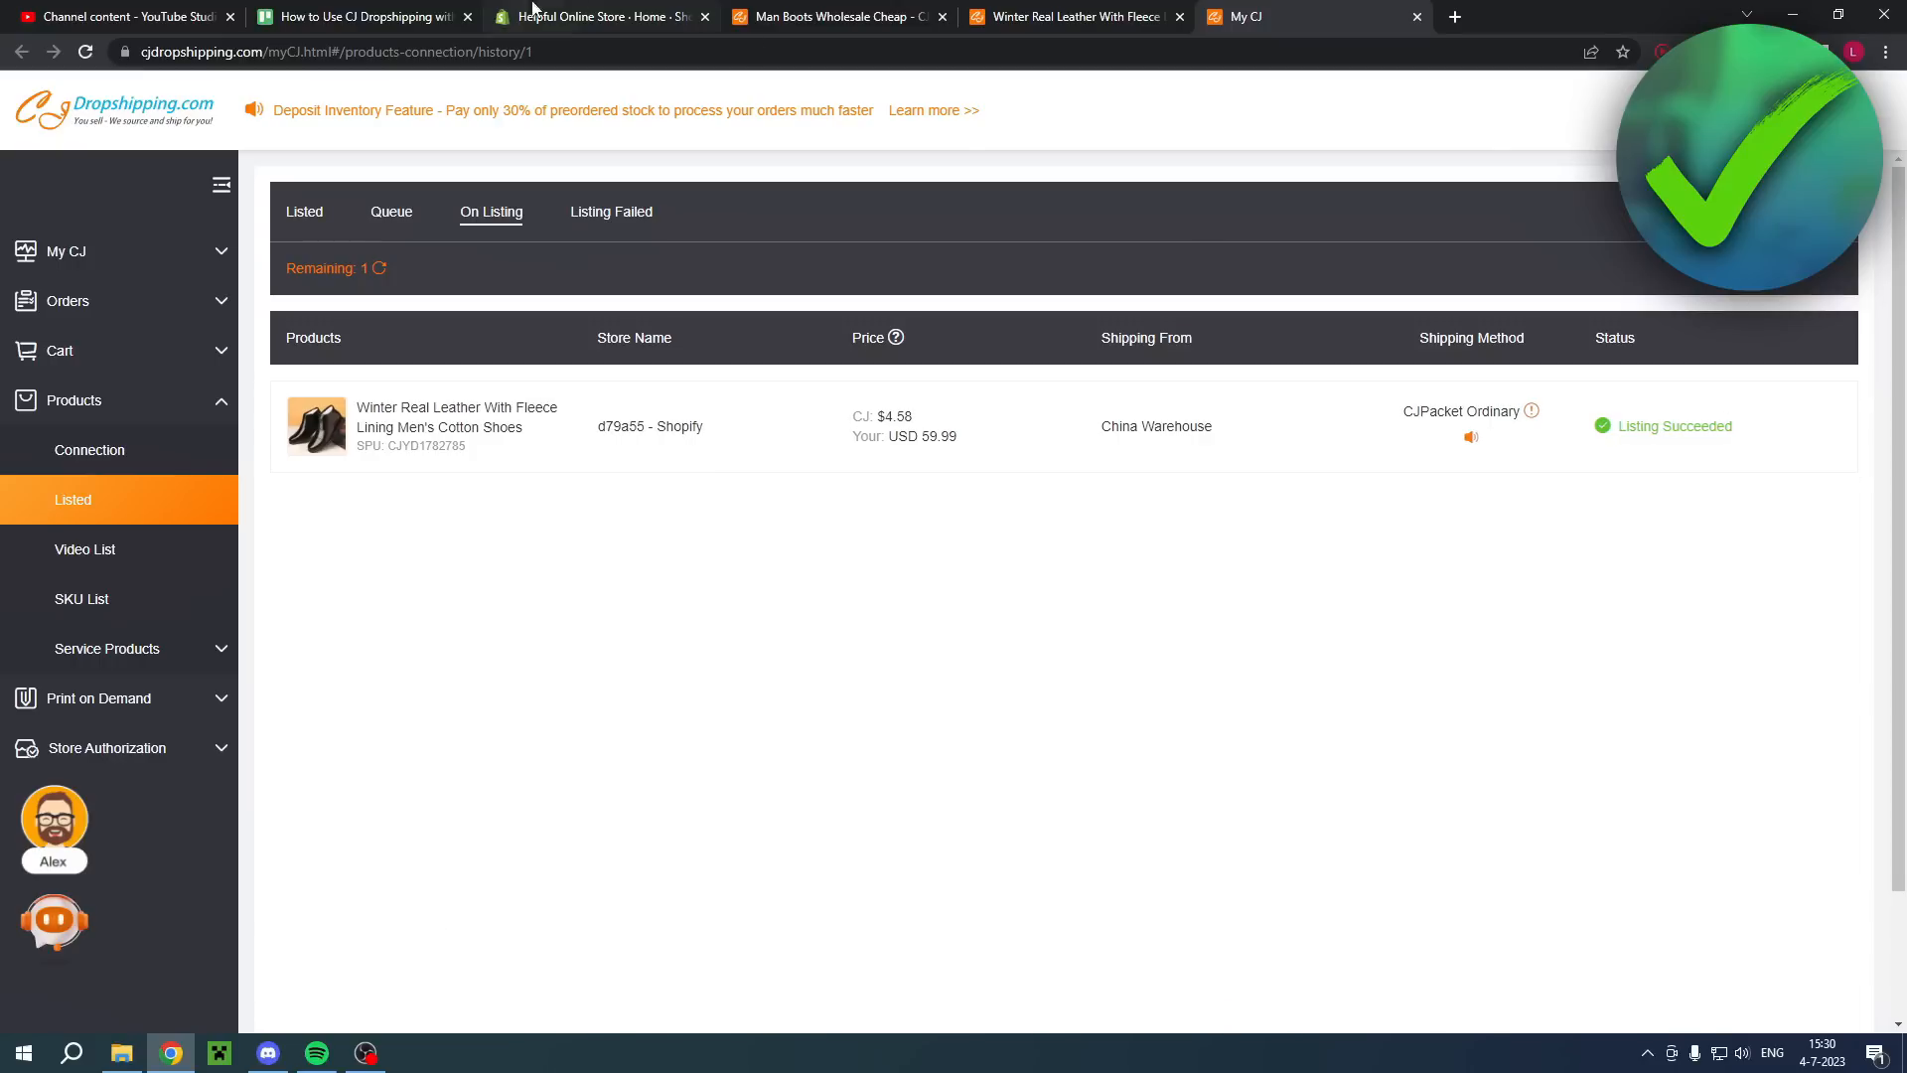
Step: Once the winter leather shoes show Listing Succeeded, switch to the Shopify store admin
{"action": "left_click", "coordinate": [596, 16]}
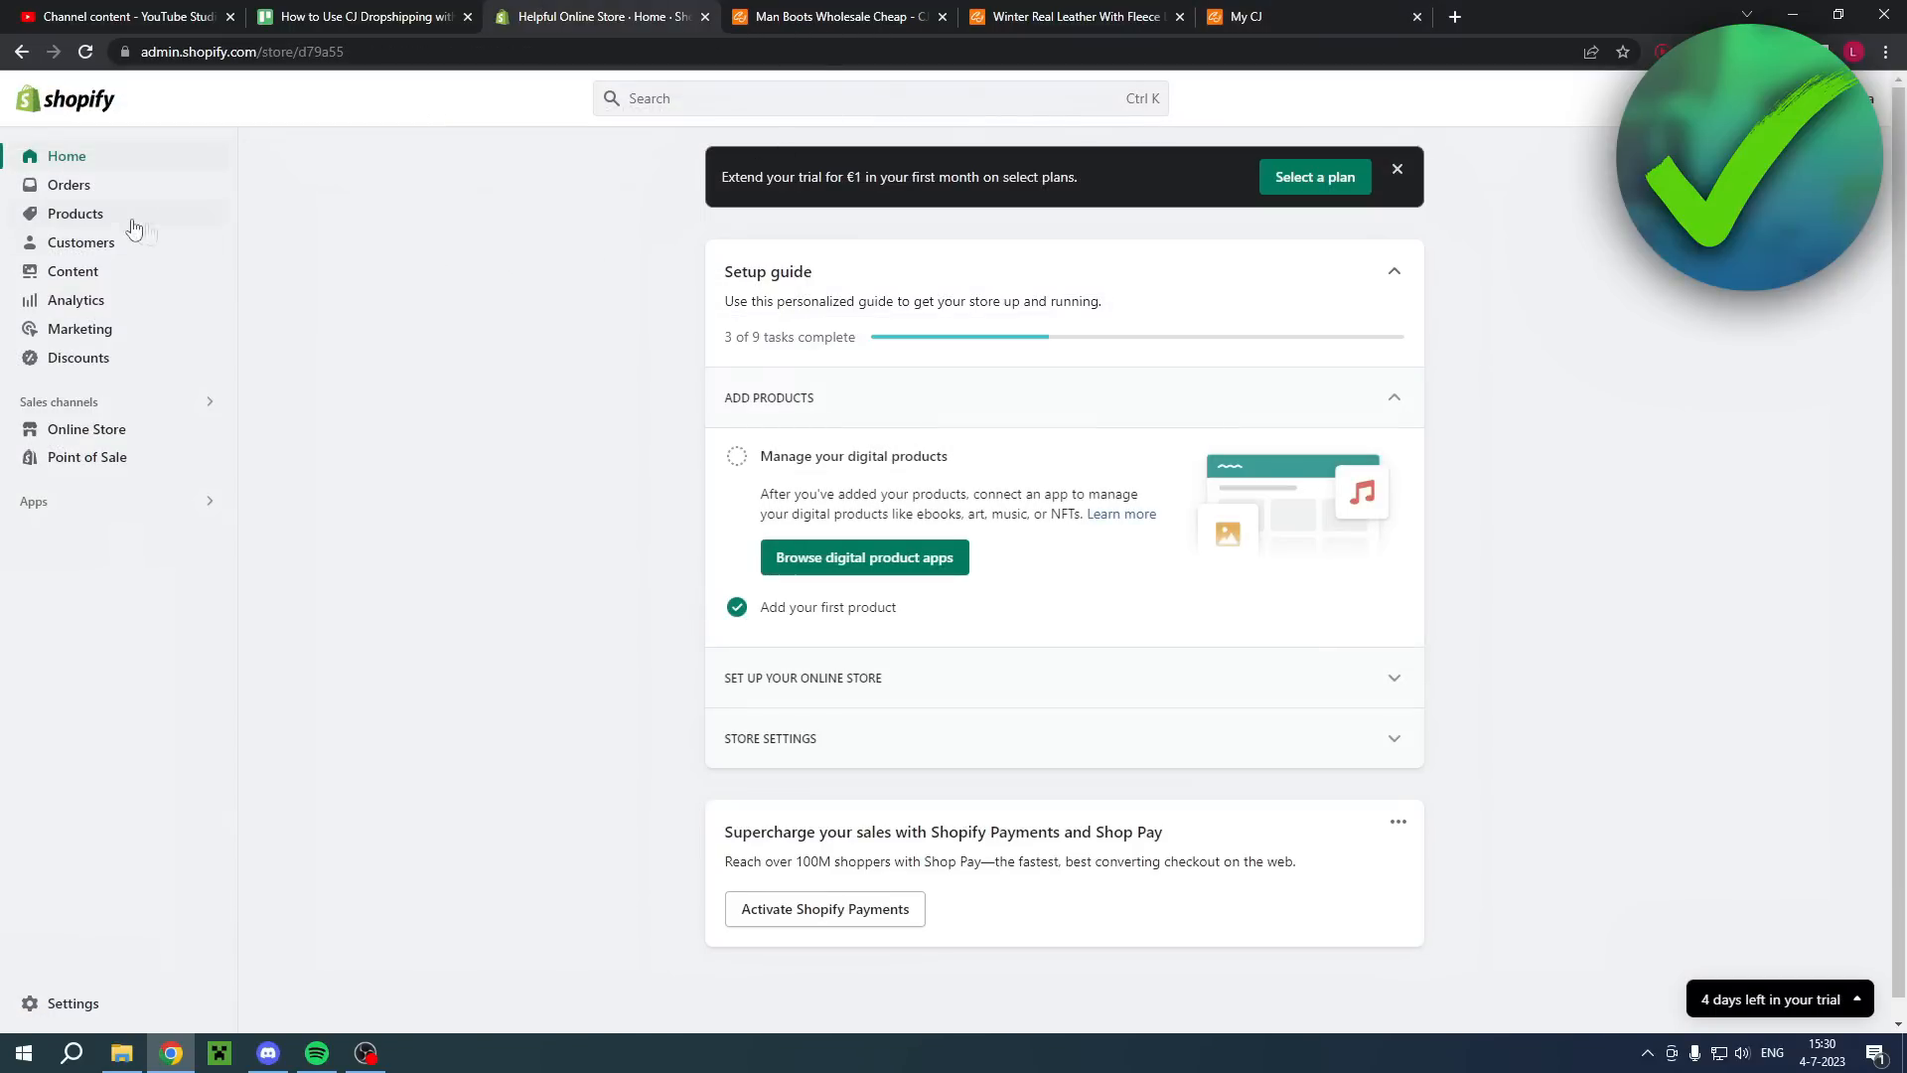
Step: Check the Winter Real Leather Men's Cotton Shoes product in Shopify for seven $59.99 variants
{"action": "left_click", "coordinate": [74, 213]}
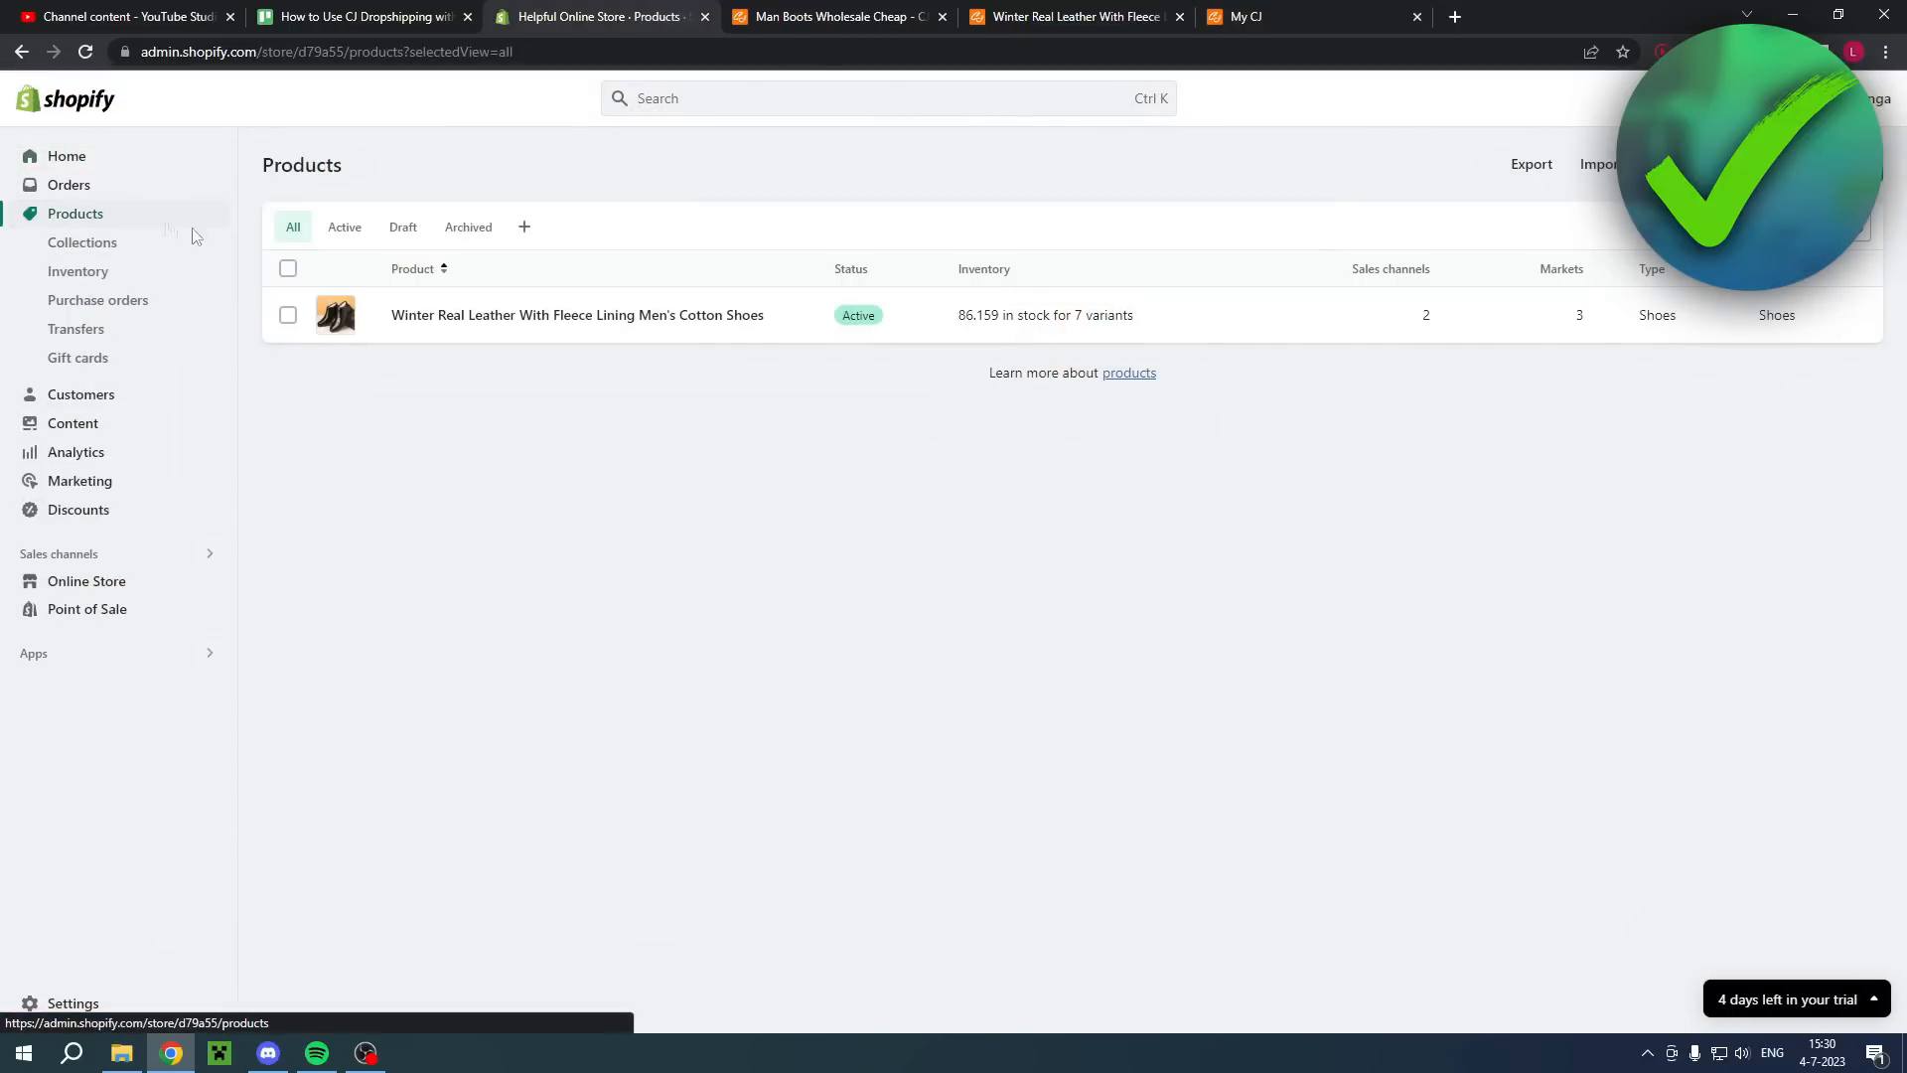
{"action": "left_click", "coordinate": [575, 314]}
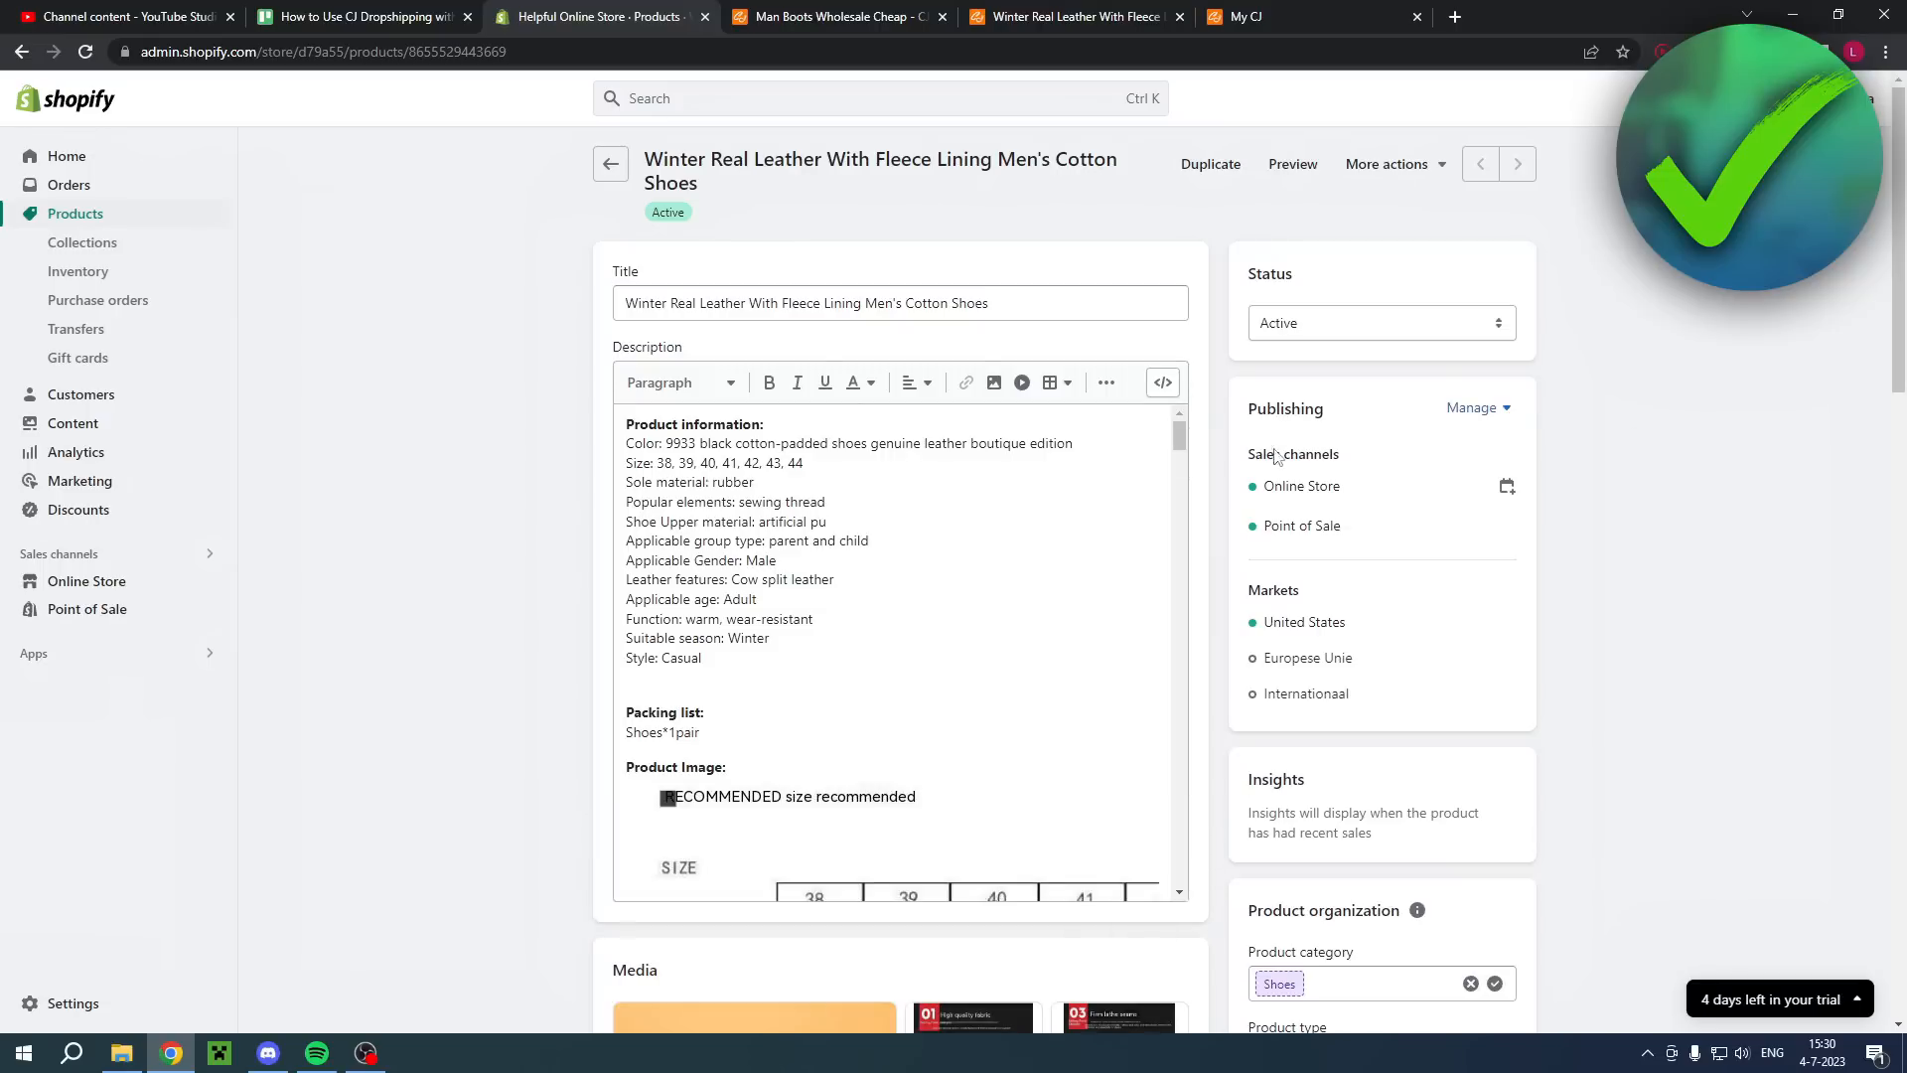
{"action": "scroll", "scroll_direction": "down", "scroll_amount": 3}
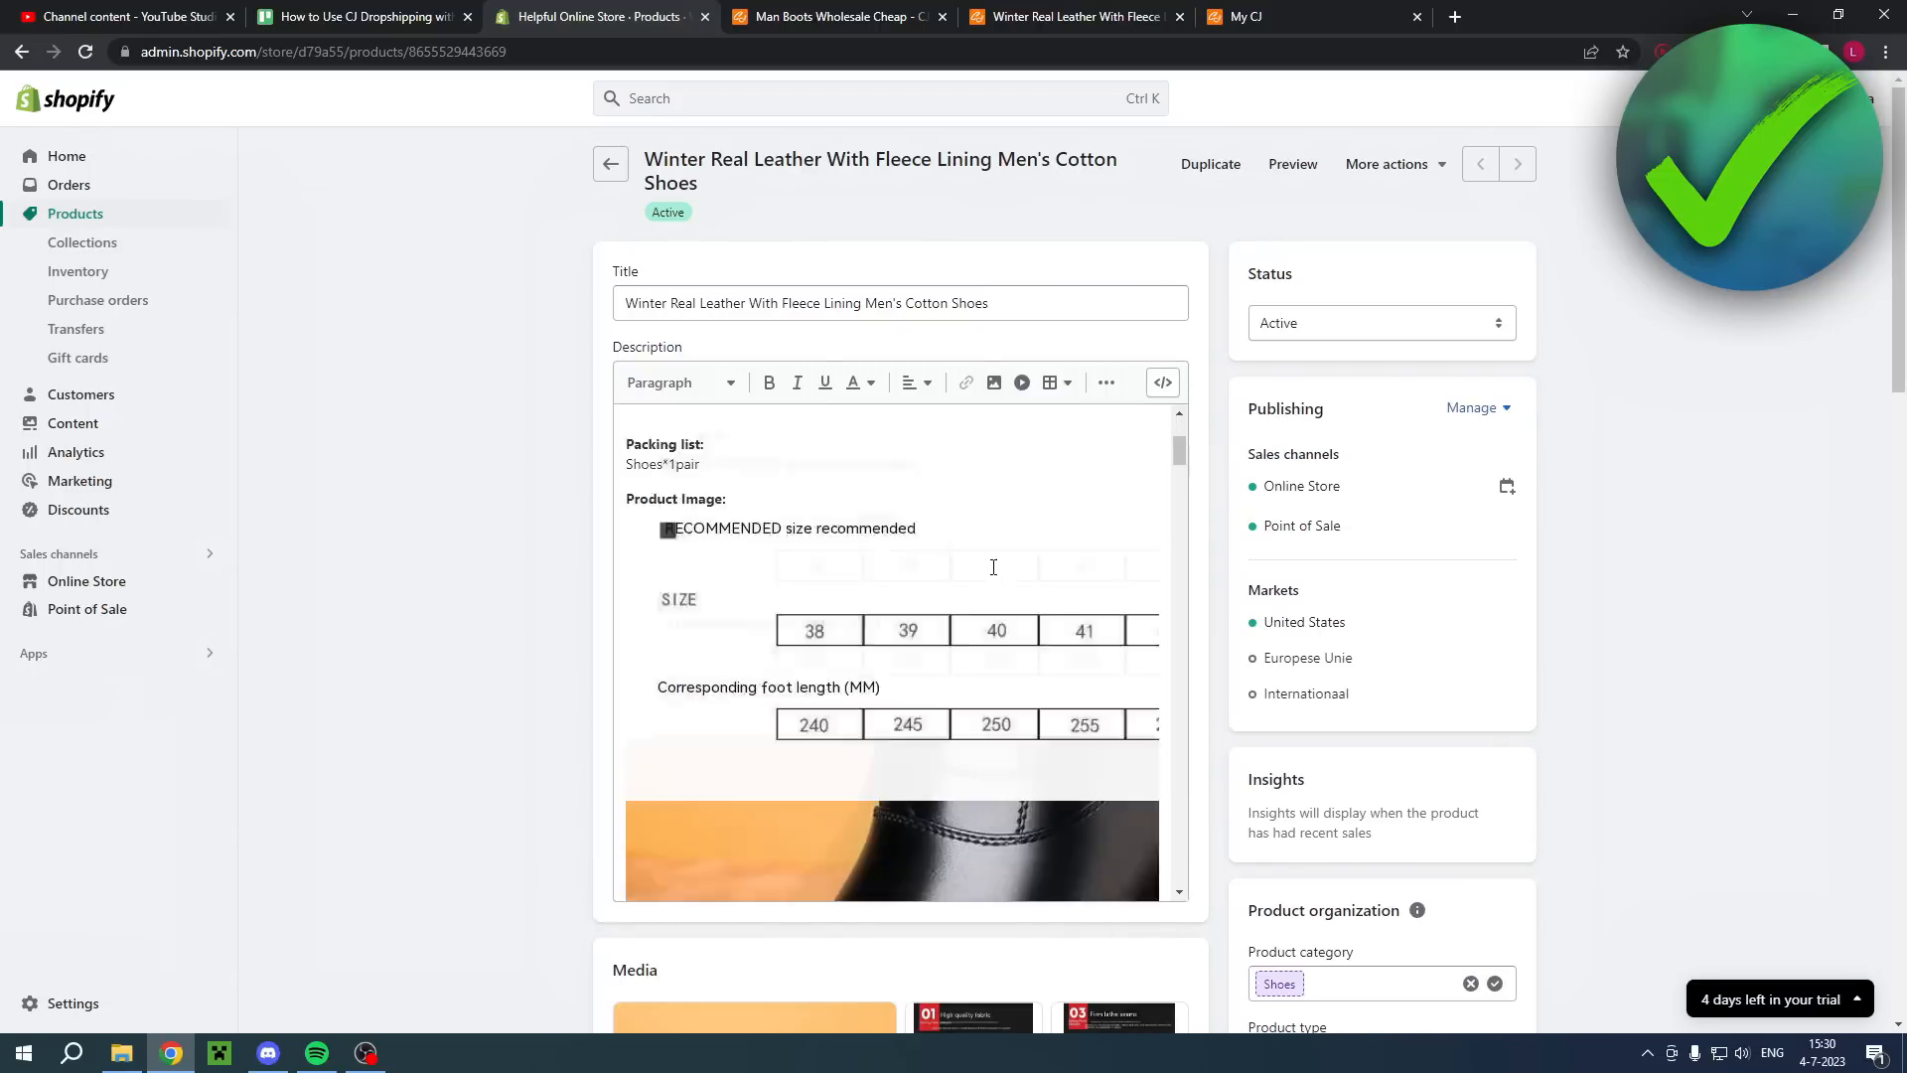
{"action": "scroll", "scroll_direction": "down", "scroll_amount": 3}
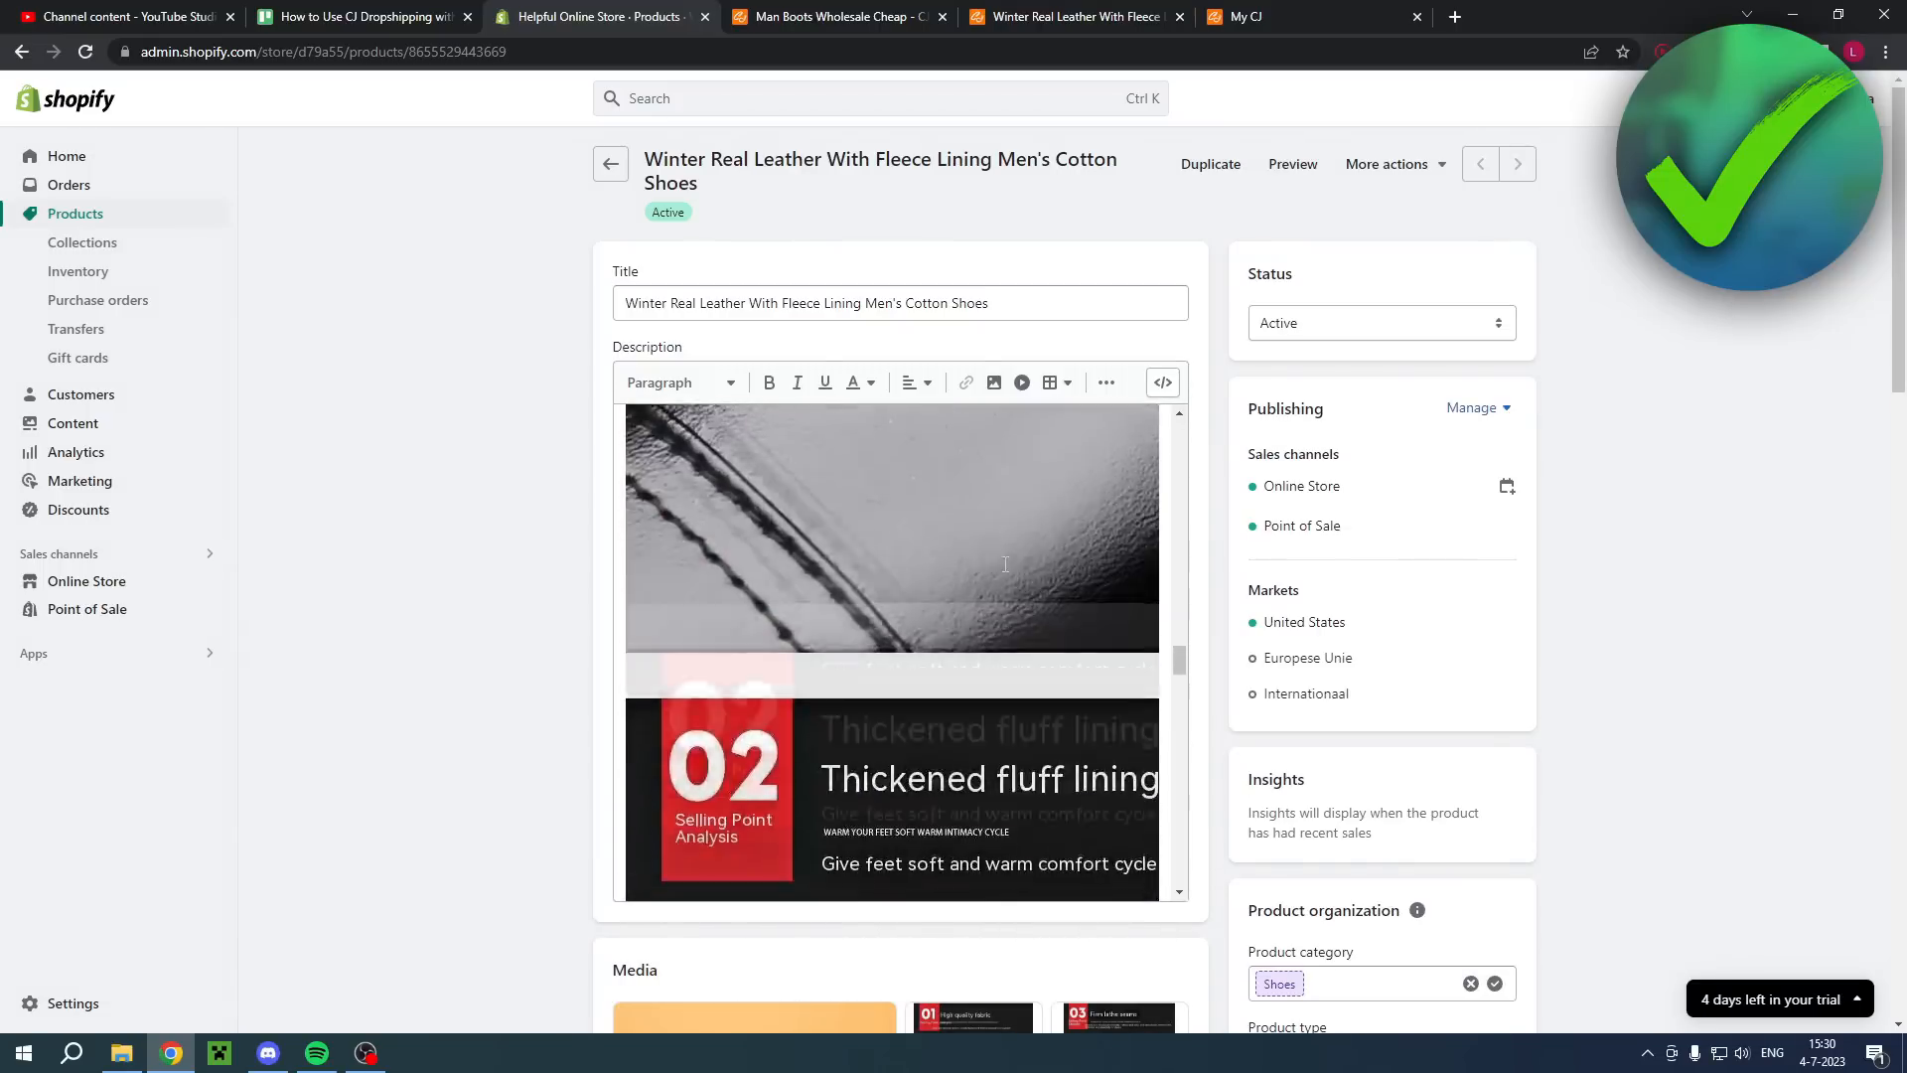
{"action": "scroll", "scroll_direction": "down", "scroll_amount": 3}
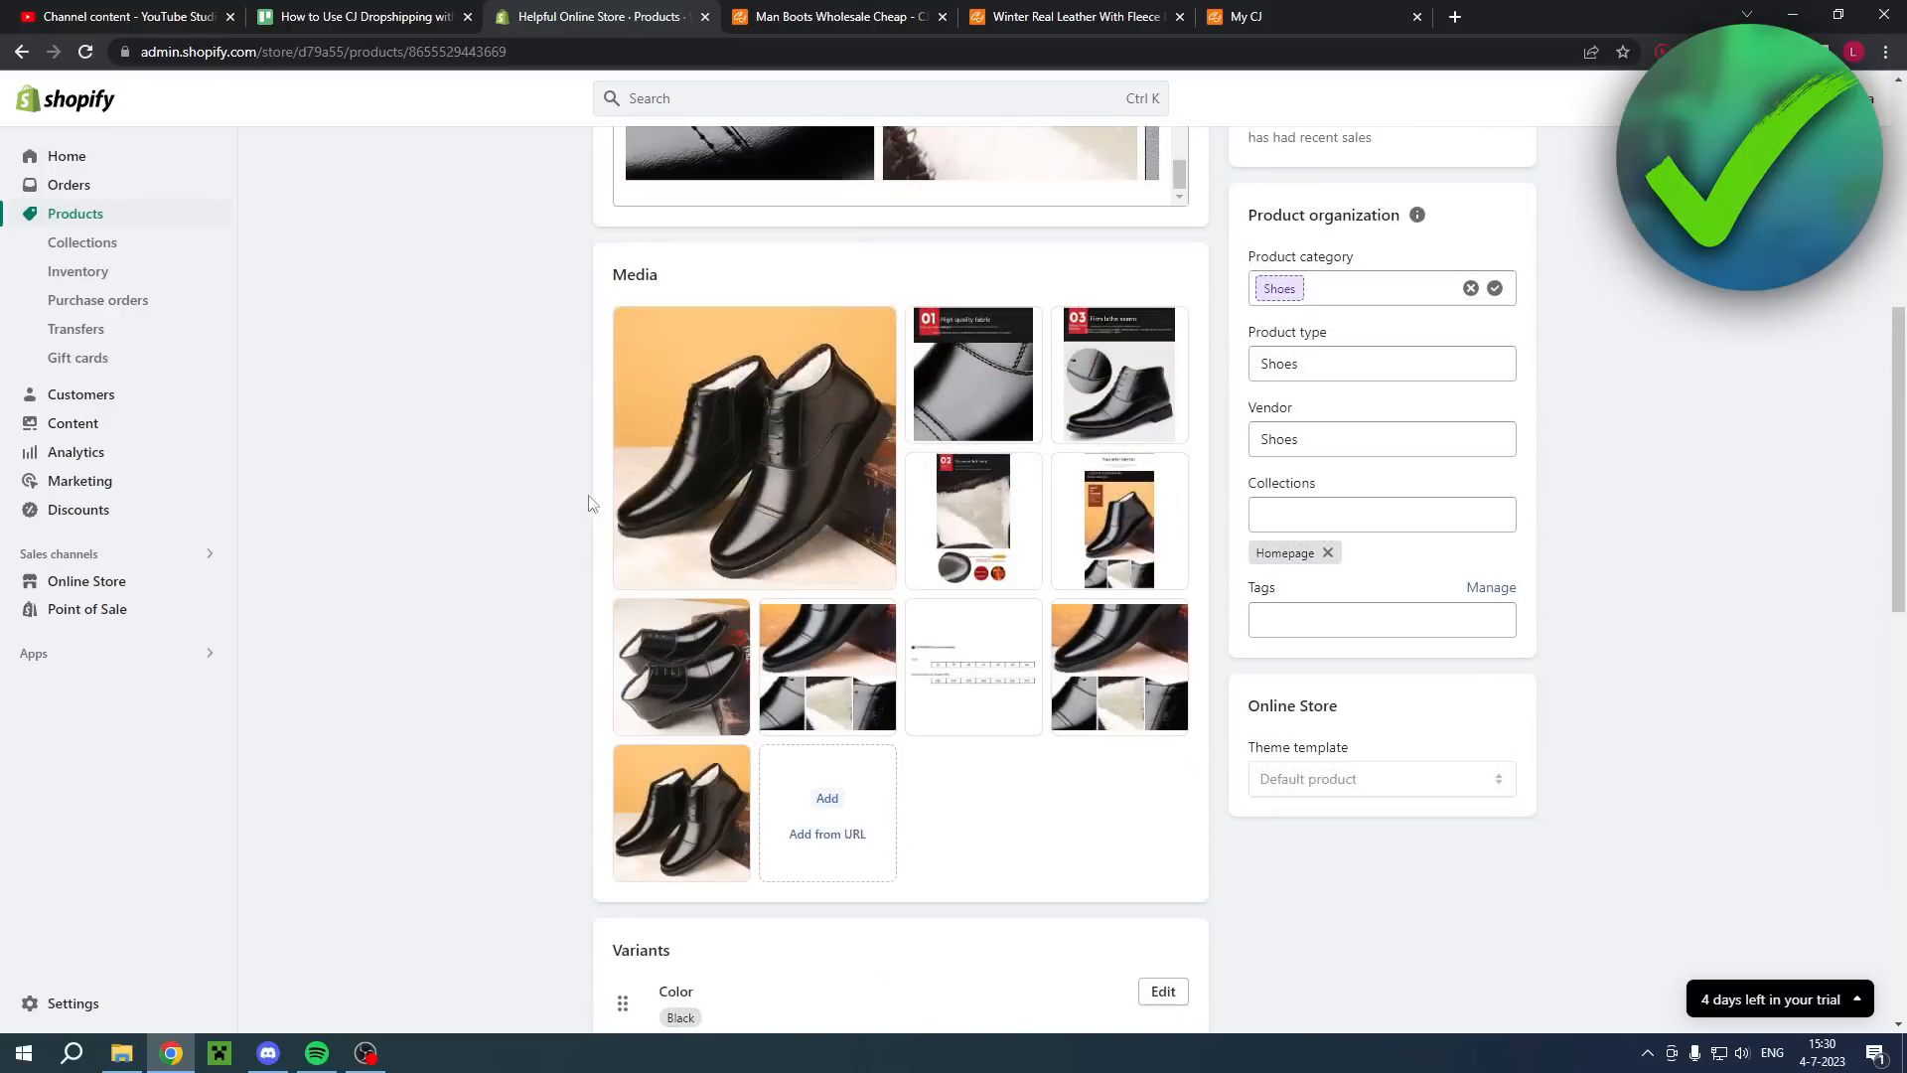
{"action": "scroll", "scroll_direction": "down", "scroll_amount": 3}
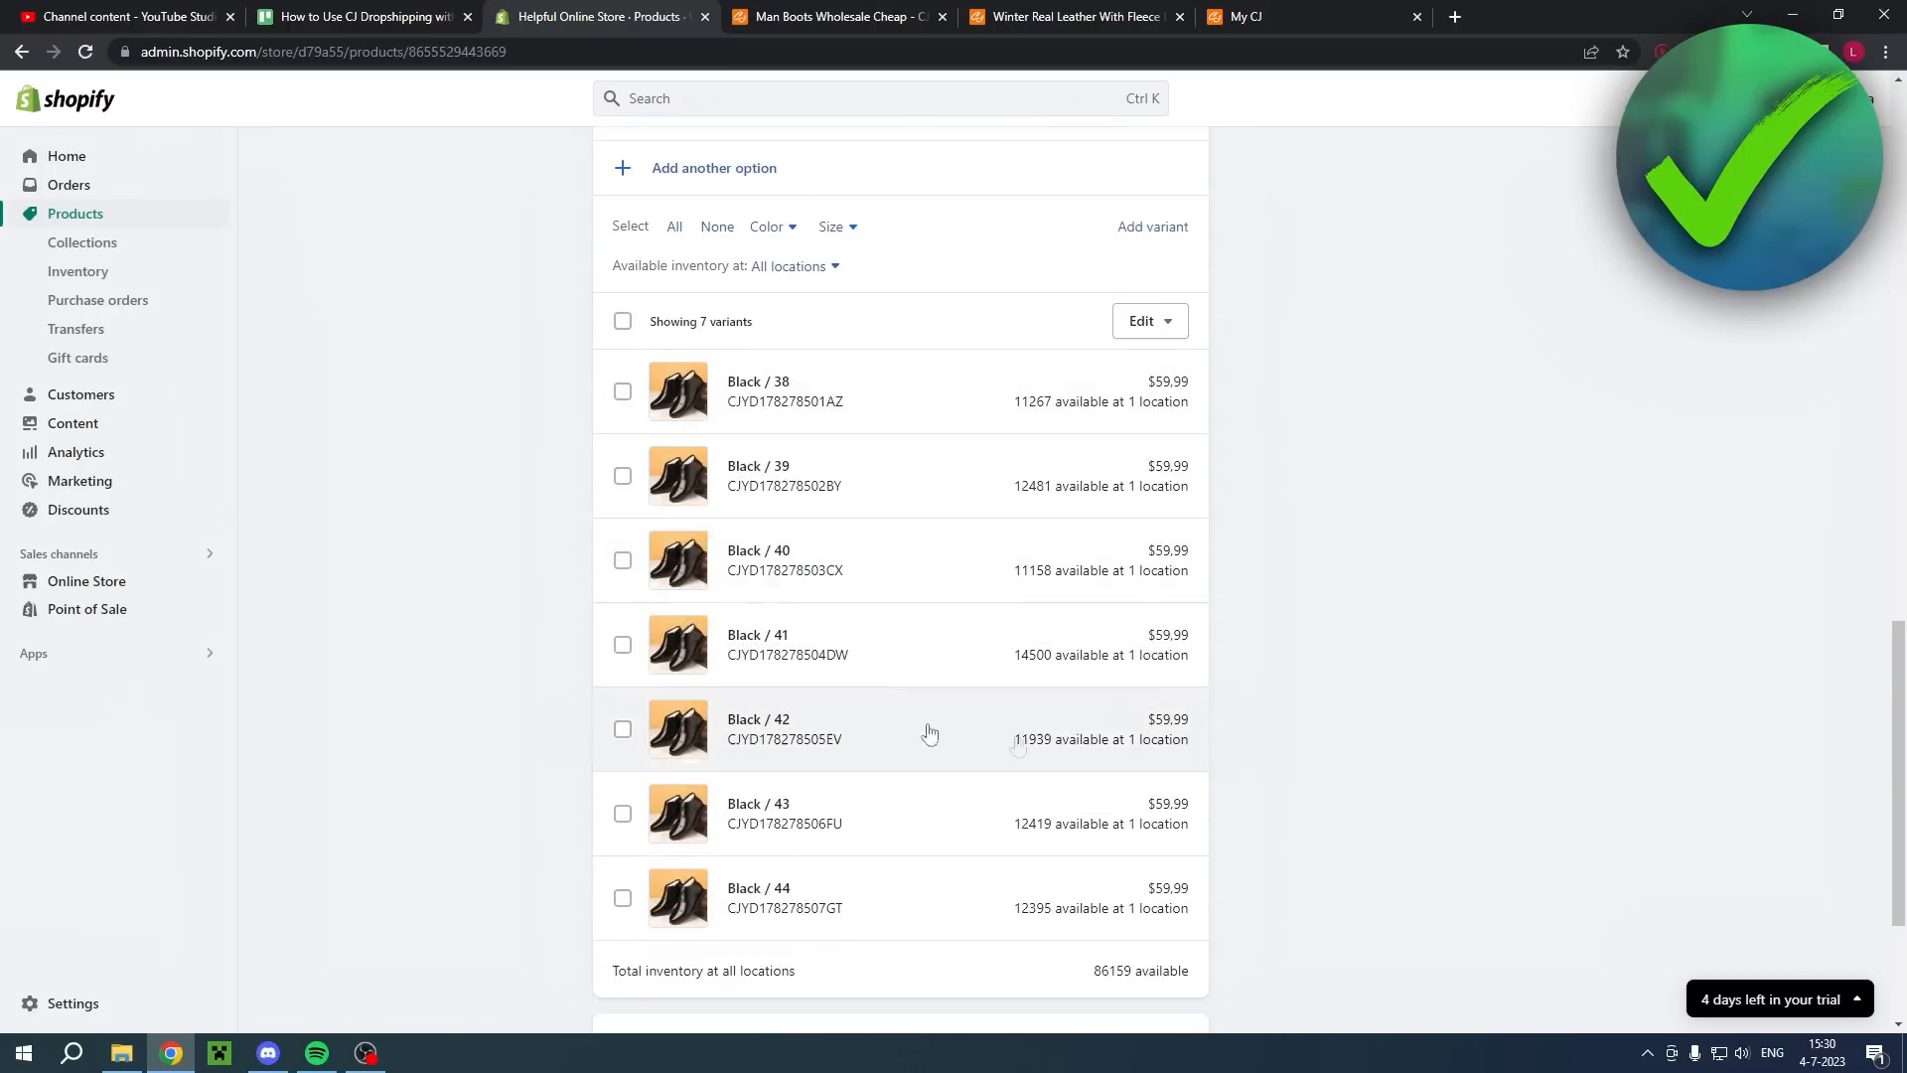
{"action": "scroll", "scroll_direction": "down", "scroll_amount": 3}
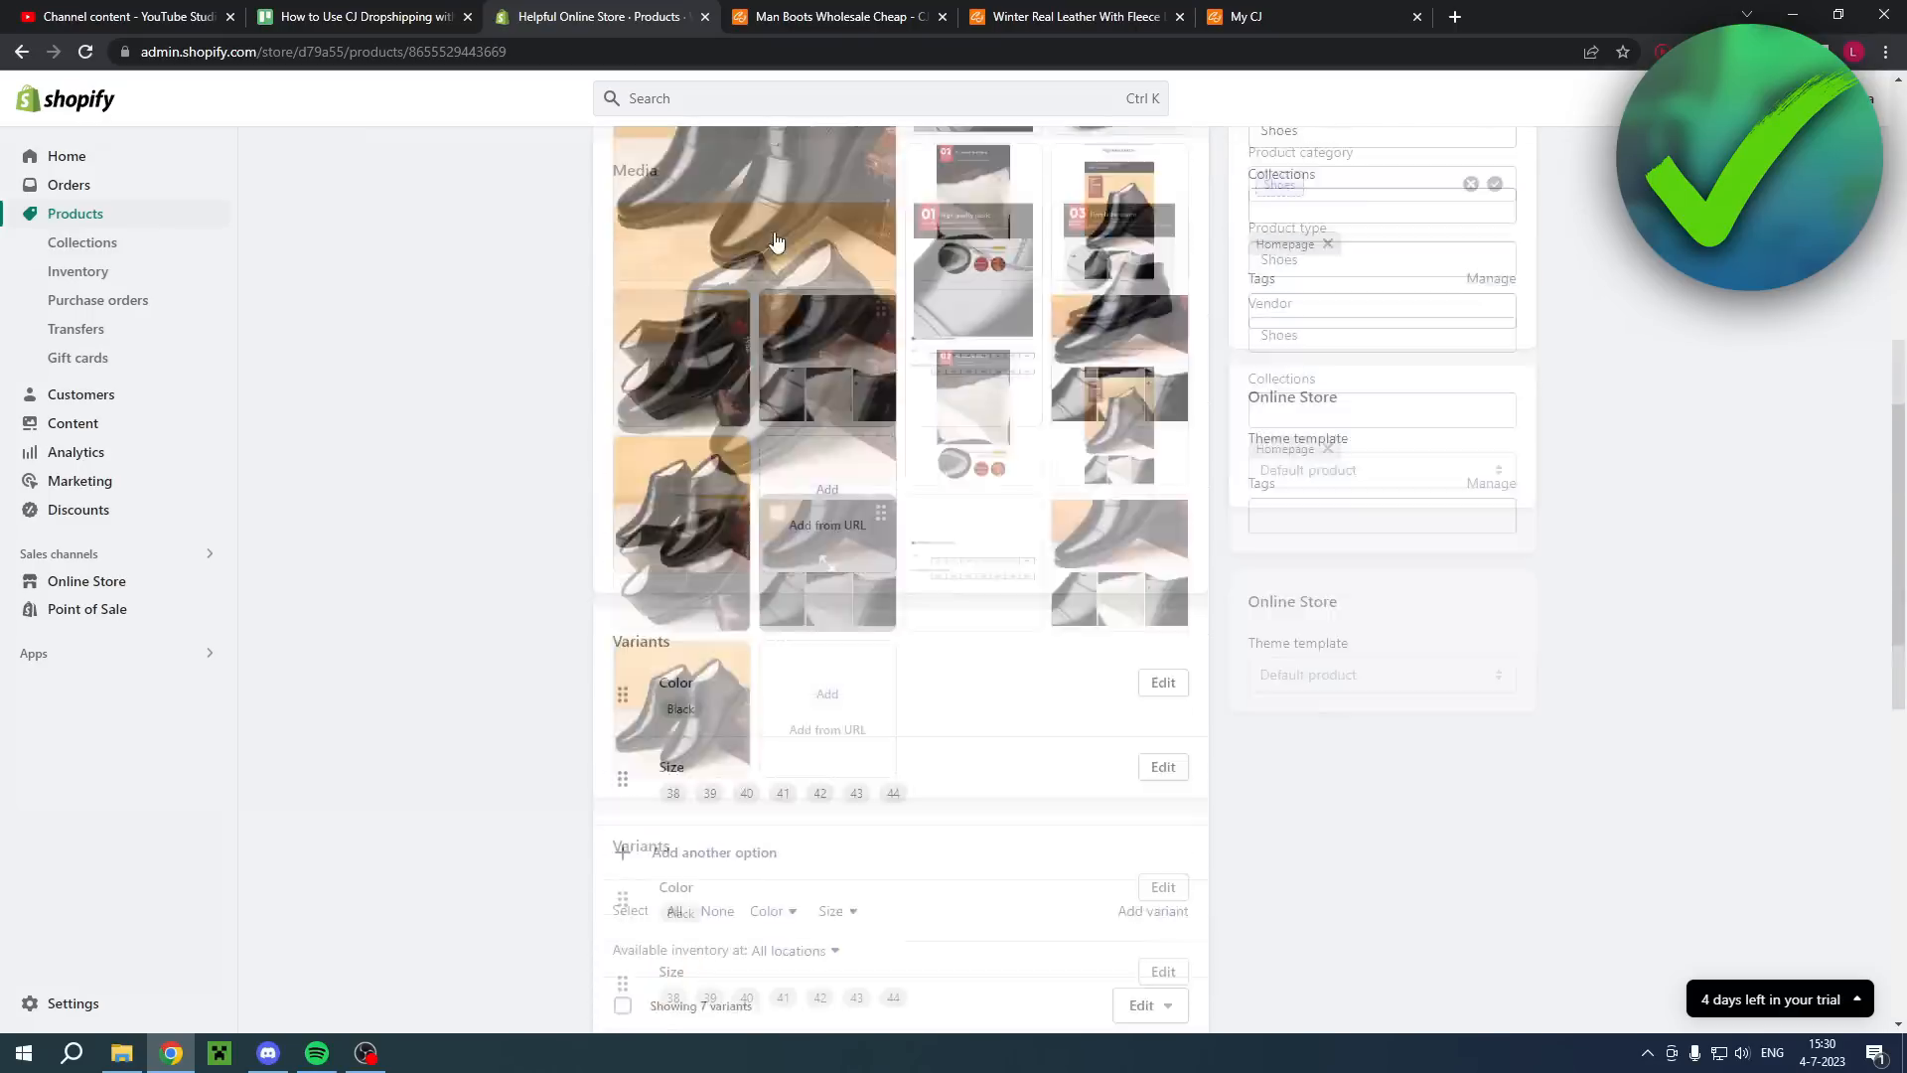
{"action": "scroll", "scroll_direction": "up", "scroll_amount": 3}
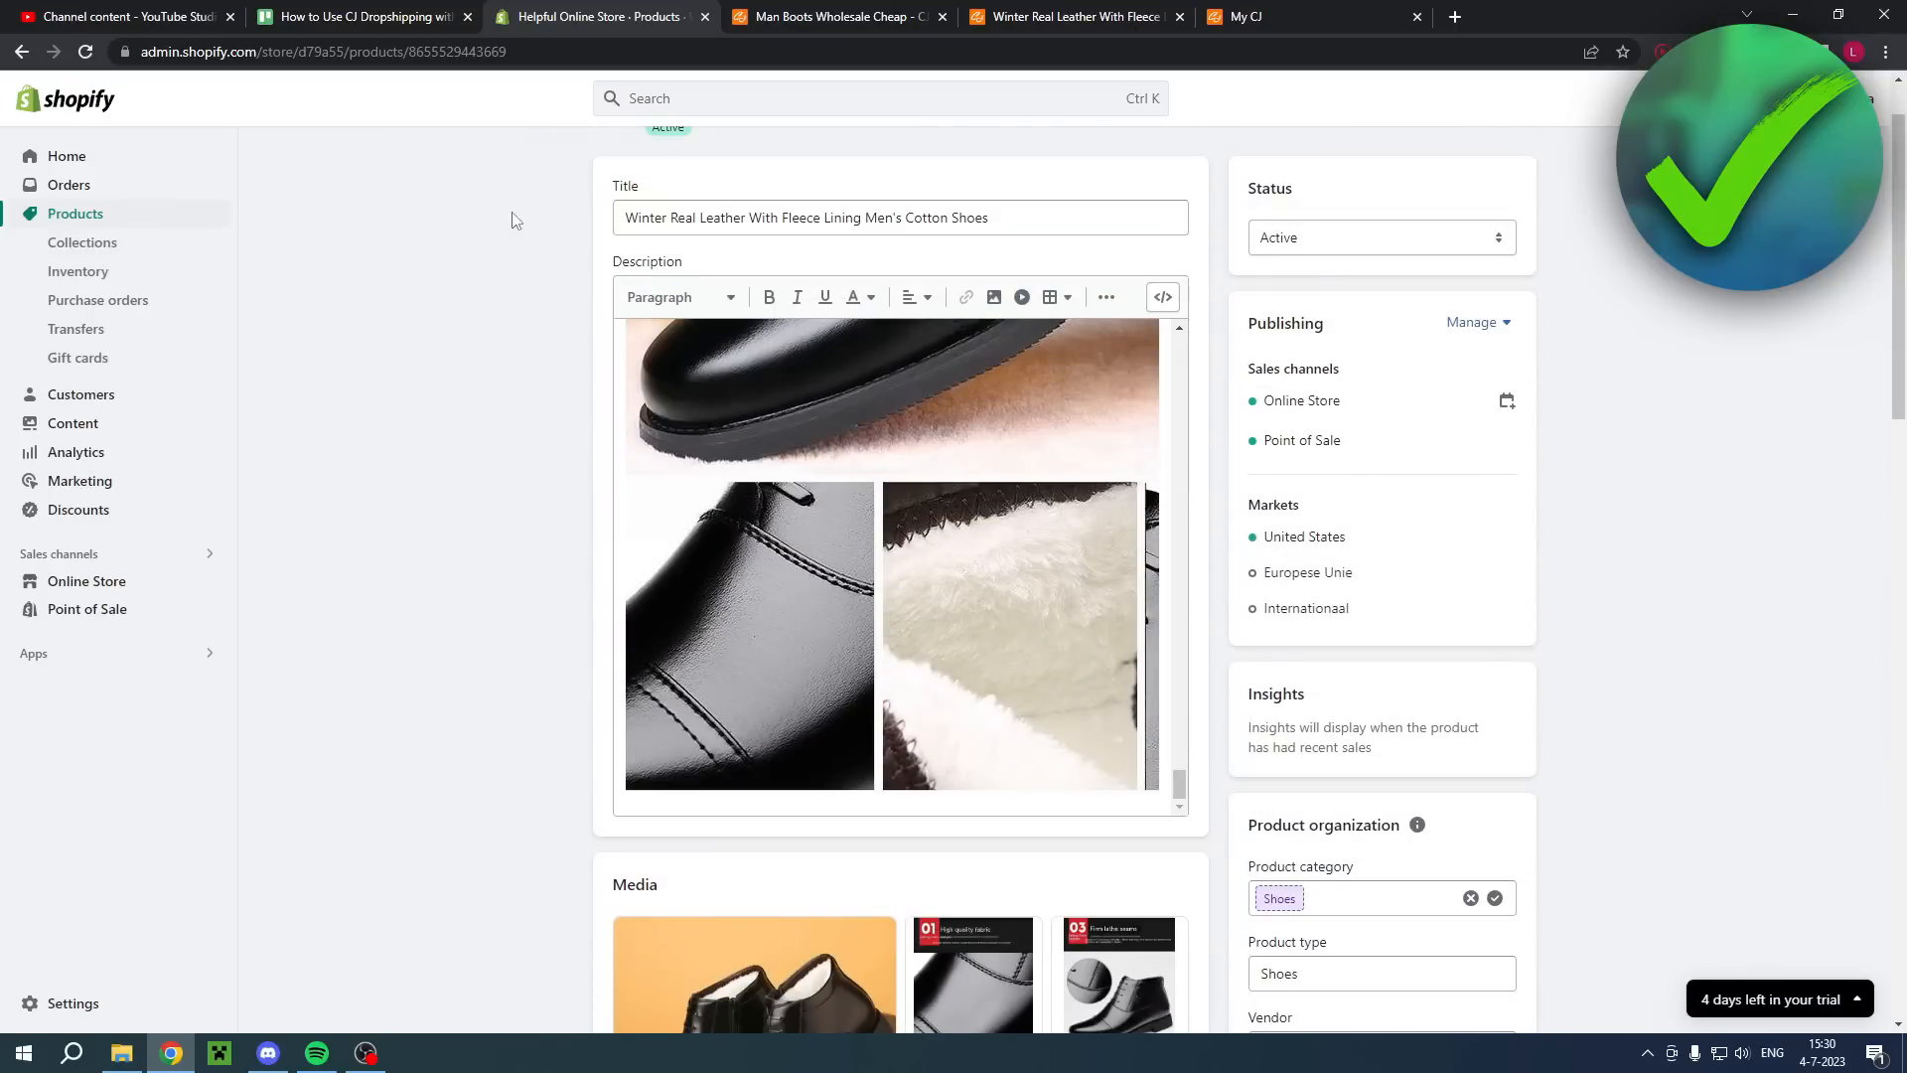
{"action": "scroll", "scroll_direction": "down", "scroll_amount": 3}
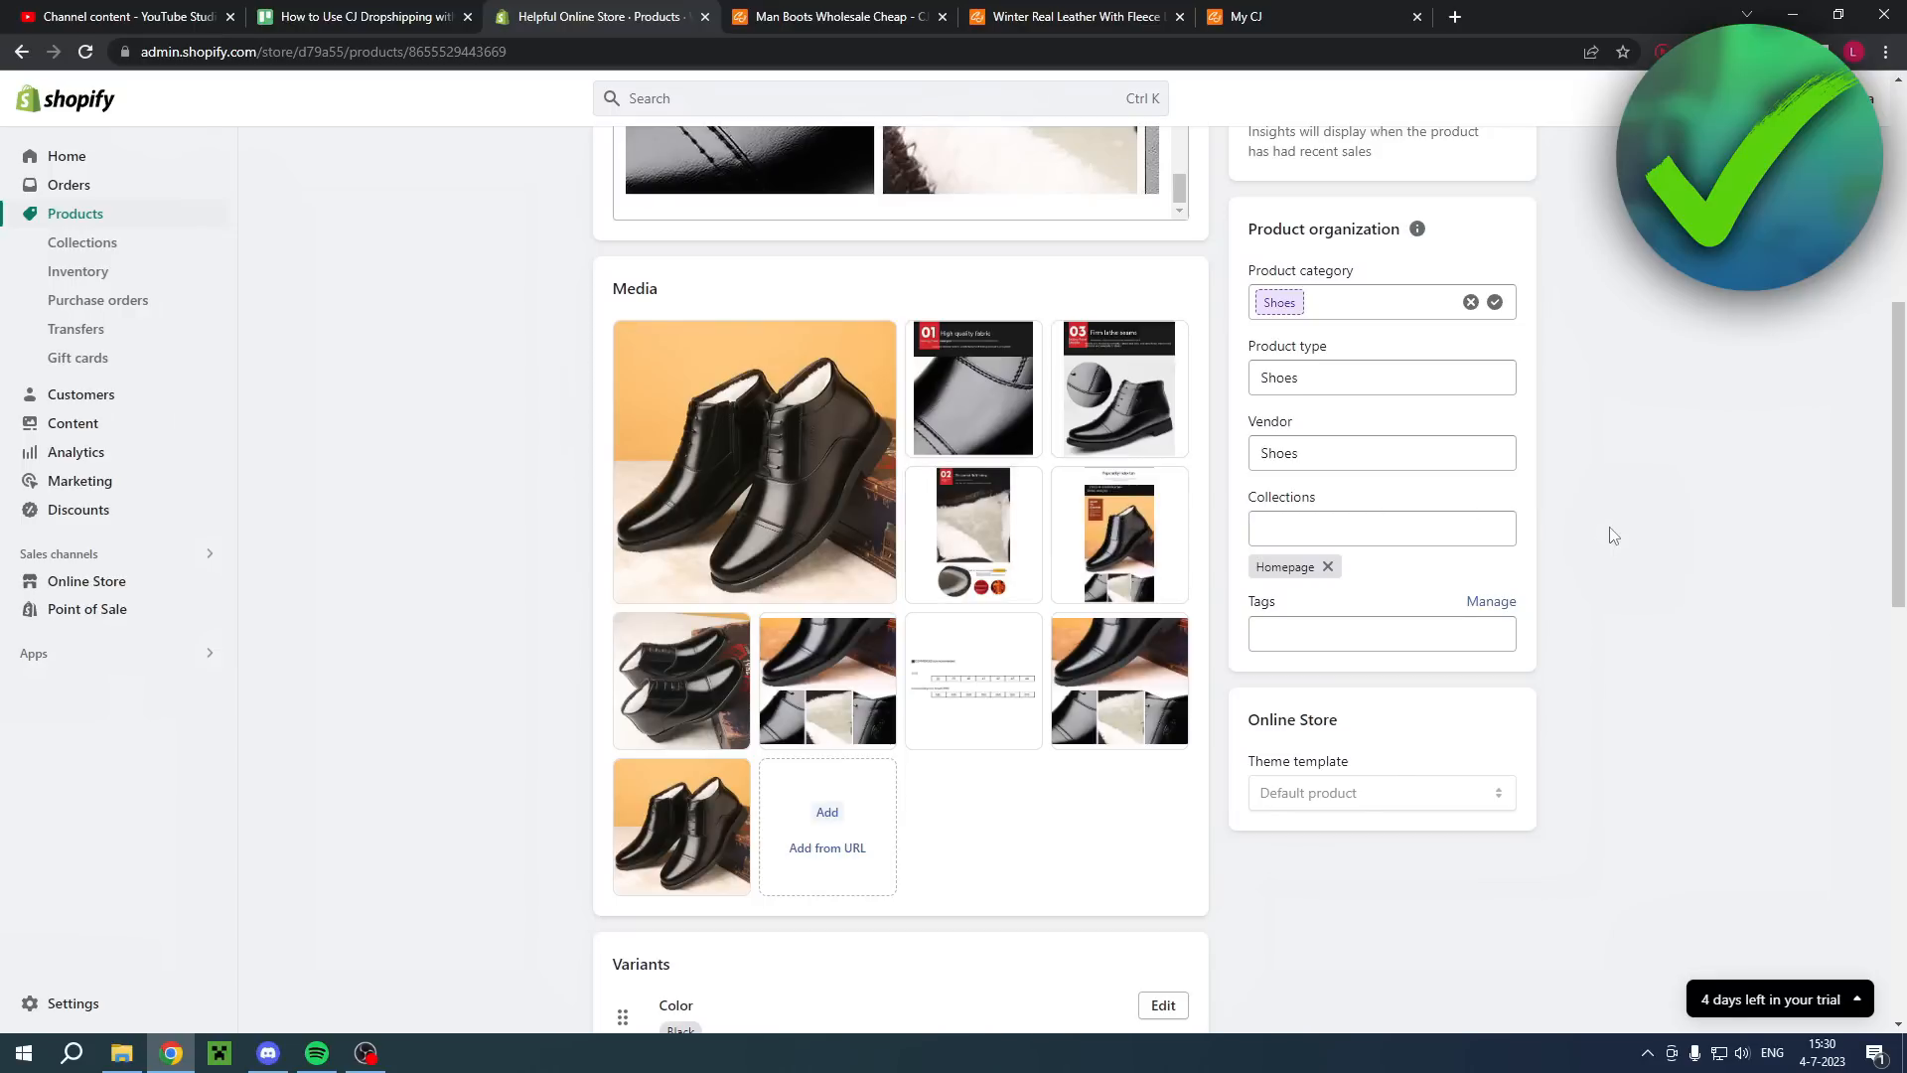
{"action": "left_click", "coordinate": [1075, 16]}
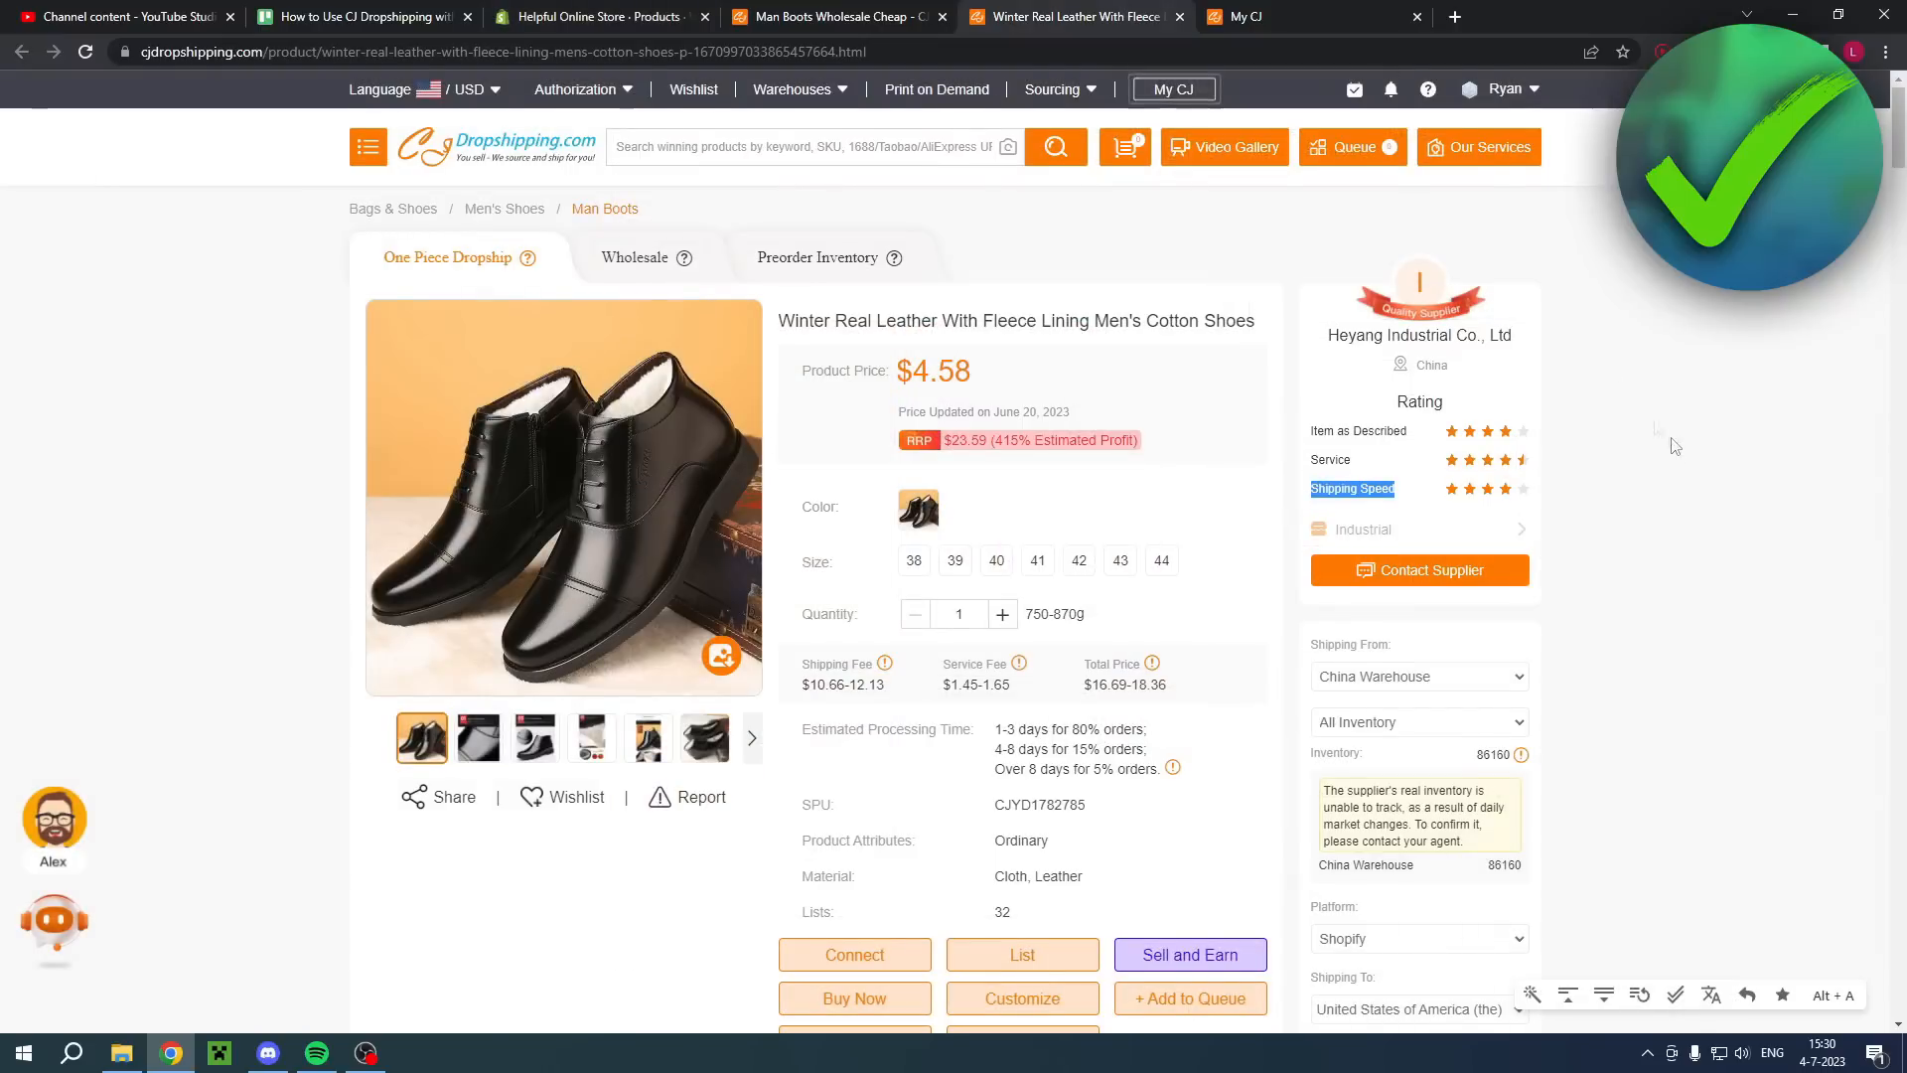
Step: Scroll the CJdropshipping shoe page, then return to the Shopify product's $59.99 variants
{"action": "scroll", "scroll_direction": "down", "scroll_amount": 3}
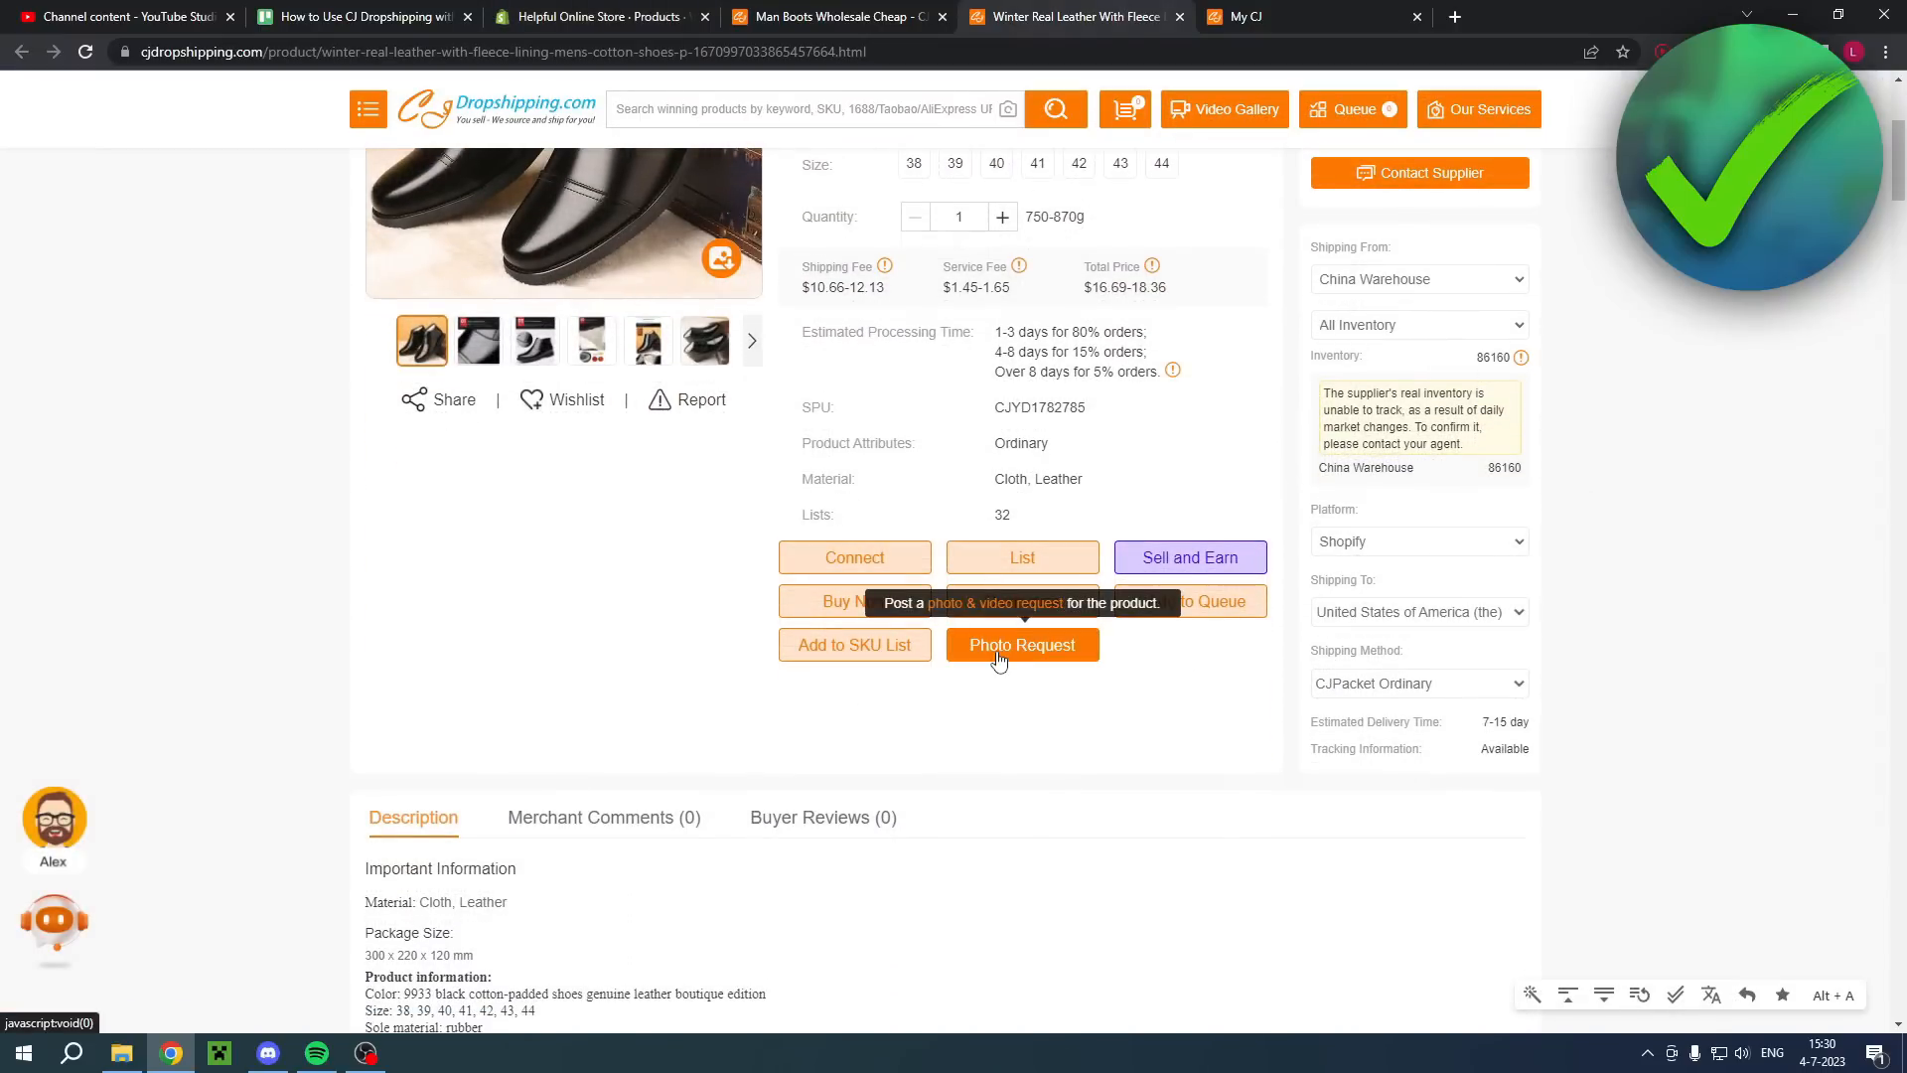
{"action": "mouse_move", "coordinate": [1028, 658]}
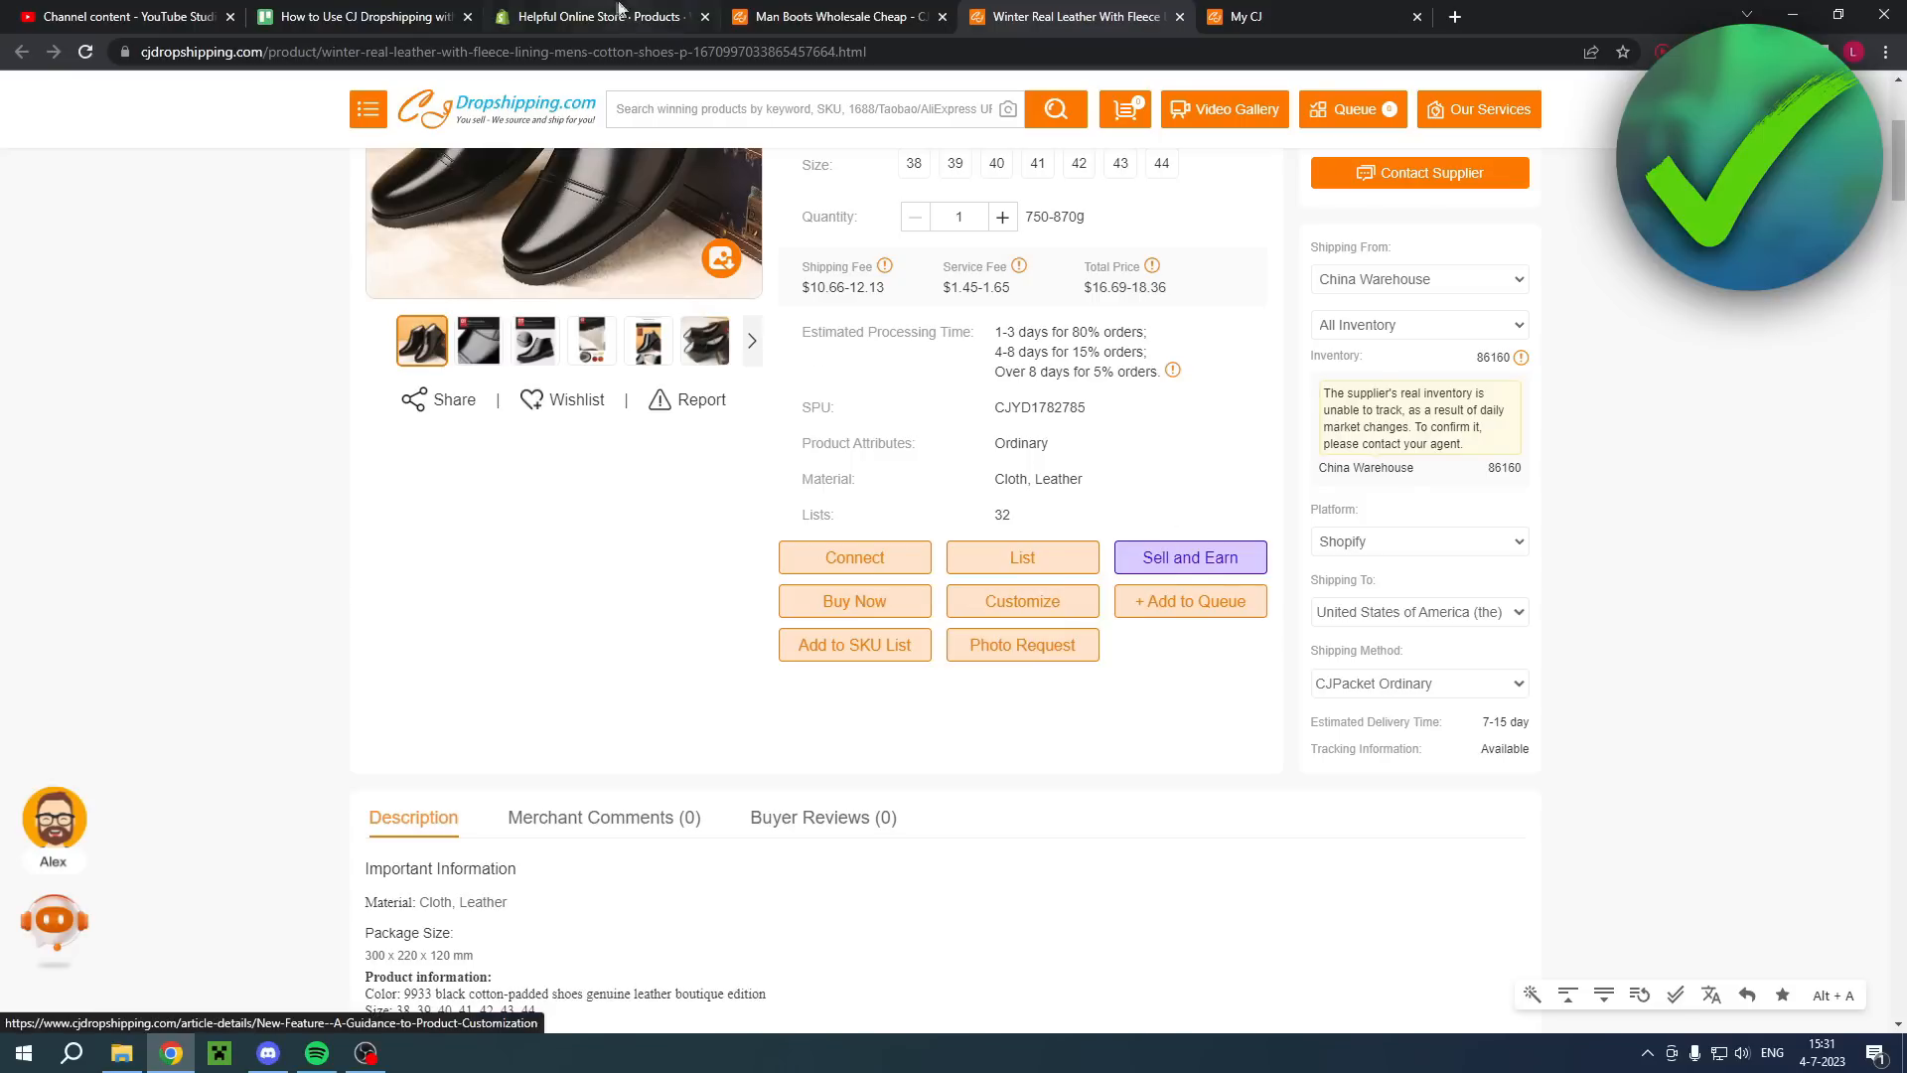
{"action": "left_click", "coordinate": [596, 16]}
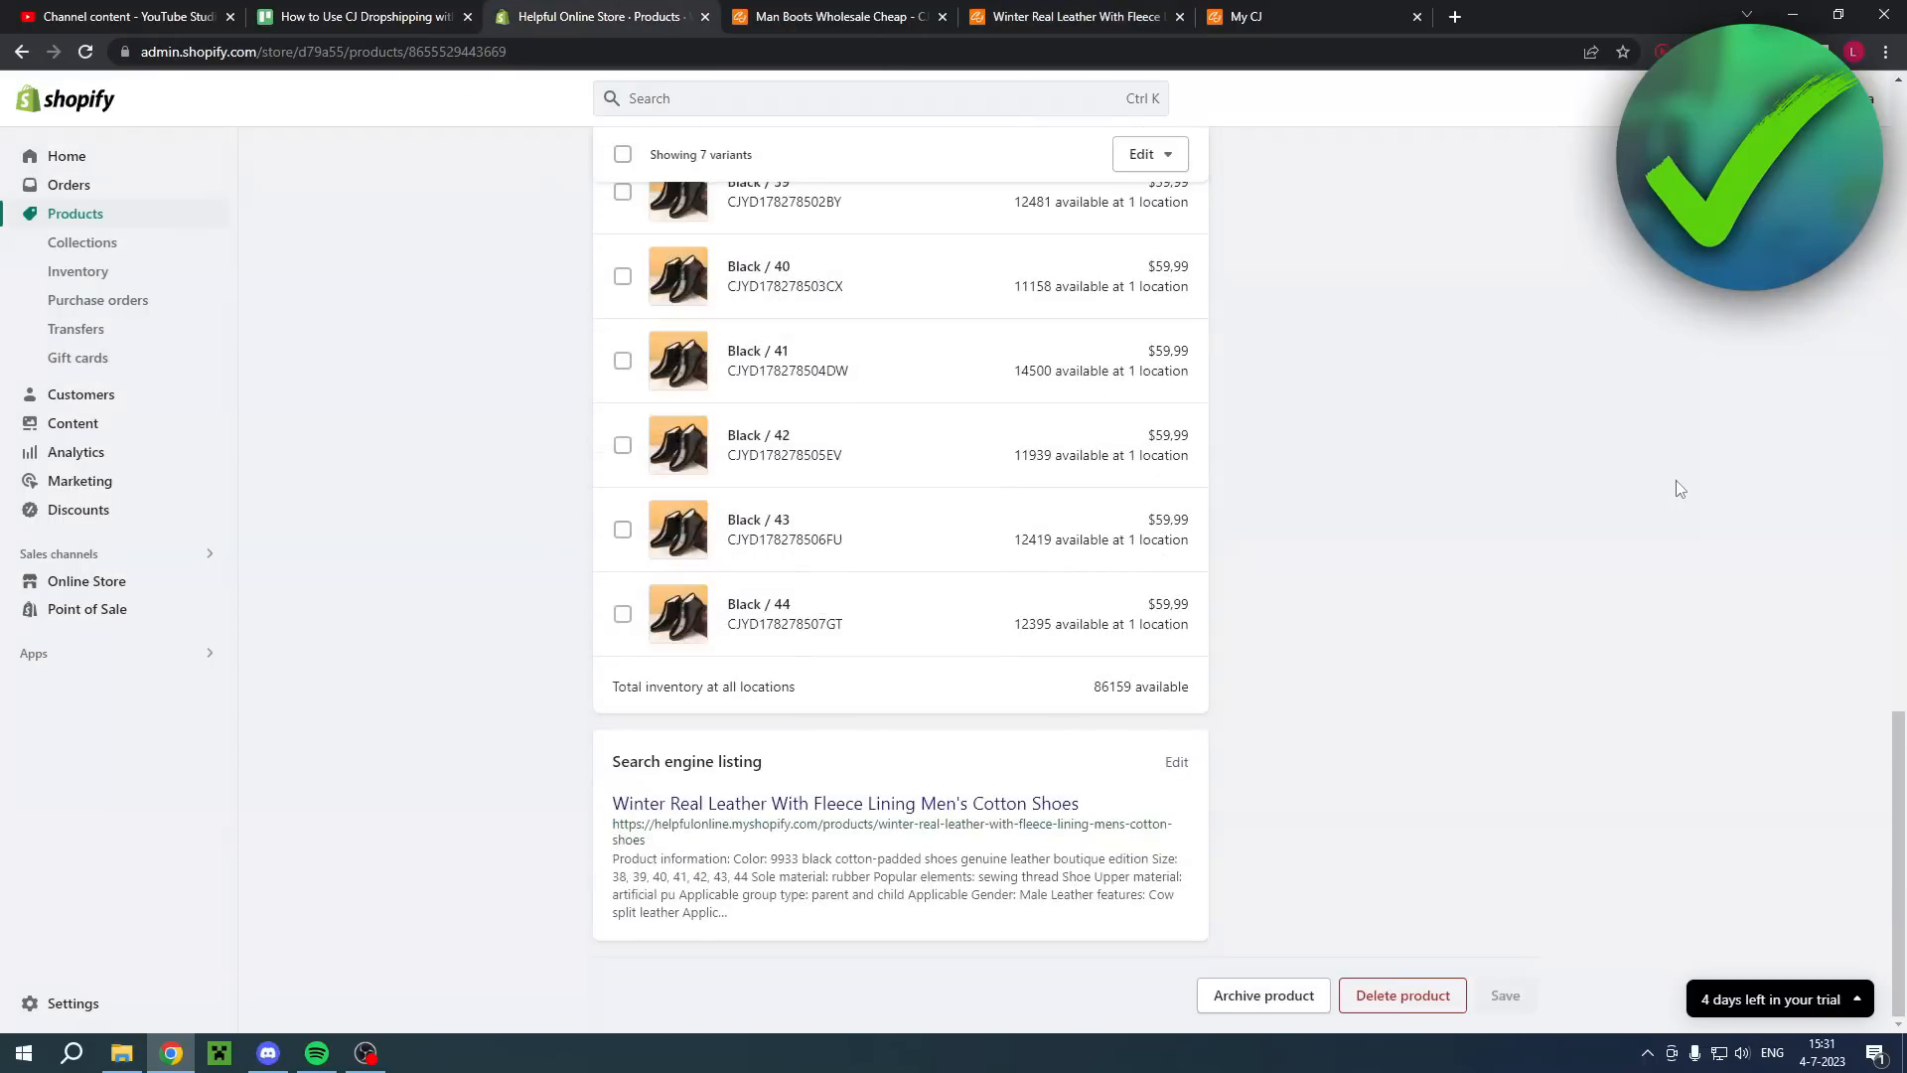